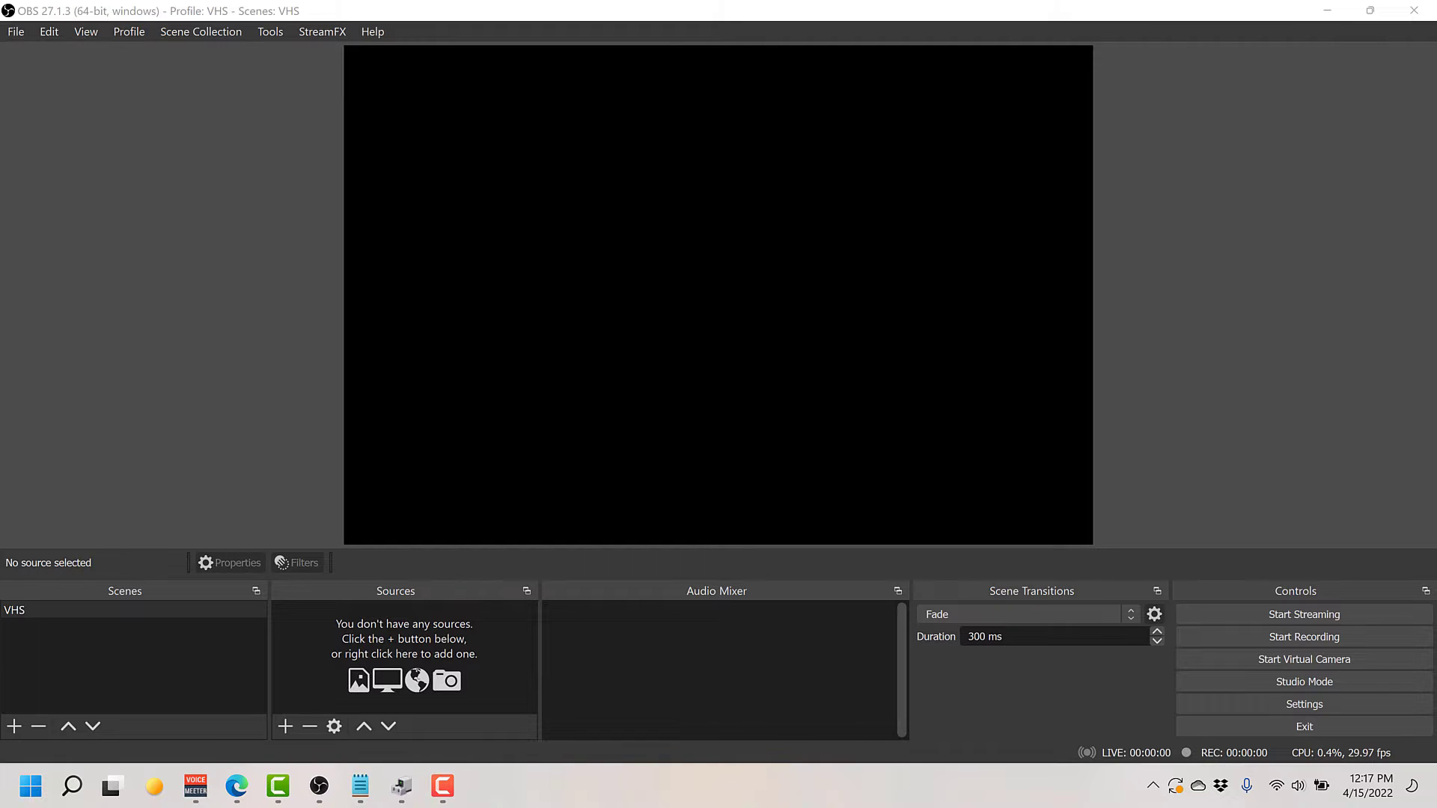
mouse_move(1202, 313)
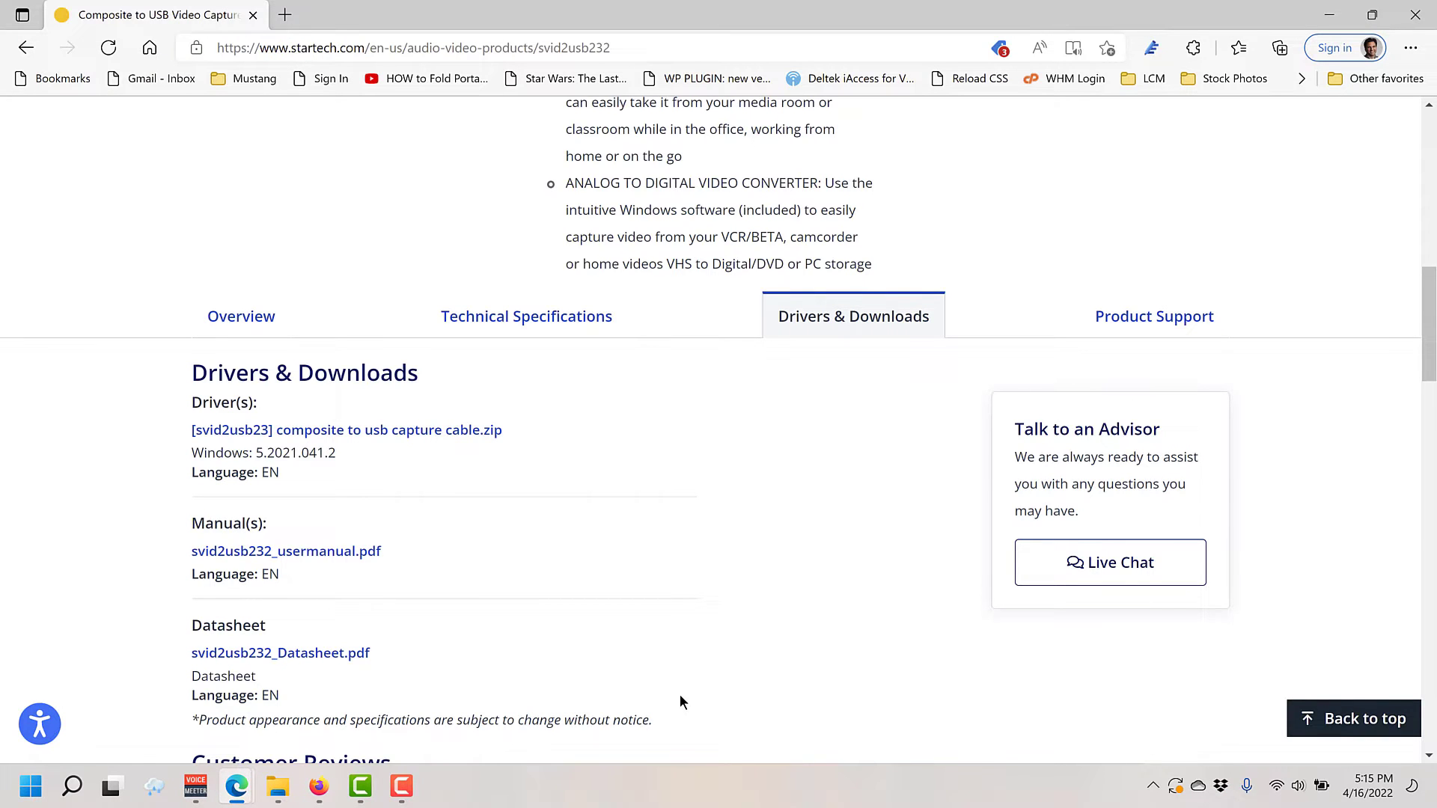
mouse_move(204, 443)
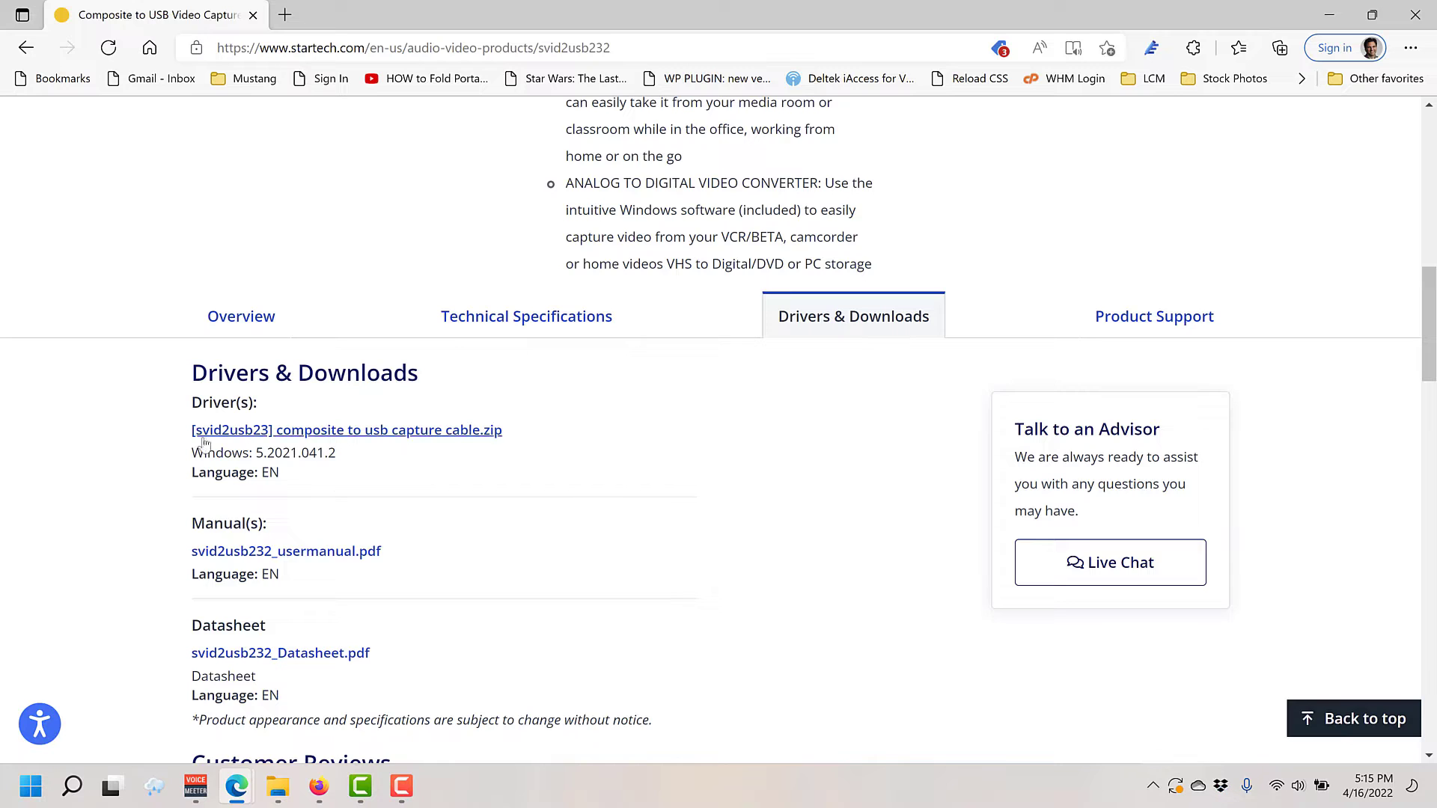
mouse_move(876, 312)
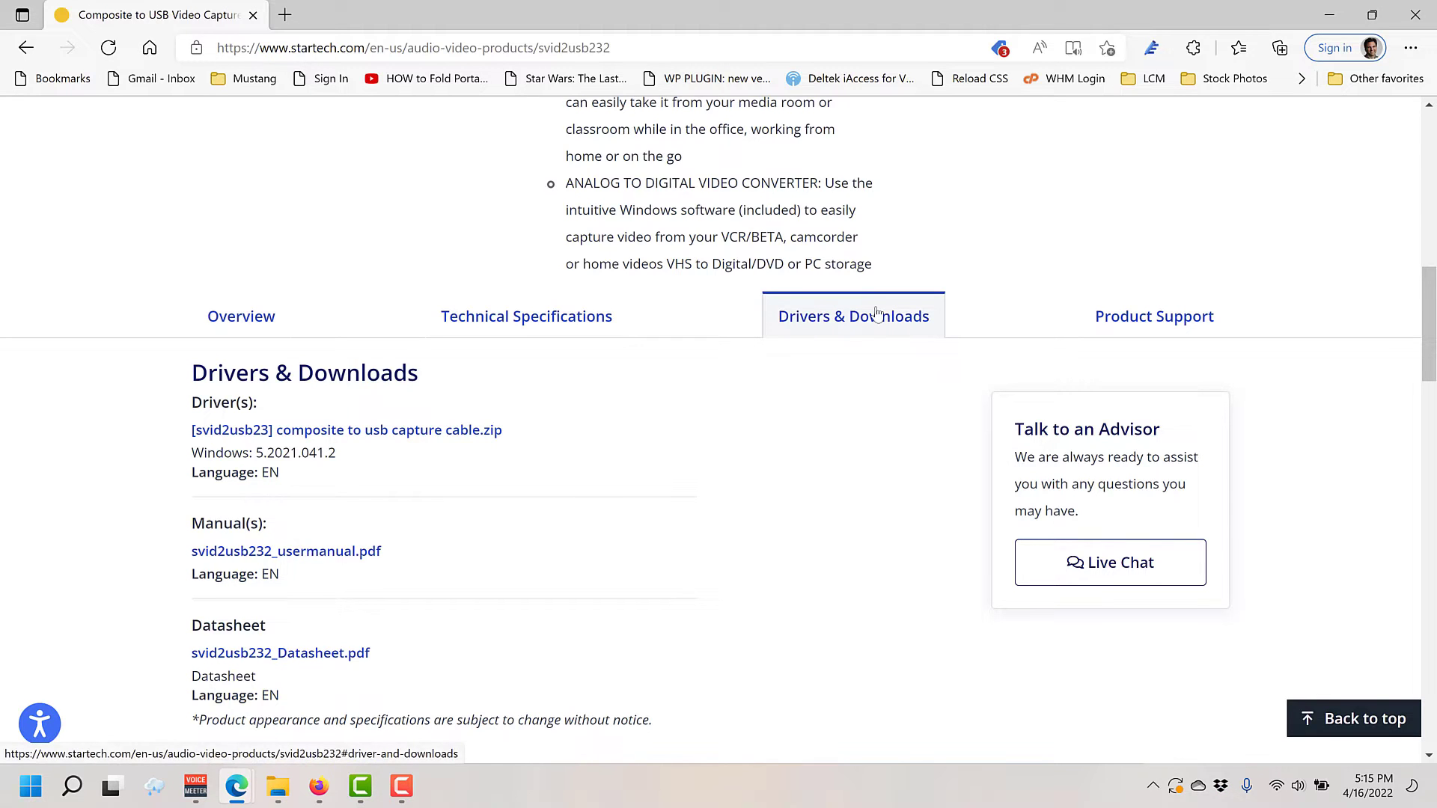
mouse_move(454, 431)
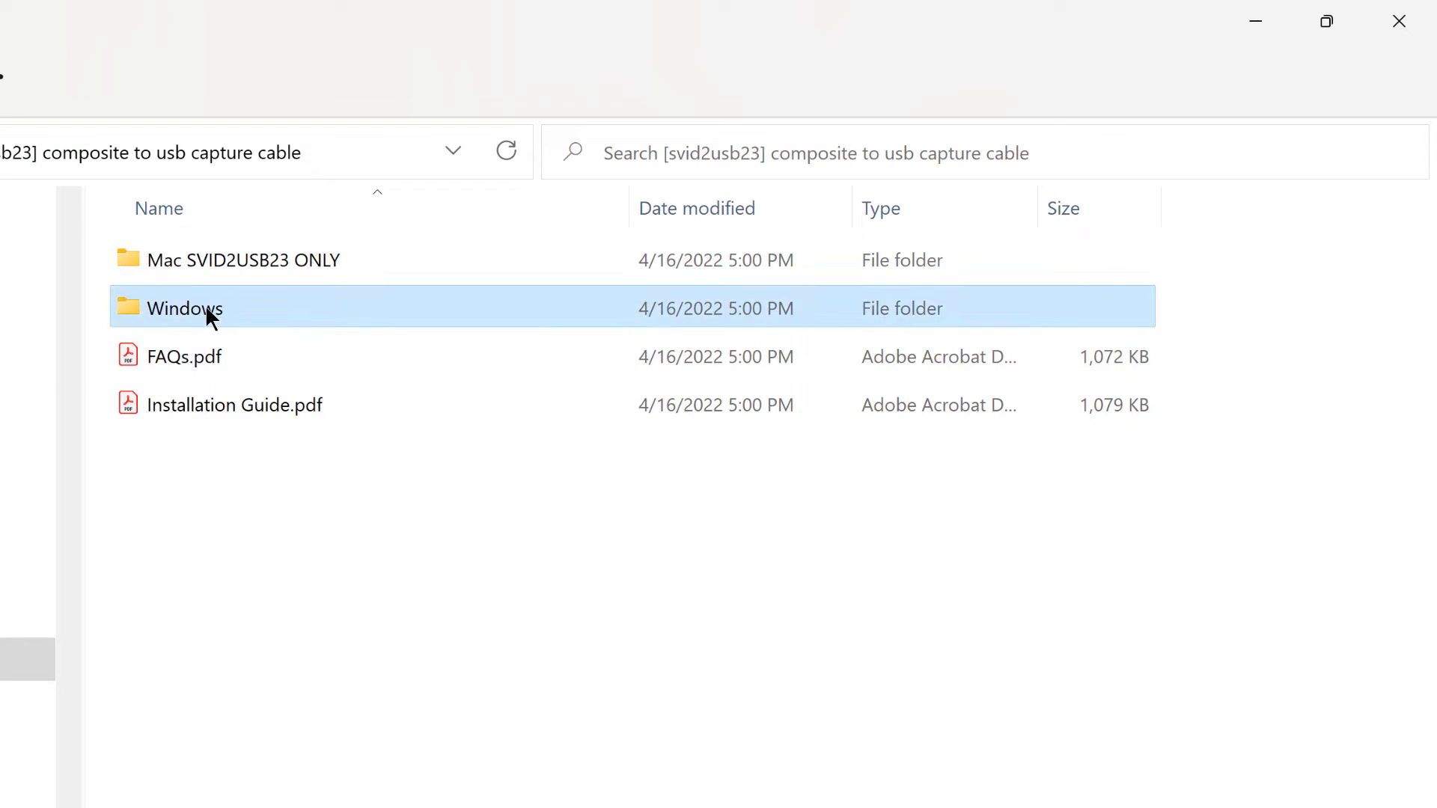
Open the Windows driver folder, then find USB 2828x Audio Device and USB 2828x Device in Device Manager
click(243, 259)
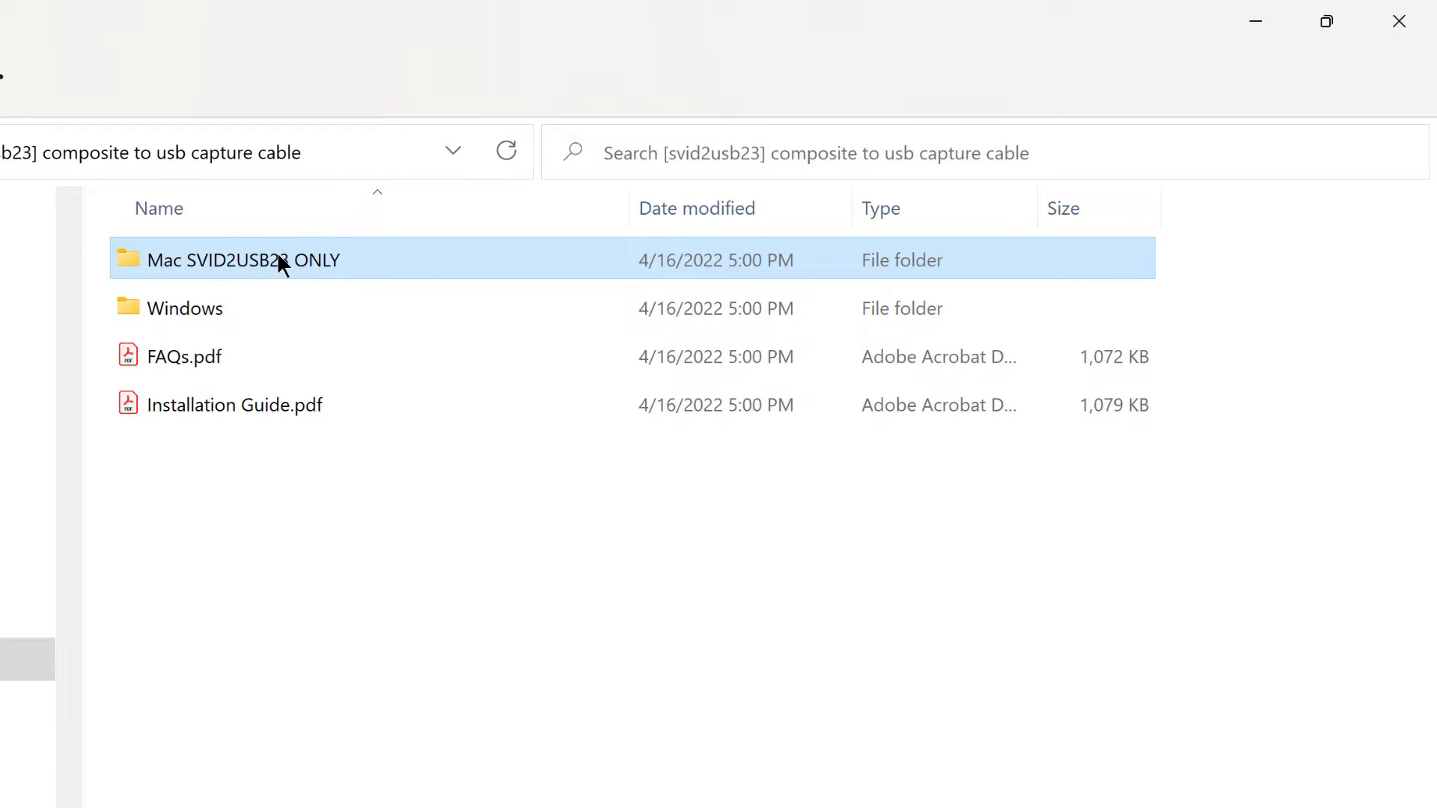
mouse_move(210, 317)
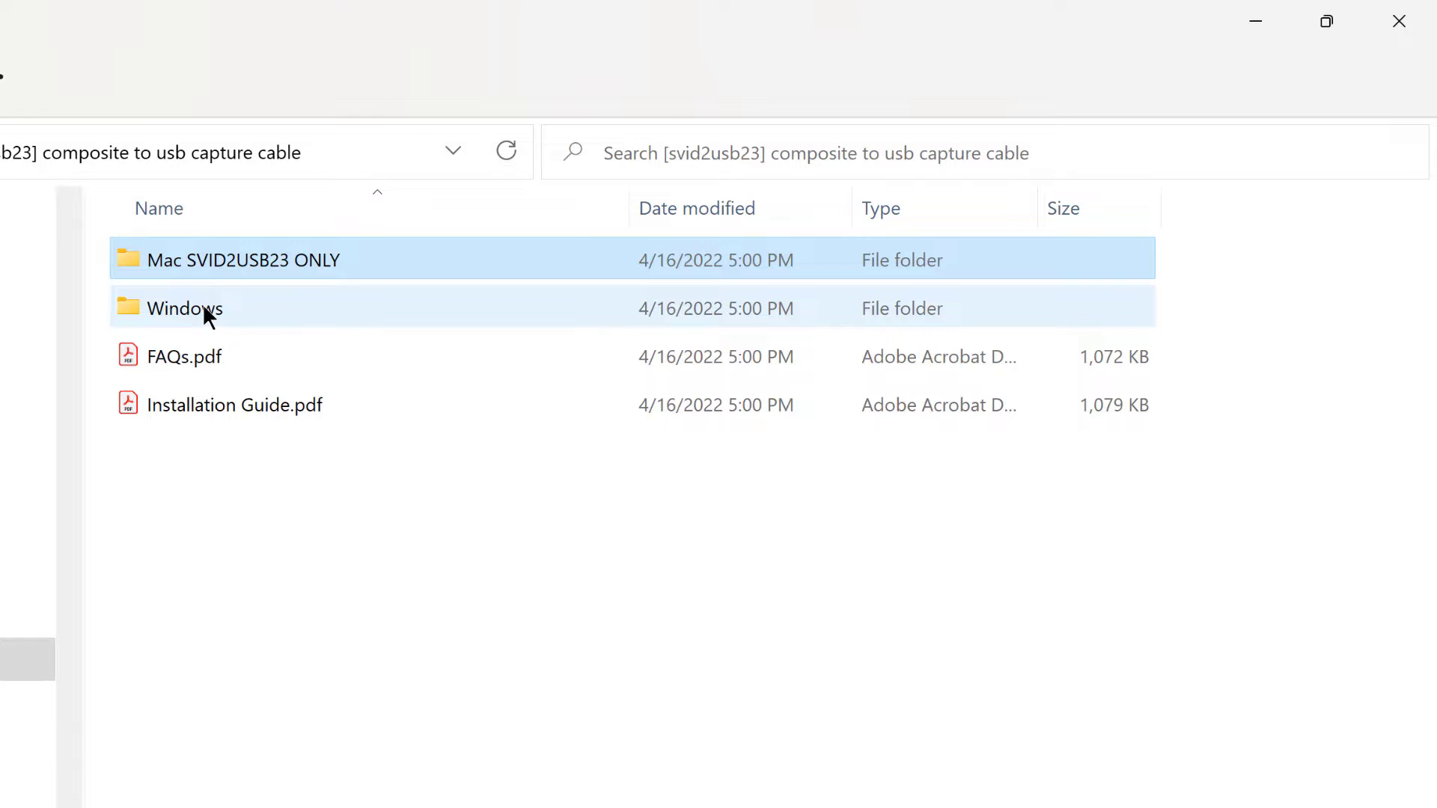
double_click(185, 308)
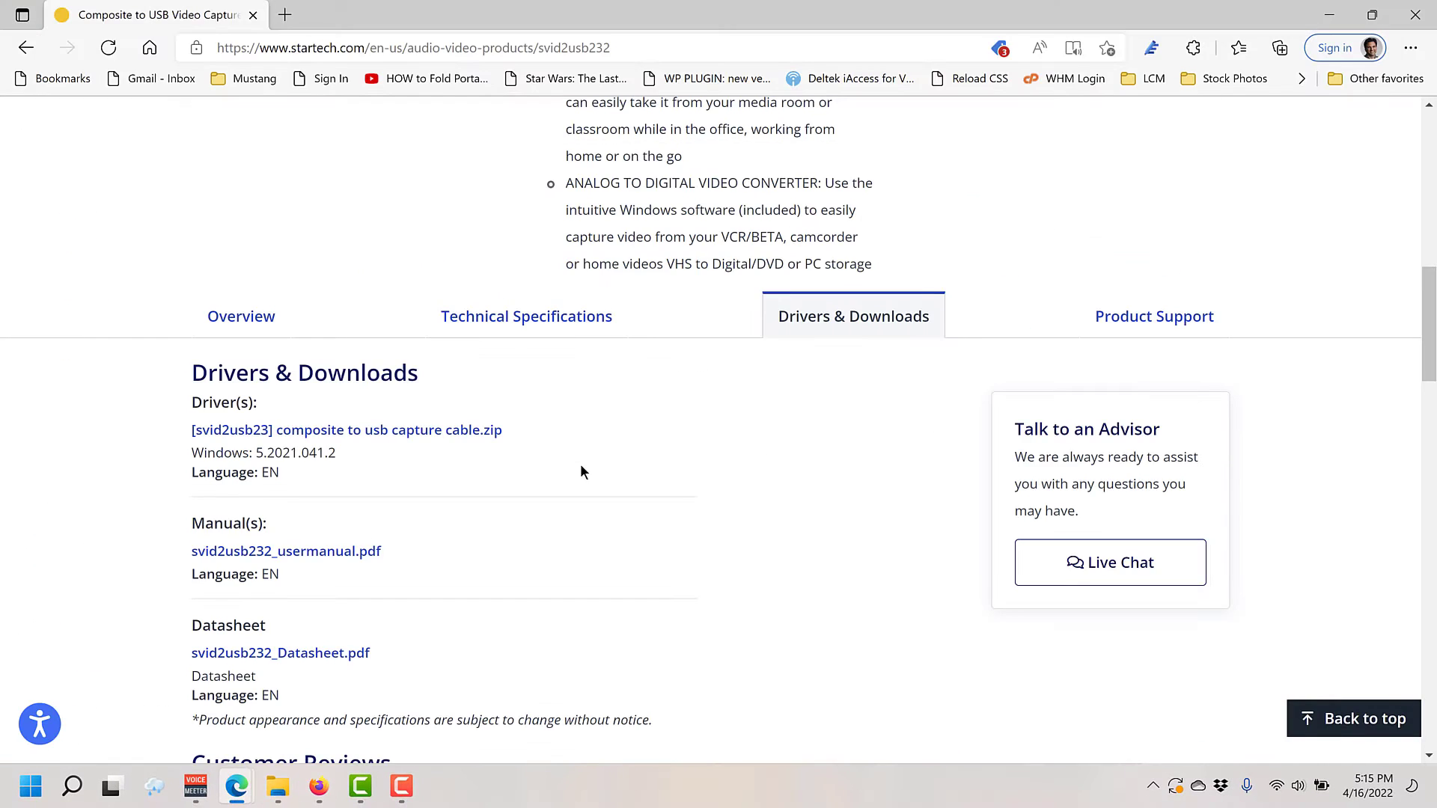
mouse_move(689, 492)
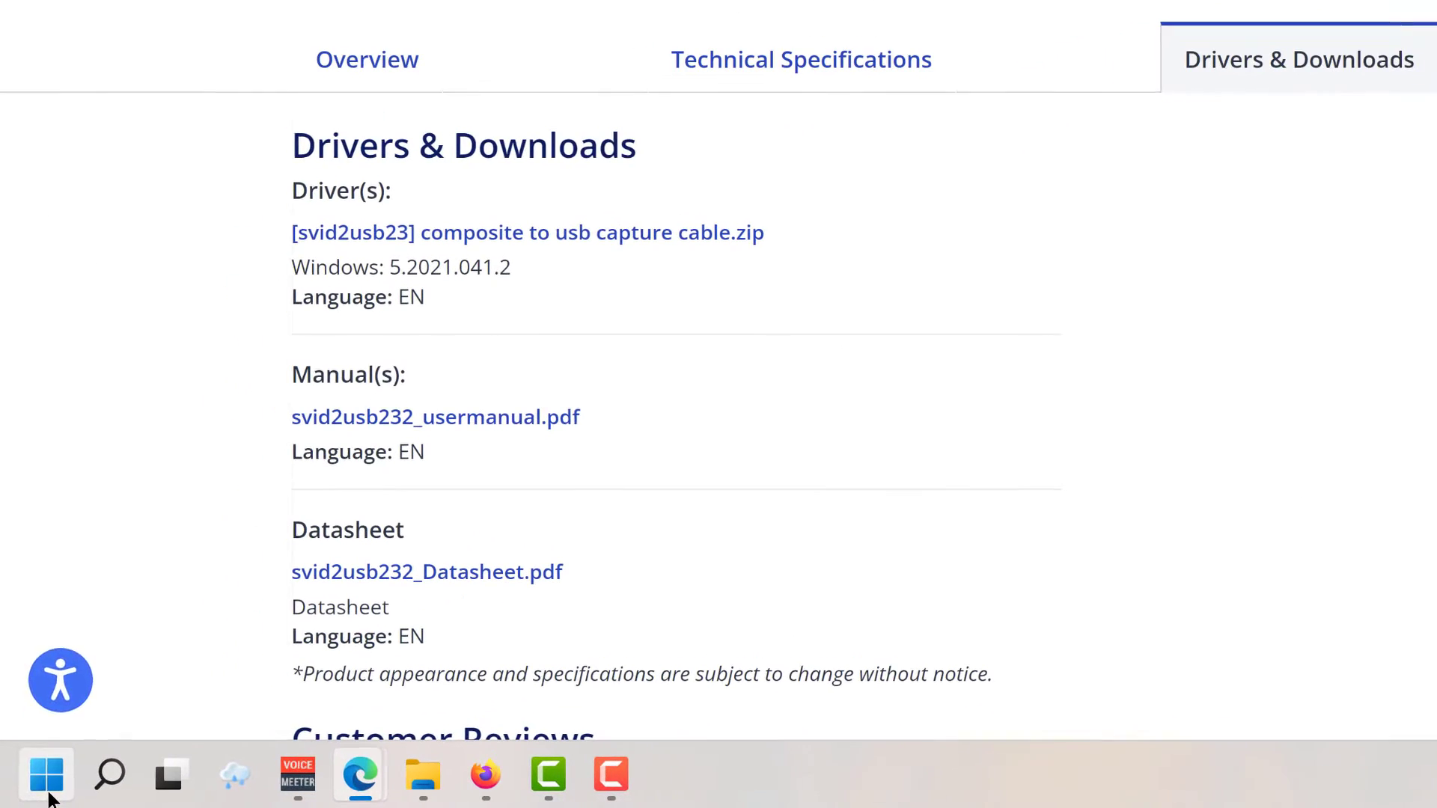
right_click(45, 775)
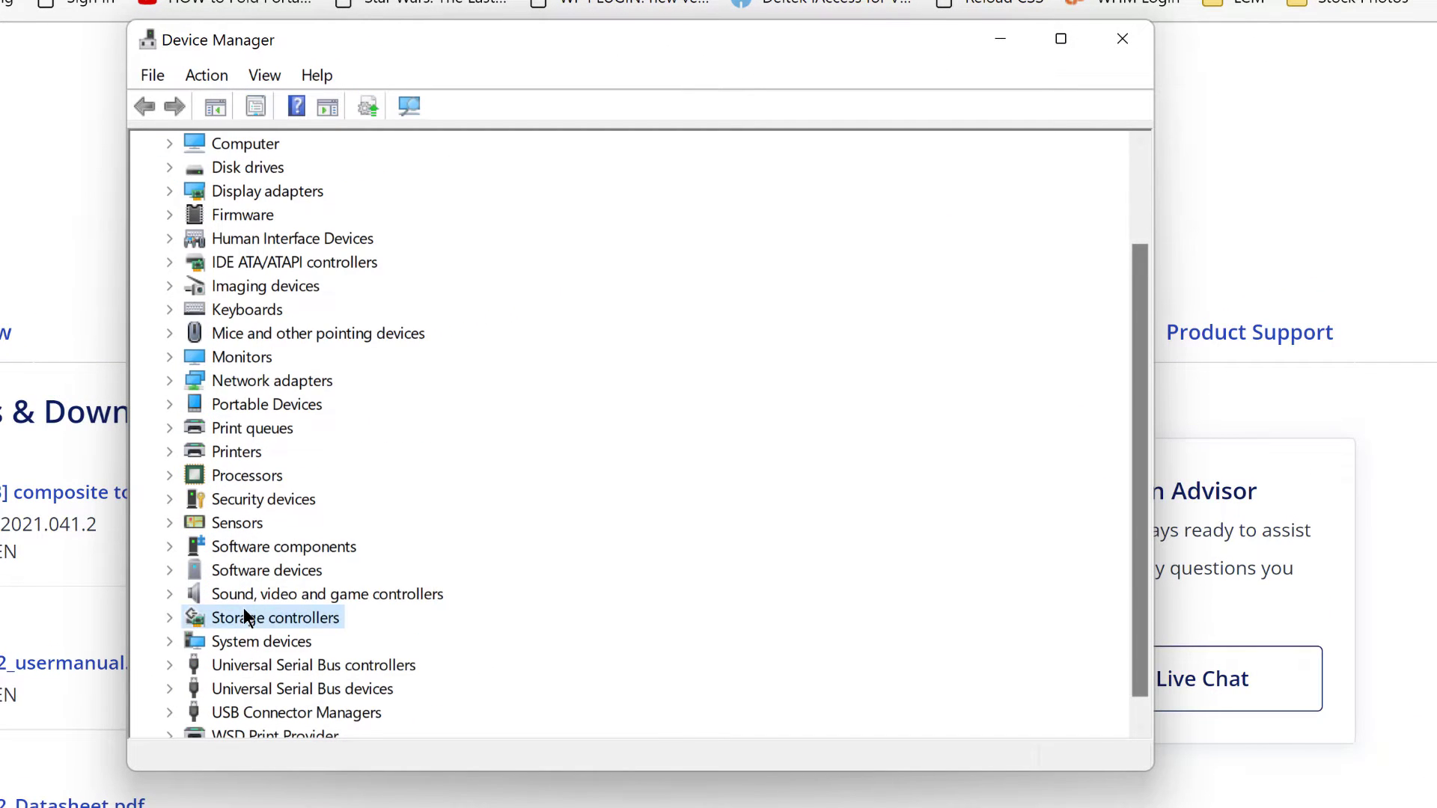
click(170, 594)
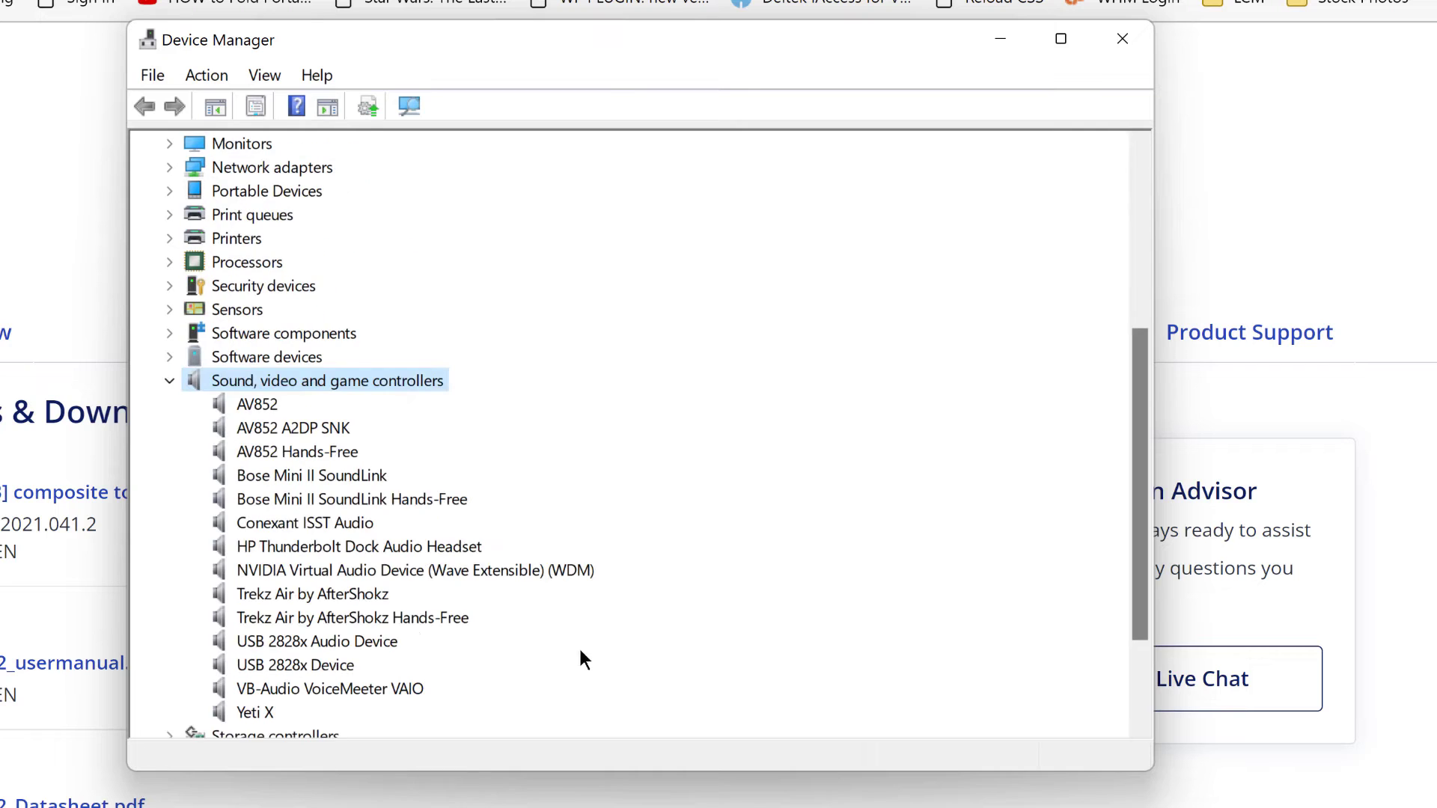
click(311, 641)
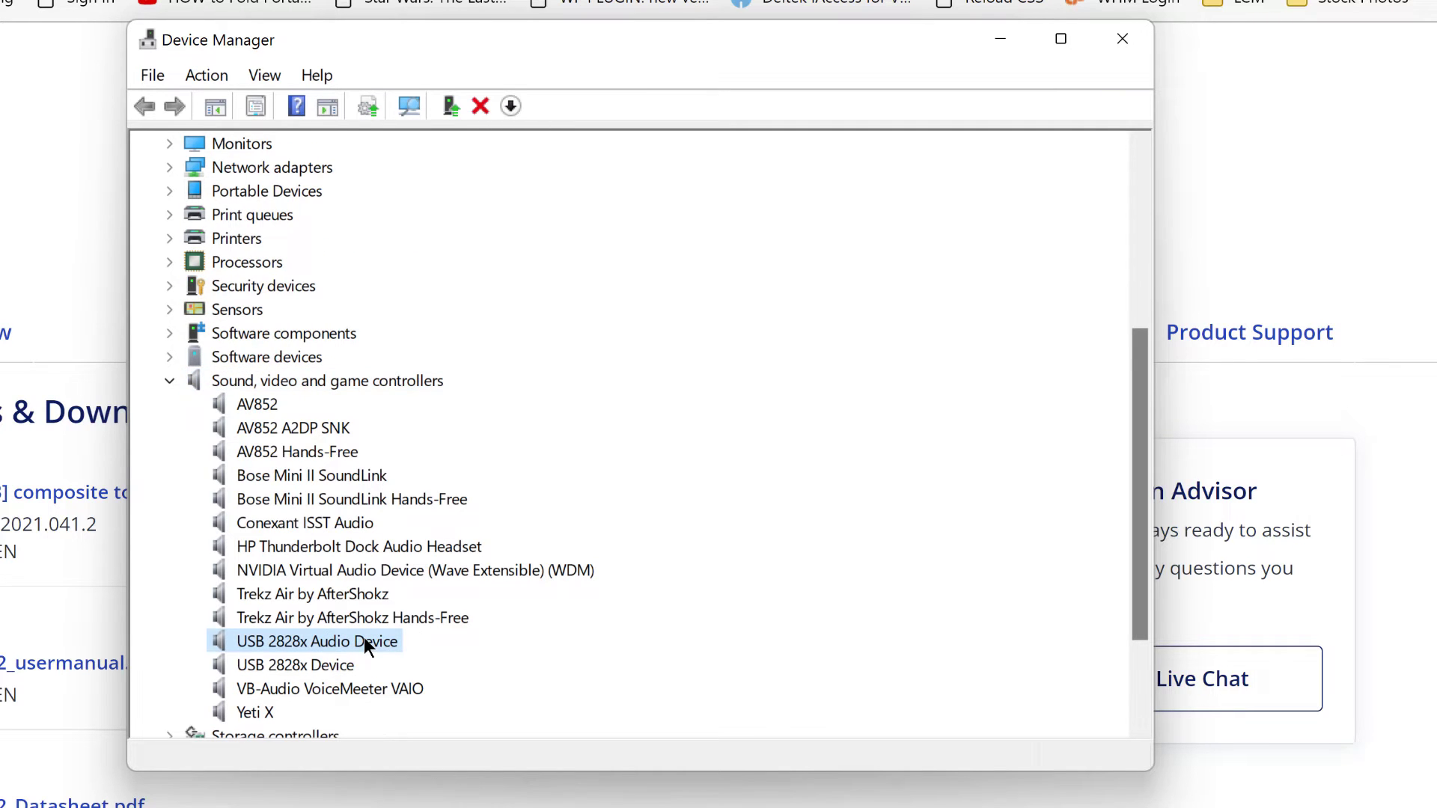
click(295, 665)
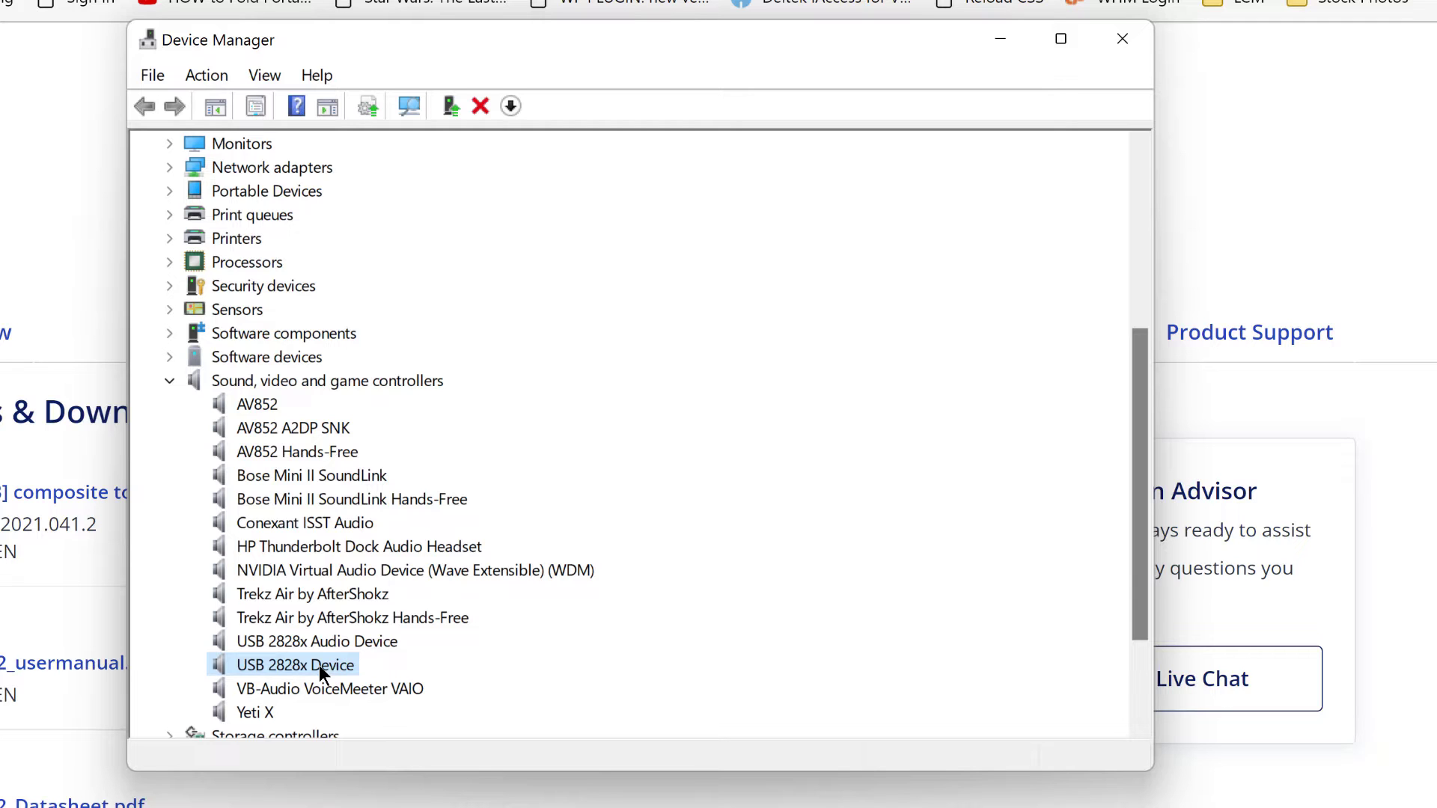
mouse_move(1062, 80)
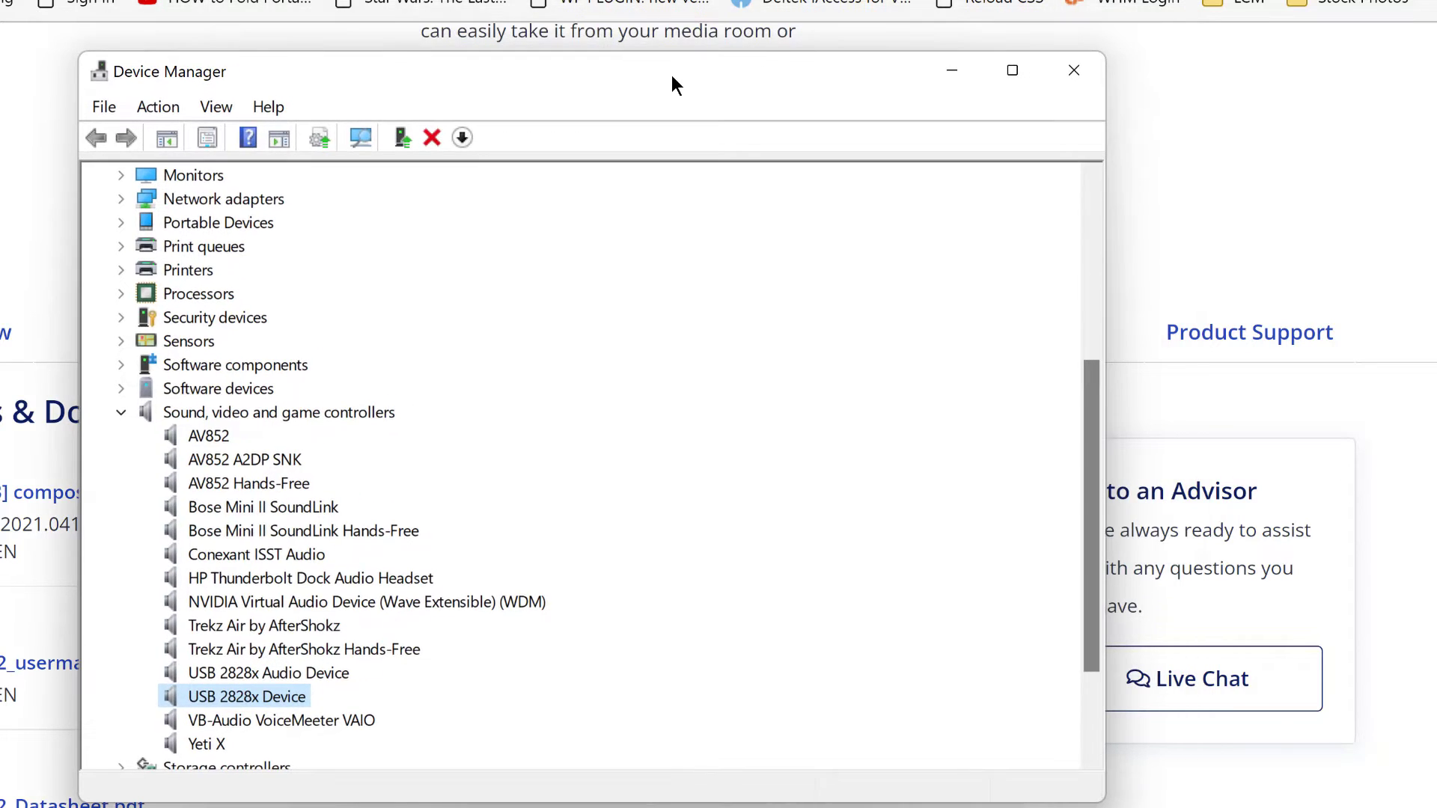
Close Device Manager and return to the StarTech Drivers & Downloads page
click(1073, 70)
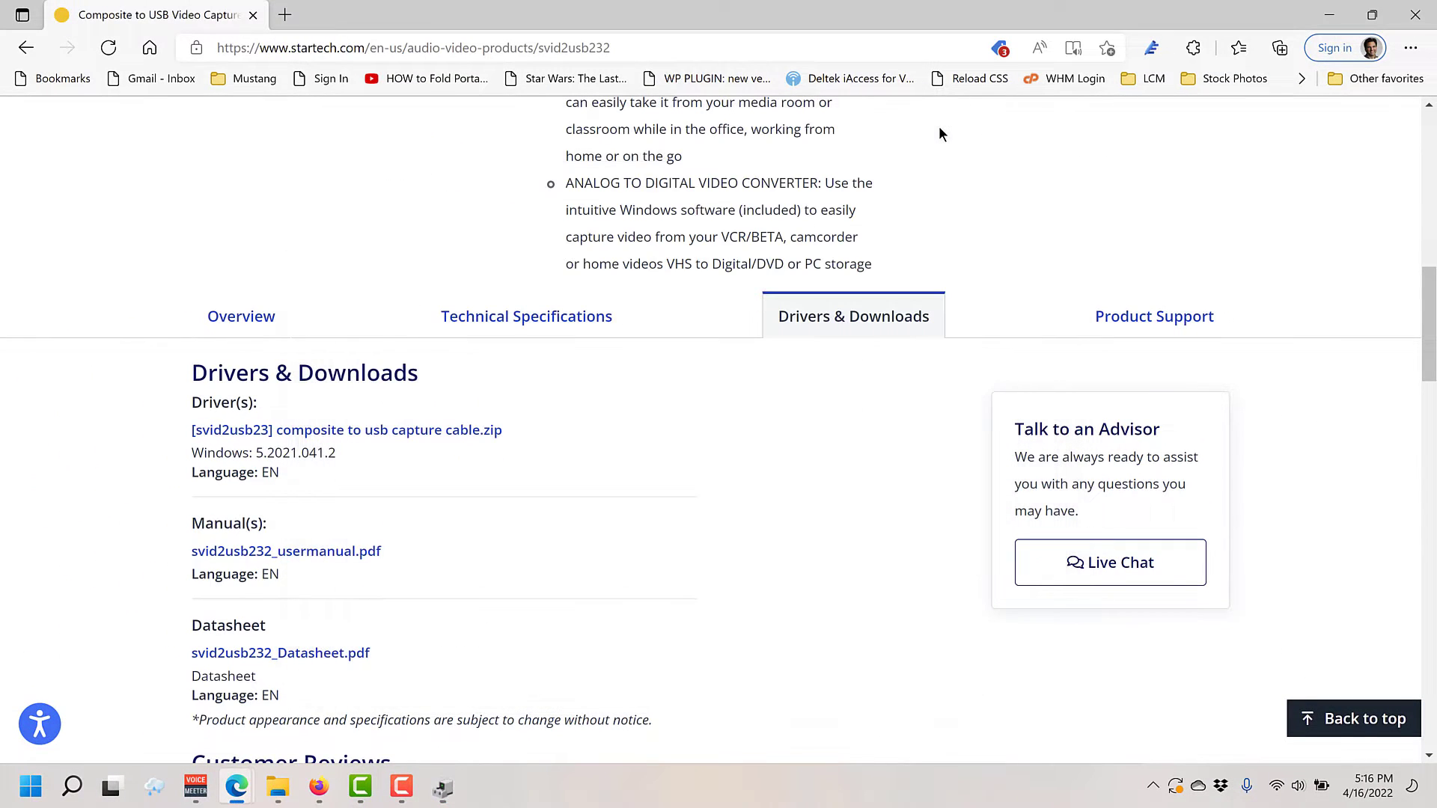
mouse_move(876, 432)
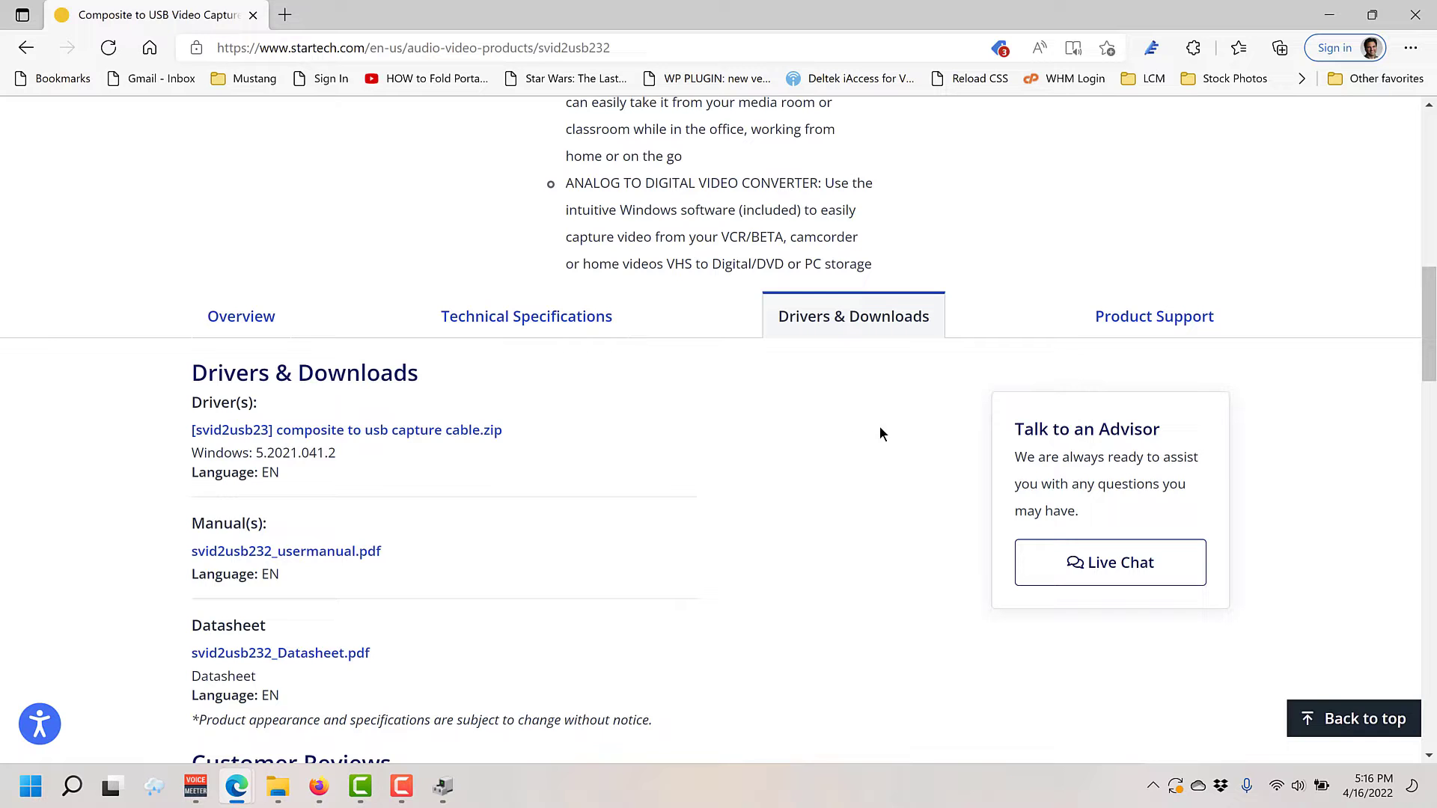
mouse_move(235, 786)
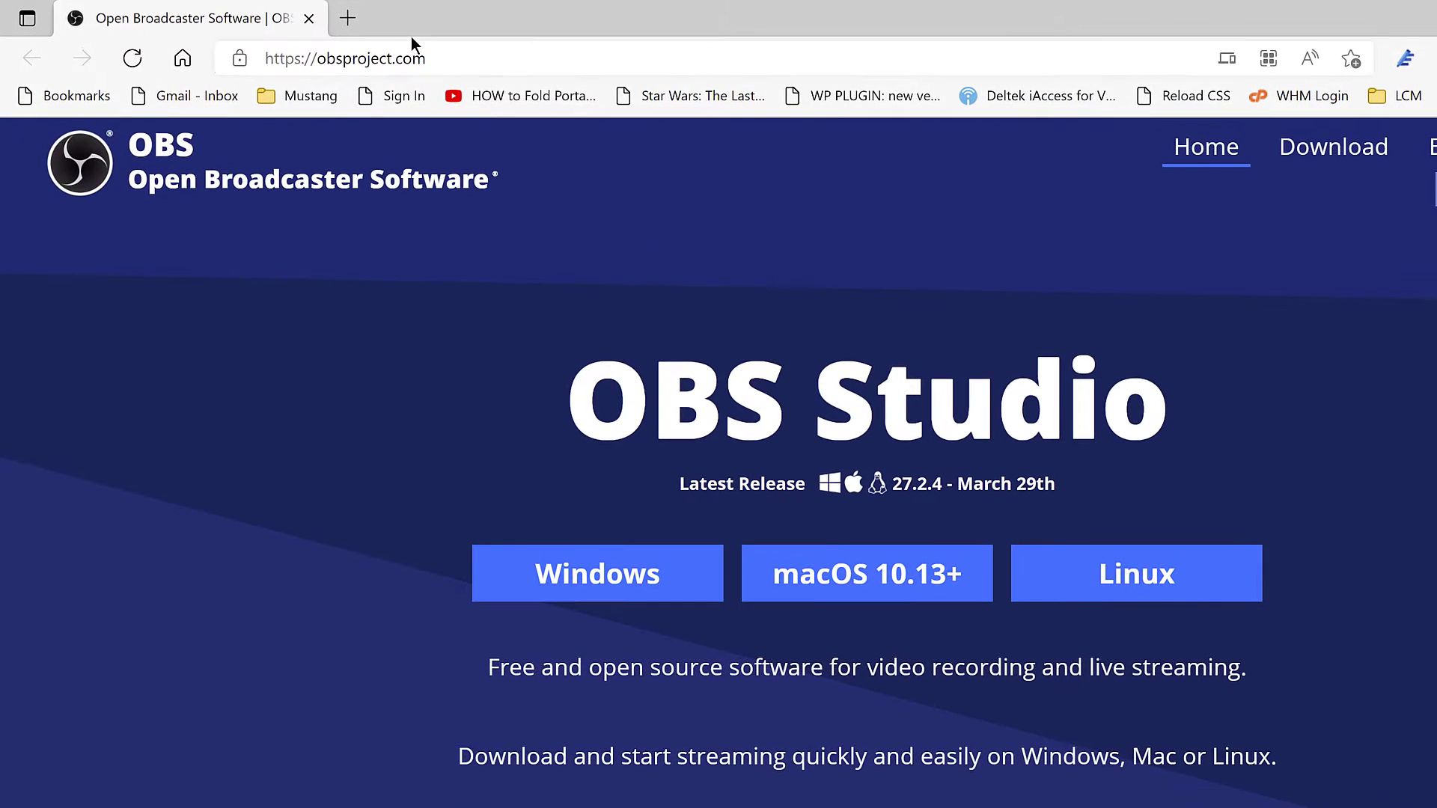
mouse_move(851, 585)
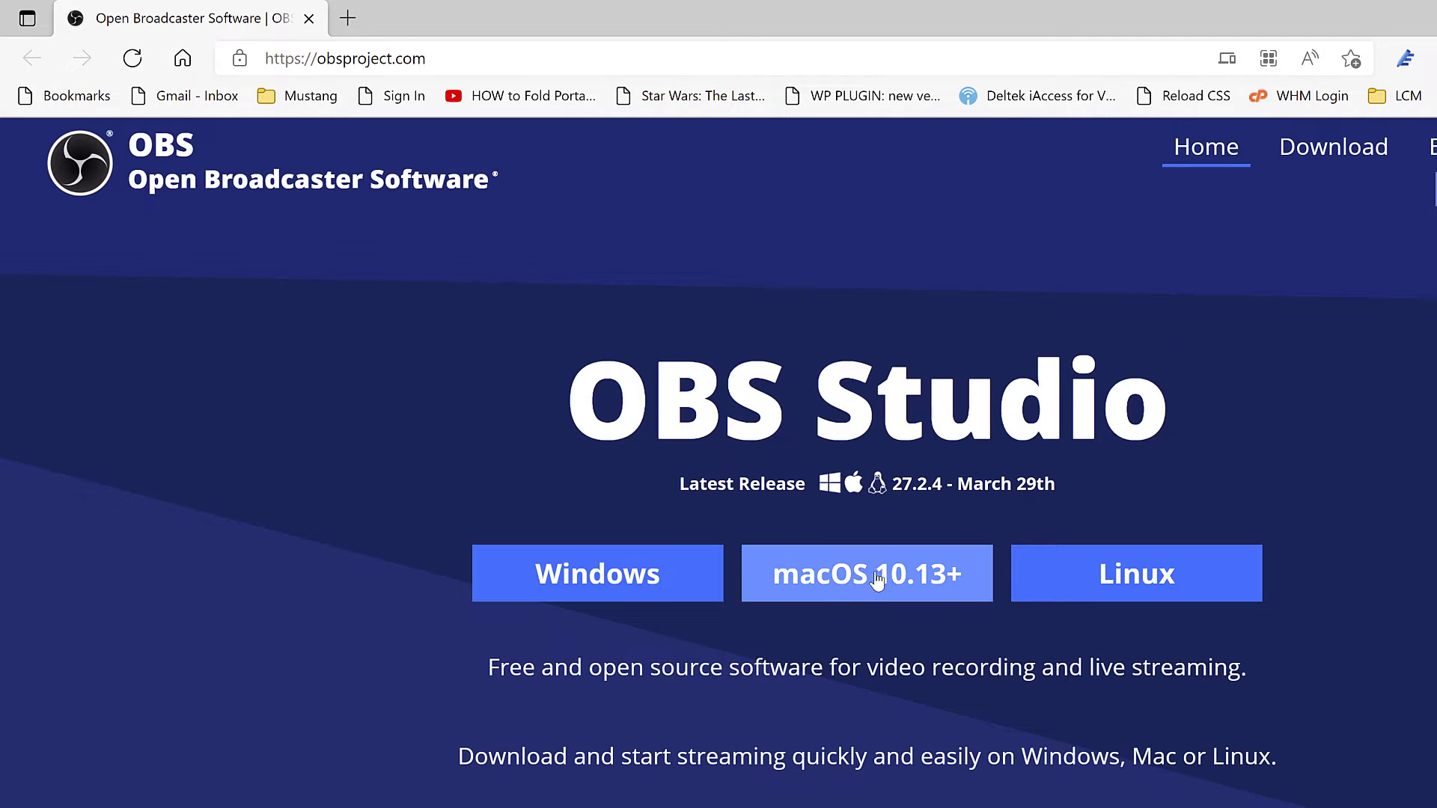
mouse_move(376, 572)
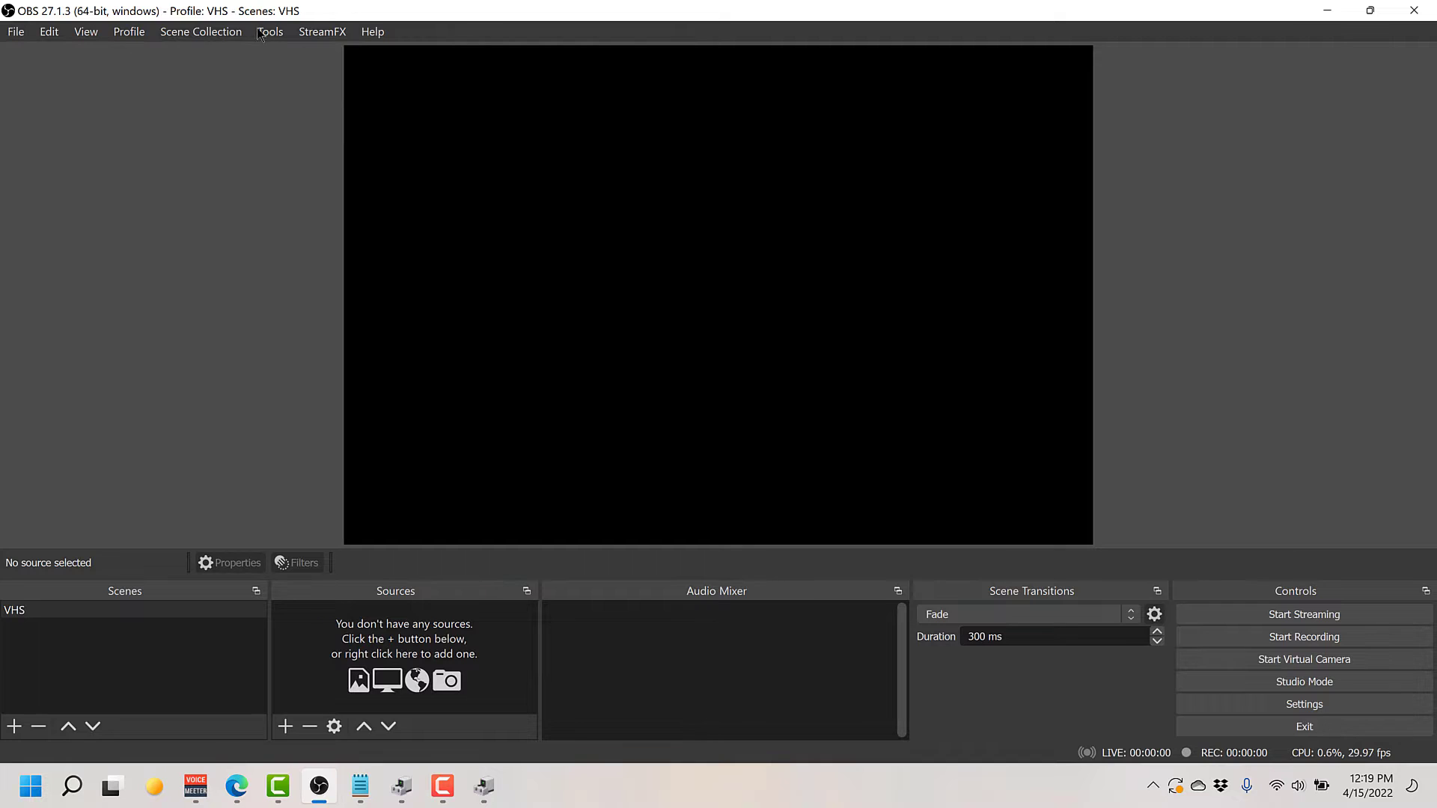
click(270, 32)
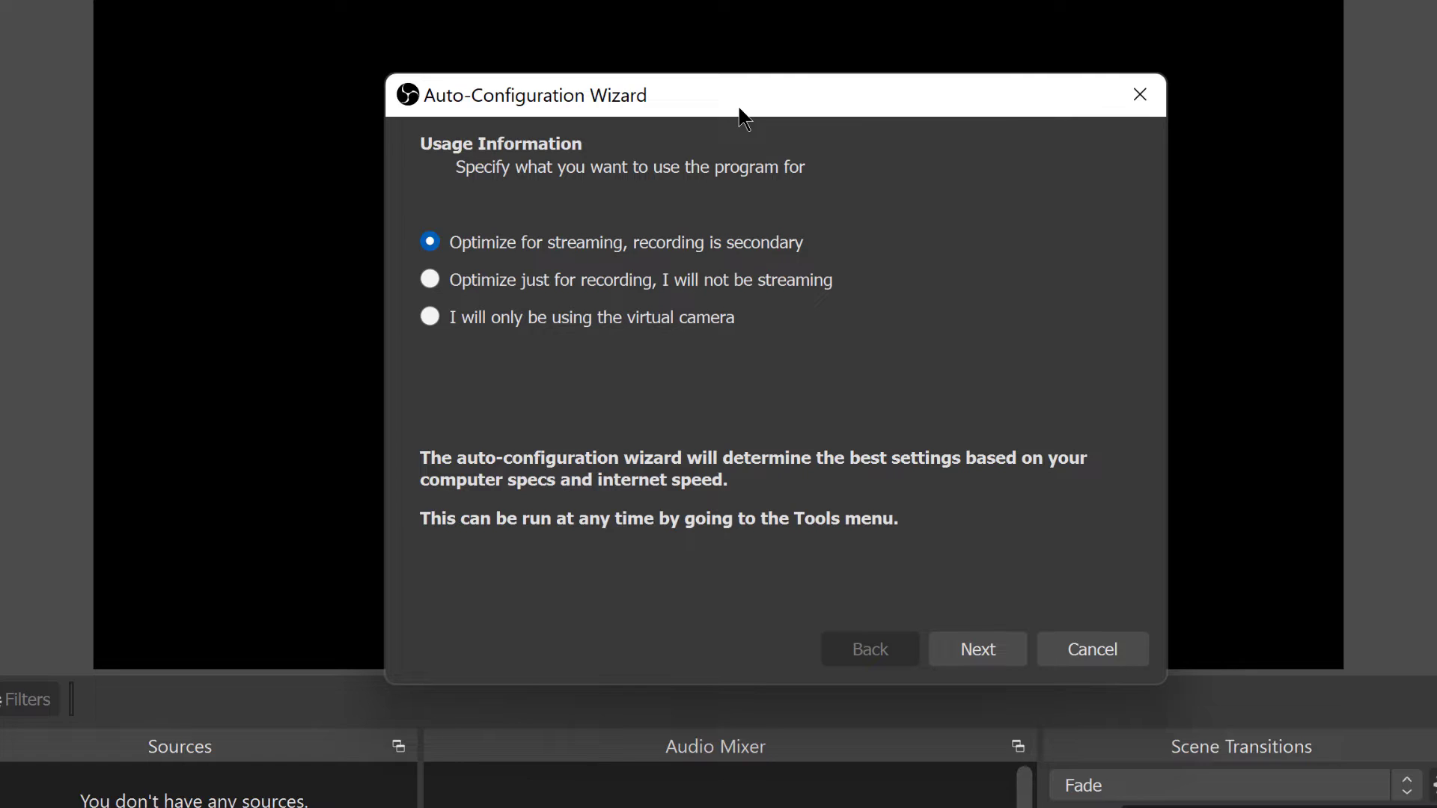
drag(743, 95, 648, 123)
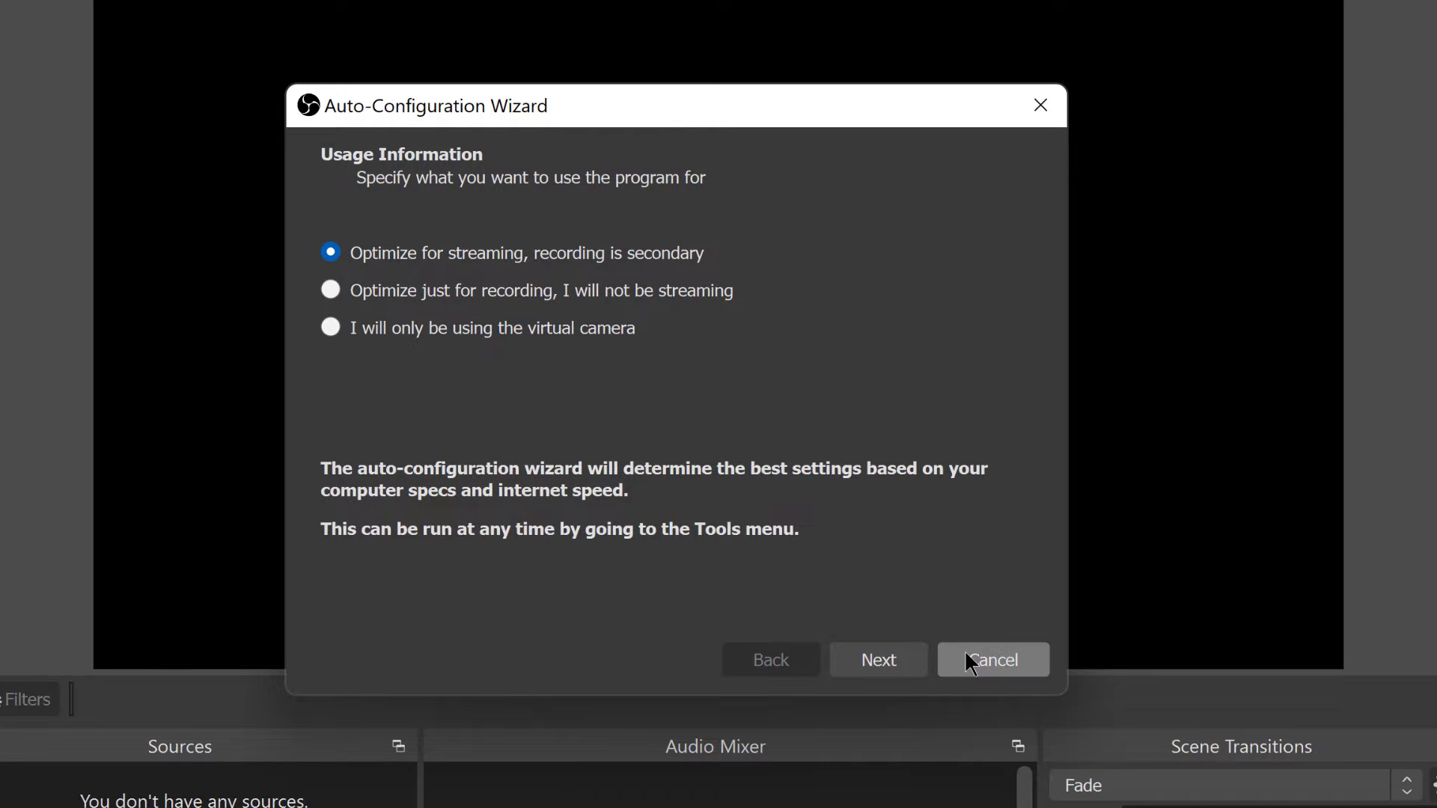
click(993, 659)
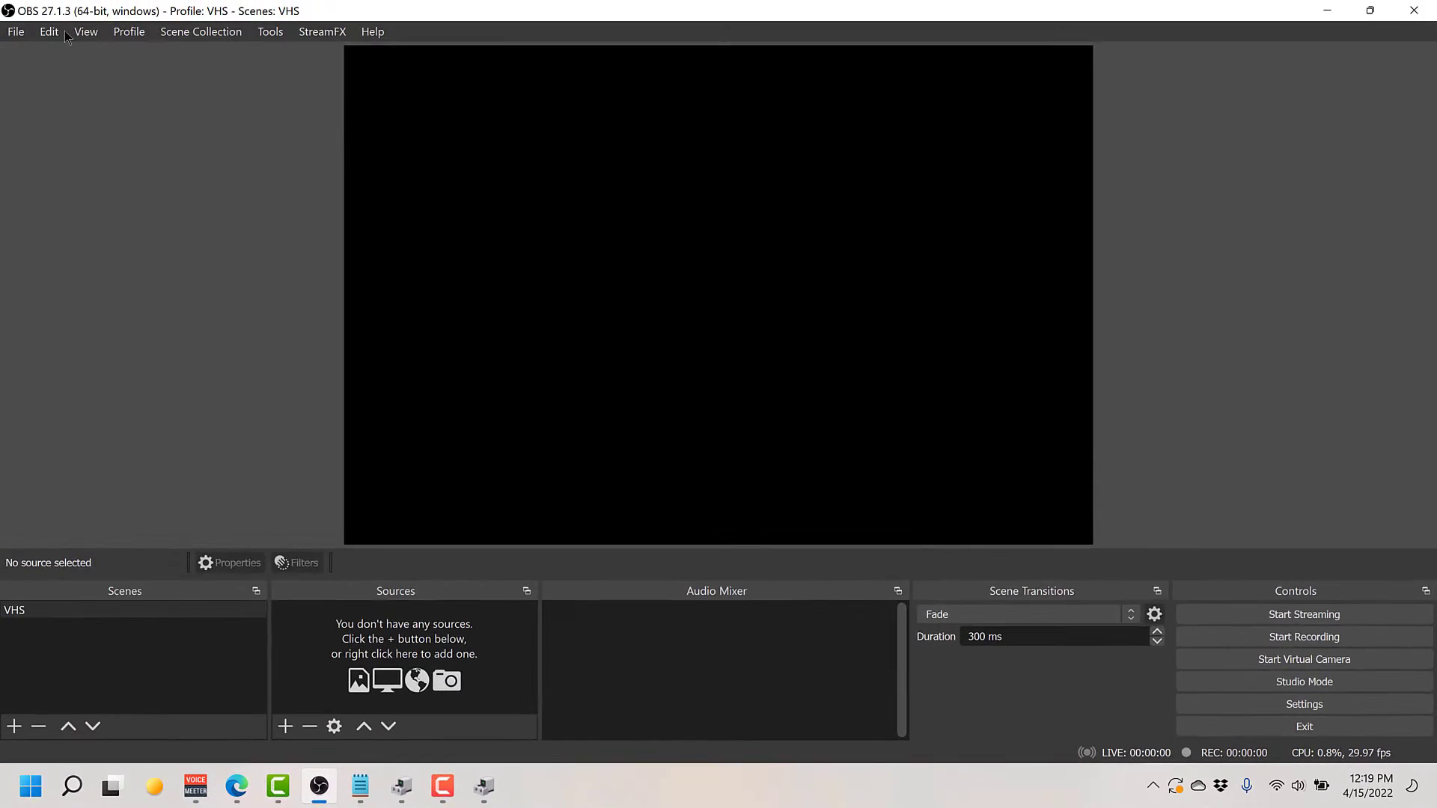
In Settings > Output > Recording, keep Advanced output mode and Standard recording type
click(13, 32)
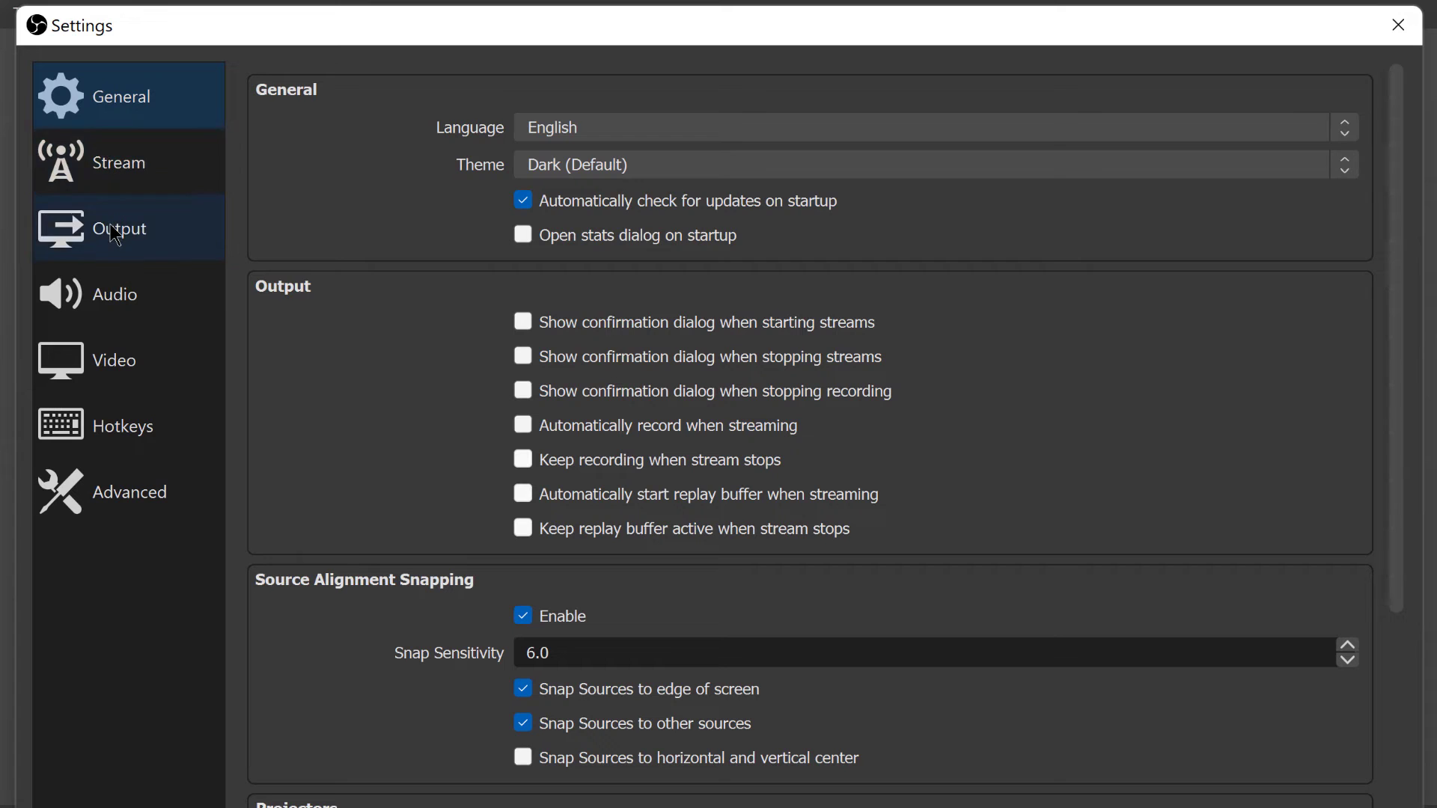
click(122, 228)
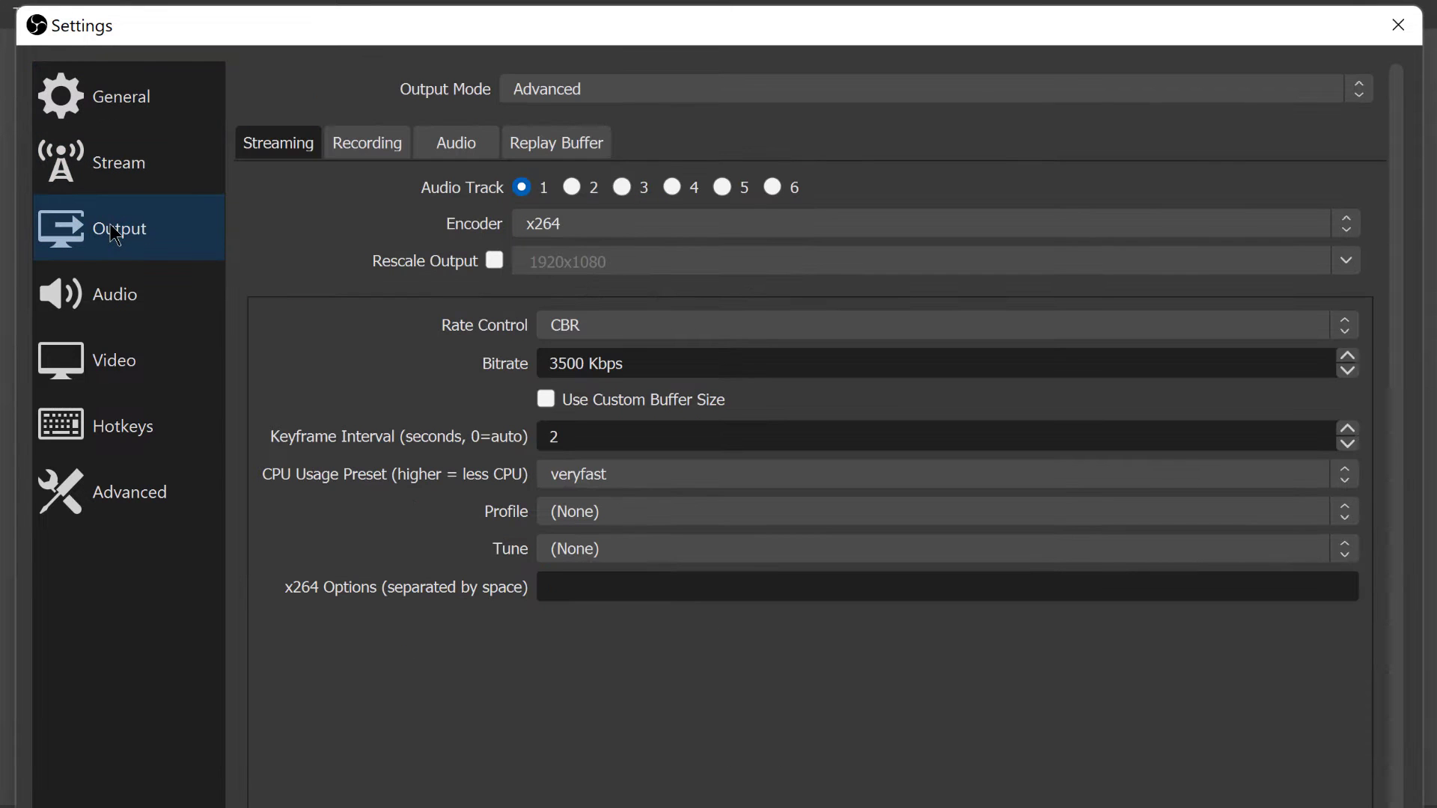
click(368, 143)
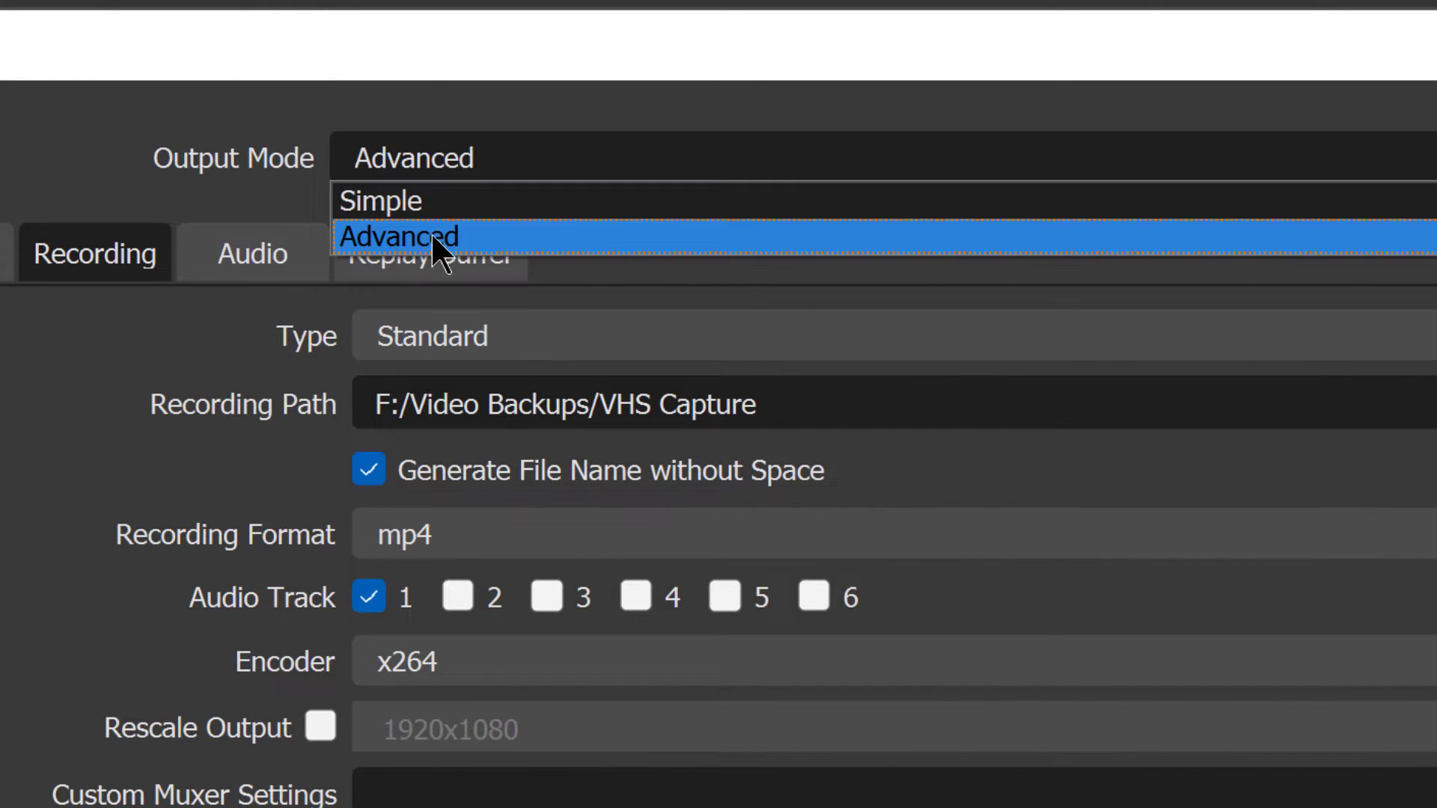
click(381, 200)
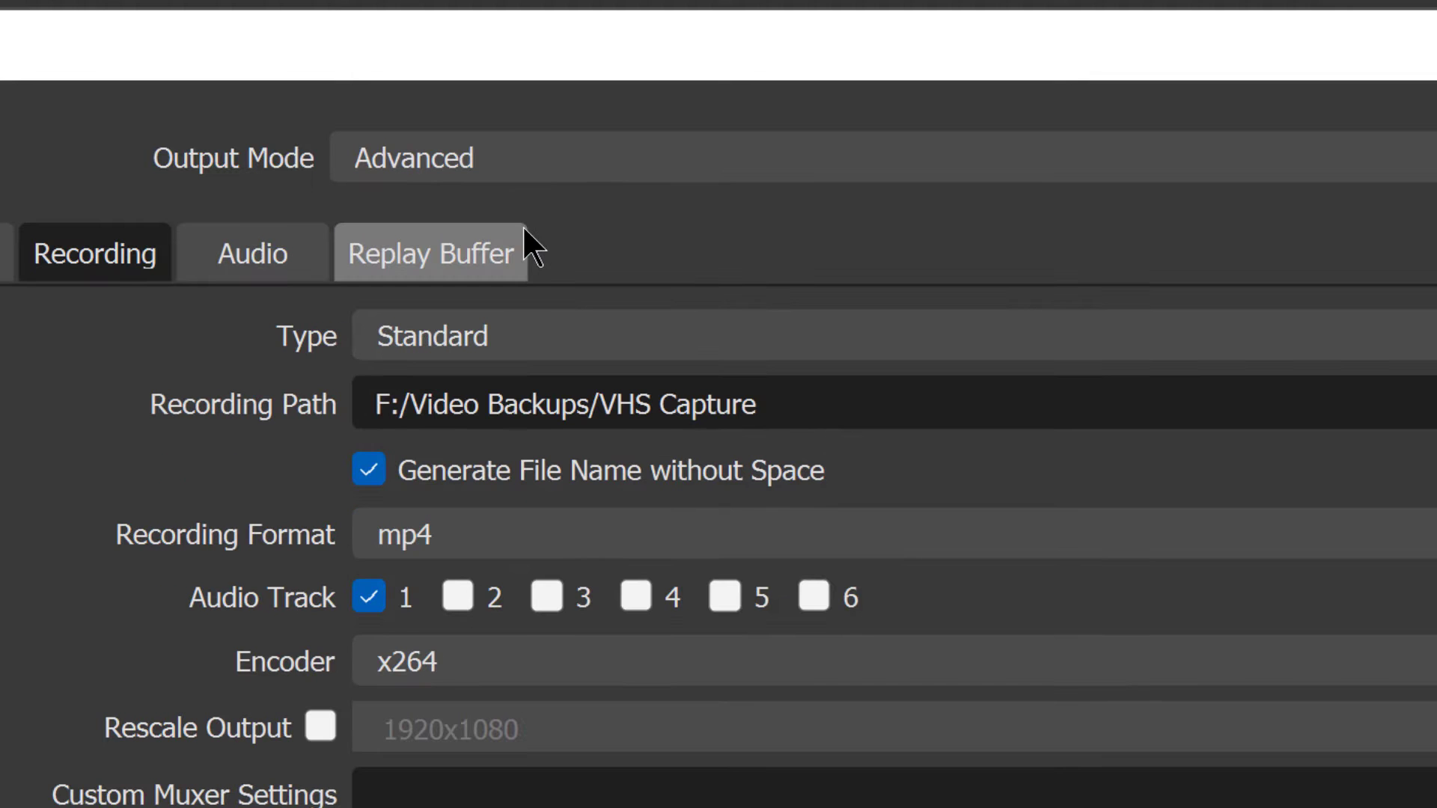
click(460, 335)
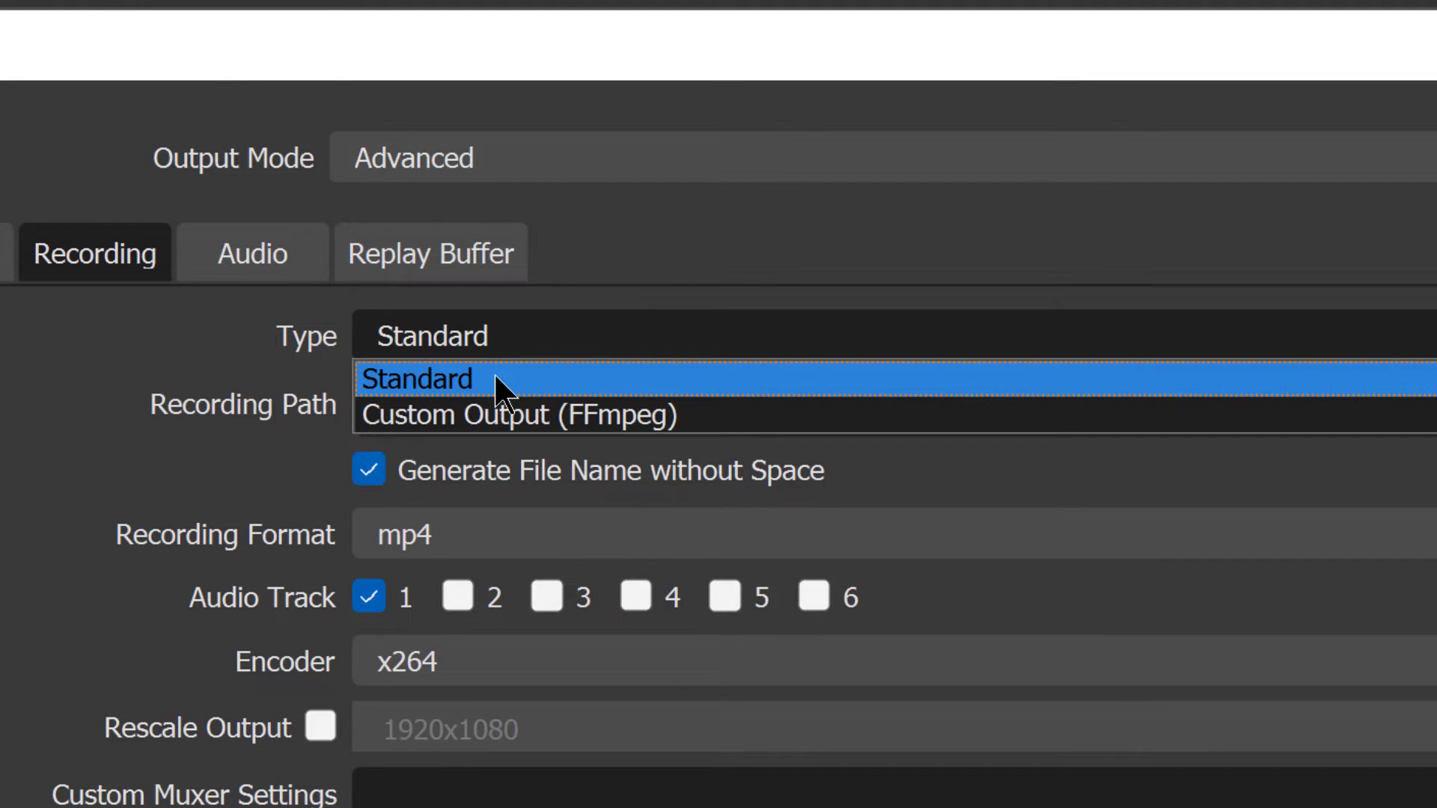
click(417, 379)
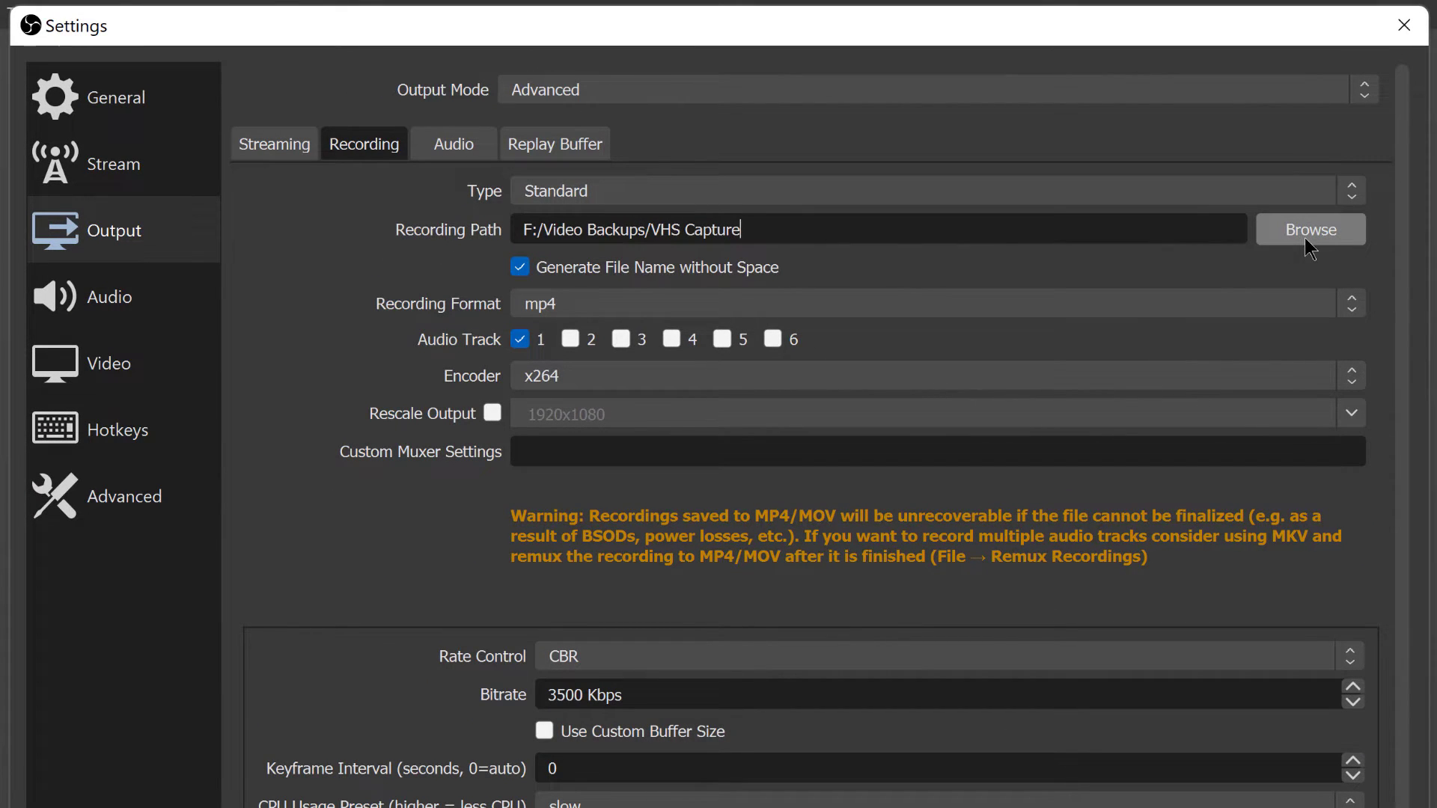
Select the VHS Capture folder as the recording path and keep the mp4 format
click(1309, 229)
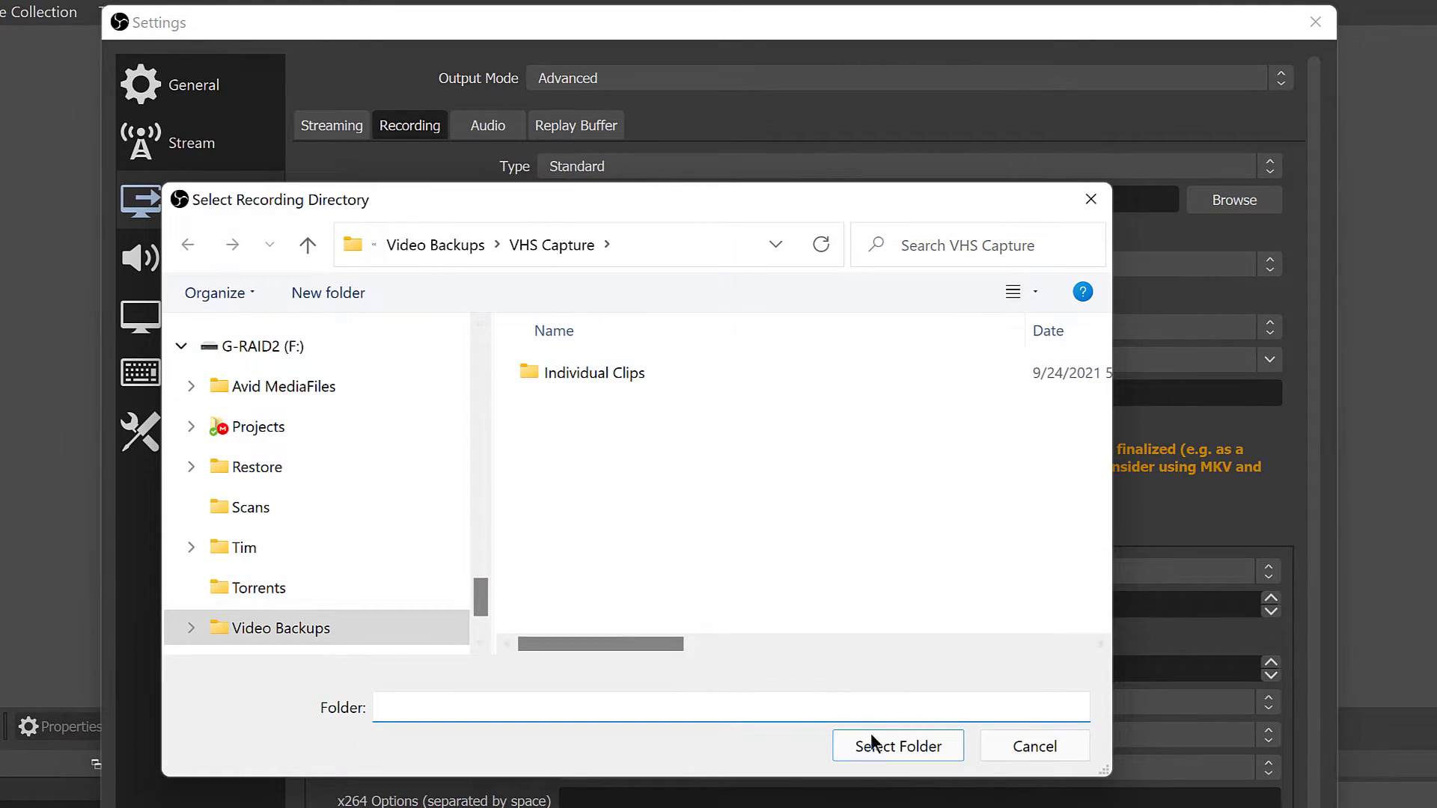
click(898, 745)
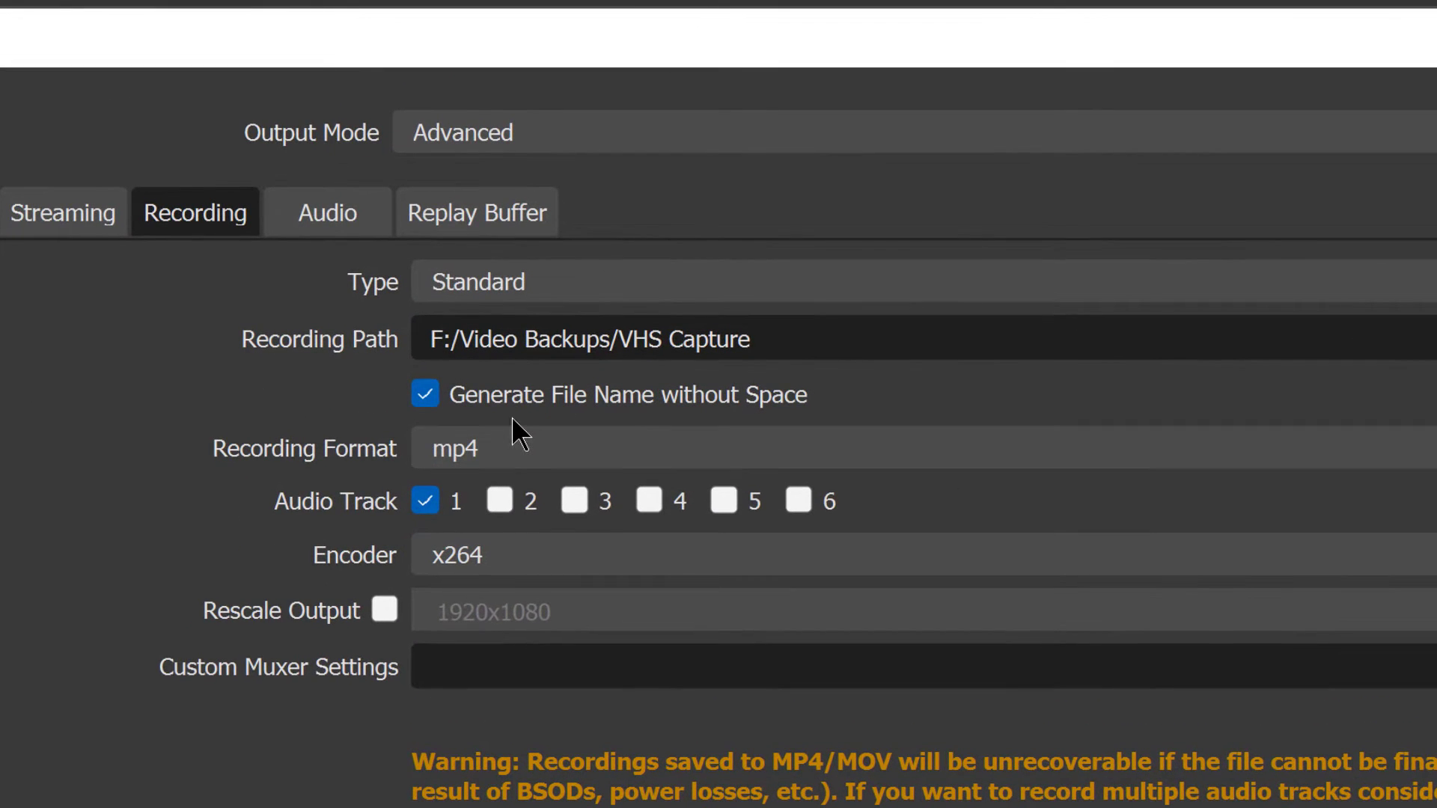
mouse_move(691, 416)
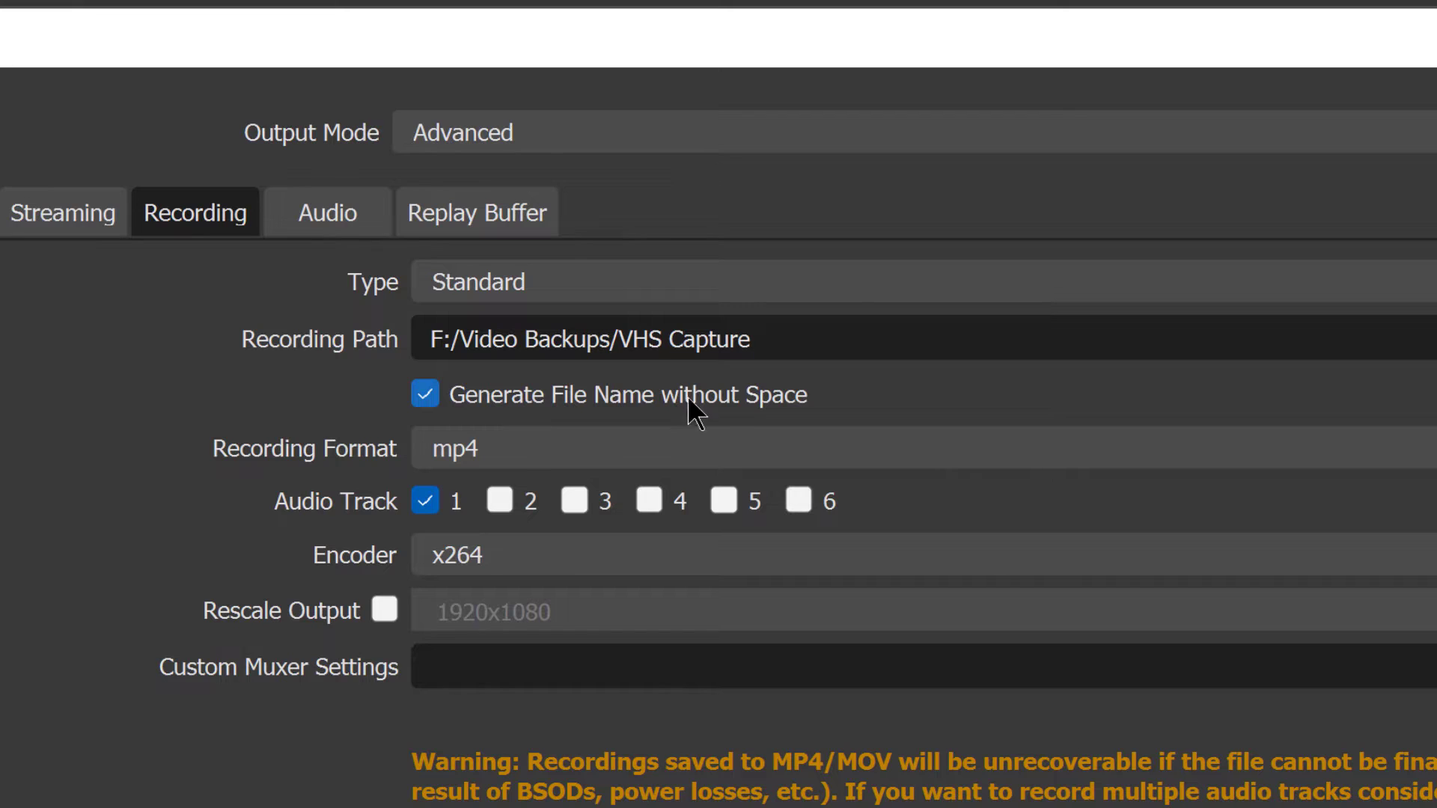
mouse_move(455, 403)
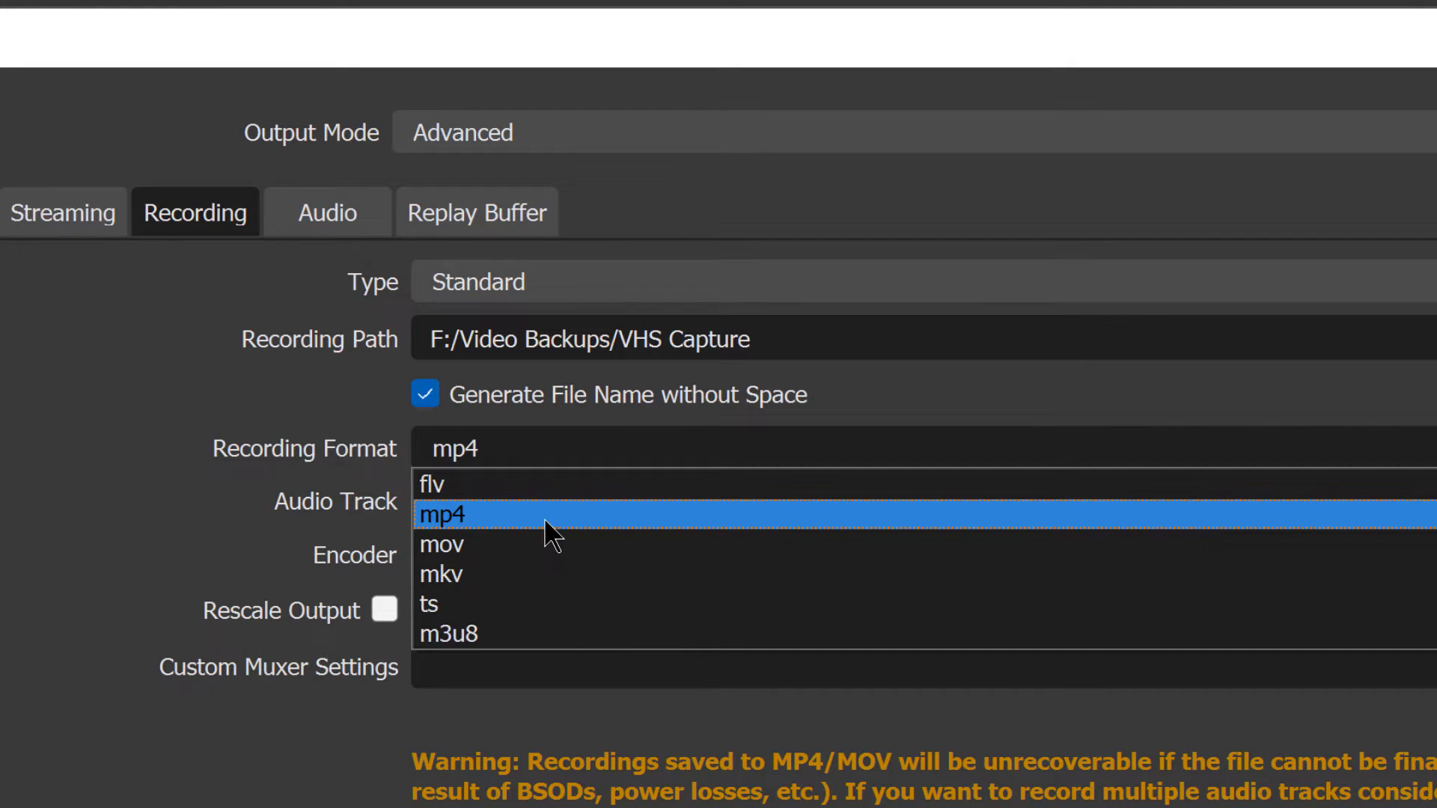
click(442, 514)
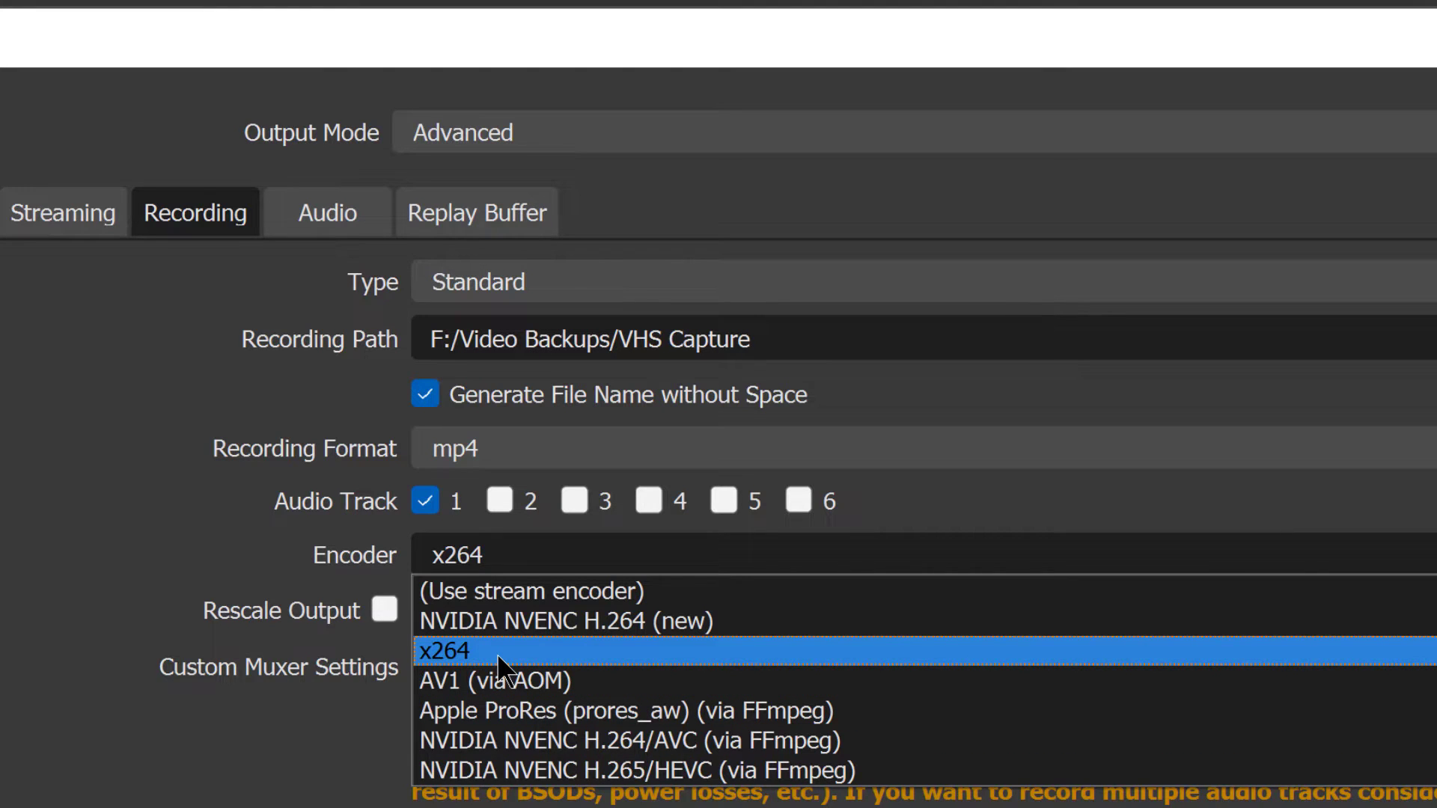
Keep x264 as the recording encoder with CBR rate control
click(473, 650)
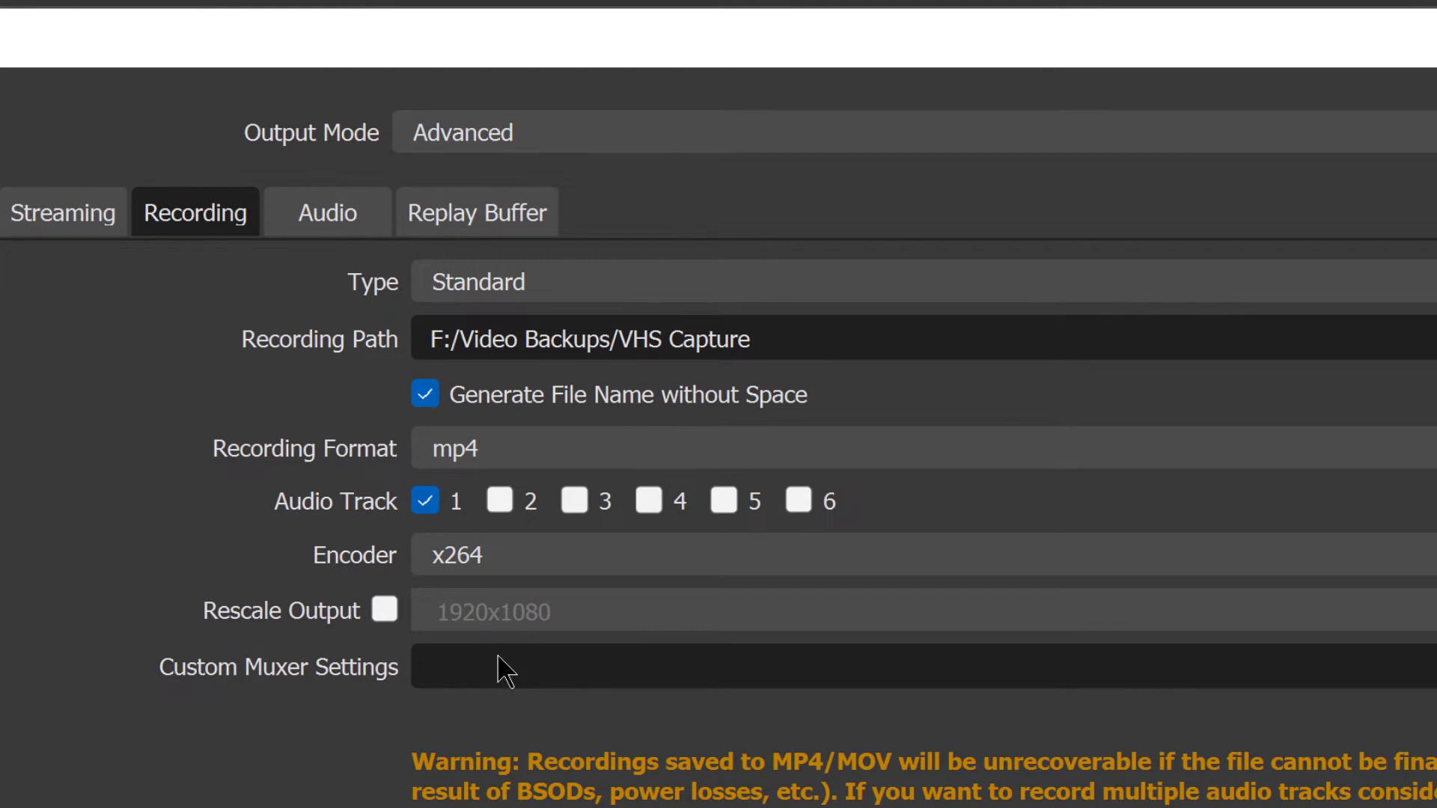
scroll(down, 3)
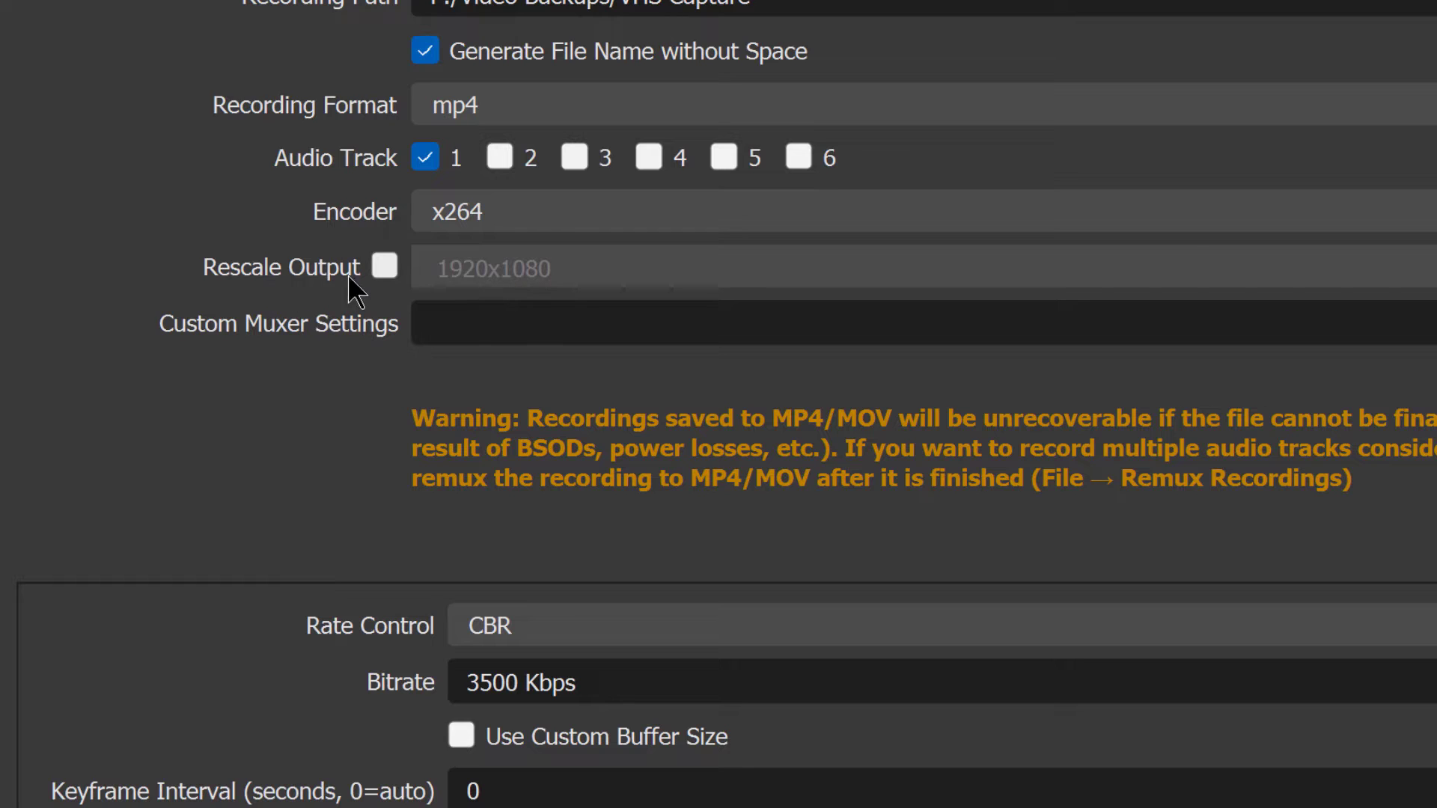
scroll(down, 3)
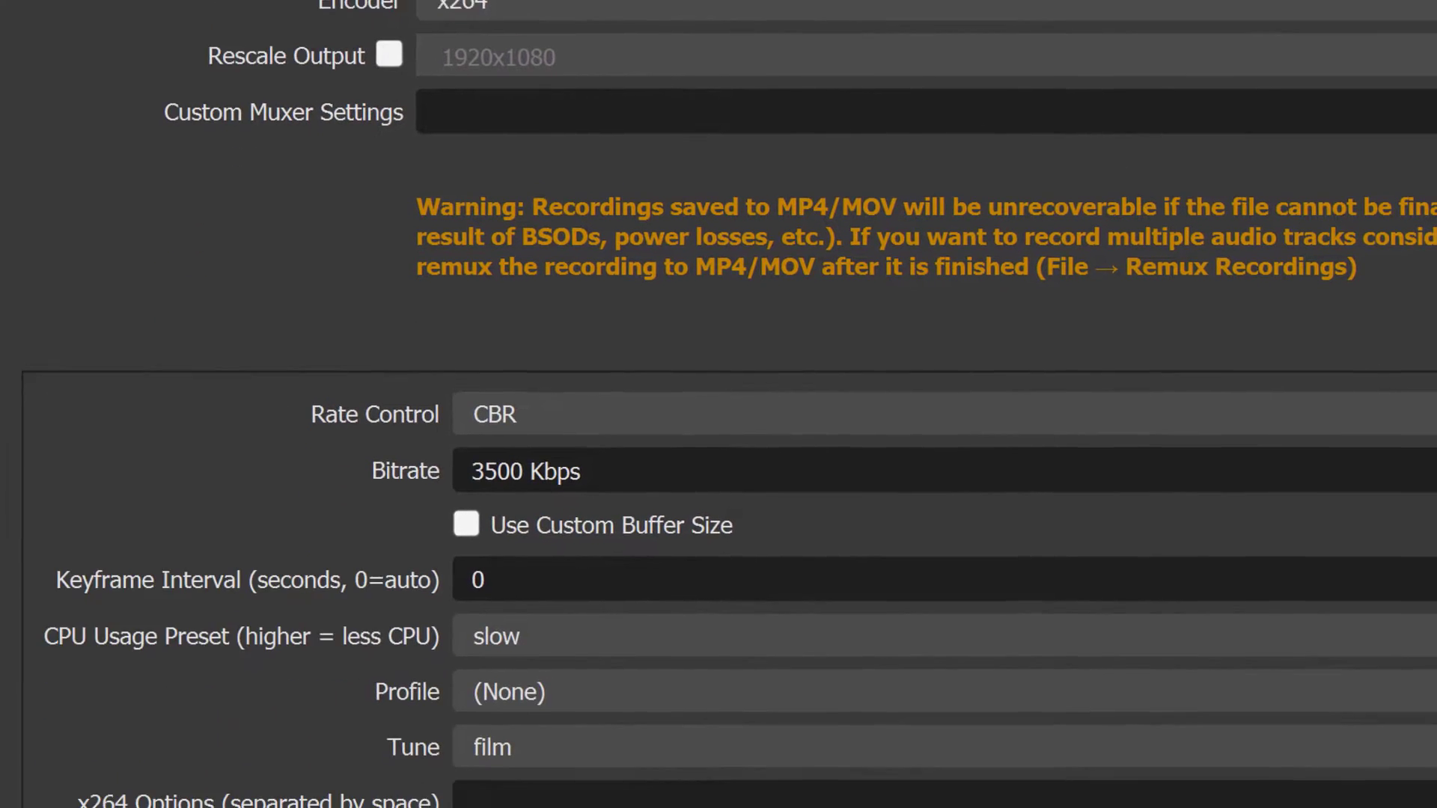
scroll(down, 3)
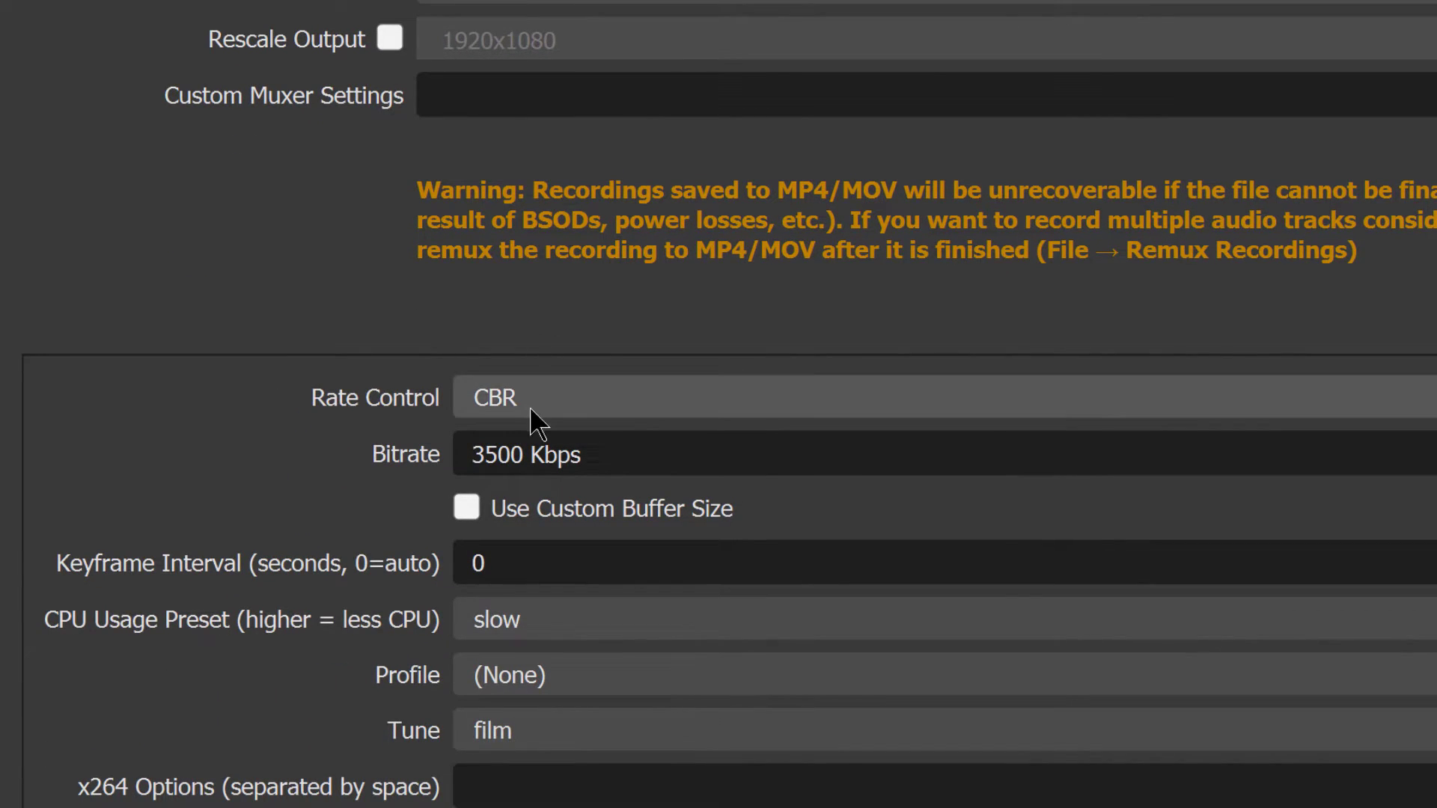
click(522, 398)
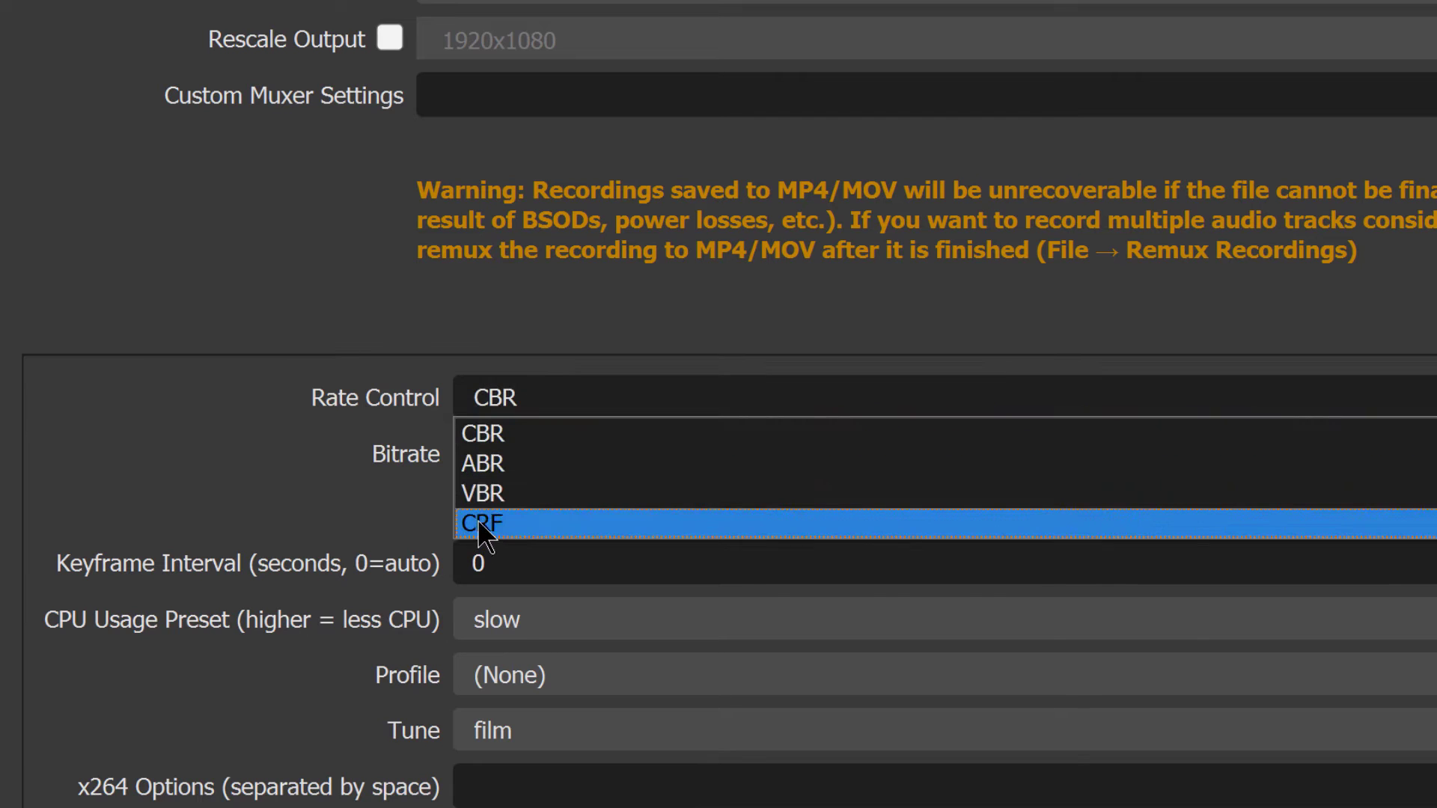
click(483, 523)
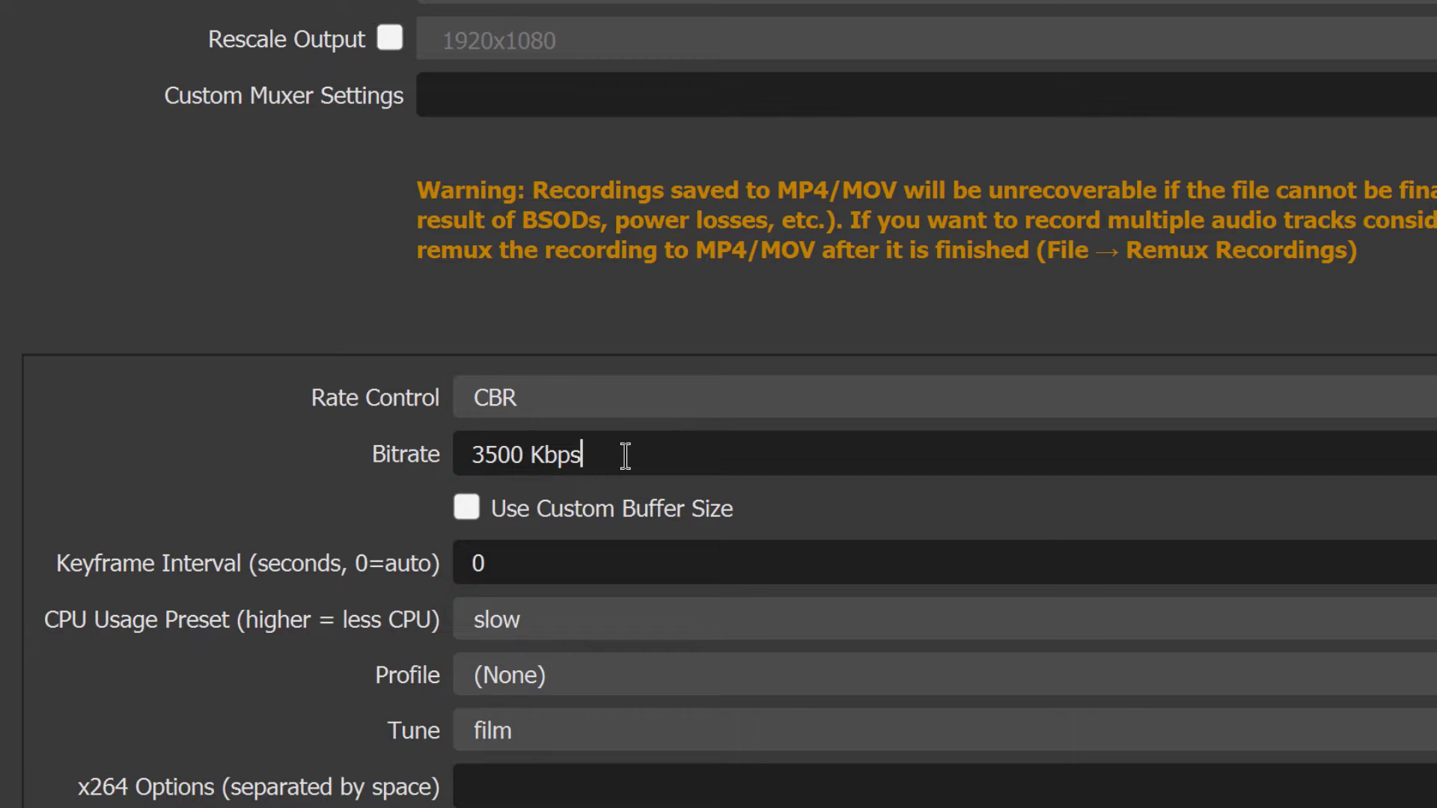
Change the CPU usage preset from slow to medium, keeping film tuning
double_click(497, 455)
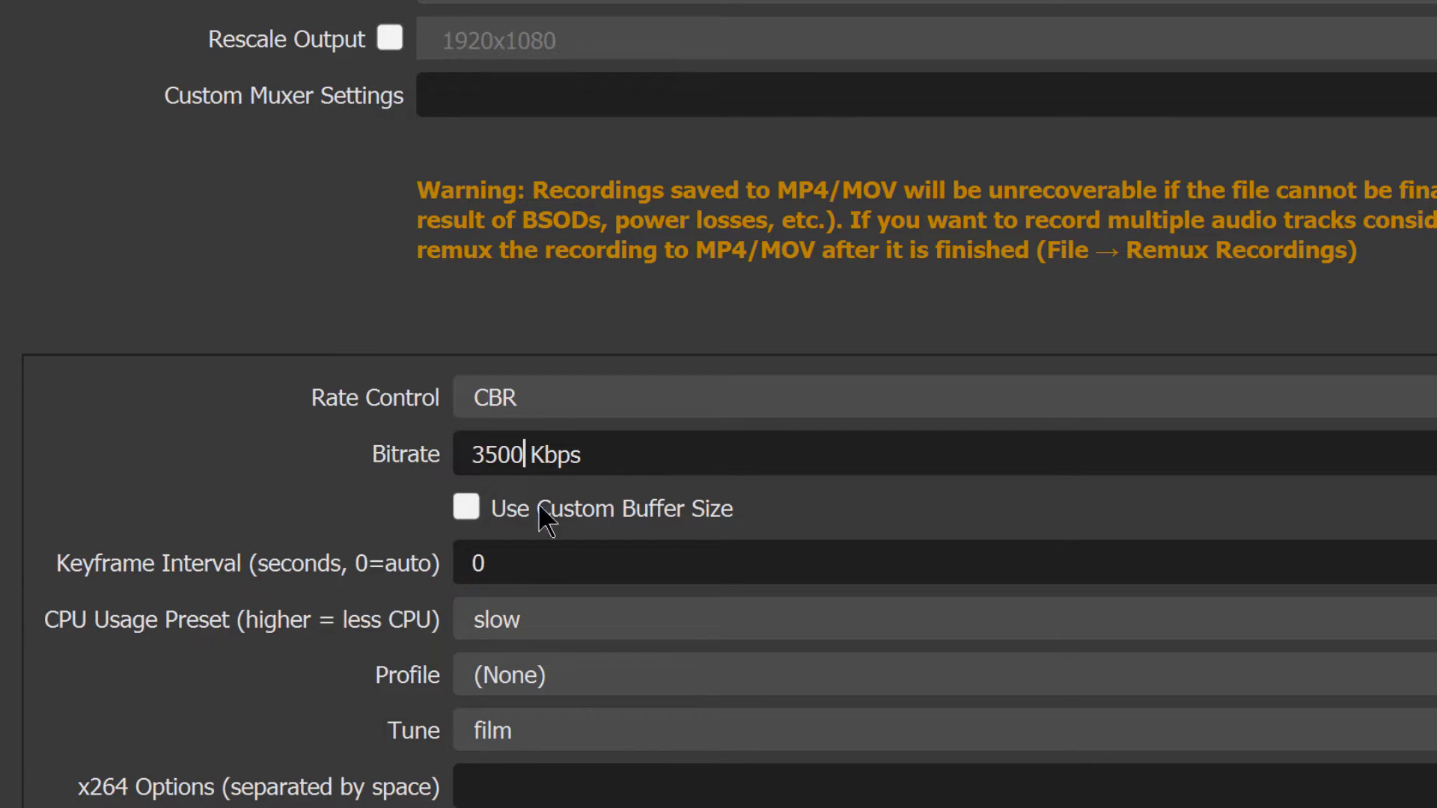
scroll(down, 3)
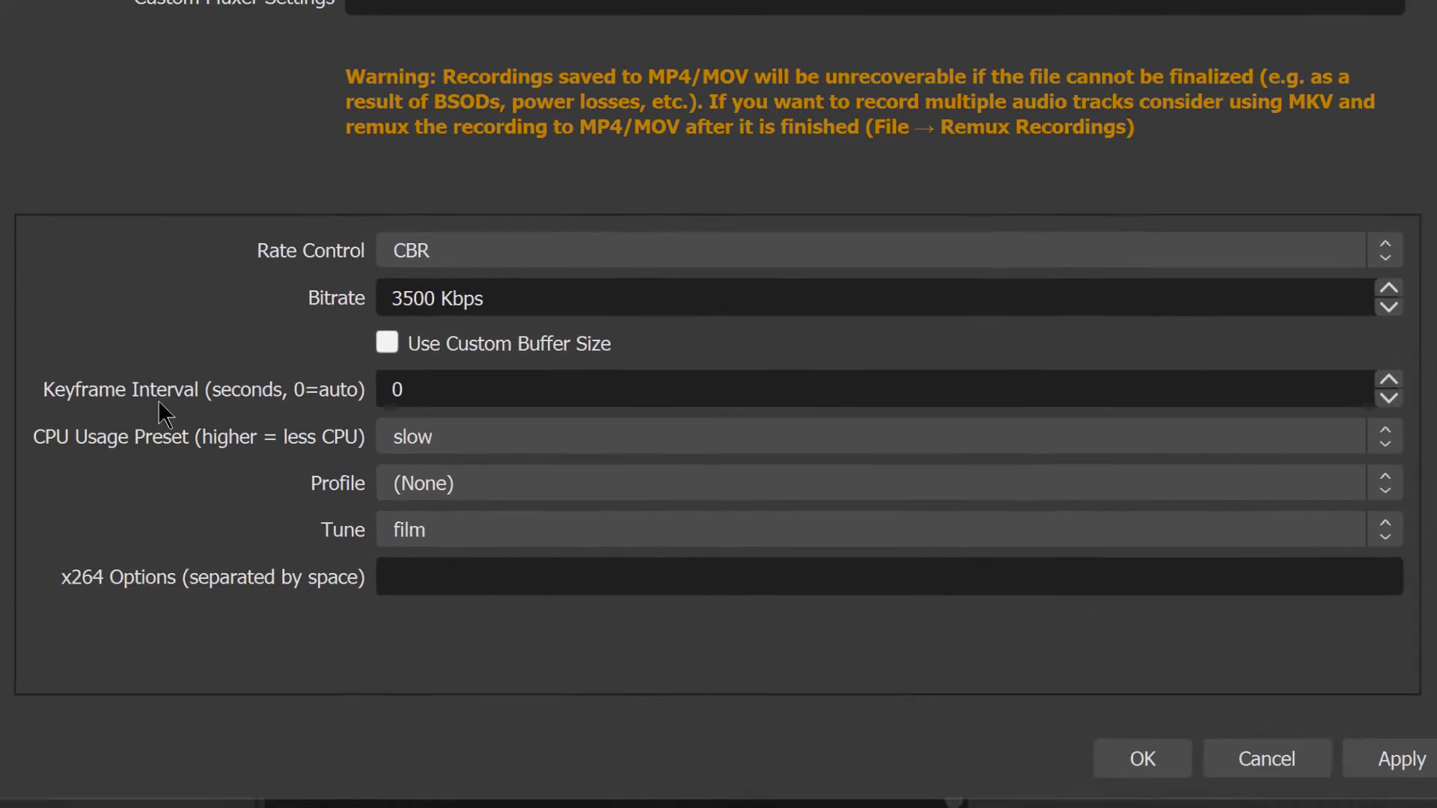
click(409, 377)
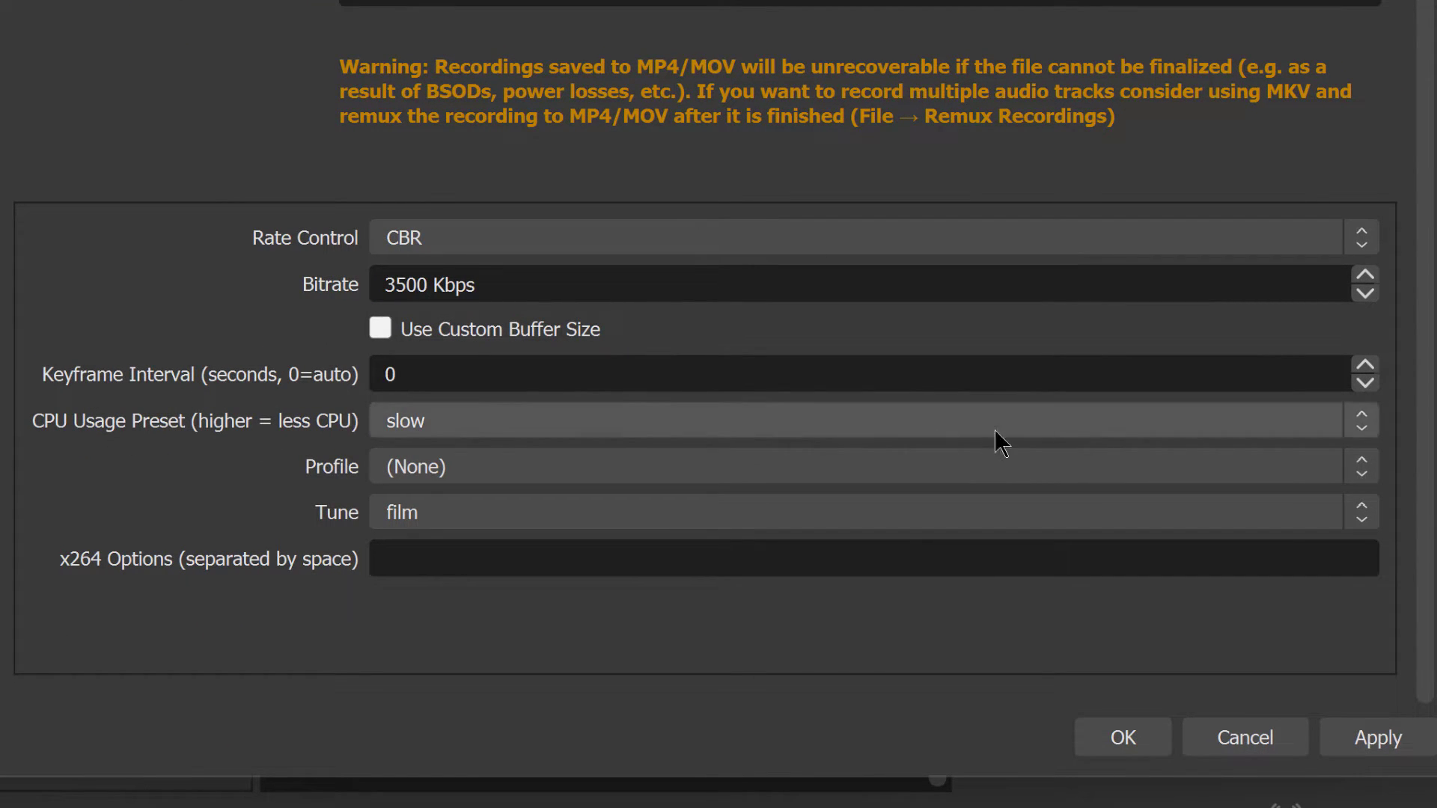
mouse_move(1295, 437)
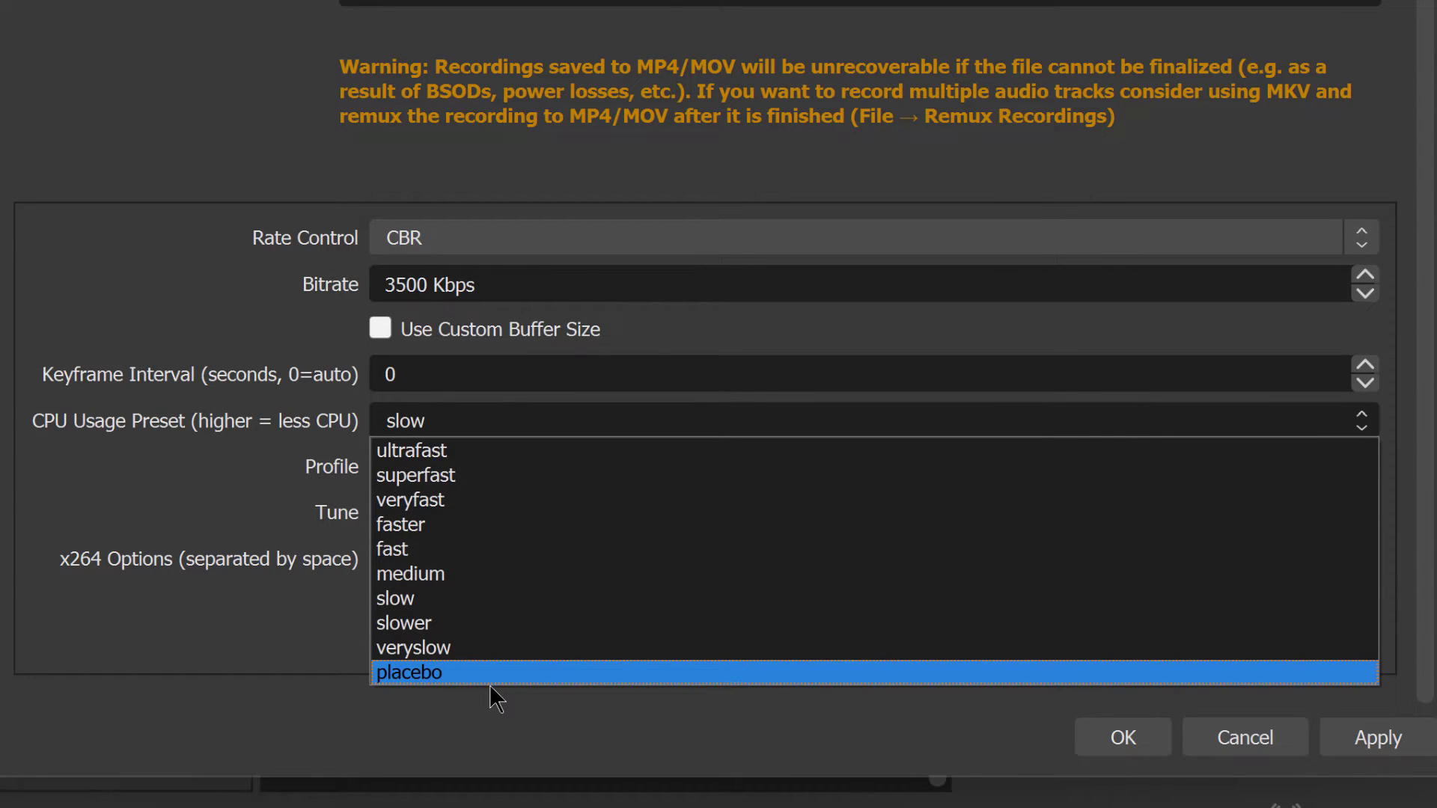
mouse_move(493, 677)
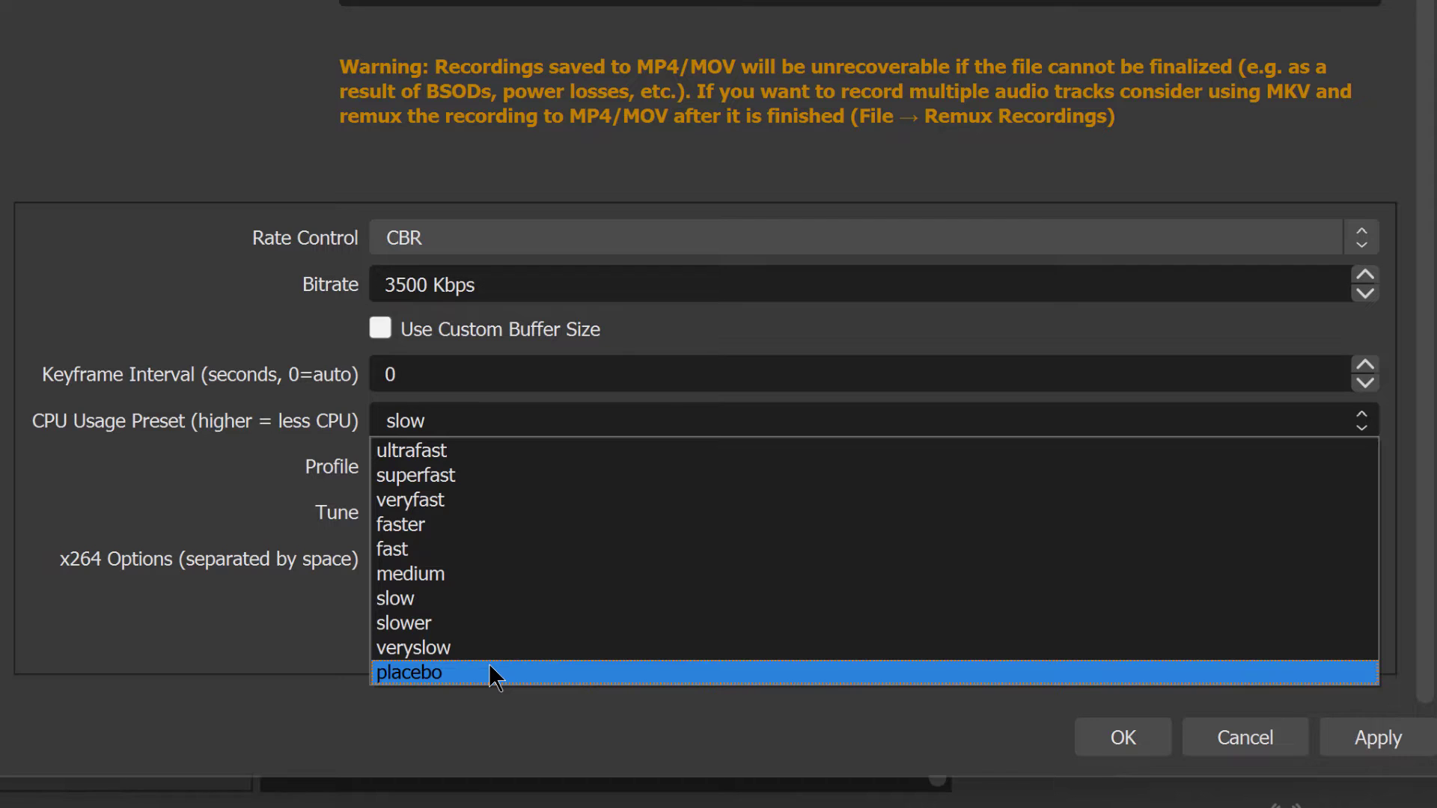
mouse_move(485, 620)
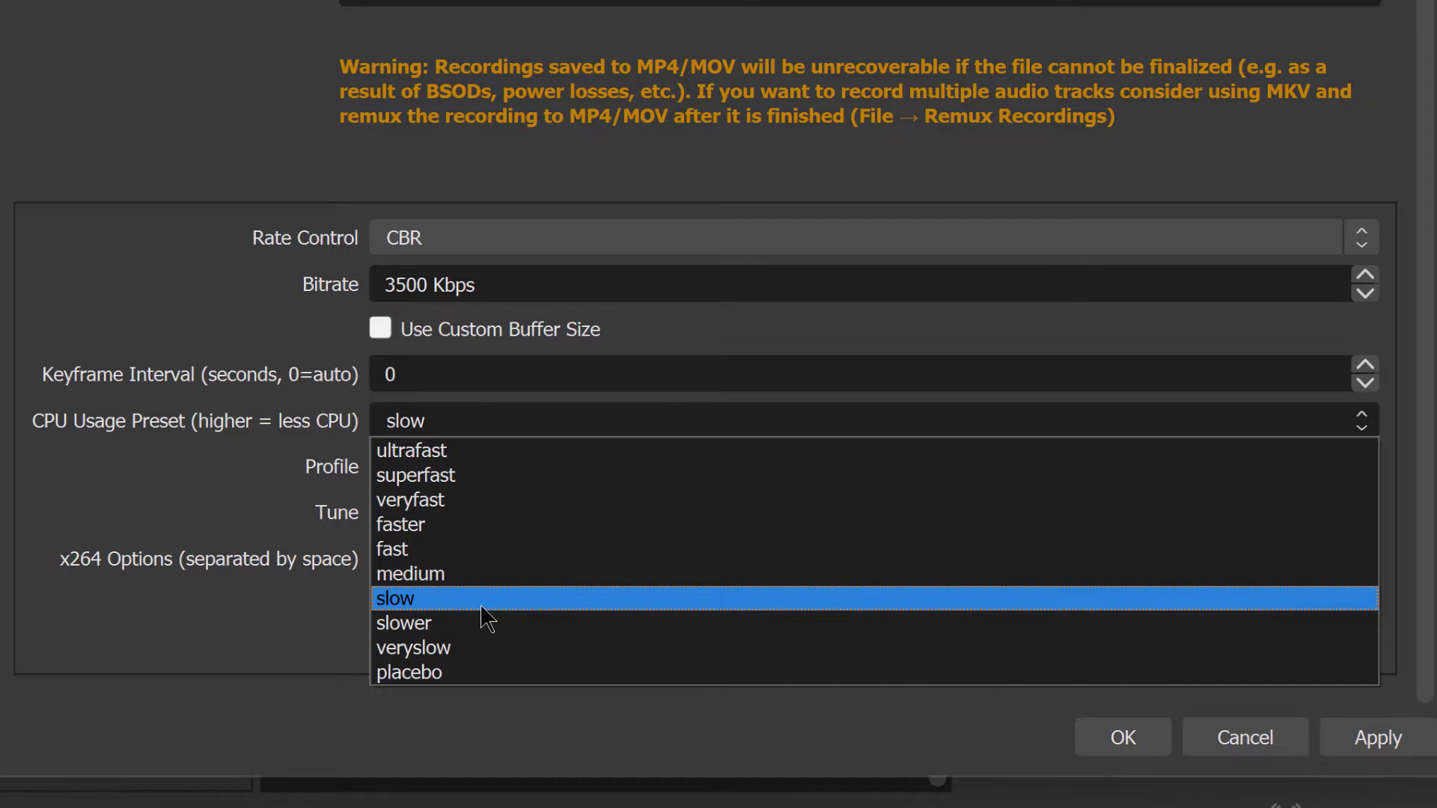
mouse_move(487, 665)
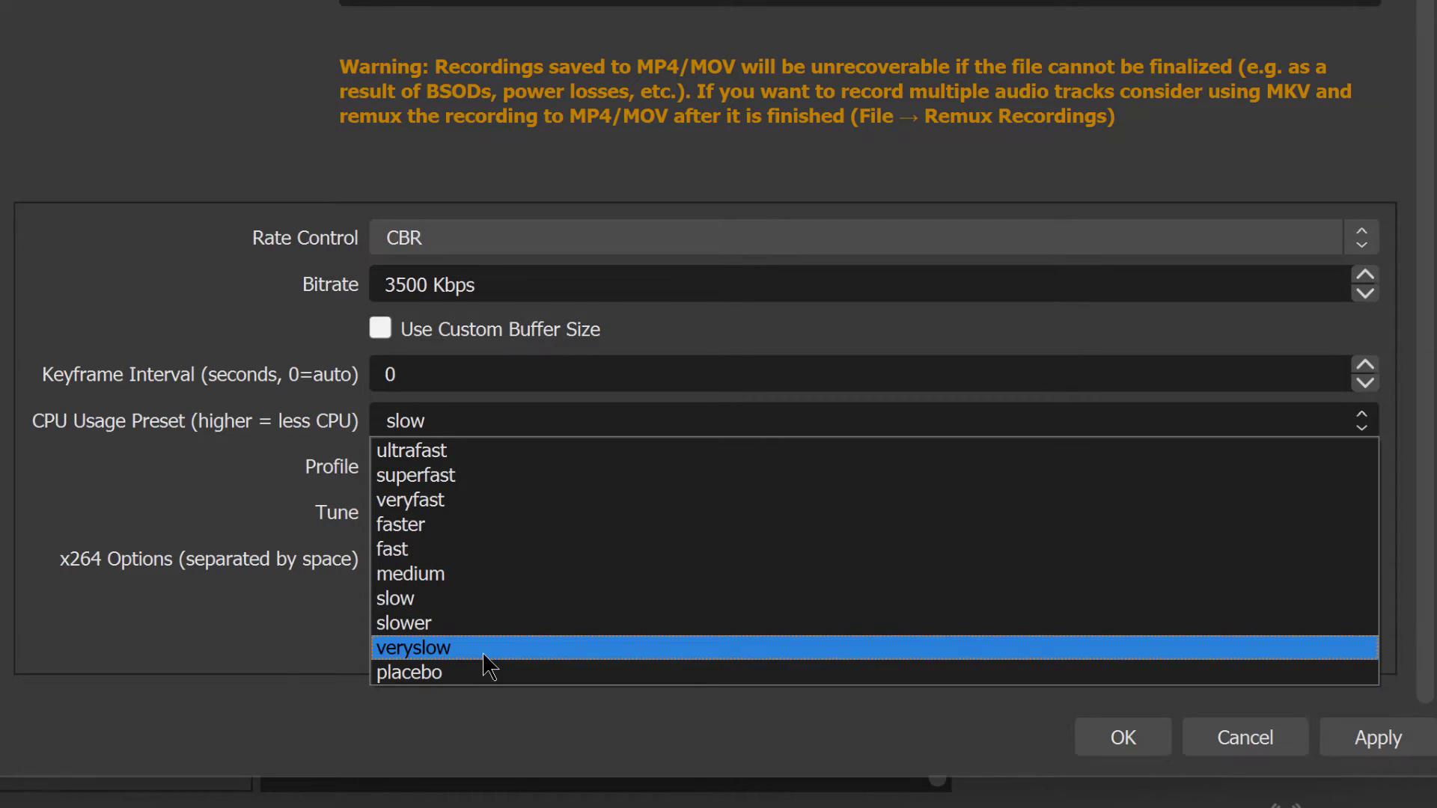
mouse_move(491, 665)
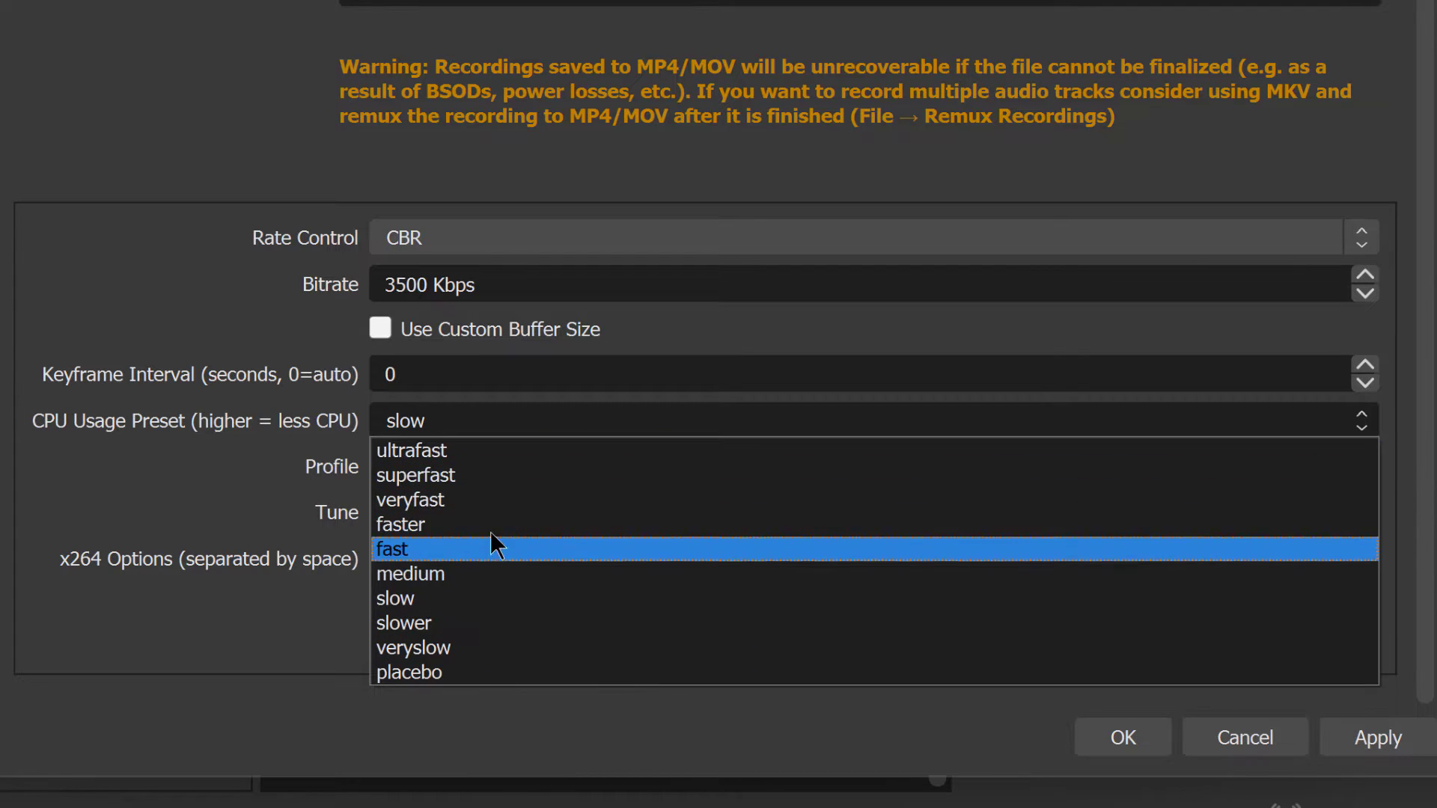
mouse_move(456, 588)
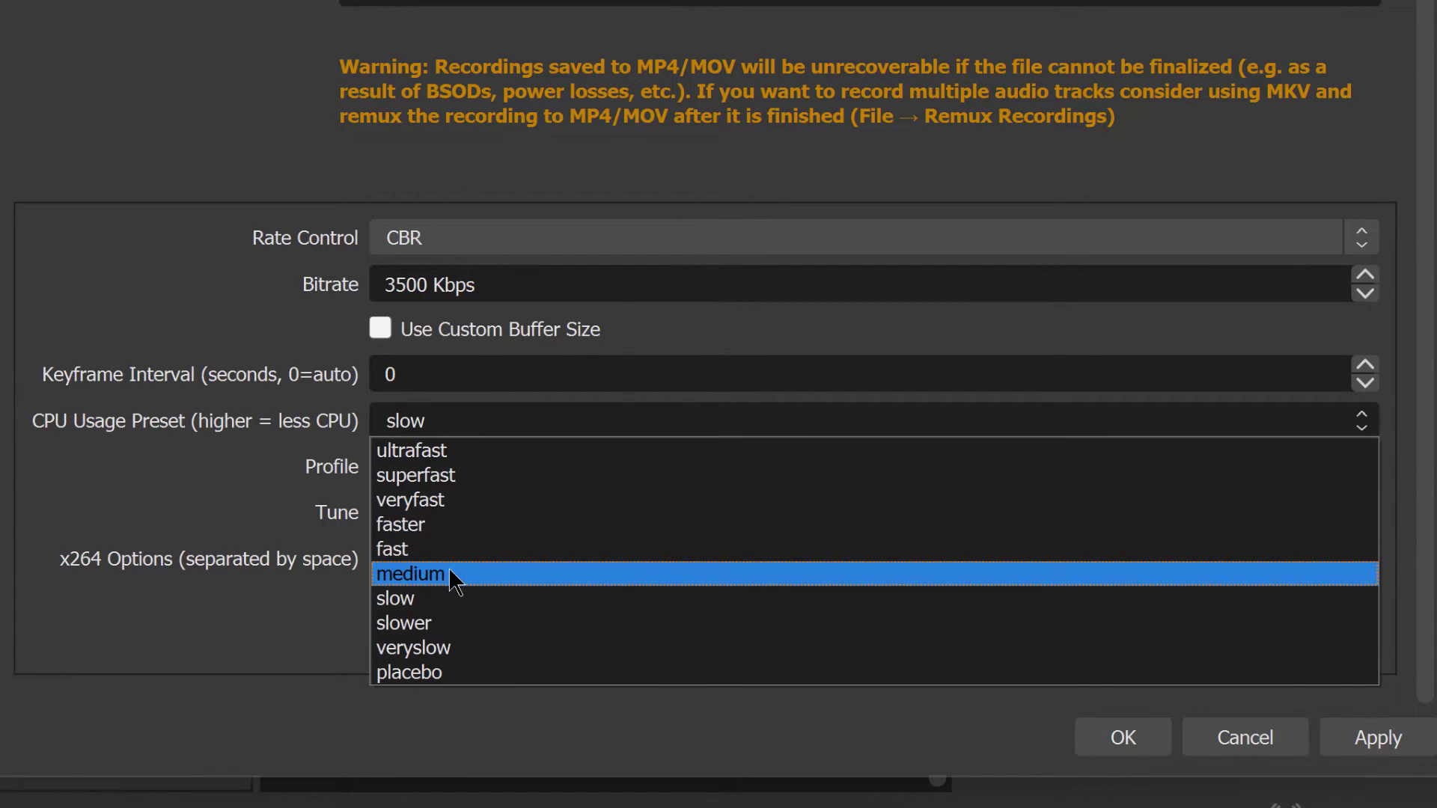
click(411, 574)
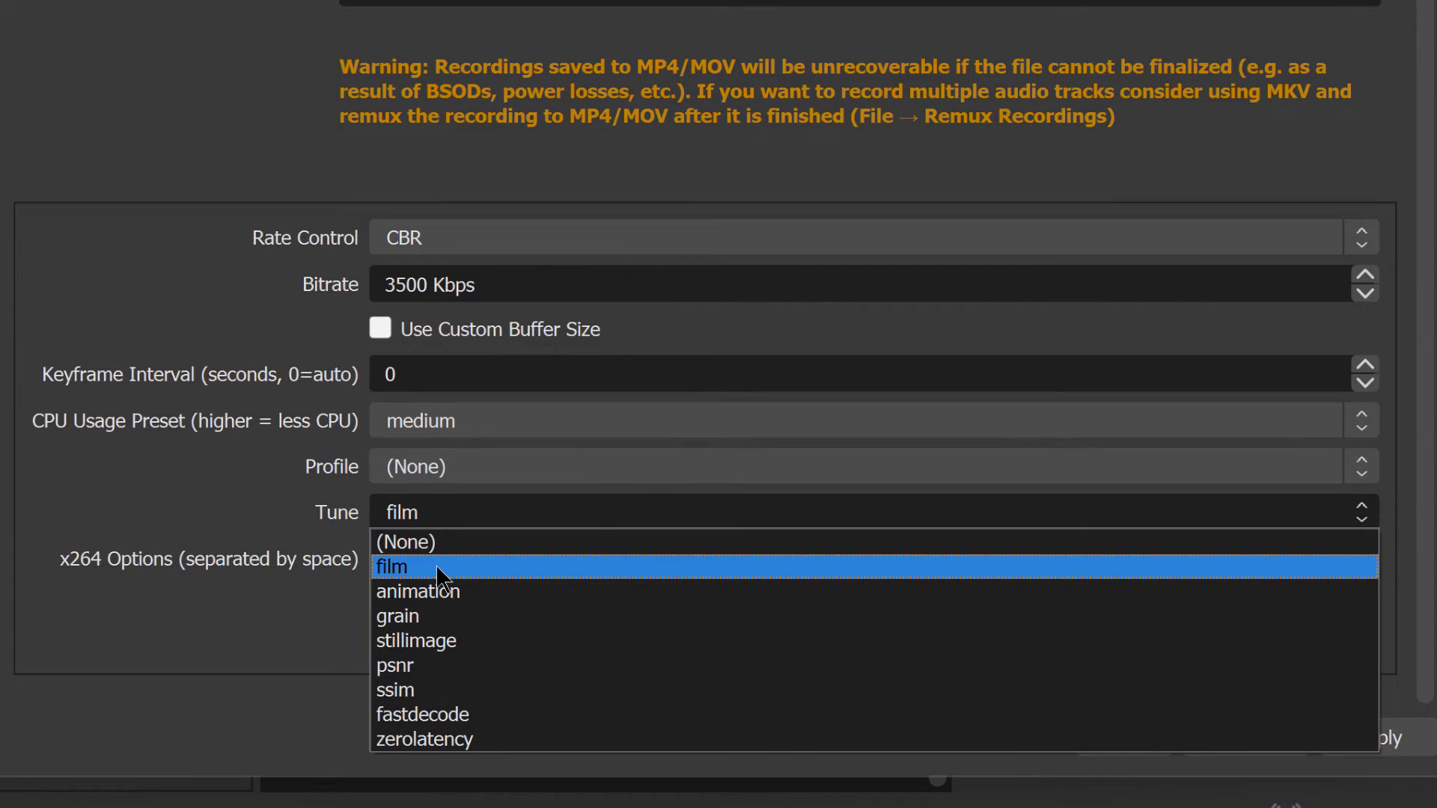
click(392, 566)
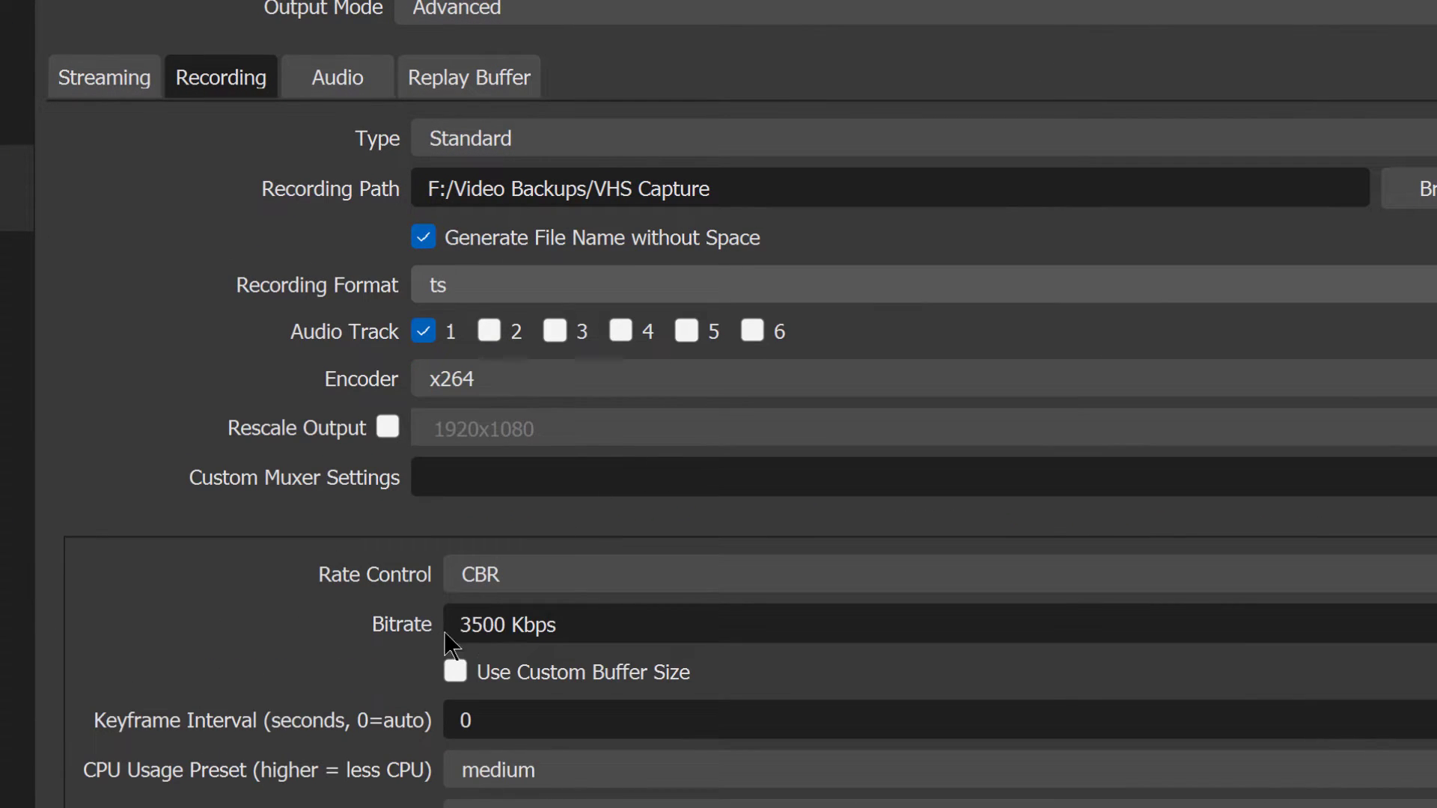
Enter 7500 into the recording Bitrate field
text(7500)
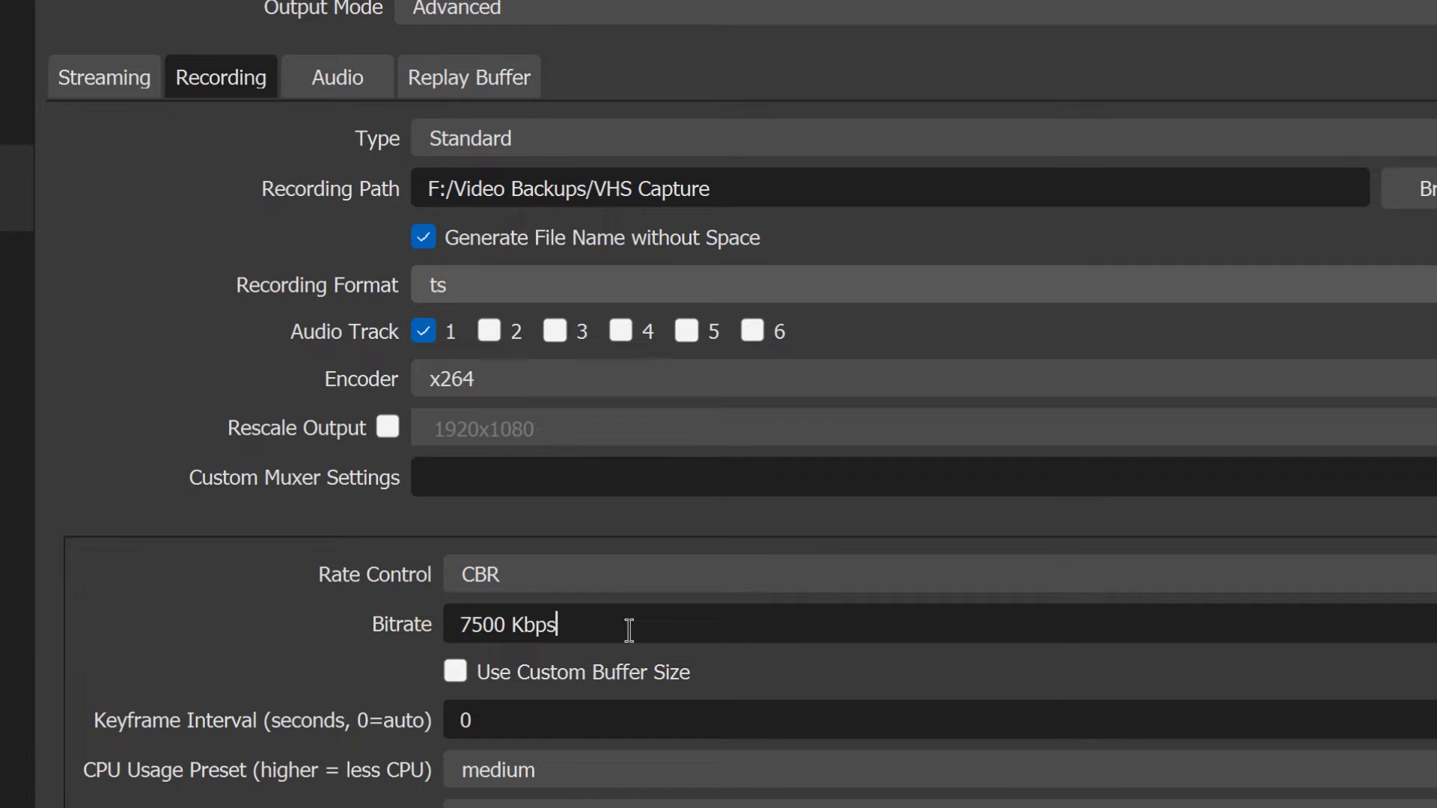
double_click(467, 624)
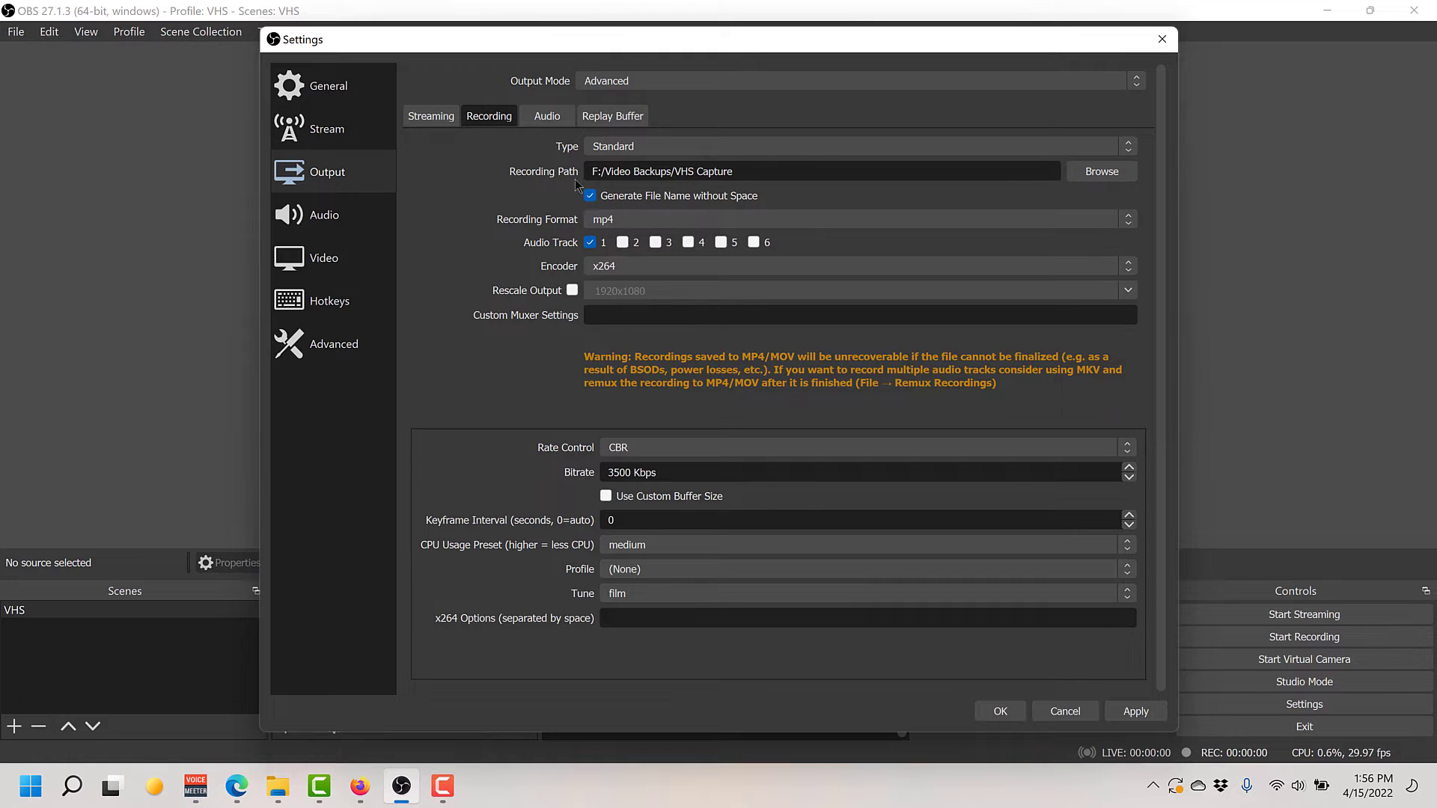
Set Track 1 audio bitrate to 320, then go to the Audio settings page
click(547, 116)
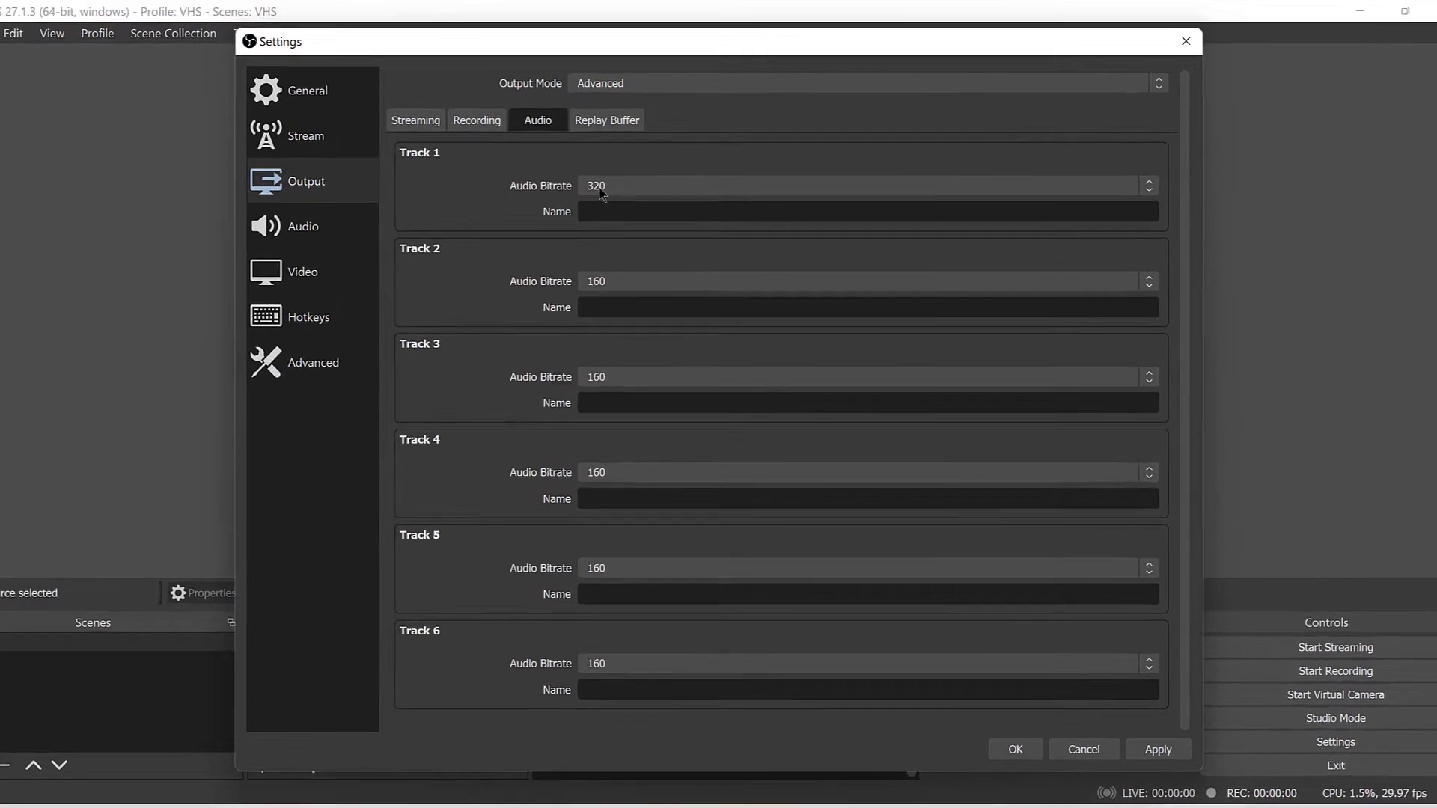
click(604, 189)
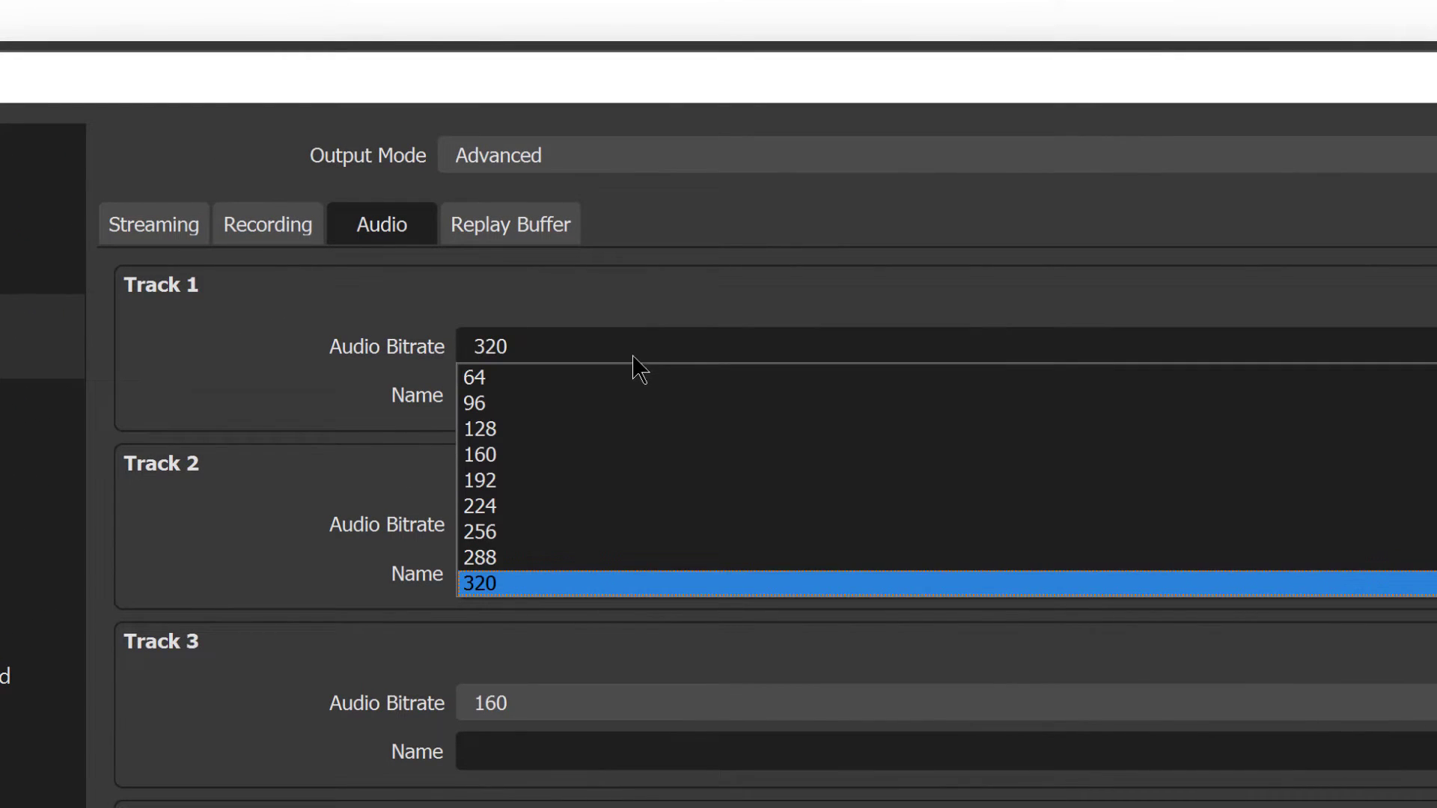
click(479, 480)
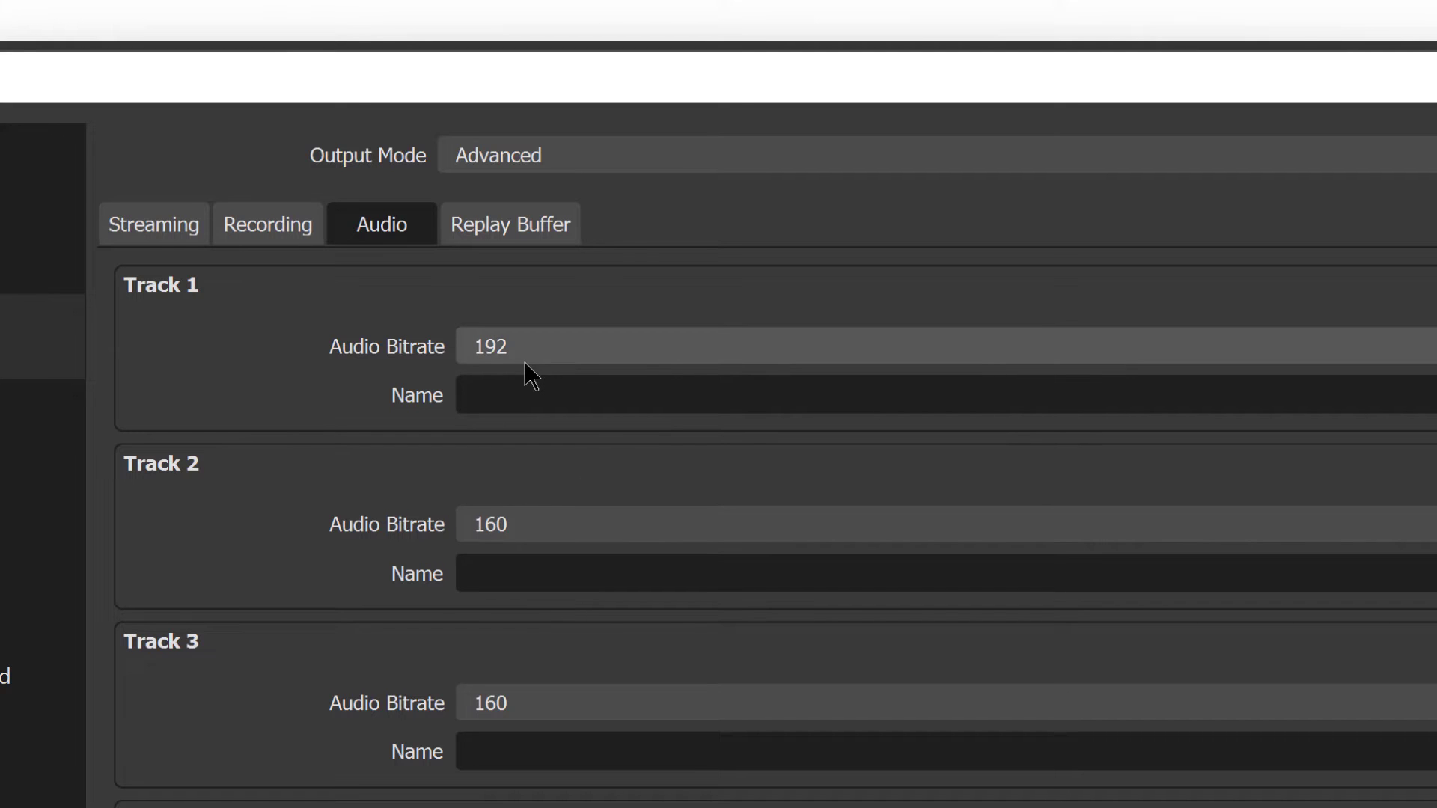
click(518, 347)
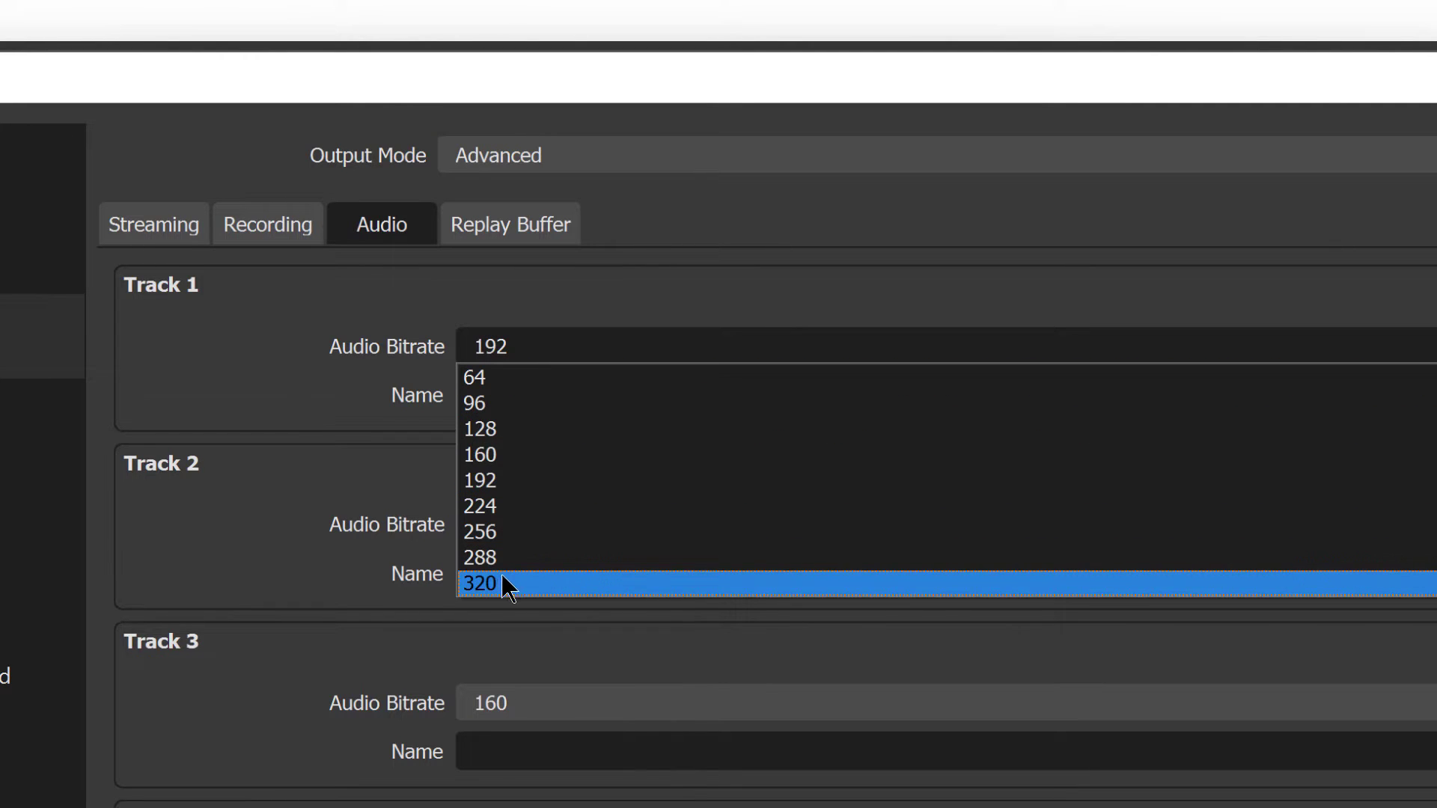
click(479, 583)
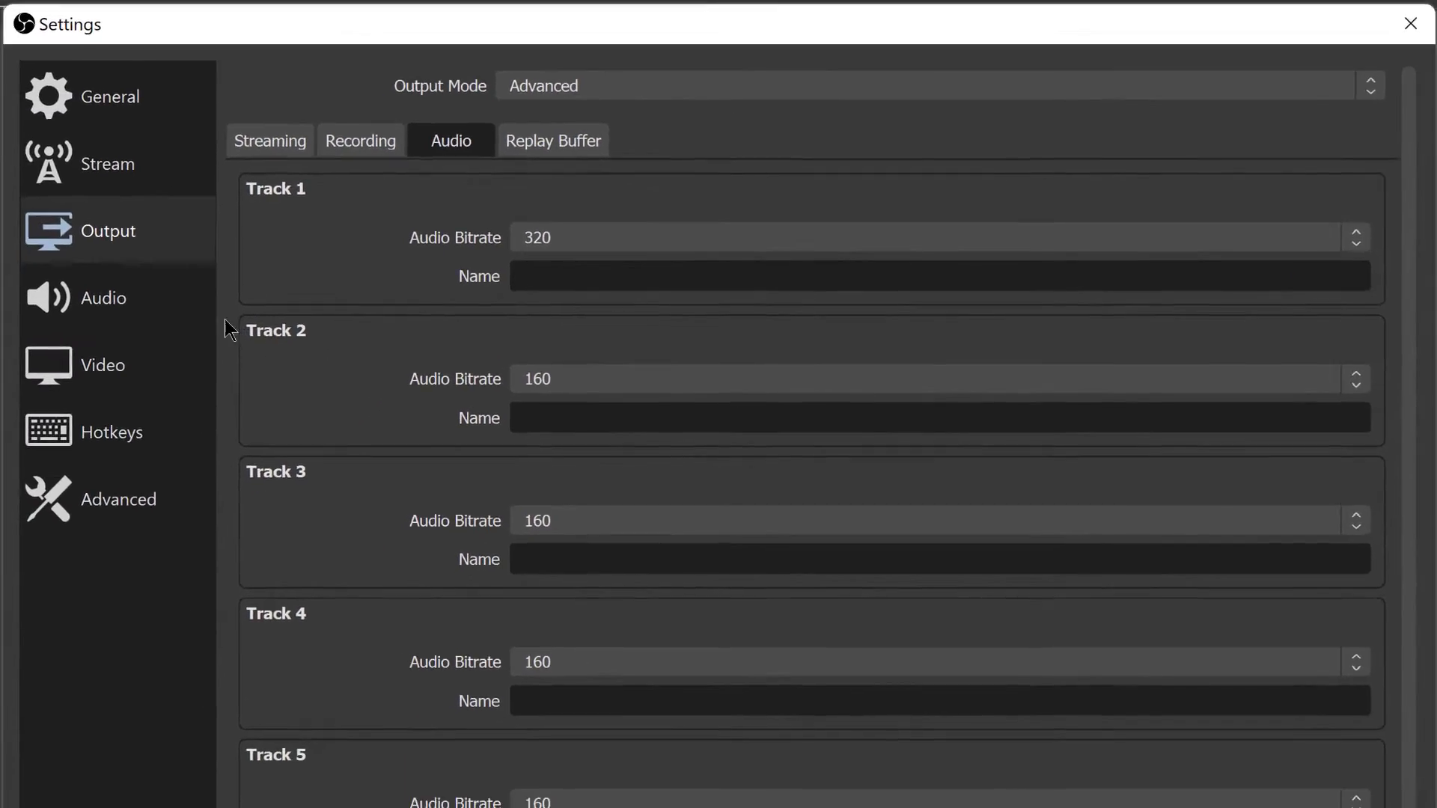
click(103, 296)
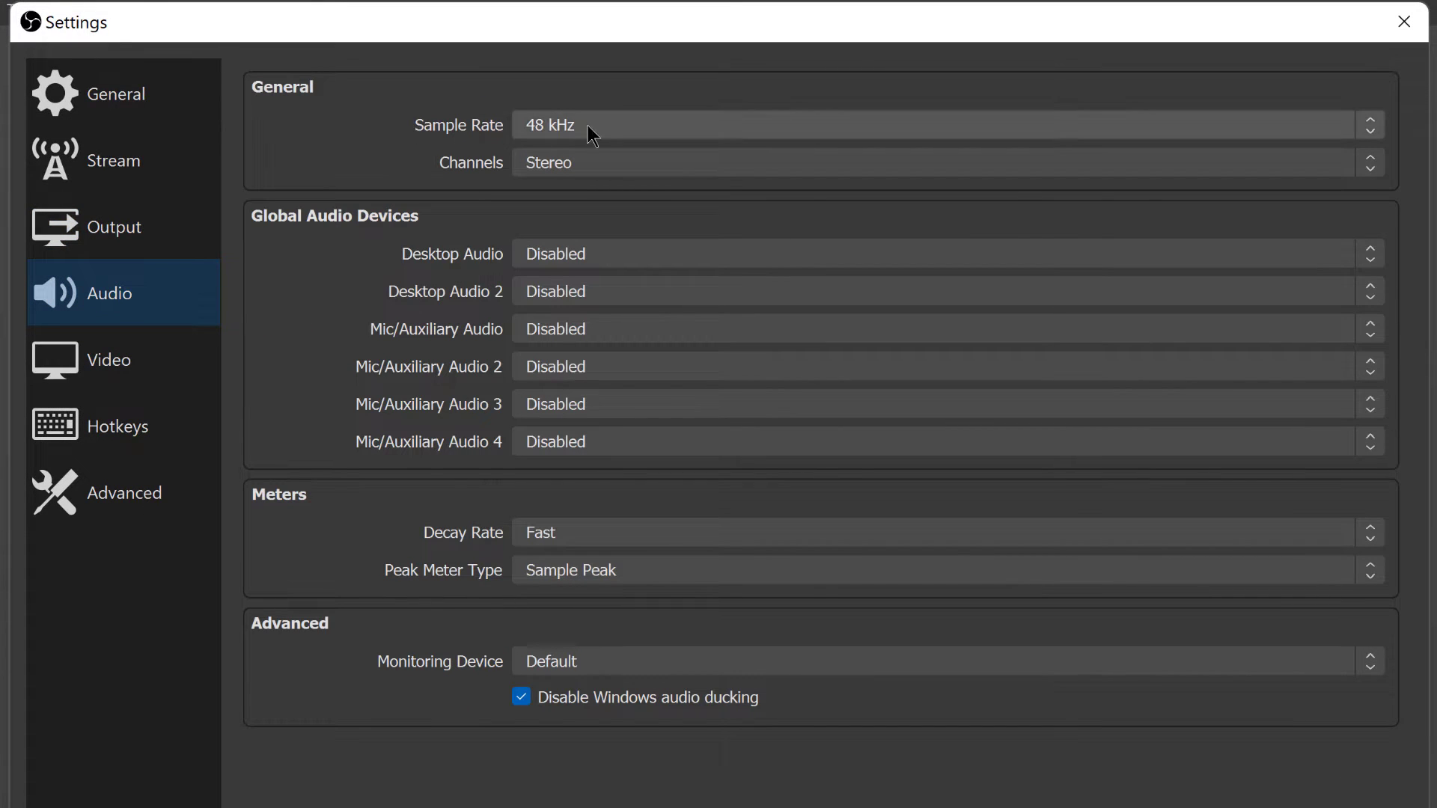
mouse_move(126, 406)
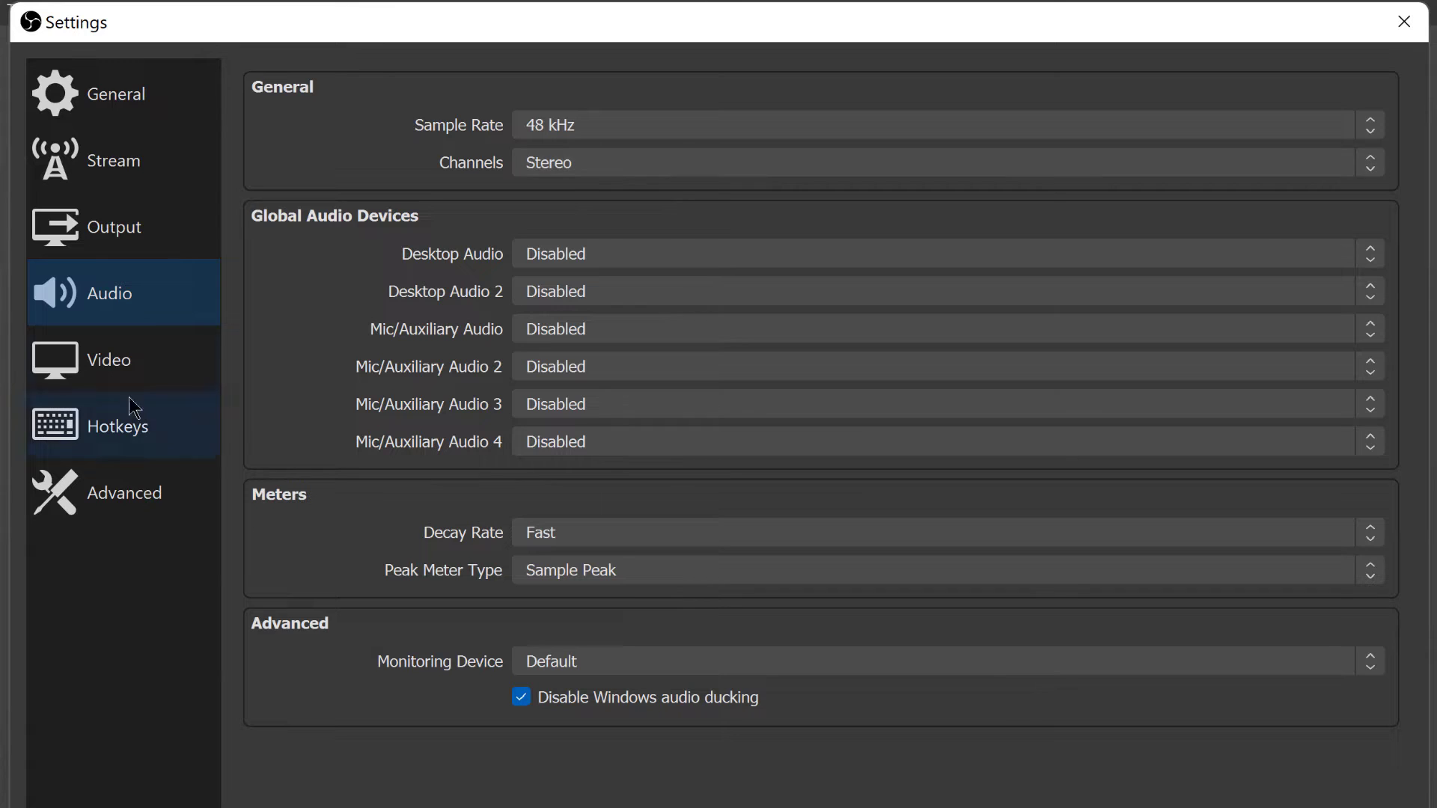
On the Video settings page, enter x480 into the Base (Canvas) Resolution field
click(108, 359)
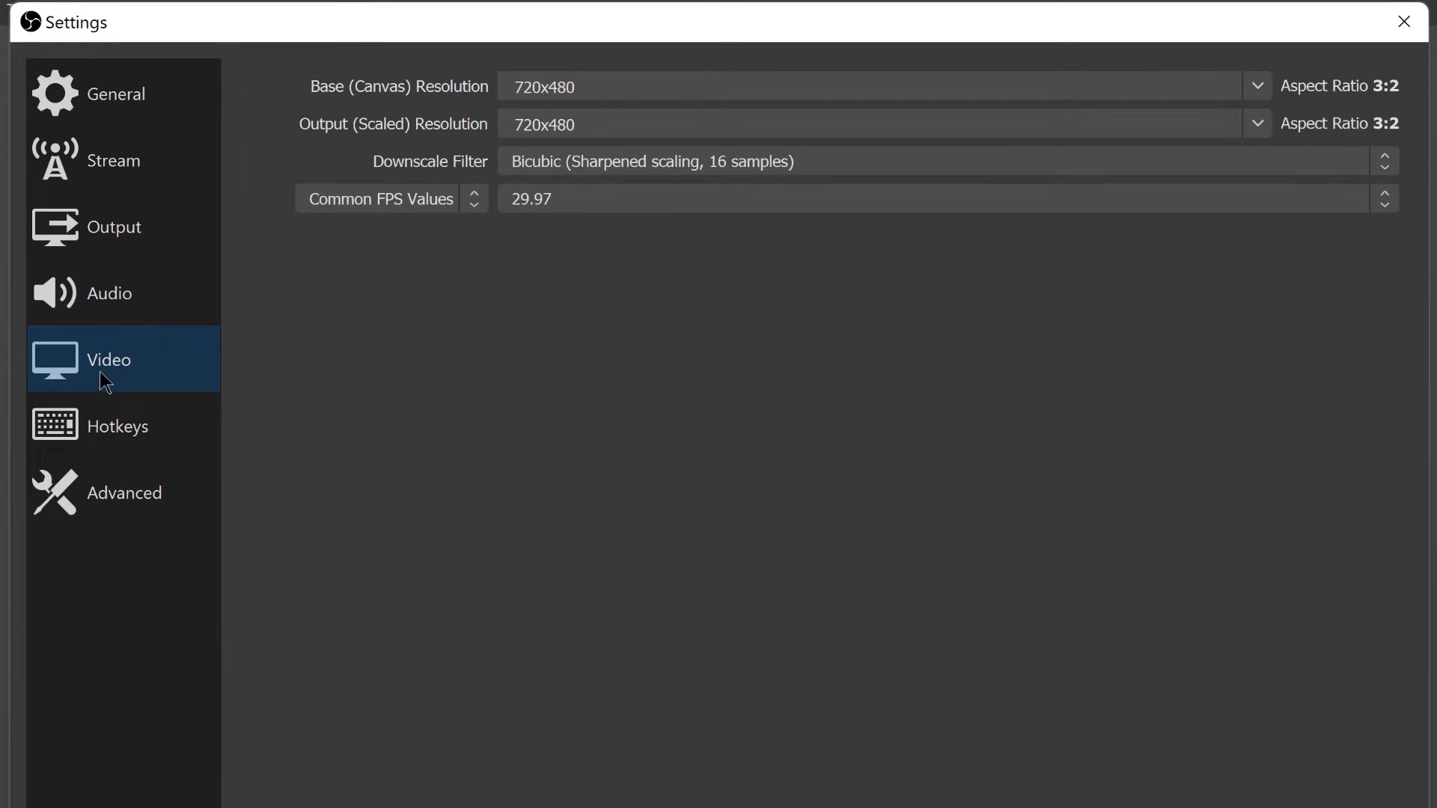
mouse_move(513, 86)
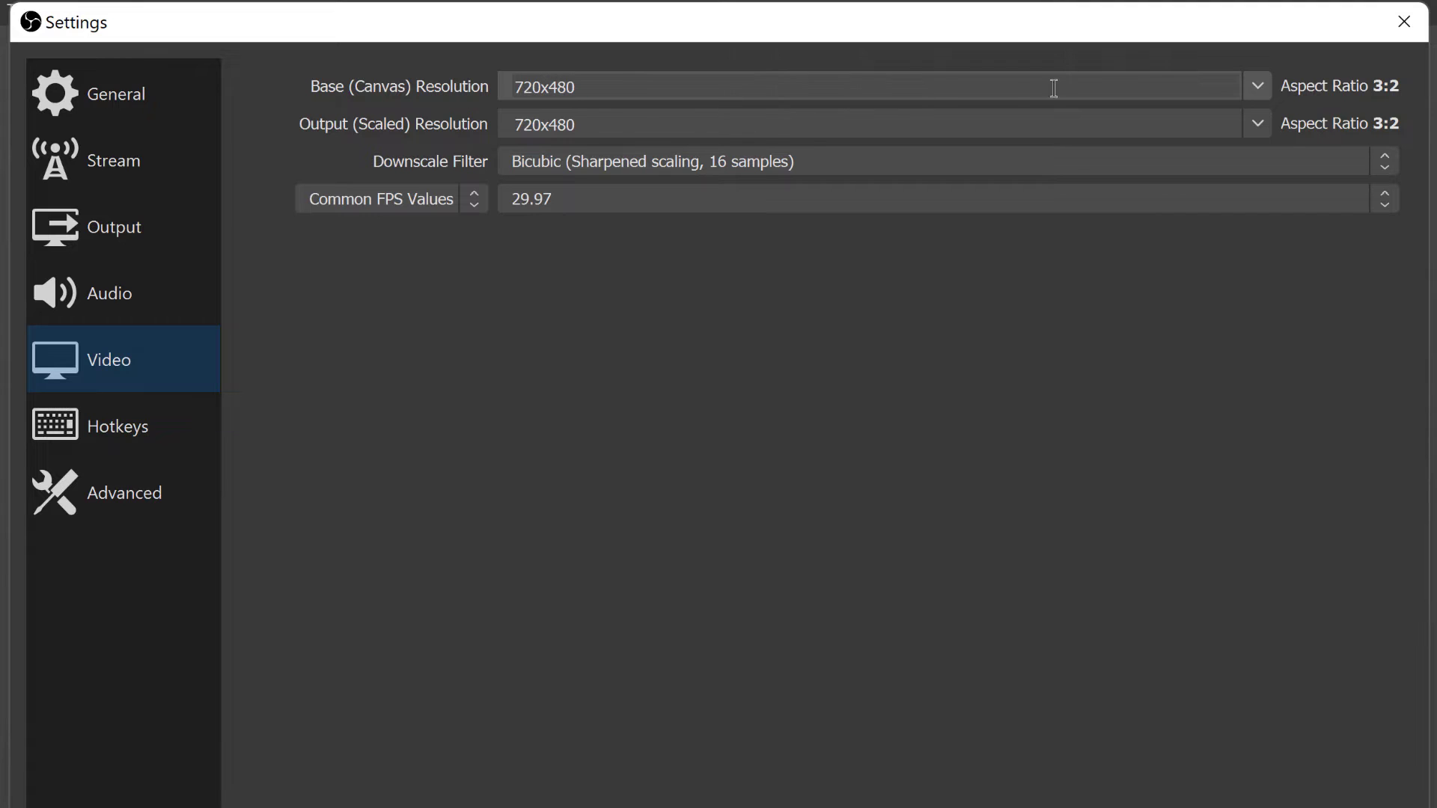
click(1256, 84)
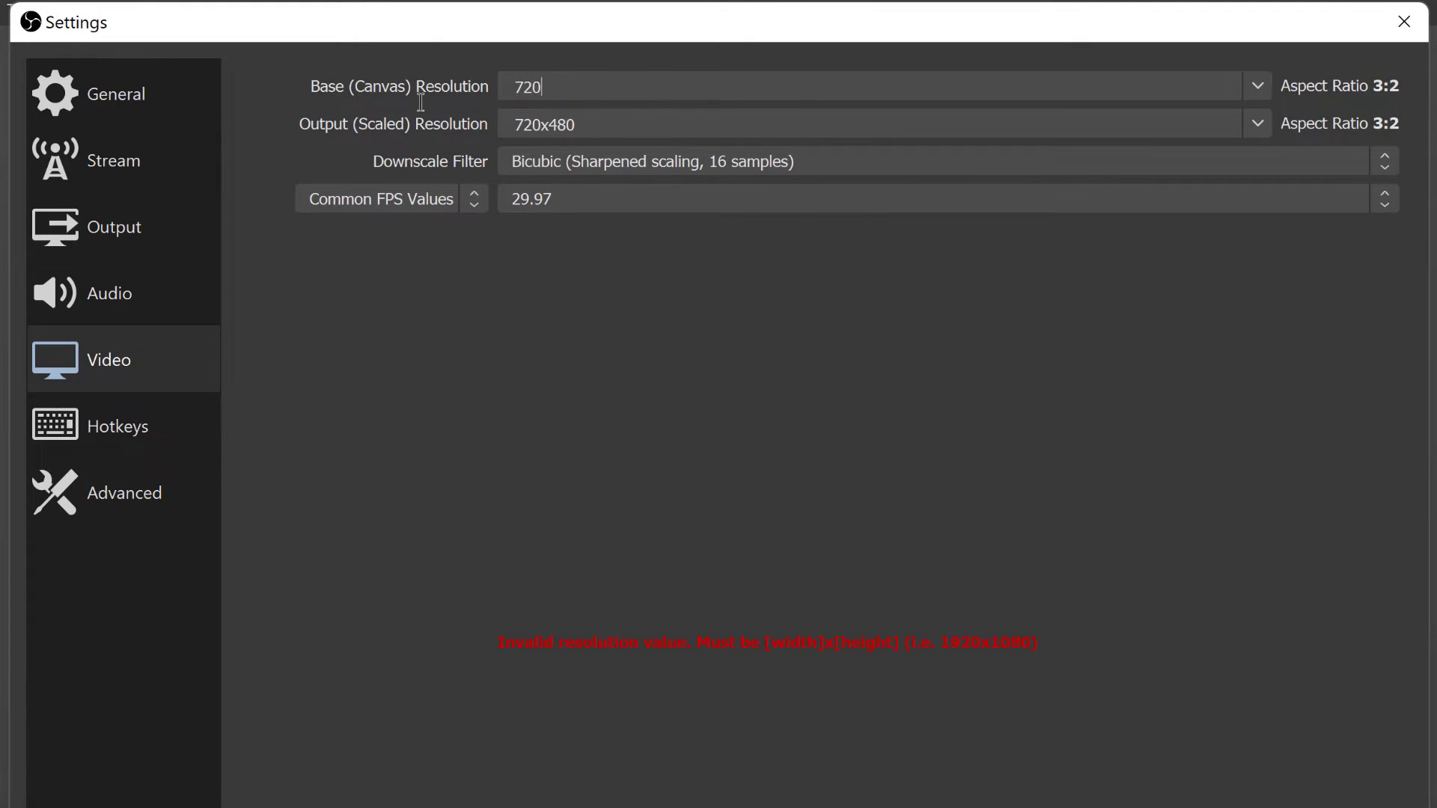
text(x480)
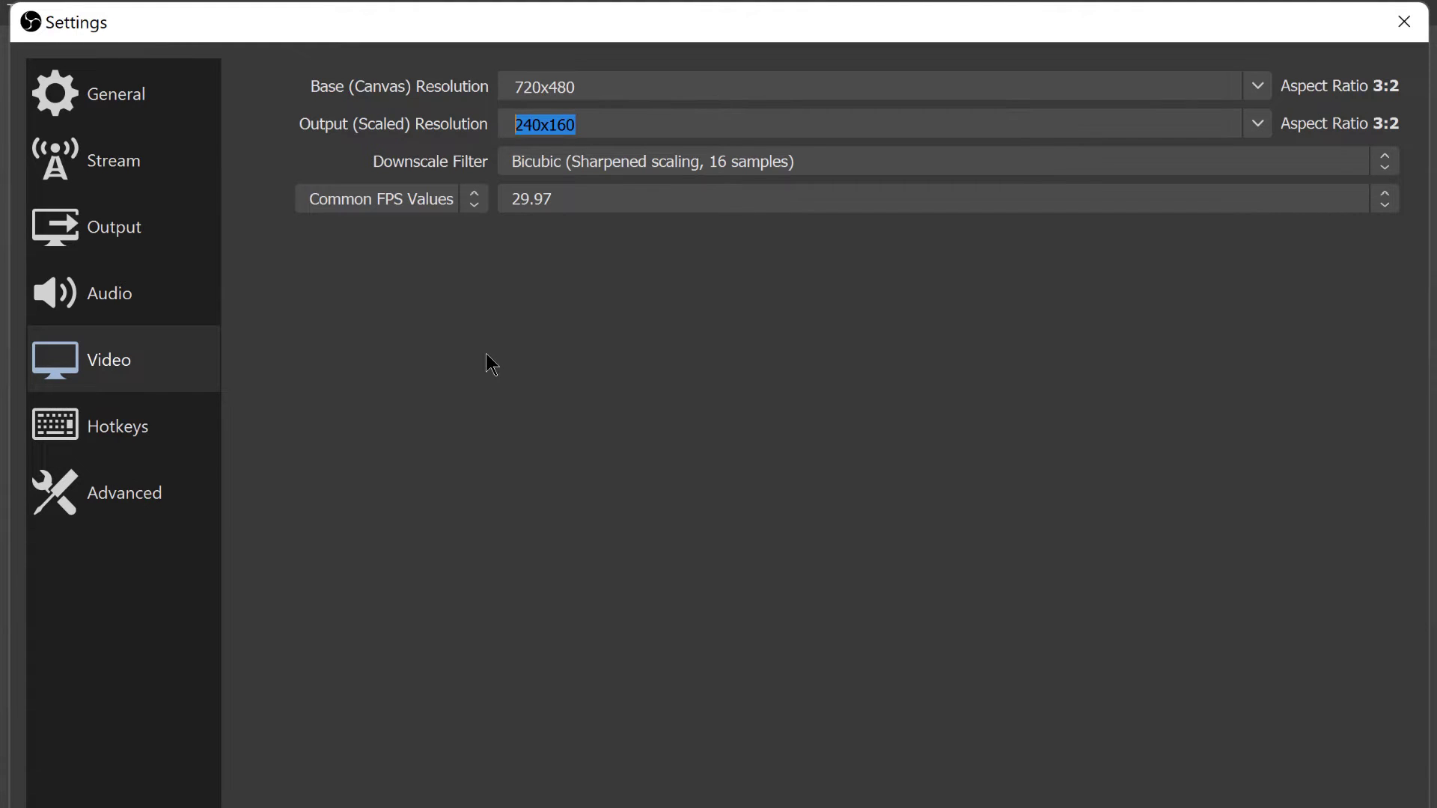
Try 768x576 and 720x480, then settle the output resolution at 720x540
text(720x480)
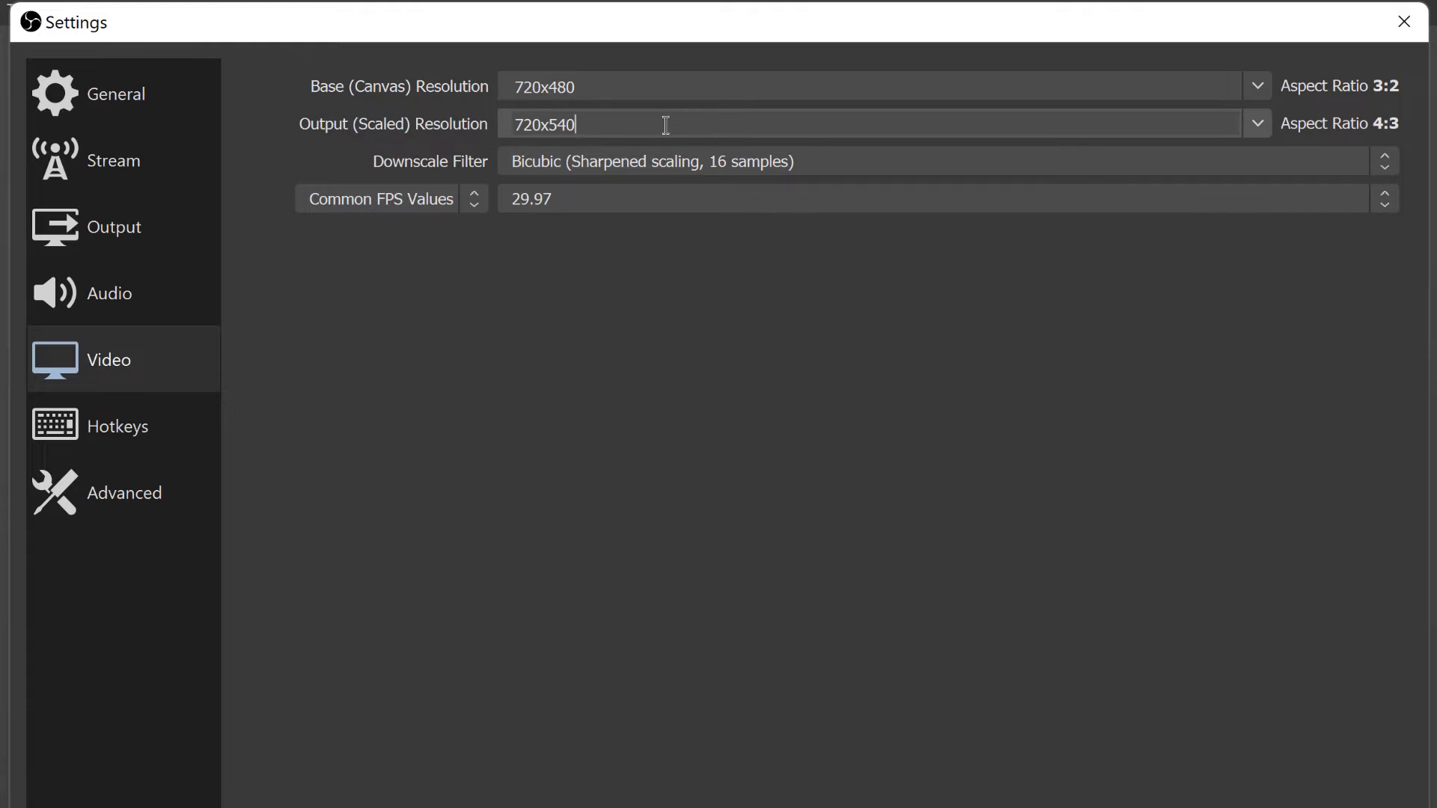
click(667, 86)
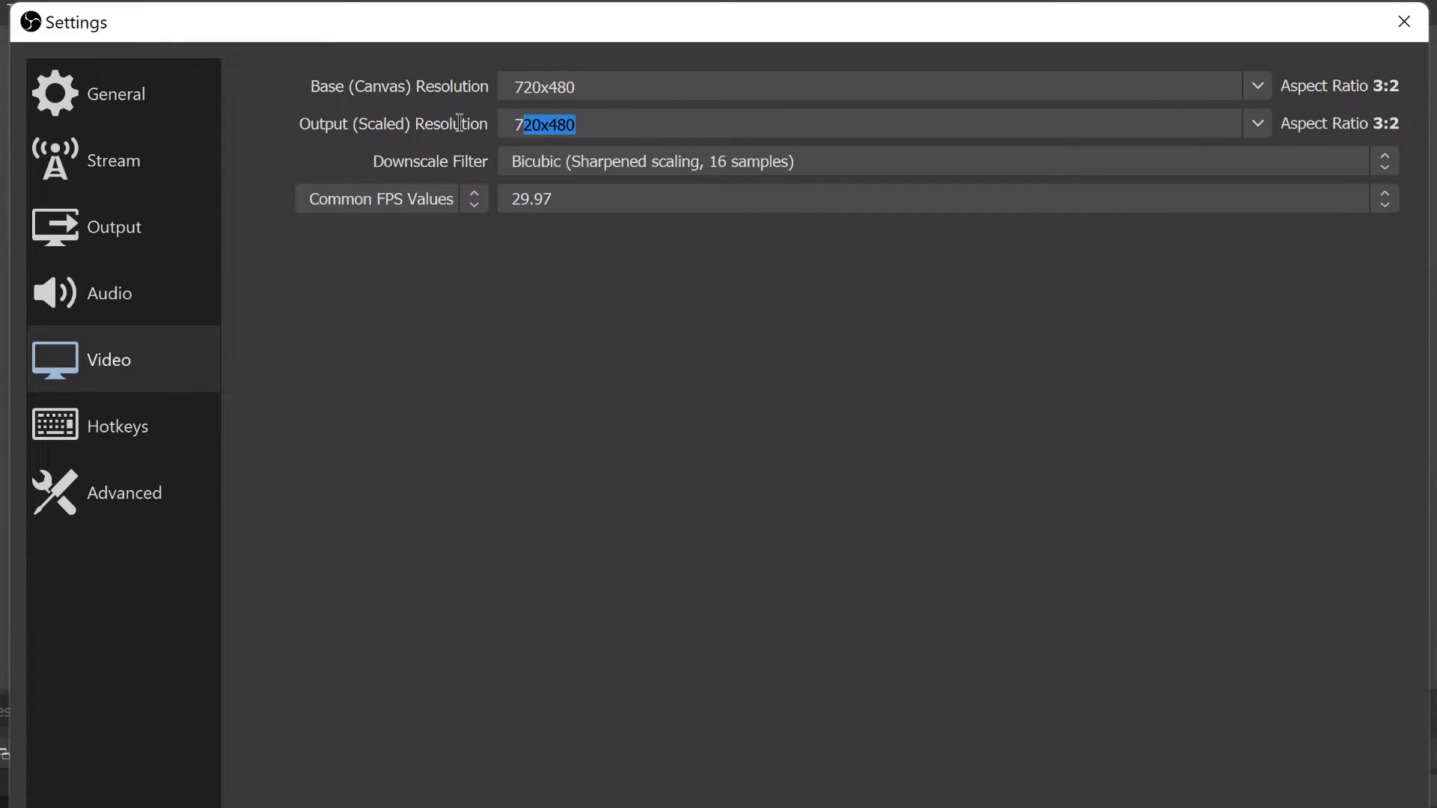
text(768x576)
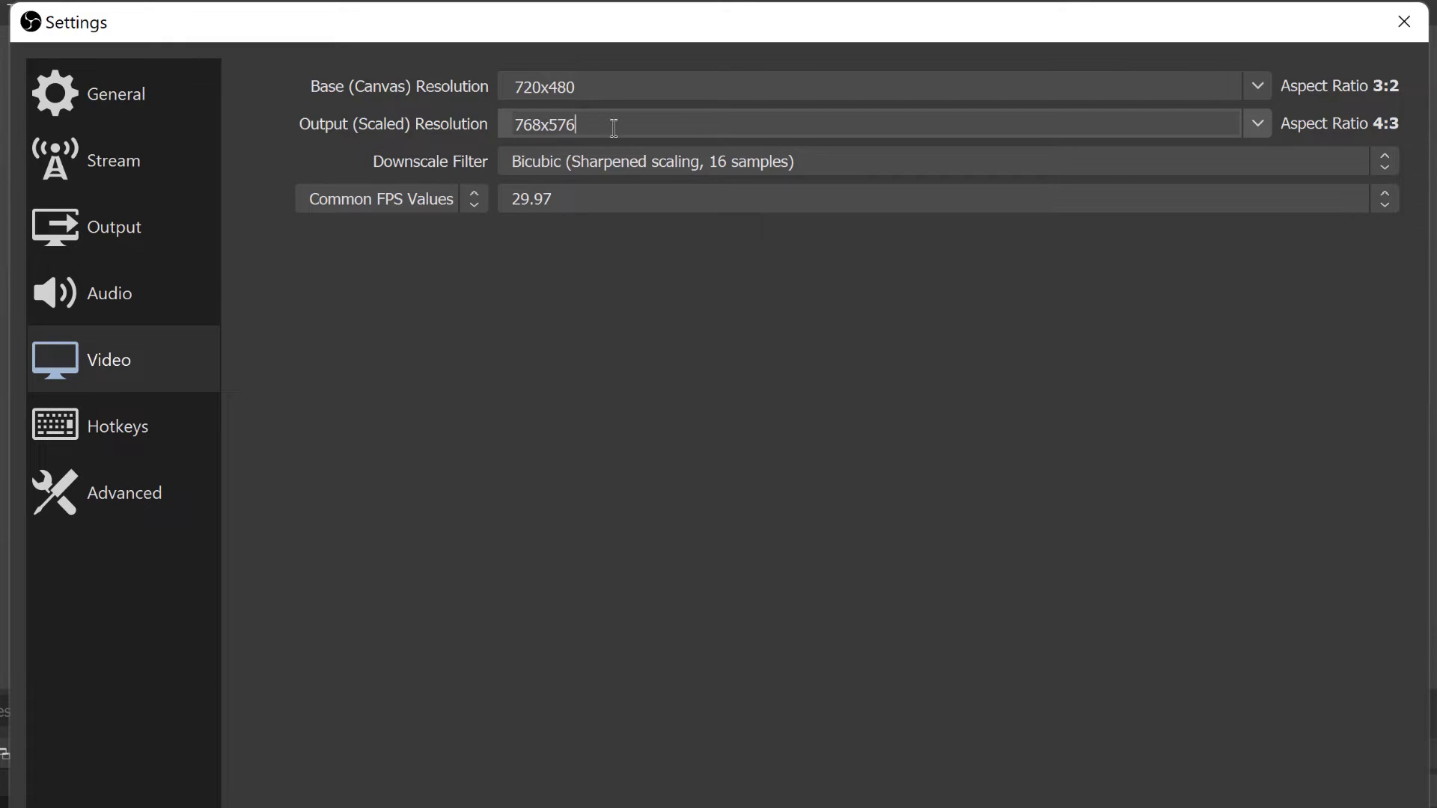
double_click(567, 124)
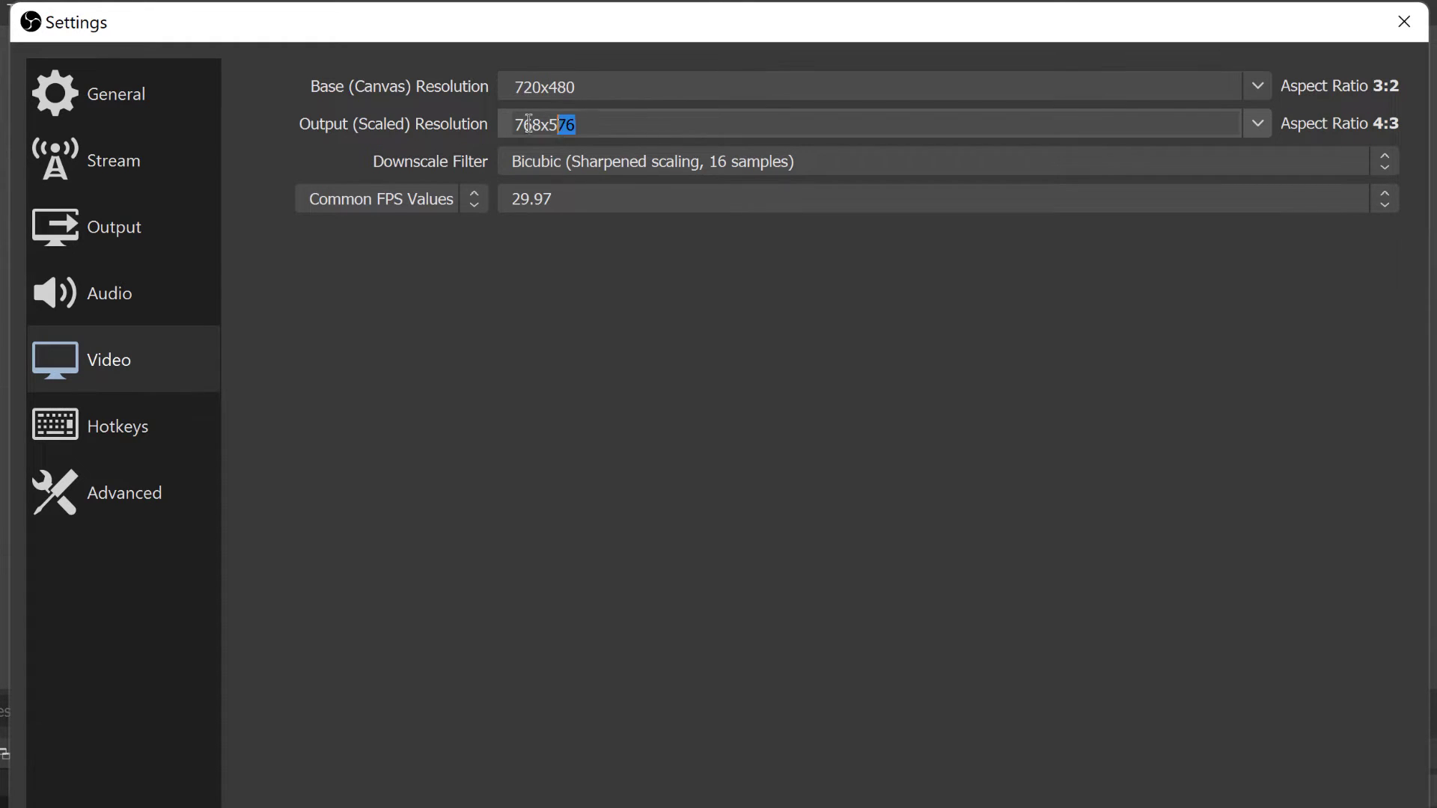
text(720x480)
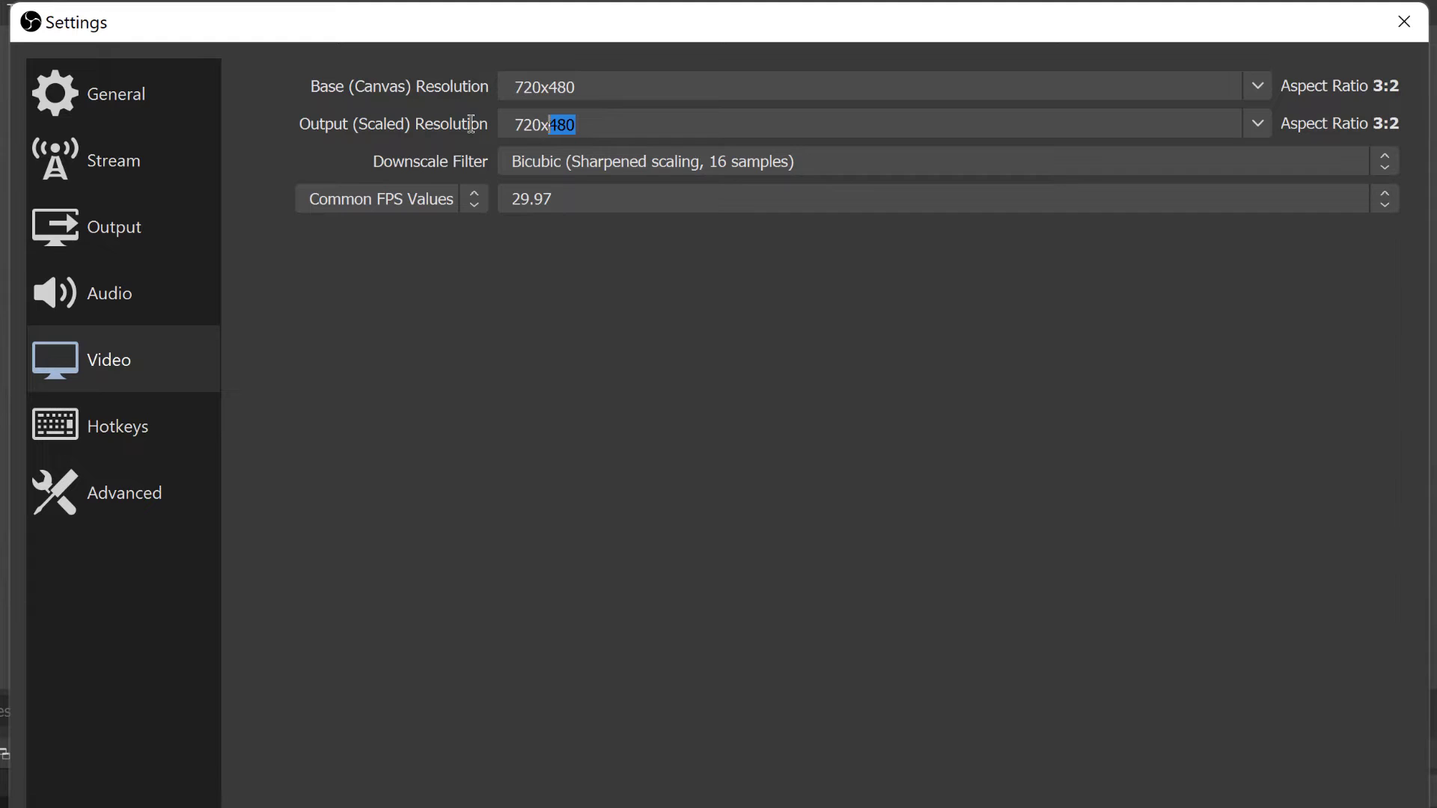
text(540)
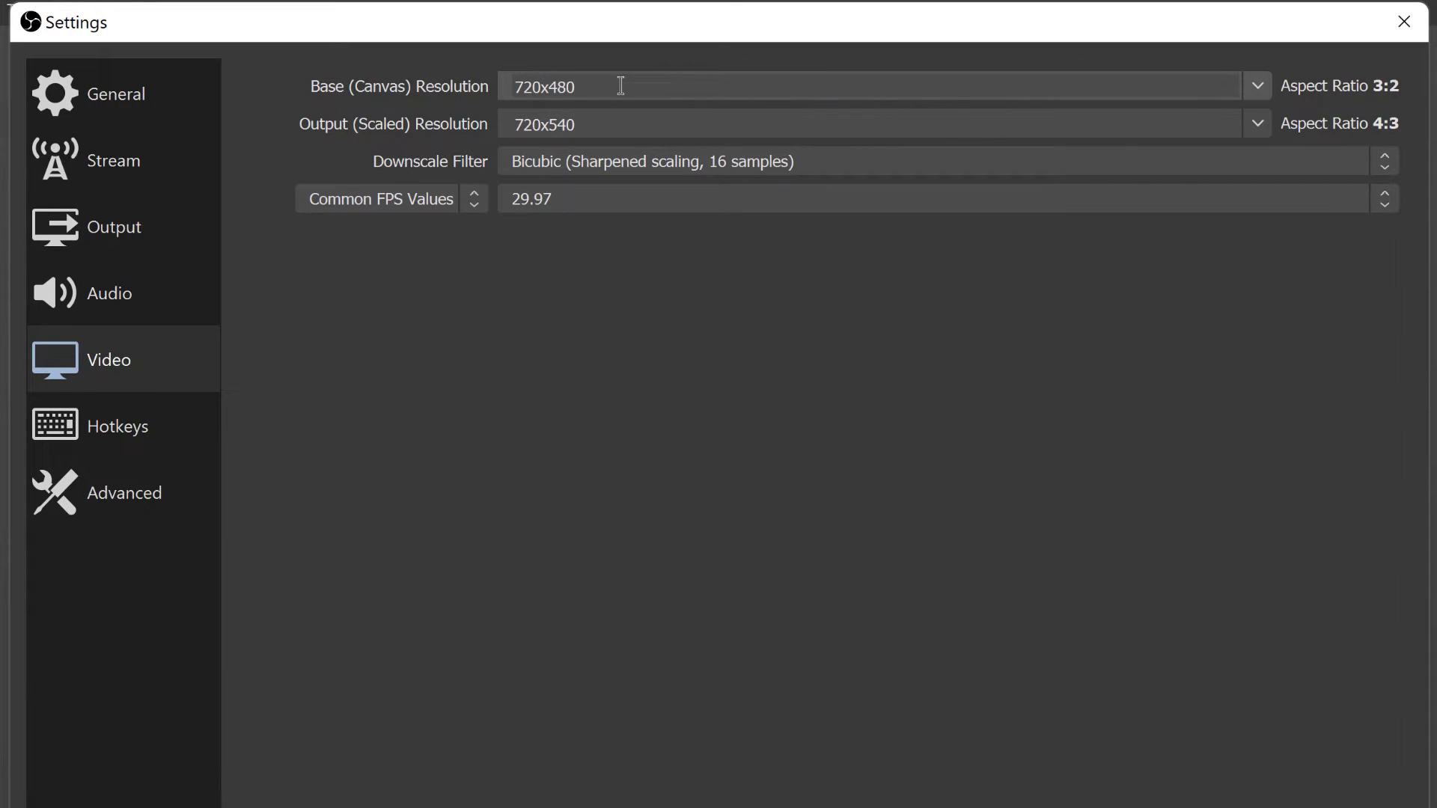
click(619, 84)
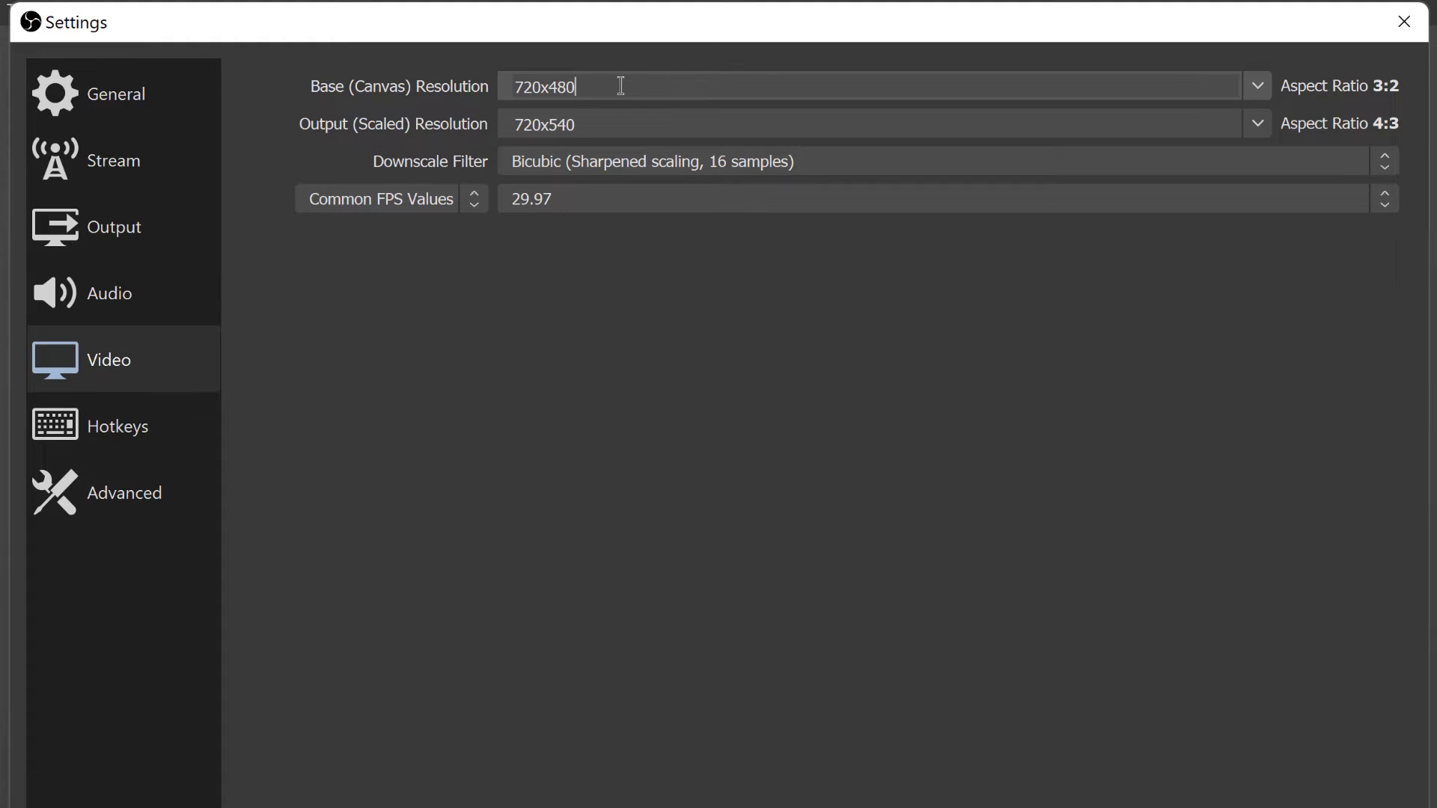
double_click(560, 124)
text(8)
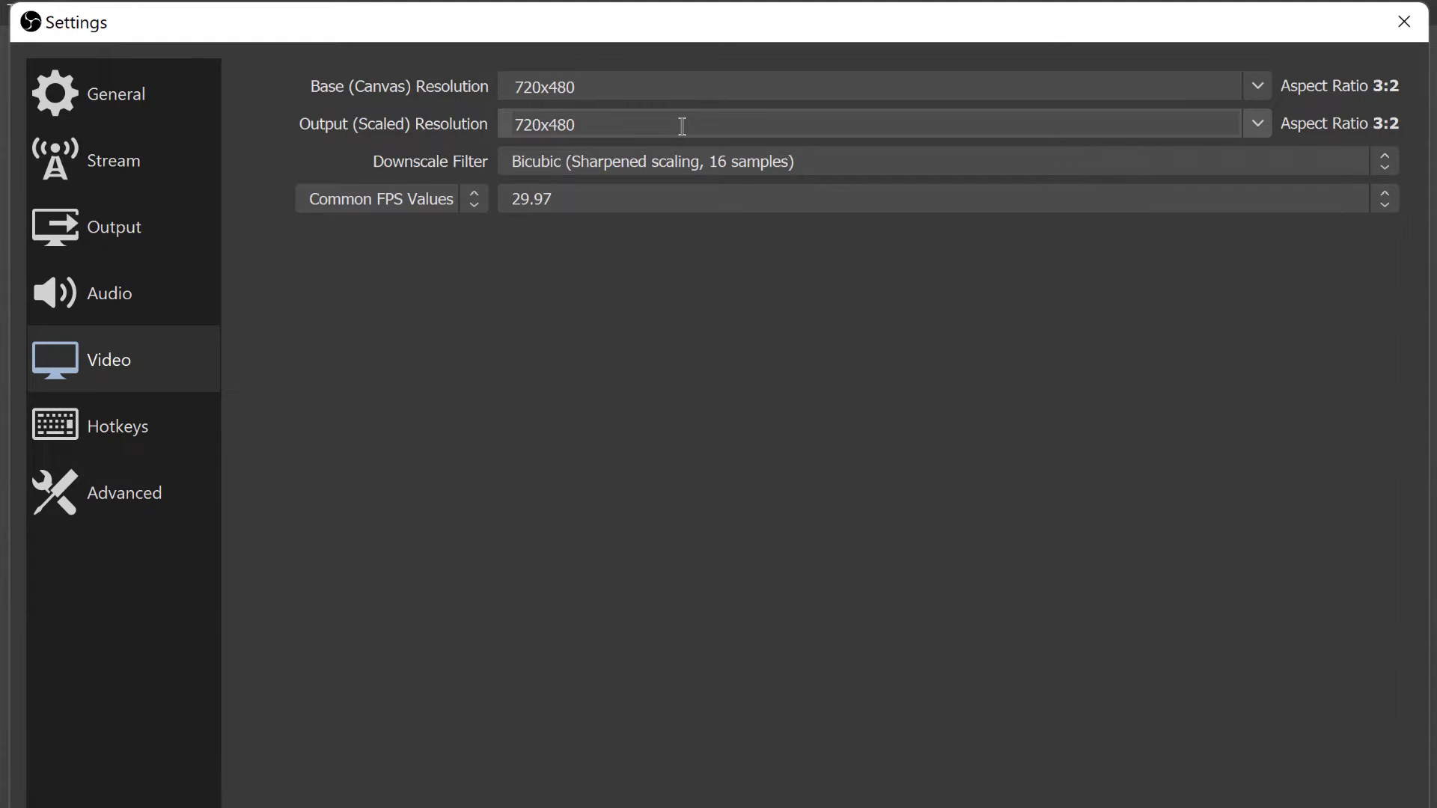
double_click(561, 125)
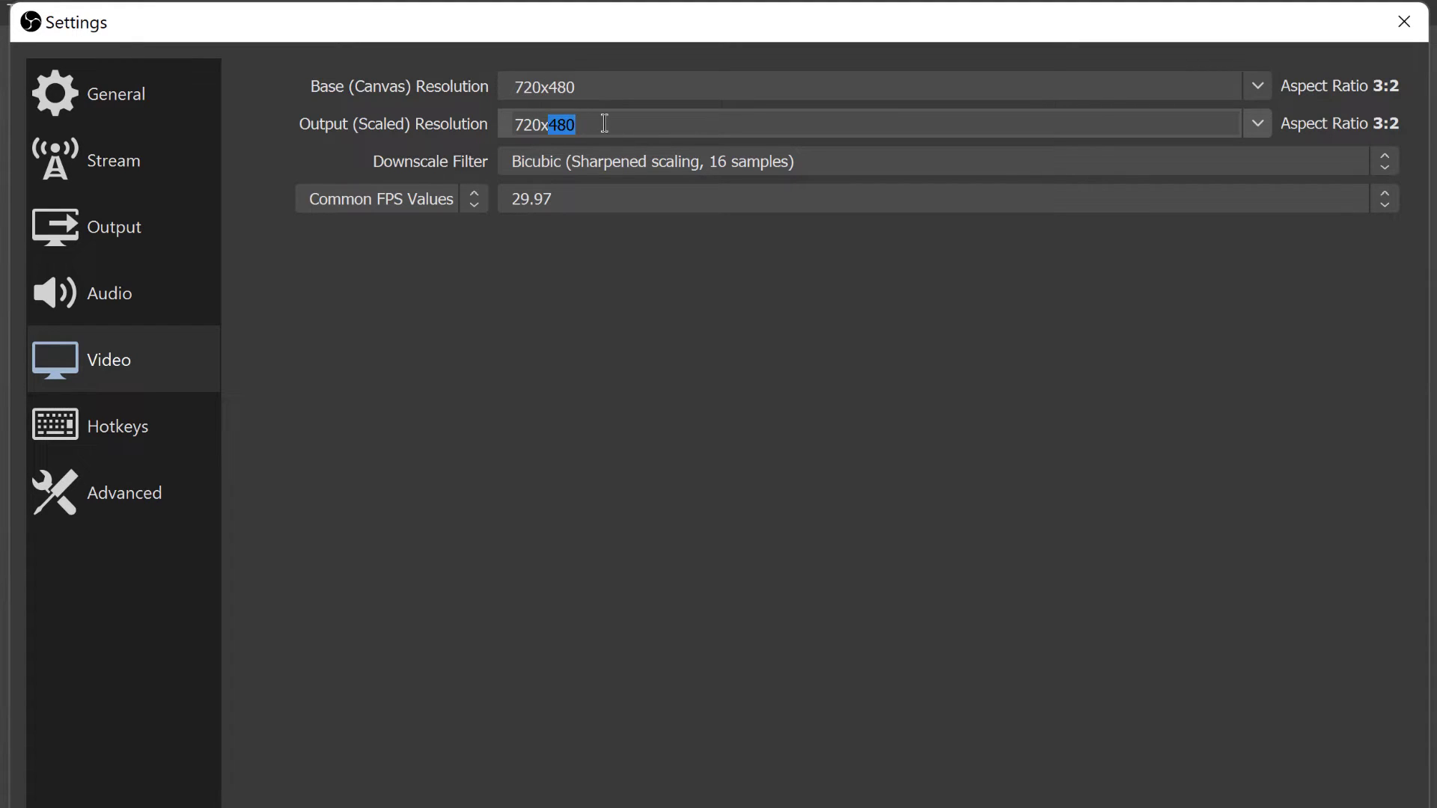
text(540)
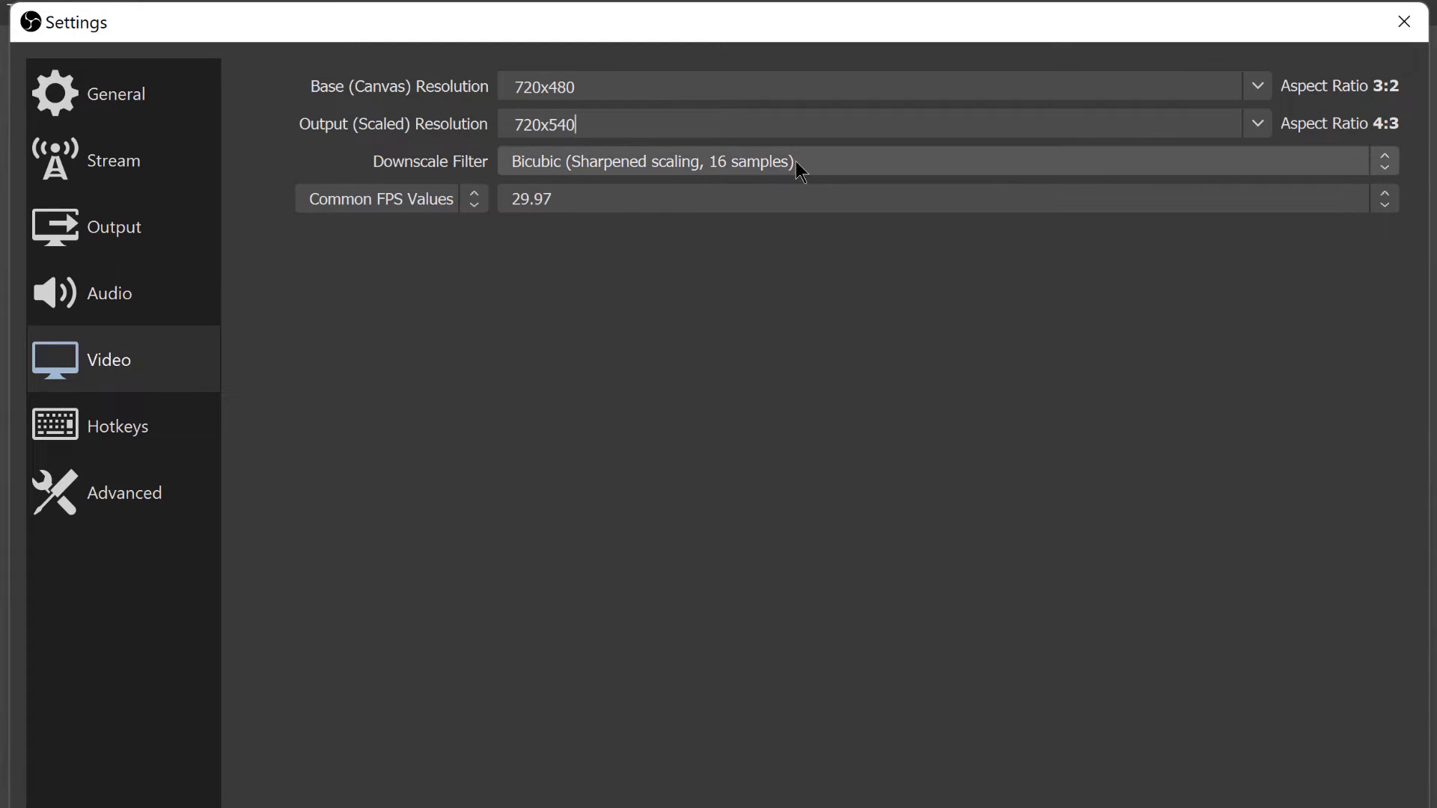
mouse_move(381, 211)
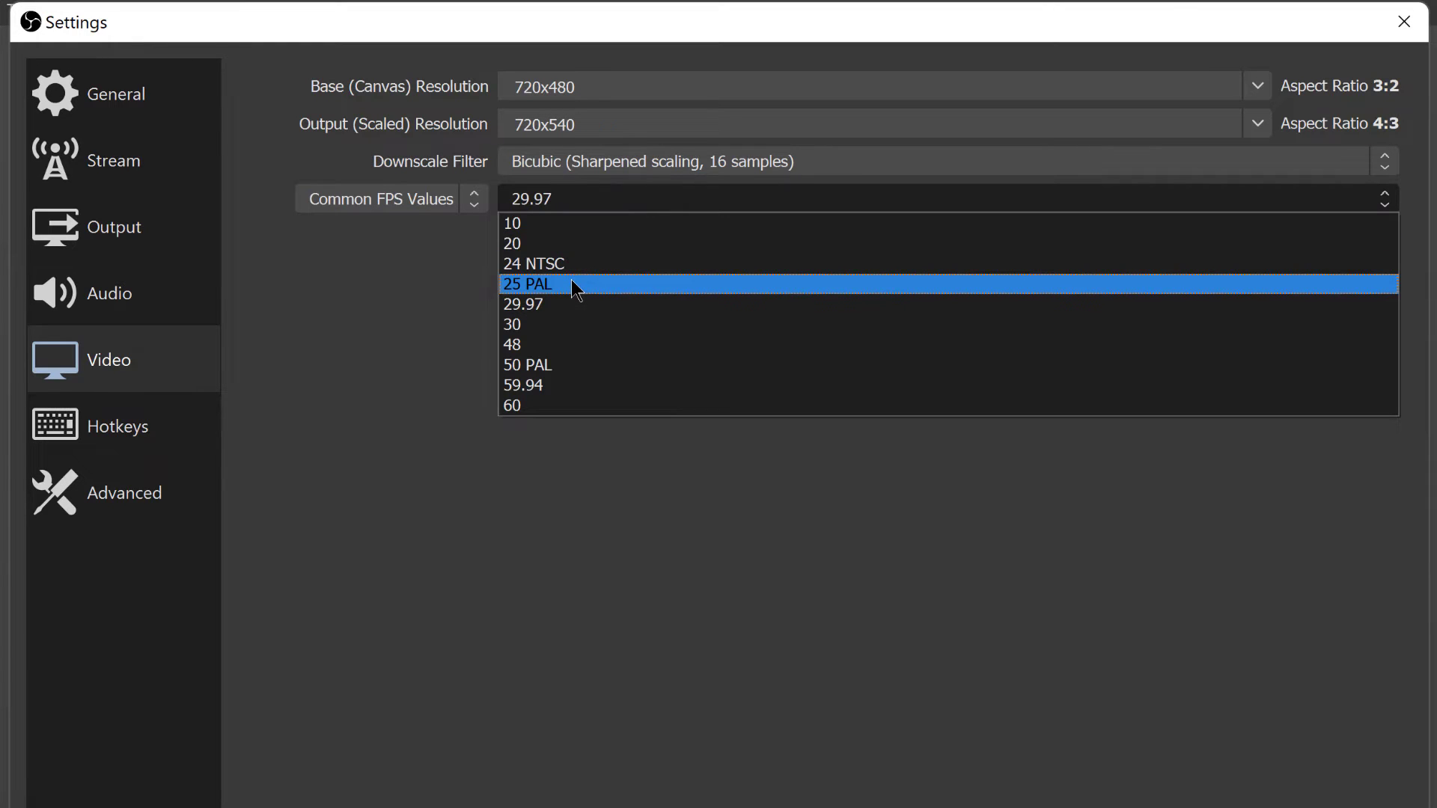
mouse_move(533, 310)
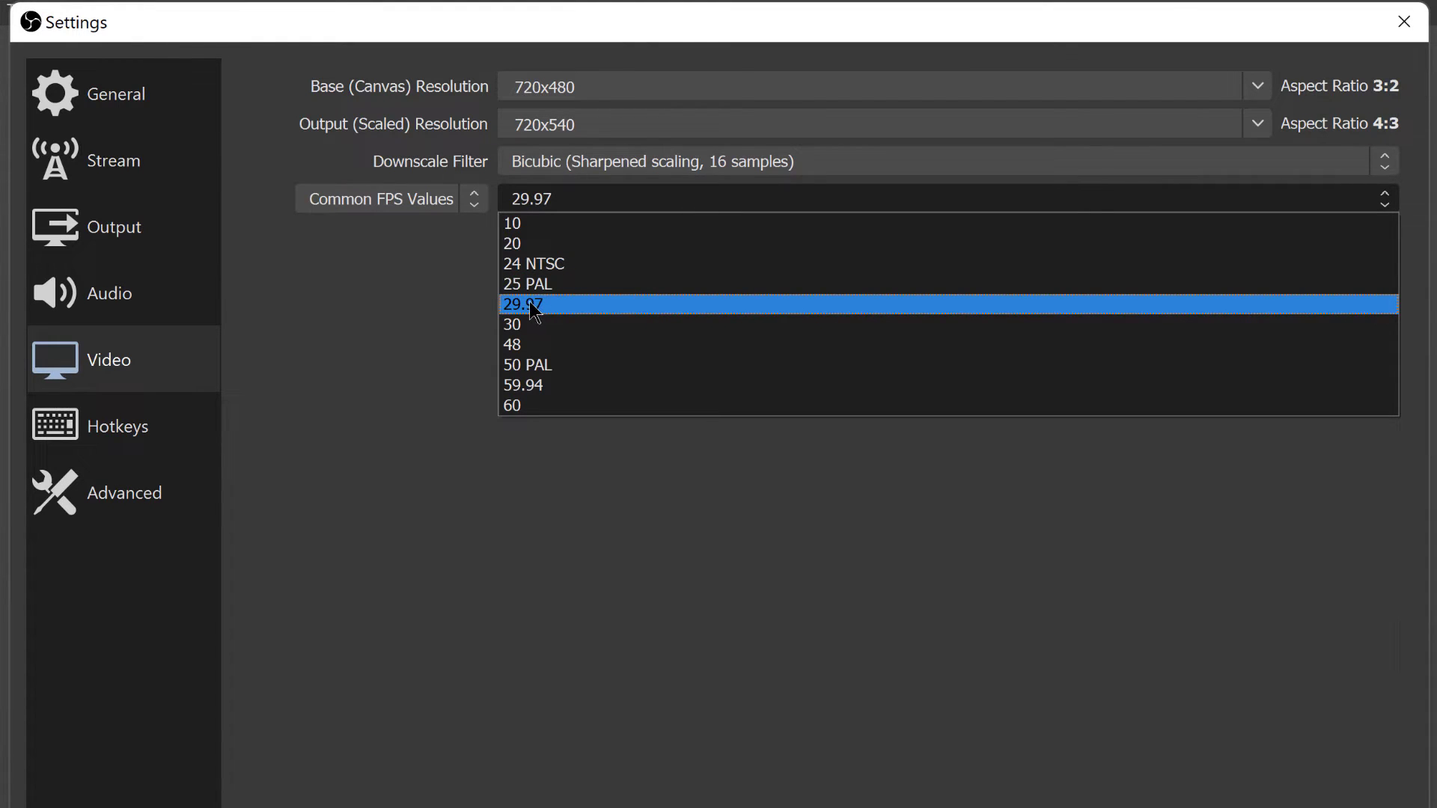
click(532, 304)
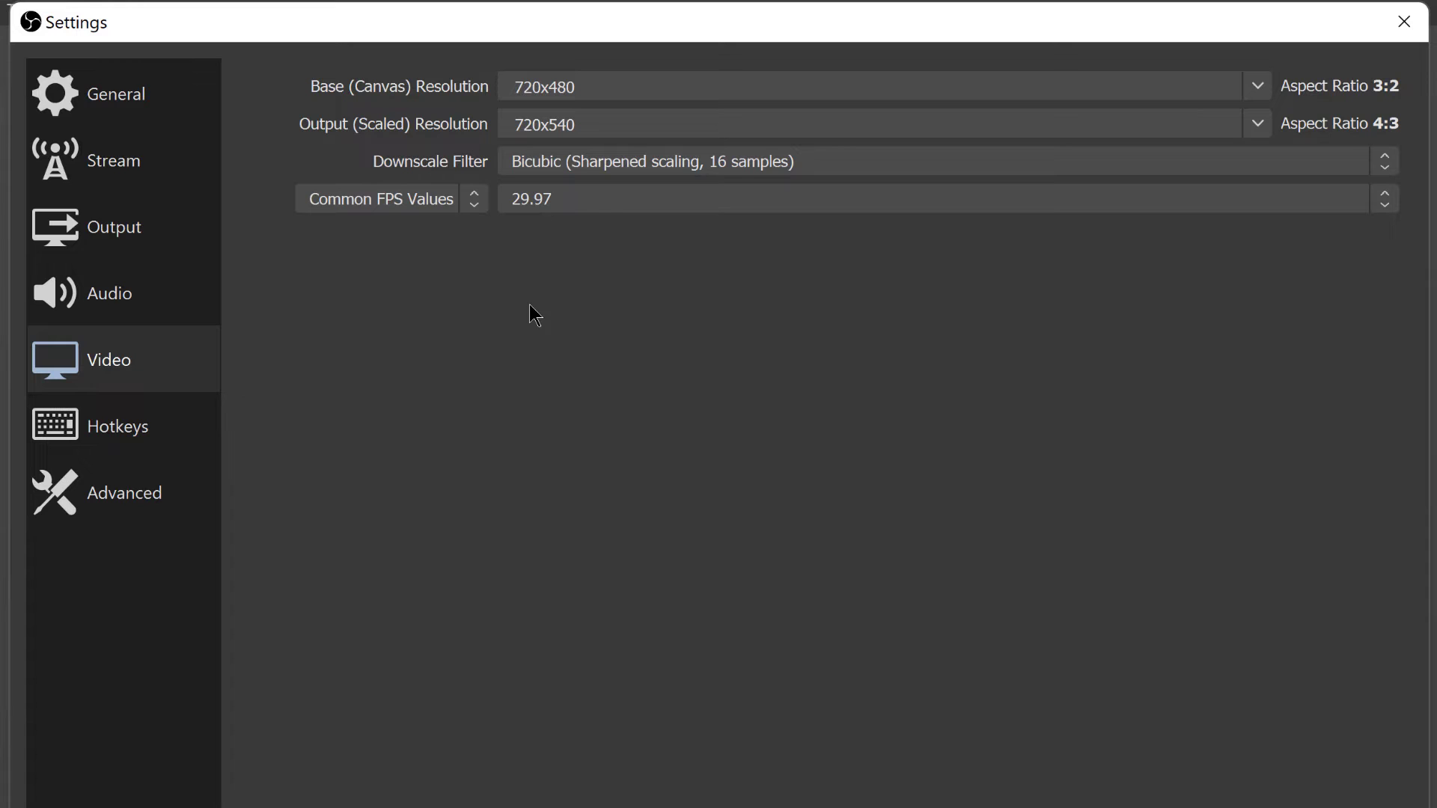
mouse_move(664, 321)
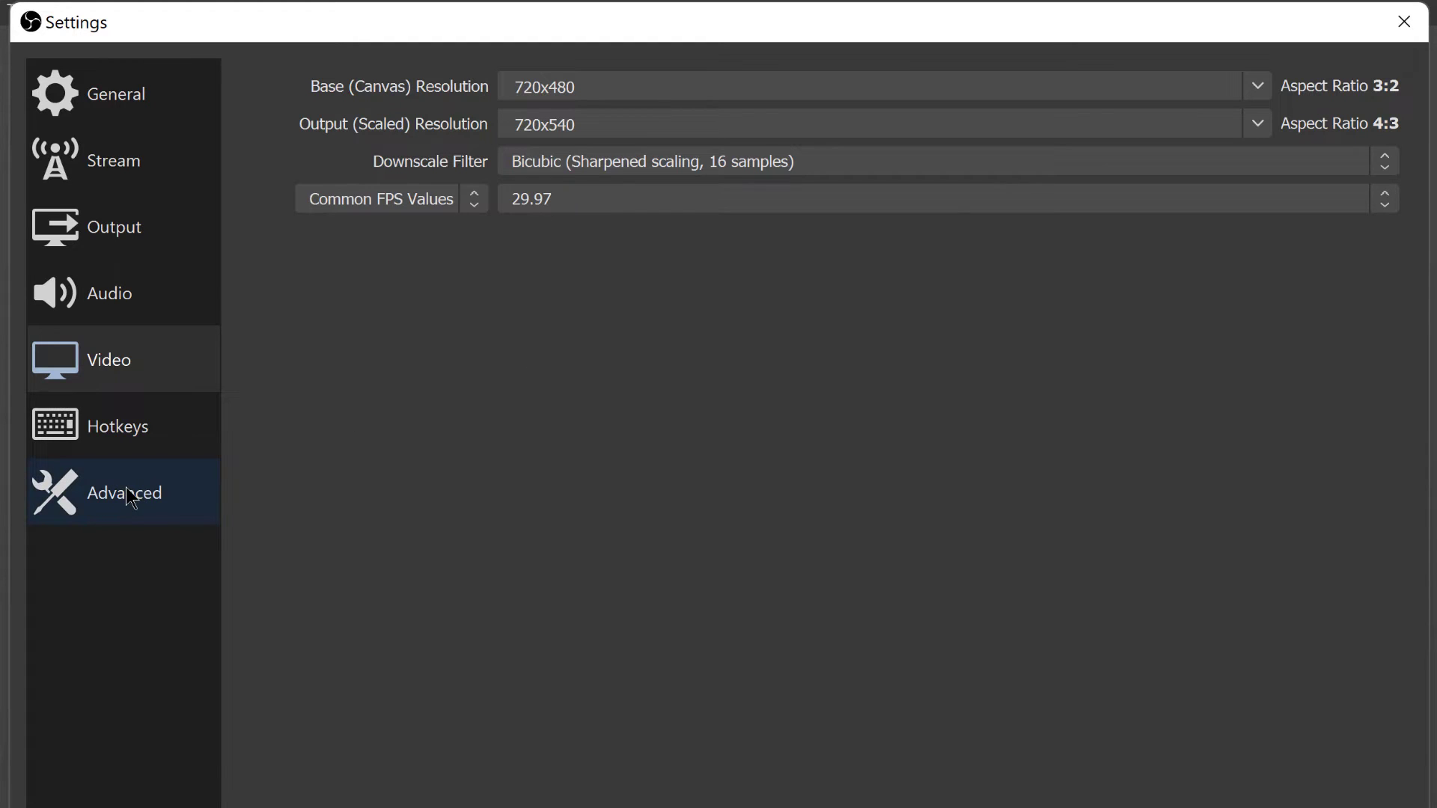
In Advanced settings, keep NV12 colour format and set colour space to 601
click(125, 493)
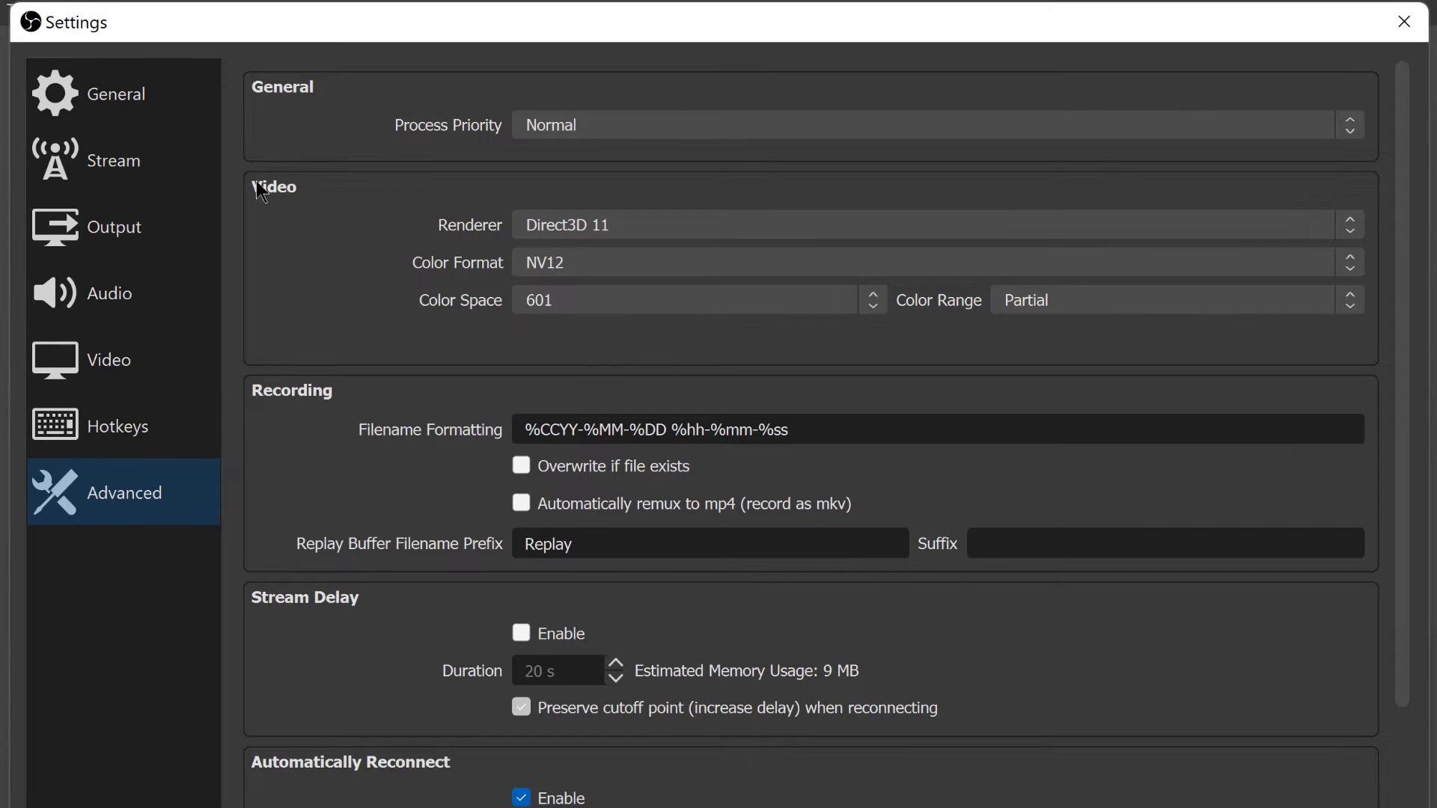
mouse_move(566, 333)
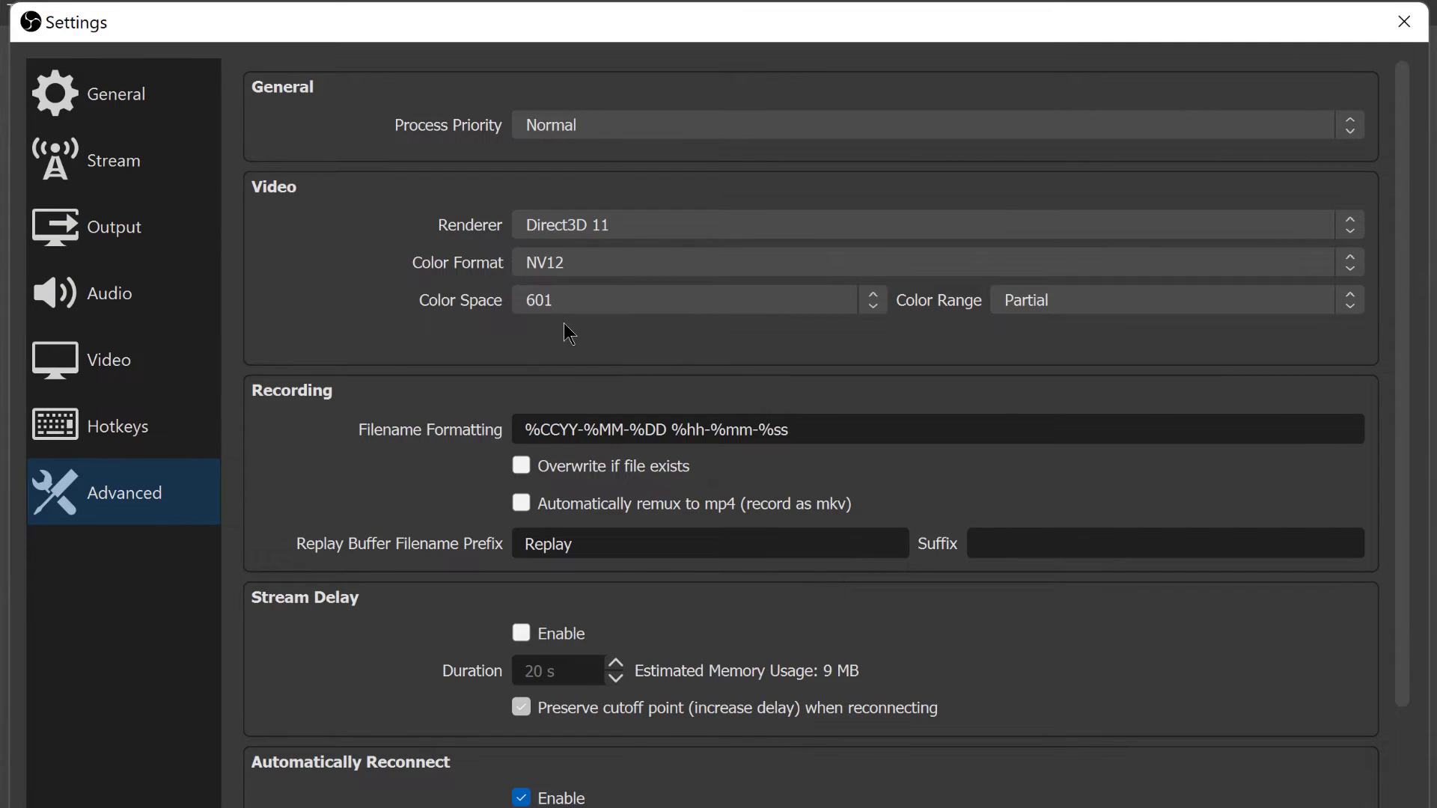
mouse_move(564, 331)
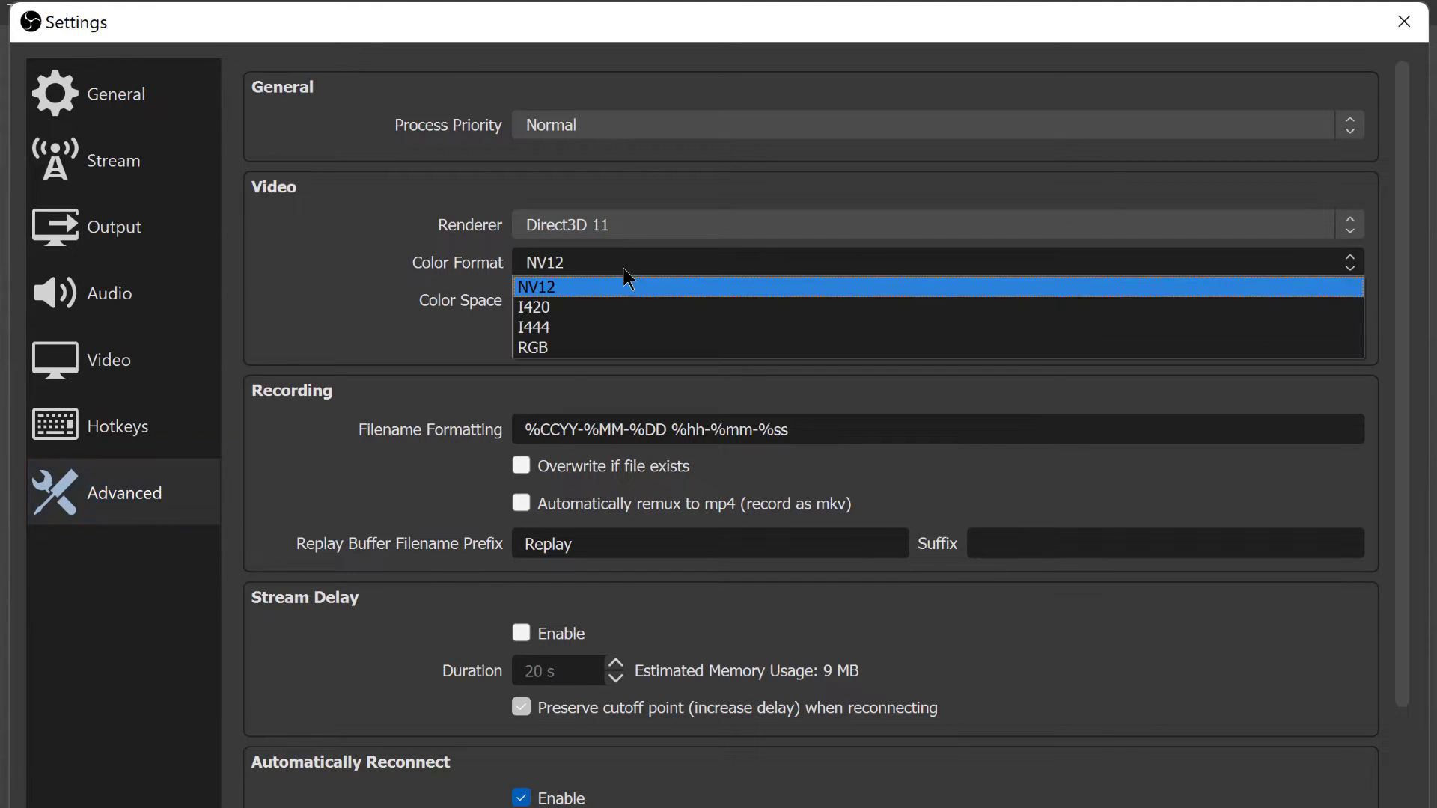
click(538, 287)
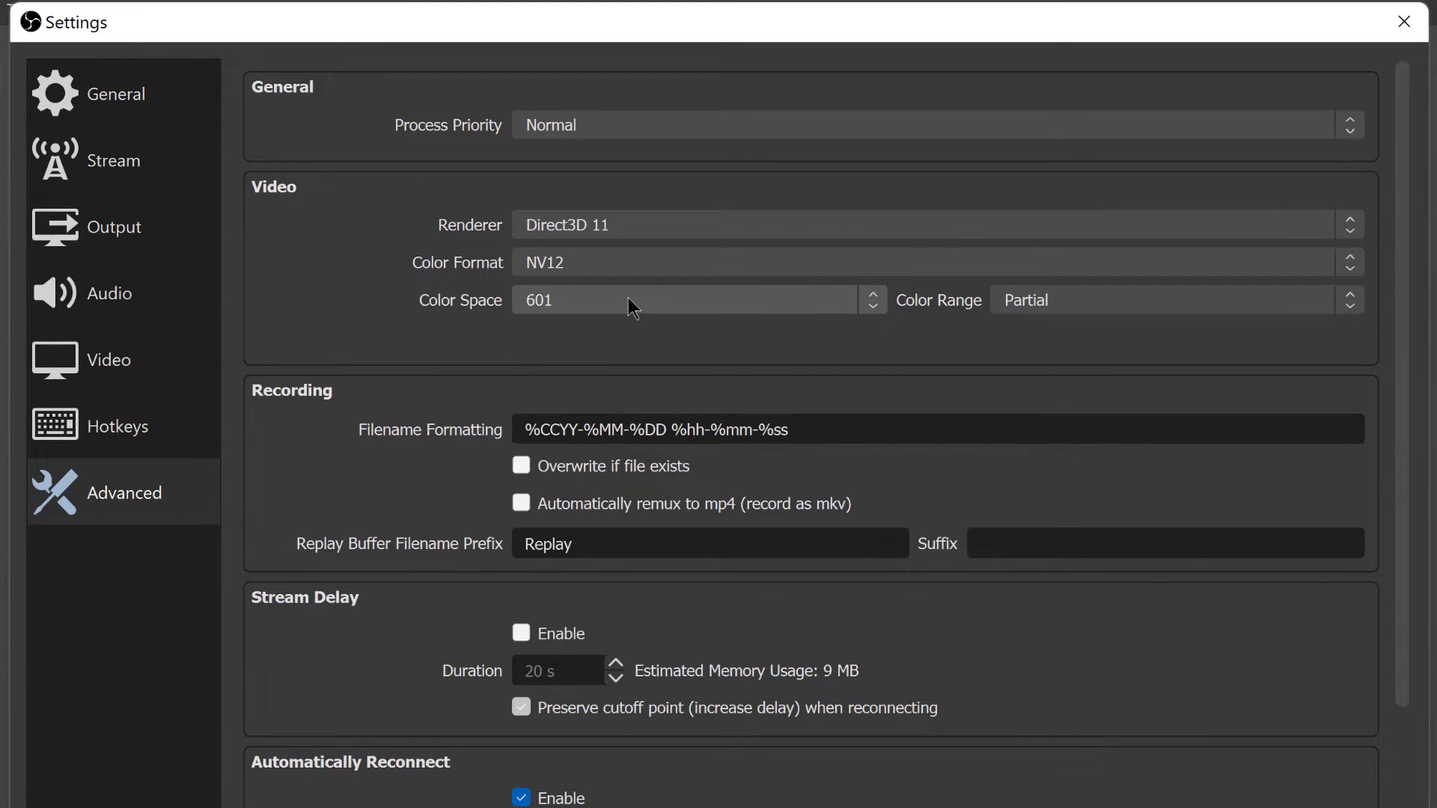
click(687, 300)
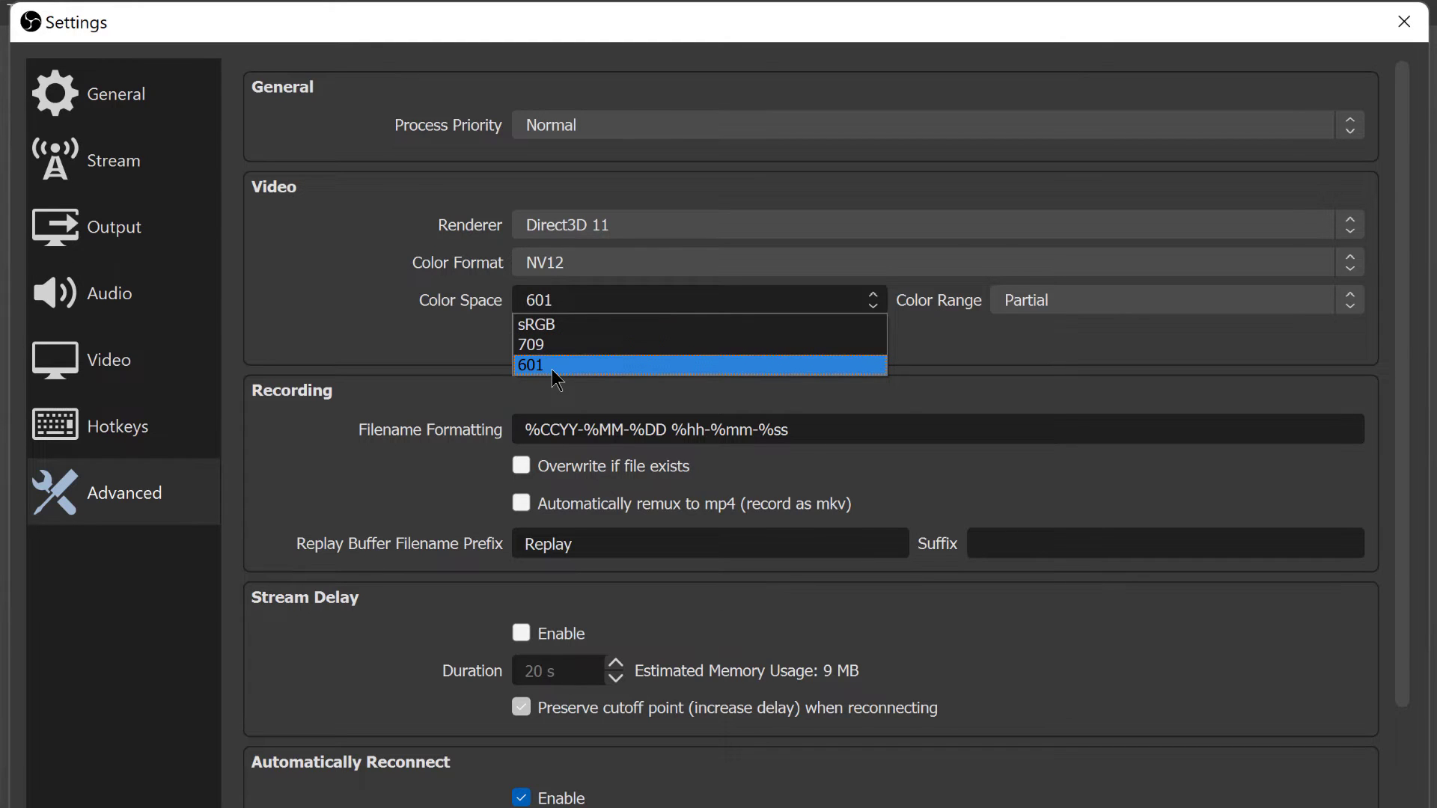
click(529, 365)
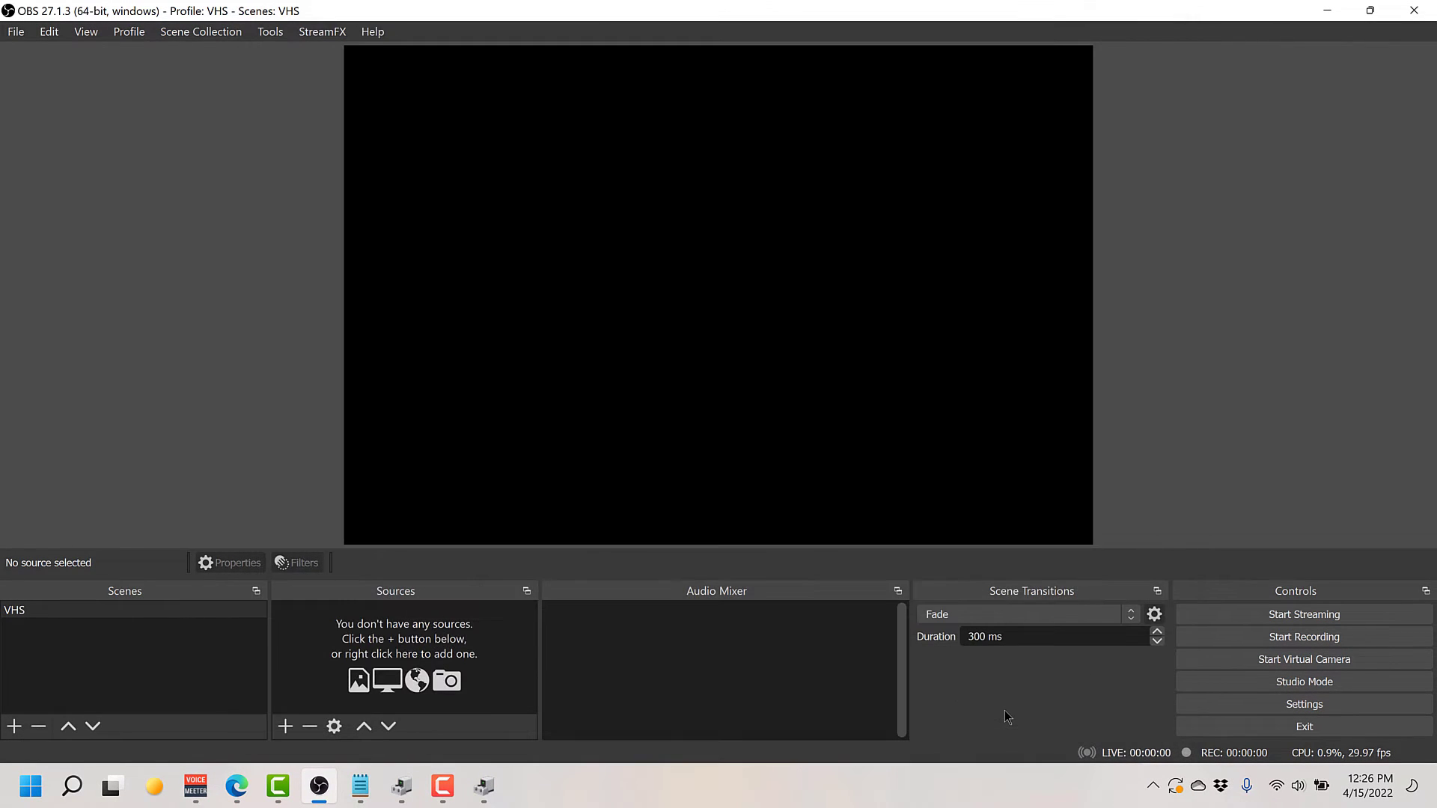
mouse_move(1005, 709)
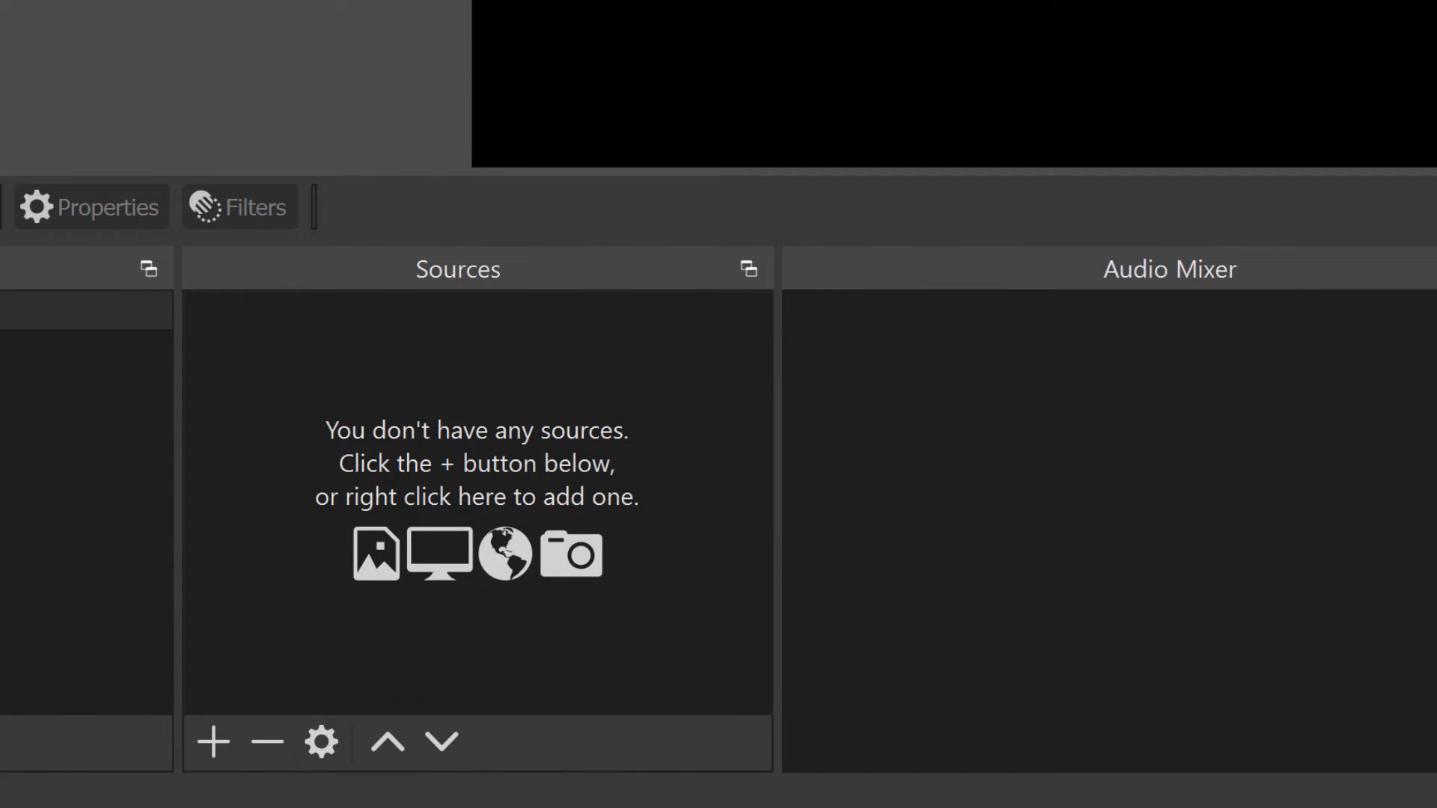
mouse_move(285, 574)
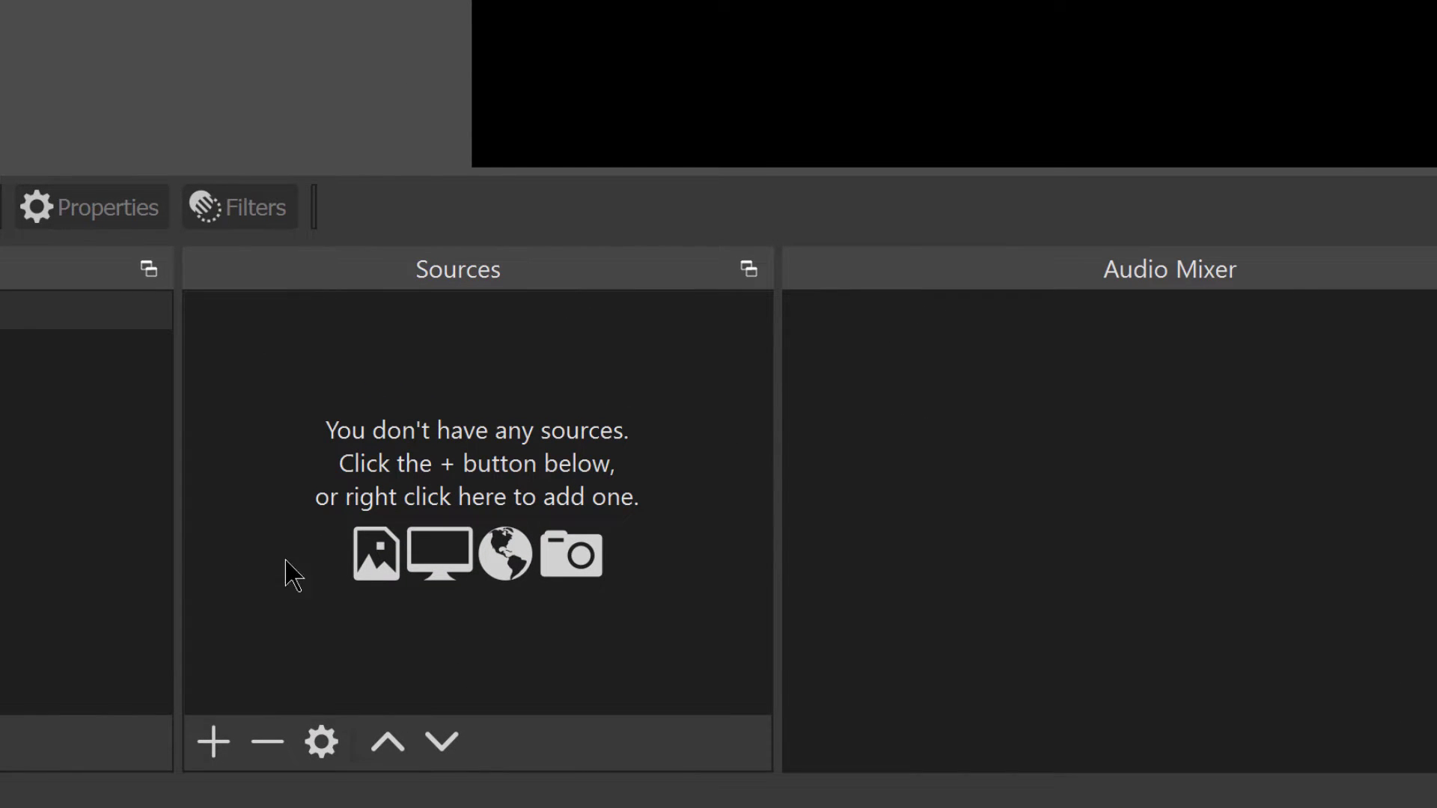
Create a Video Capture Device source named 'VHS Capture' in the VHS scene
click(214, 743)
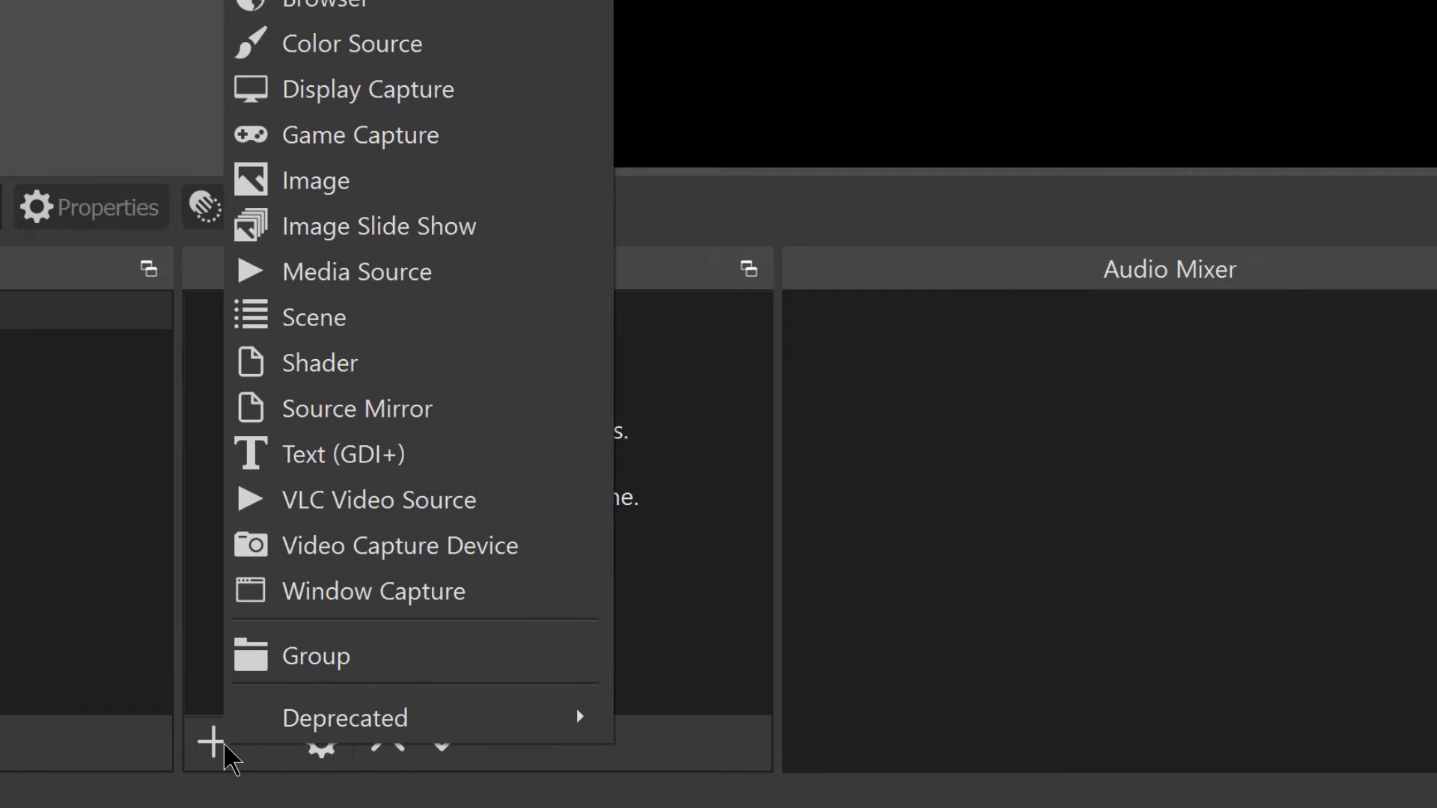
mouse_move(568, 558)
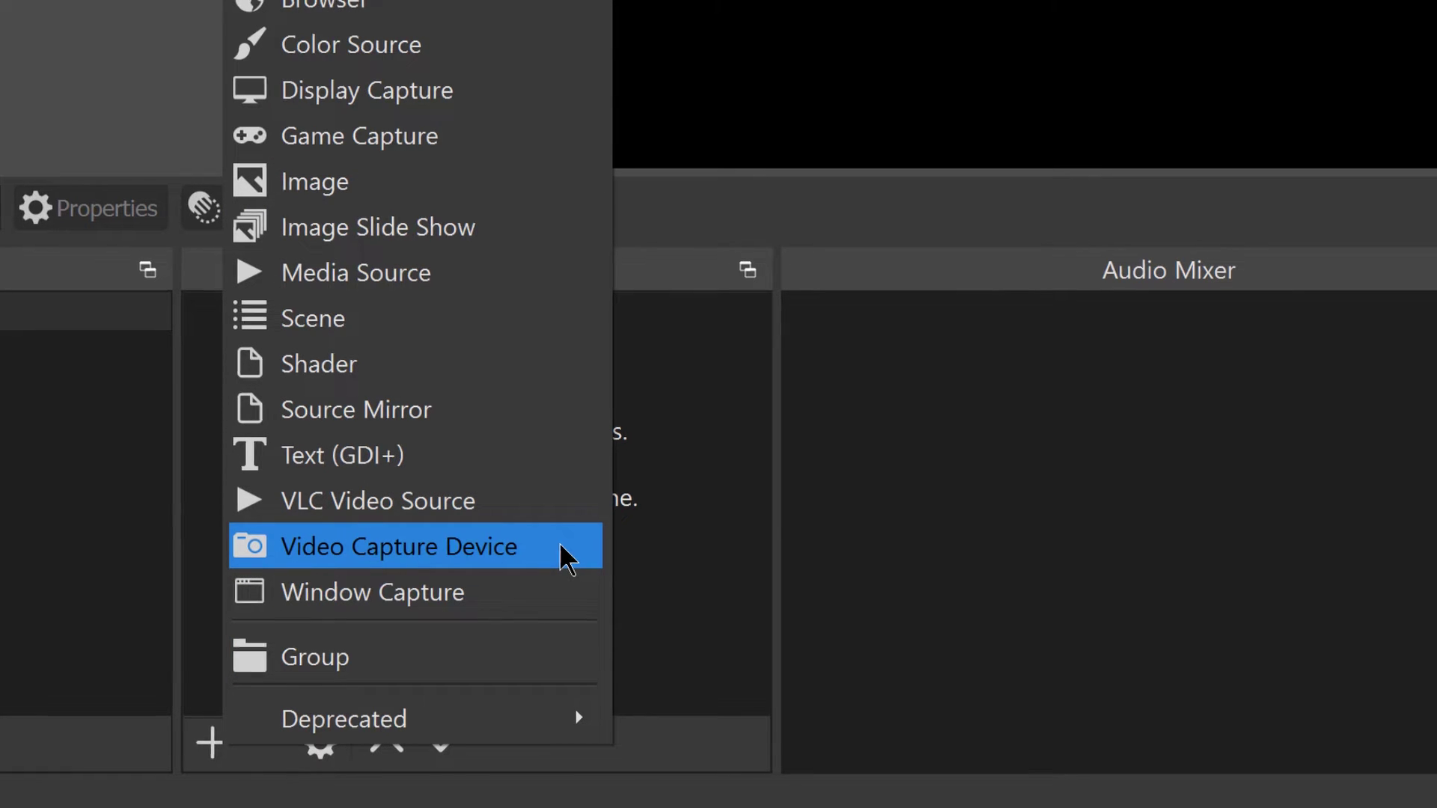
click(399, 546)
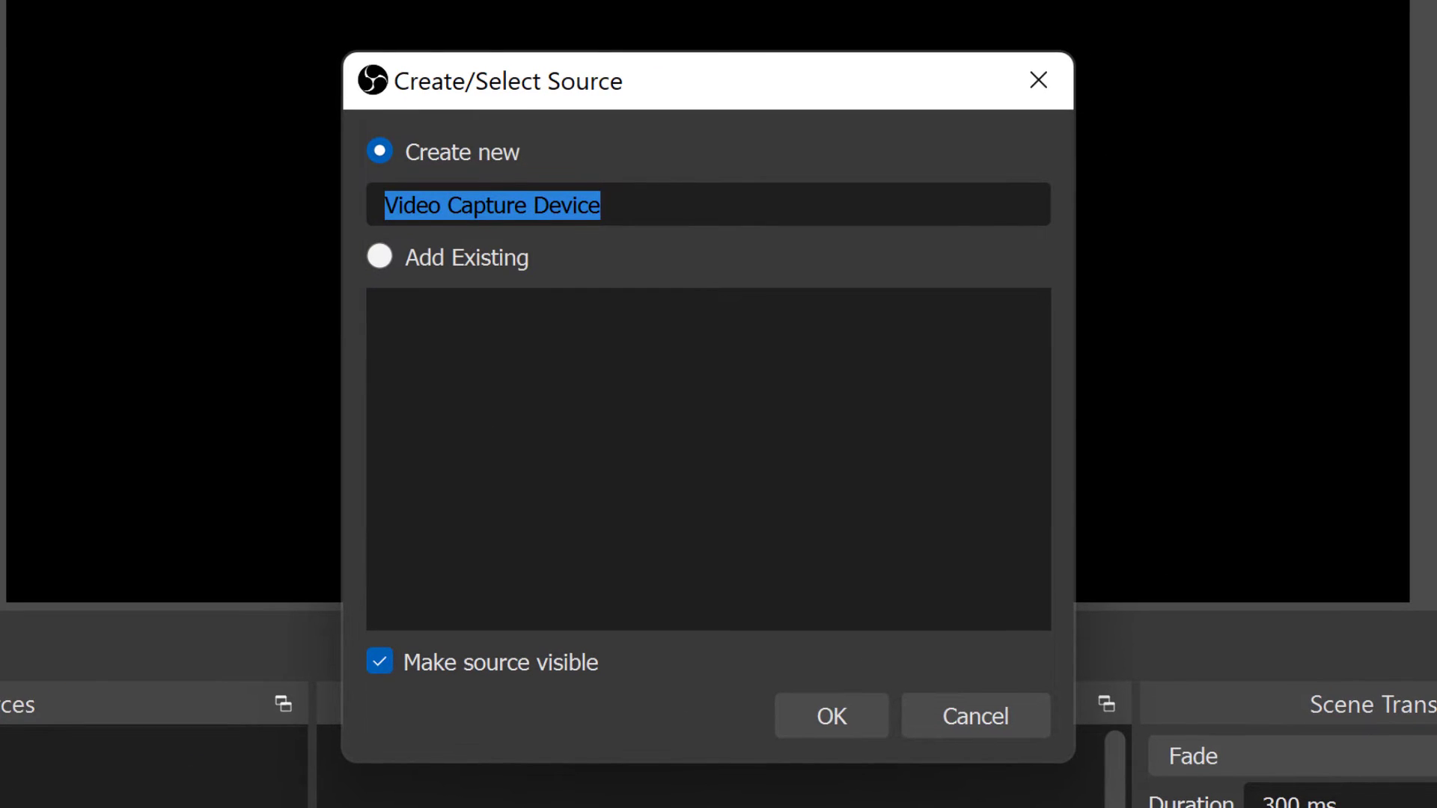
text(V)
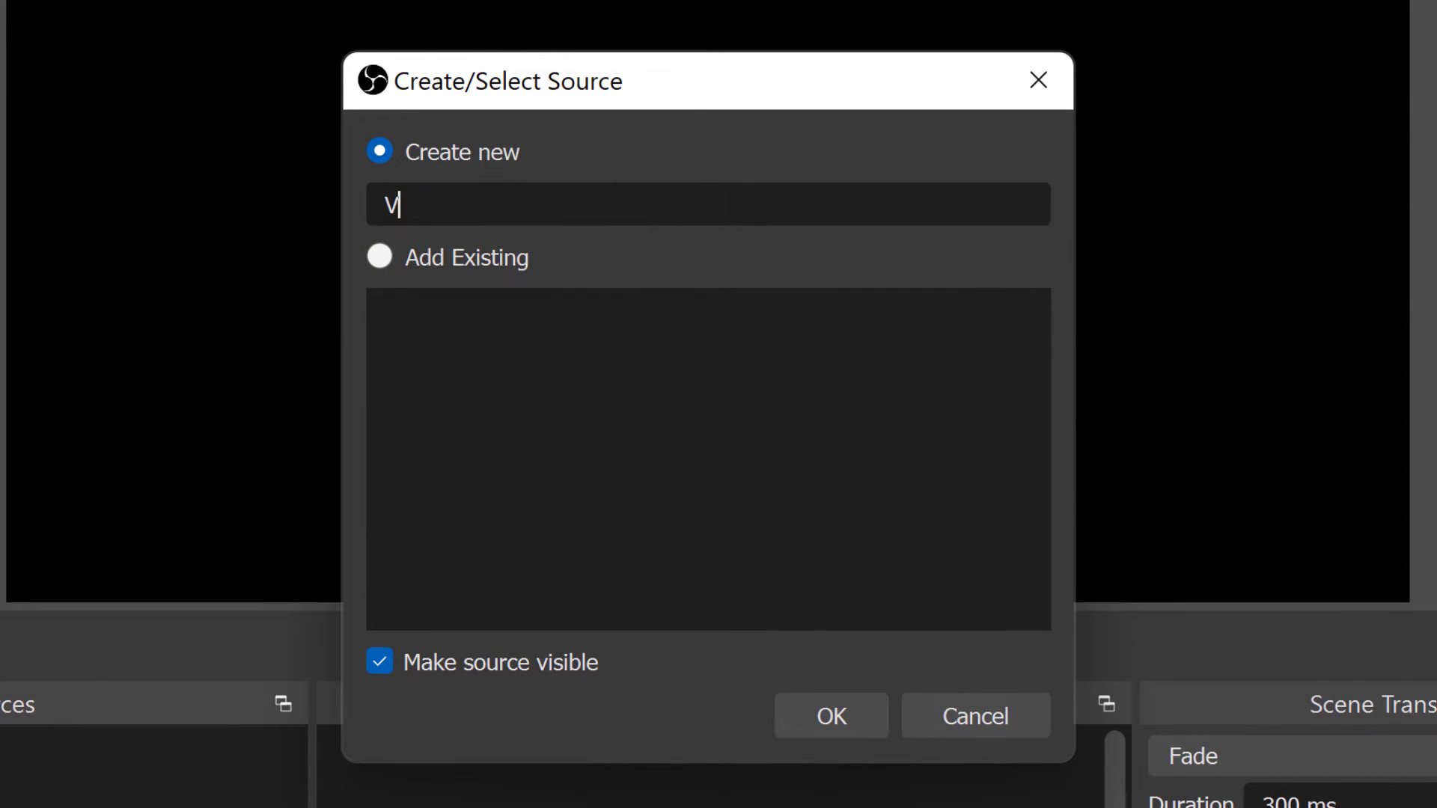
text(HS Capture)
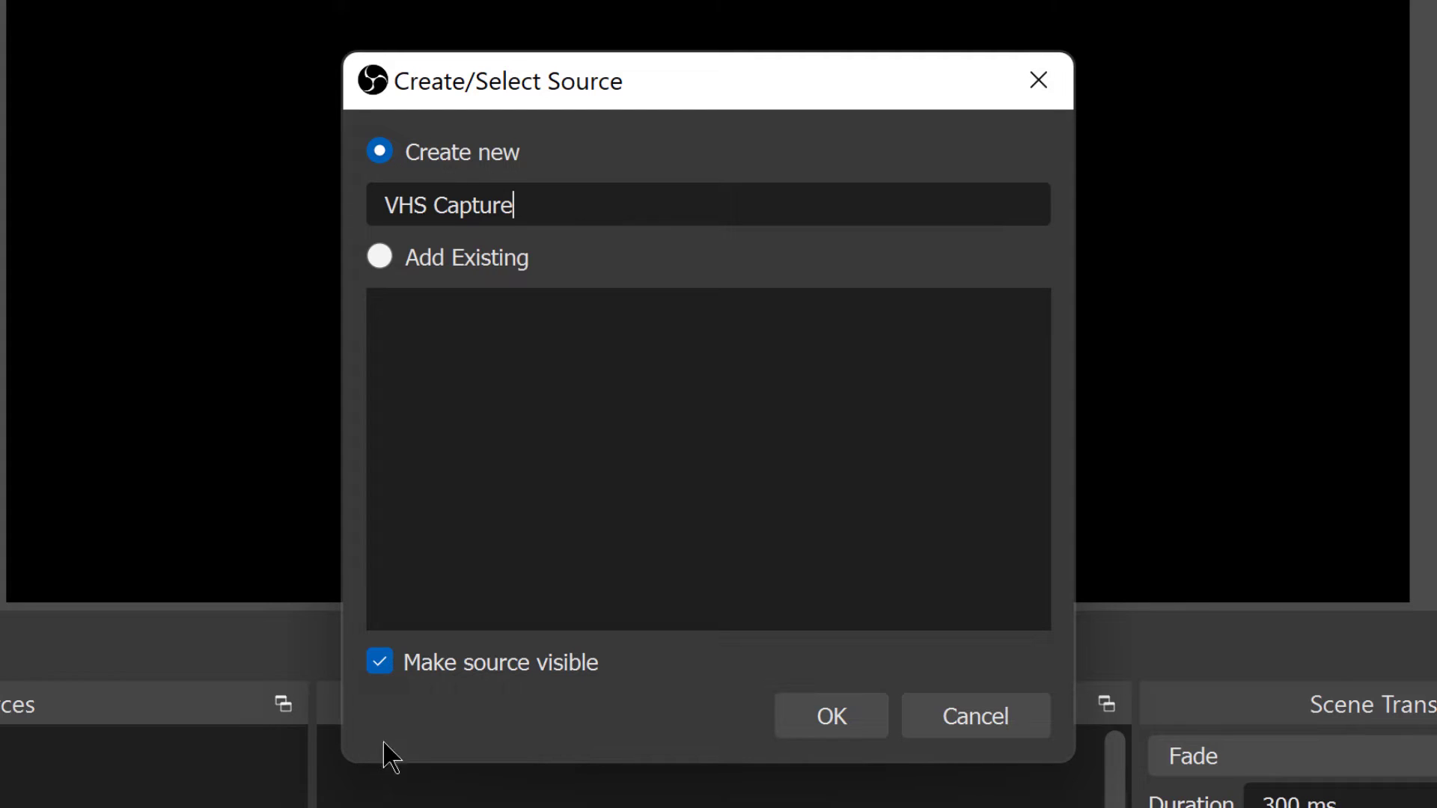
mouse_move(521, 702)
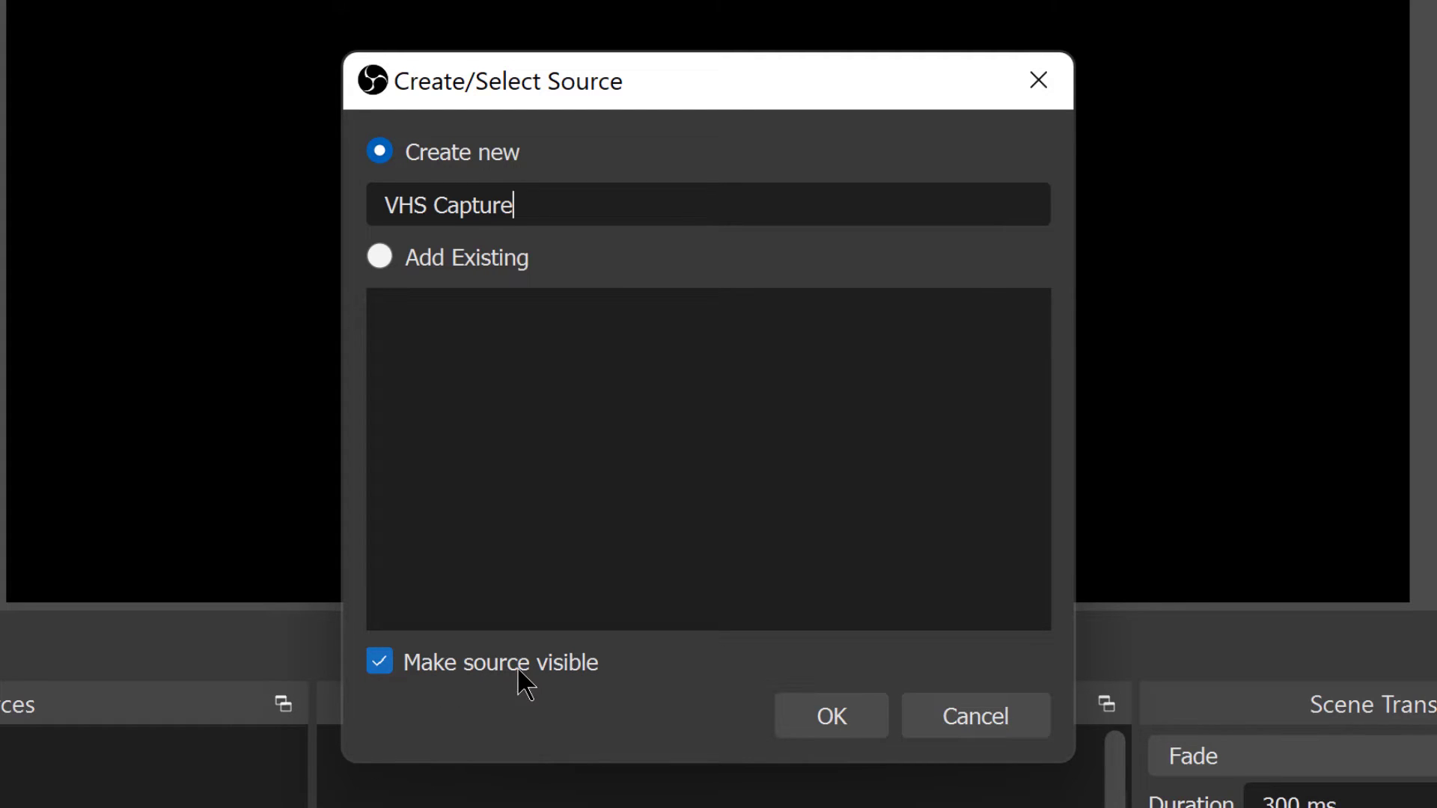
click(831, 716)
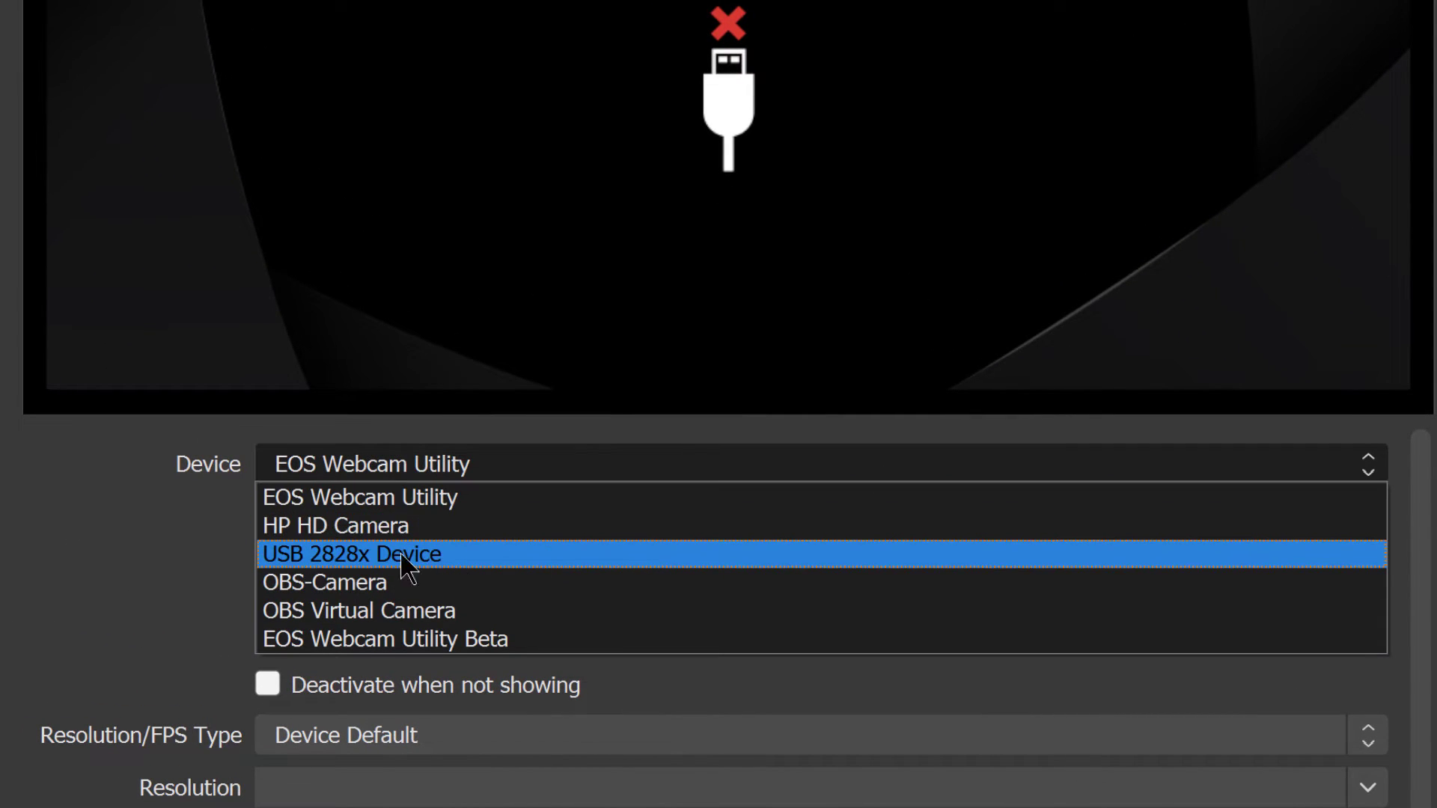
mouse_move(644, 556)
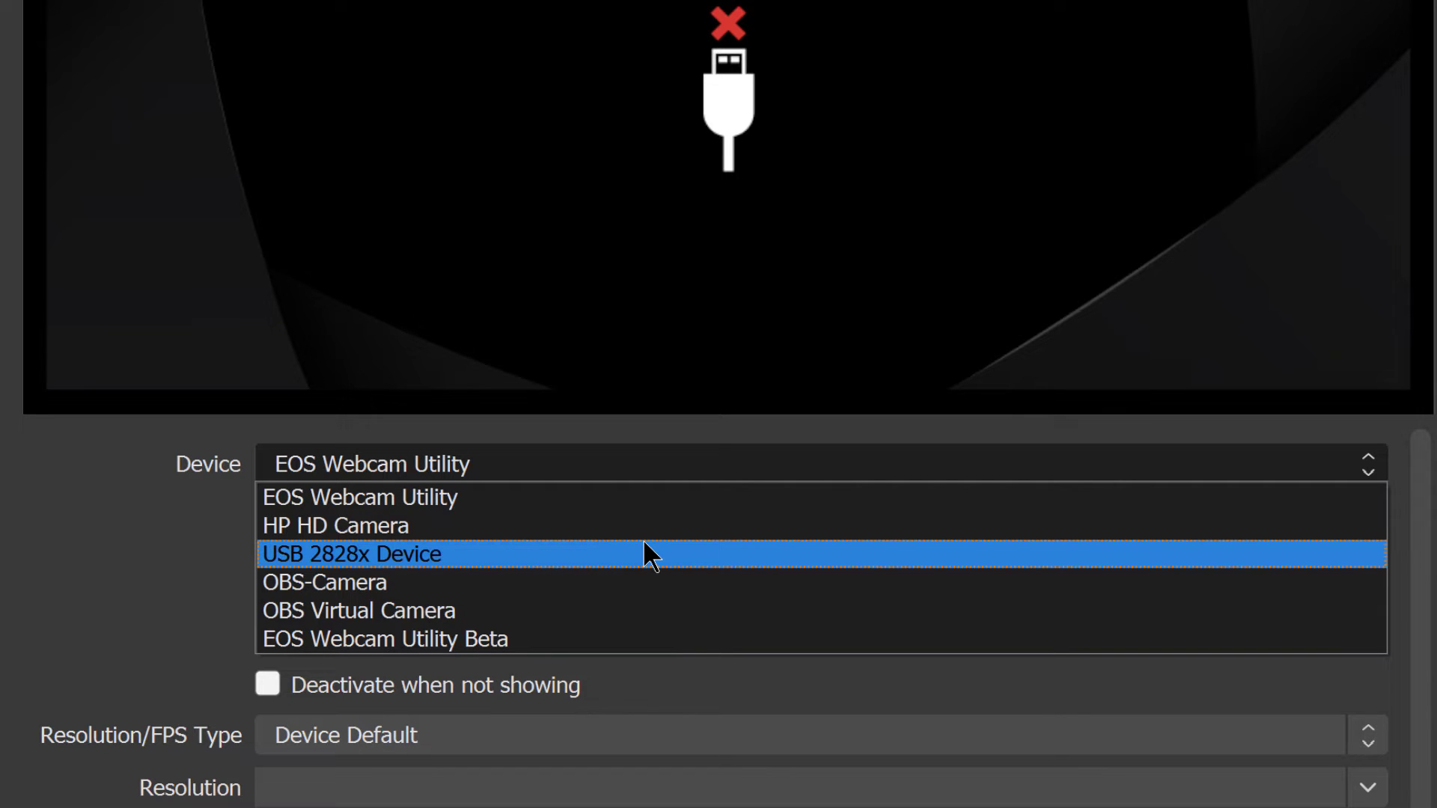
Choose USB 2828x Device as the VHS Capture source's device
click(354, 554)
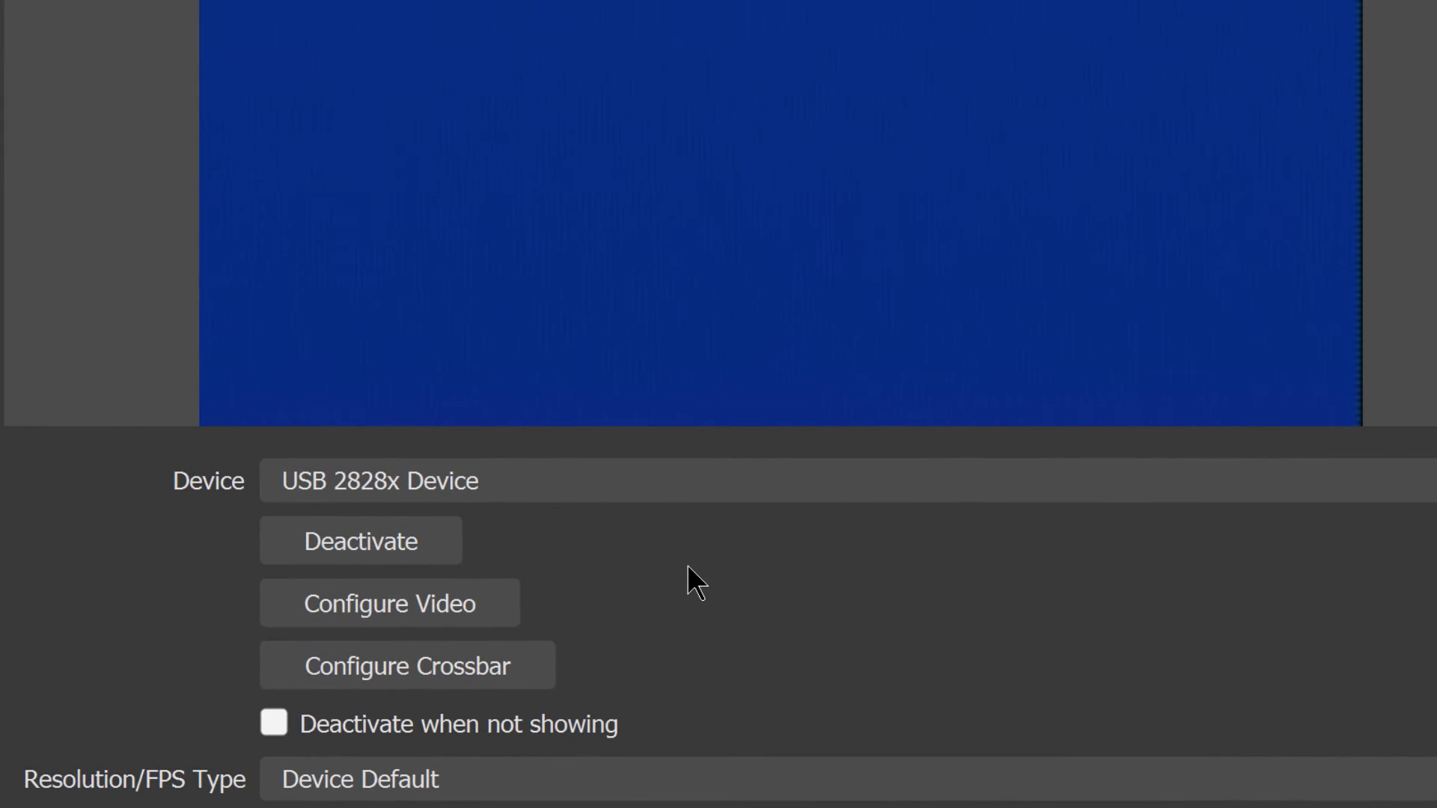
mouse_move(532, 639)
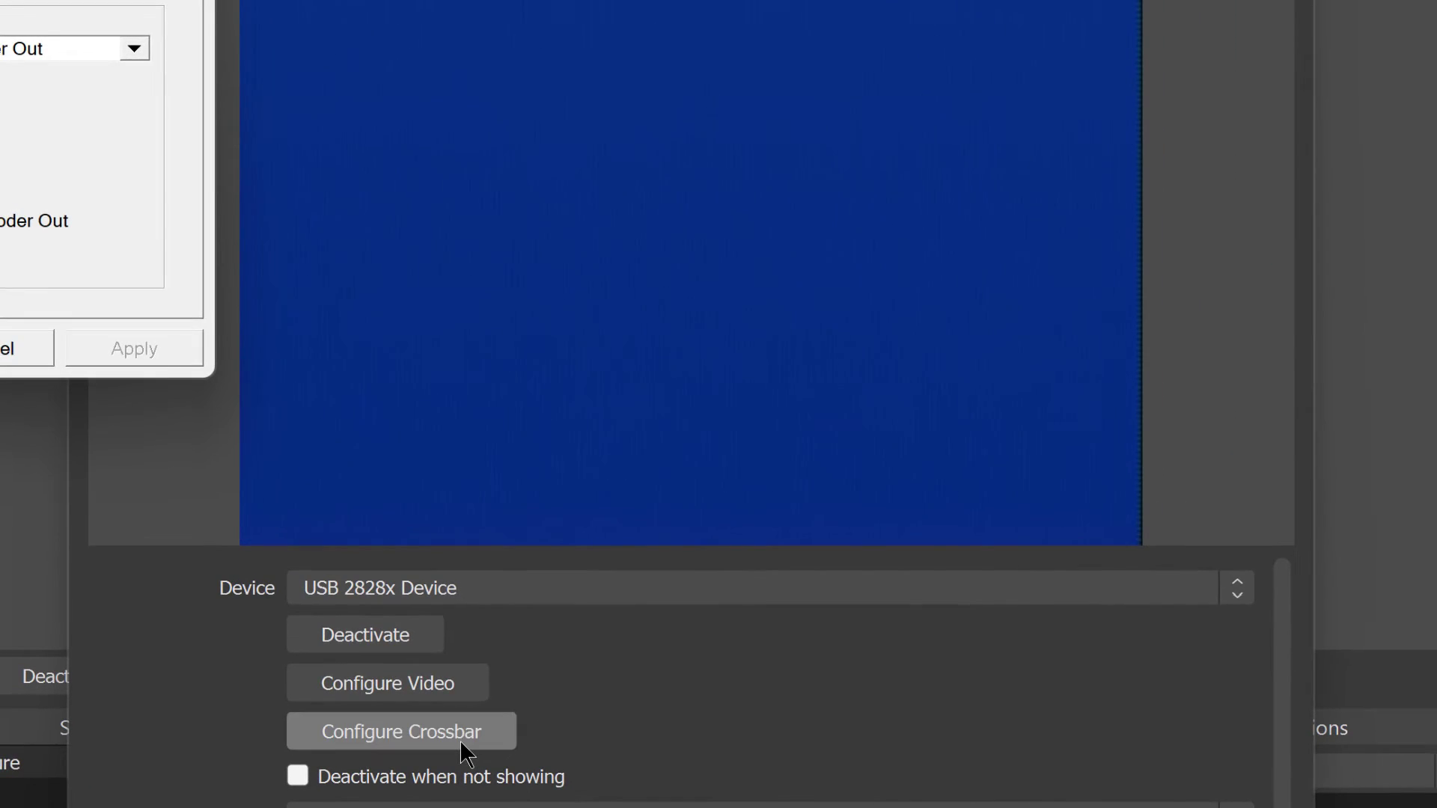
In the crossbar settings, try S-Video, then keep the input on 1: Video Composite In
click(402, 731)
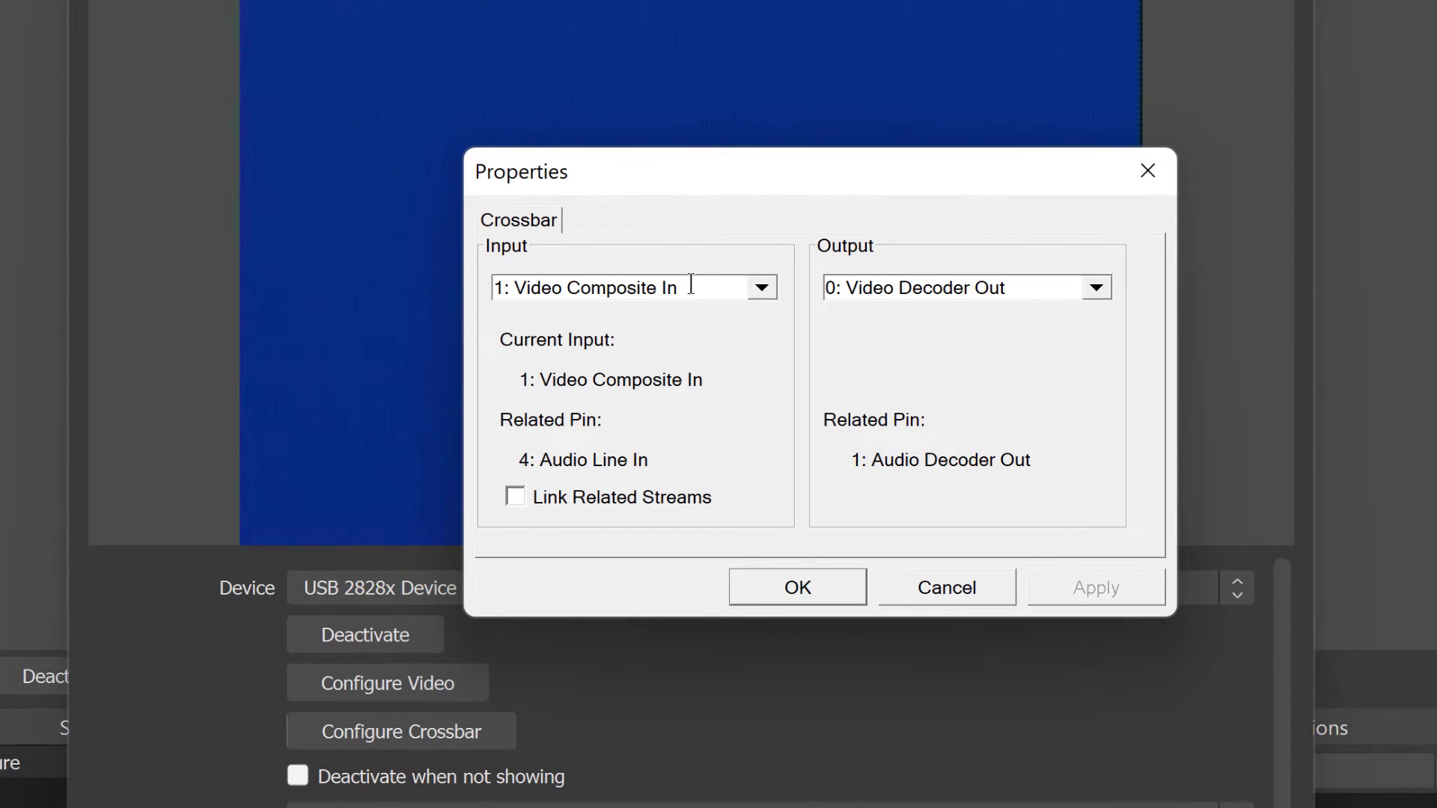
click(762, 288)
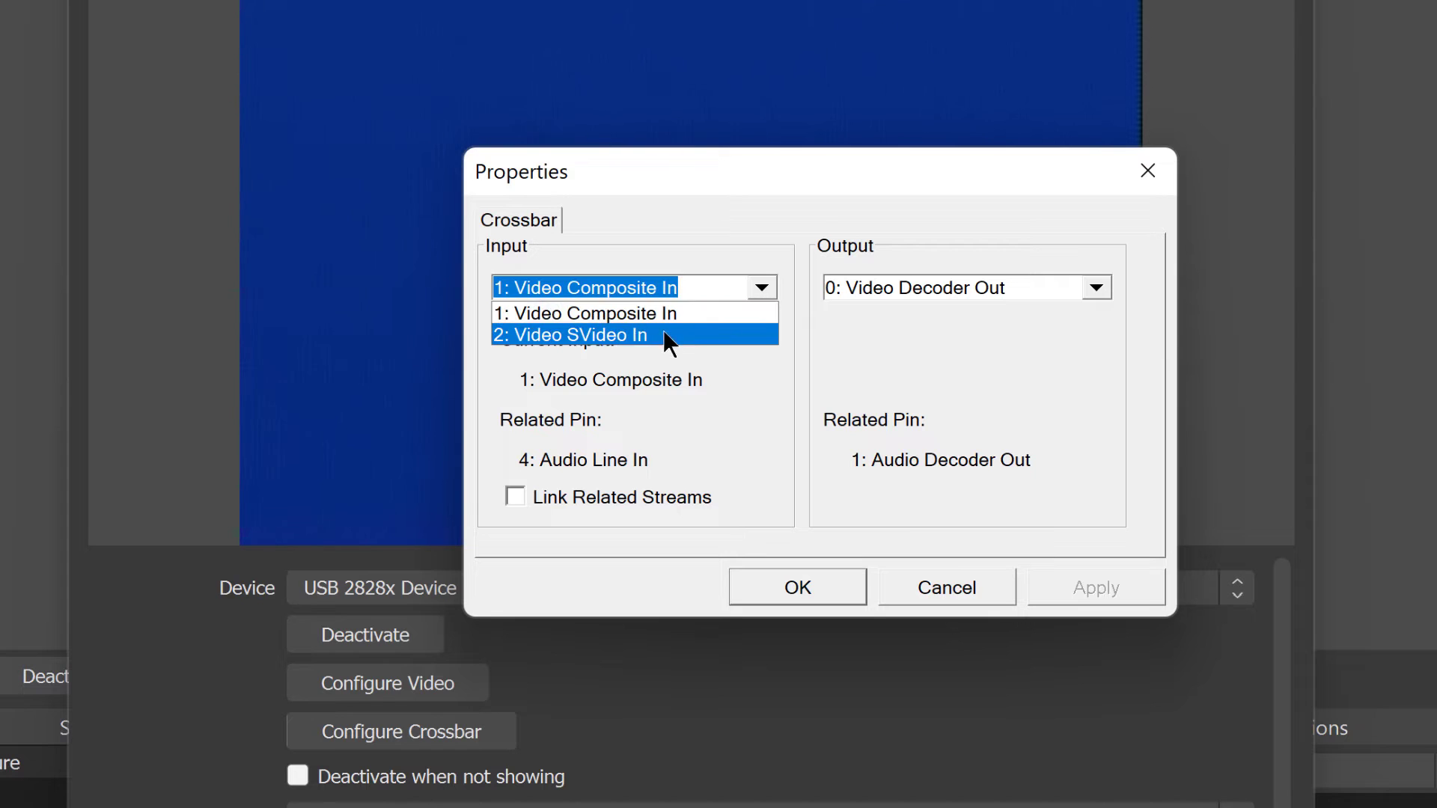
click(570, 335)
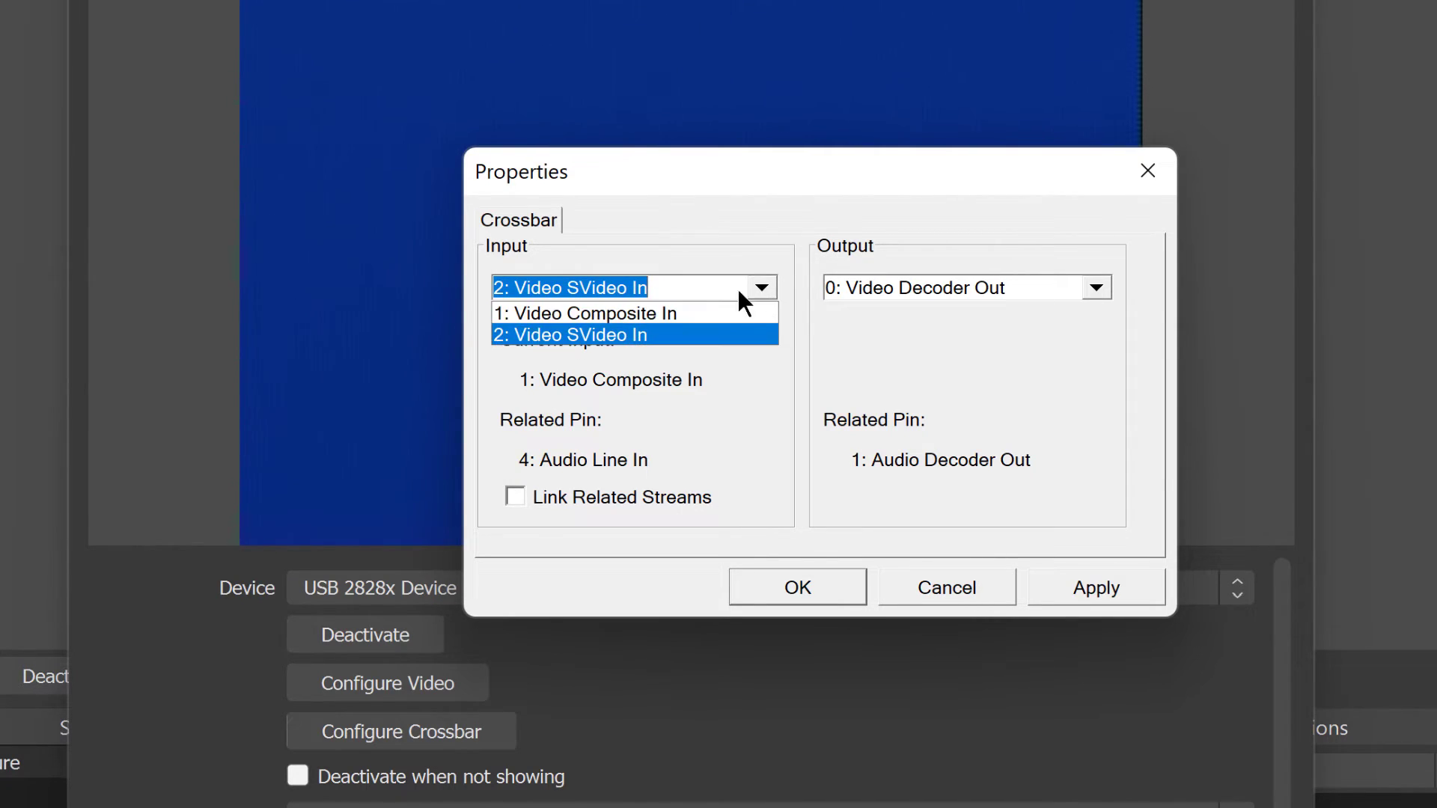
mouse_move(647, 321)
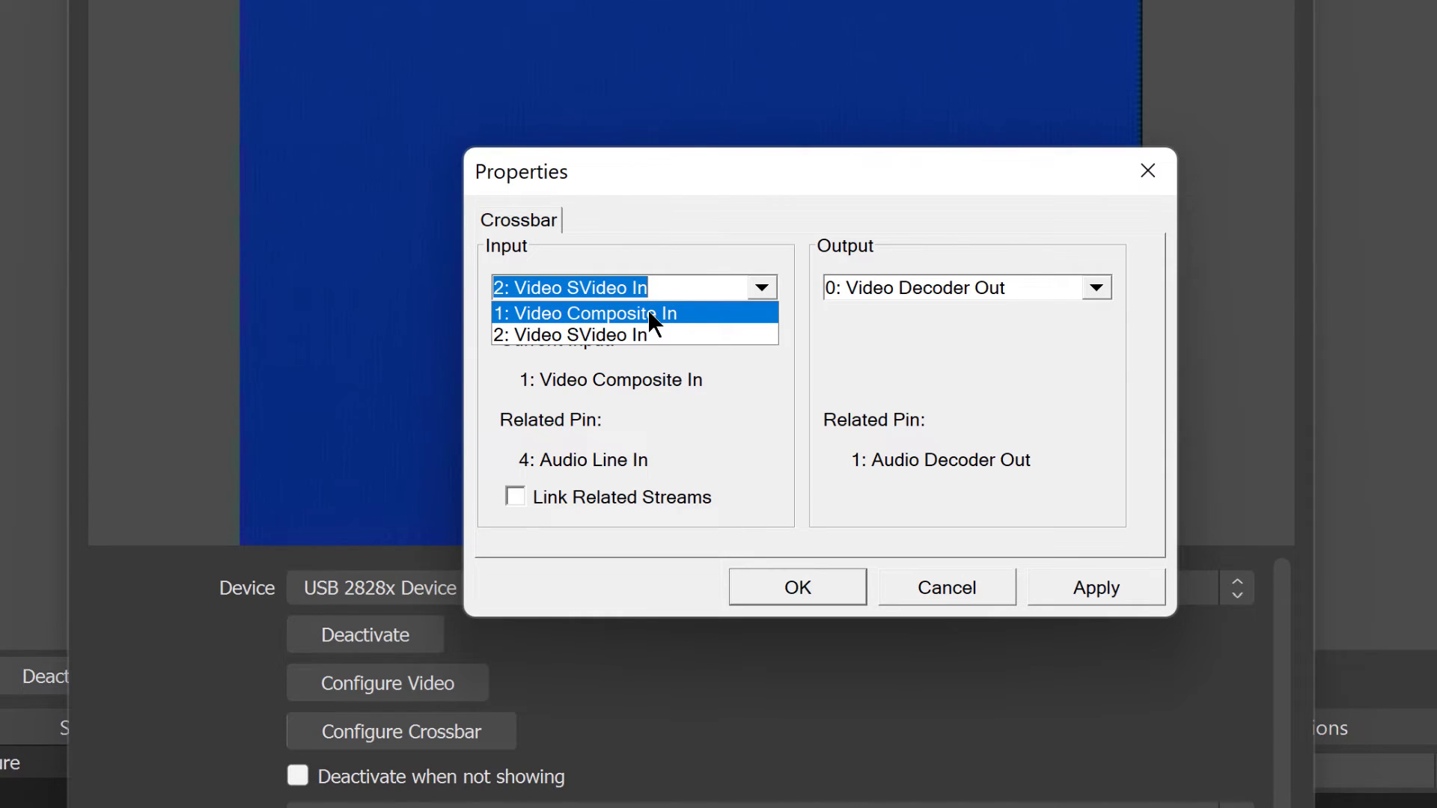
click(587, 314)
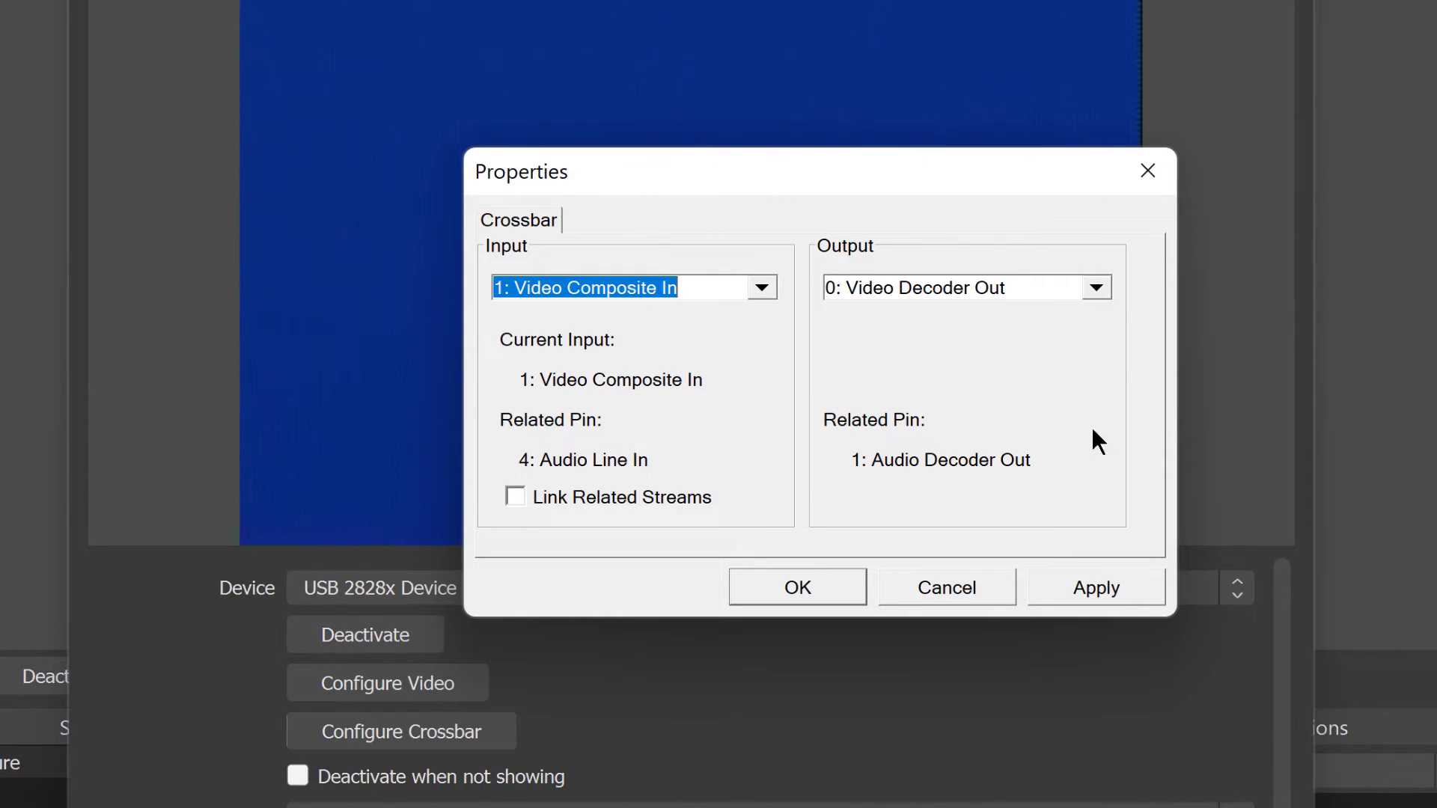
mouse_move(866, 315)
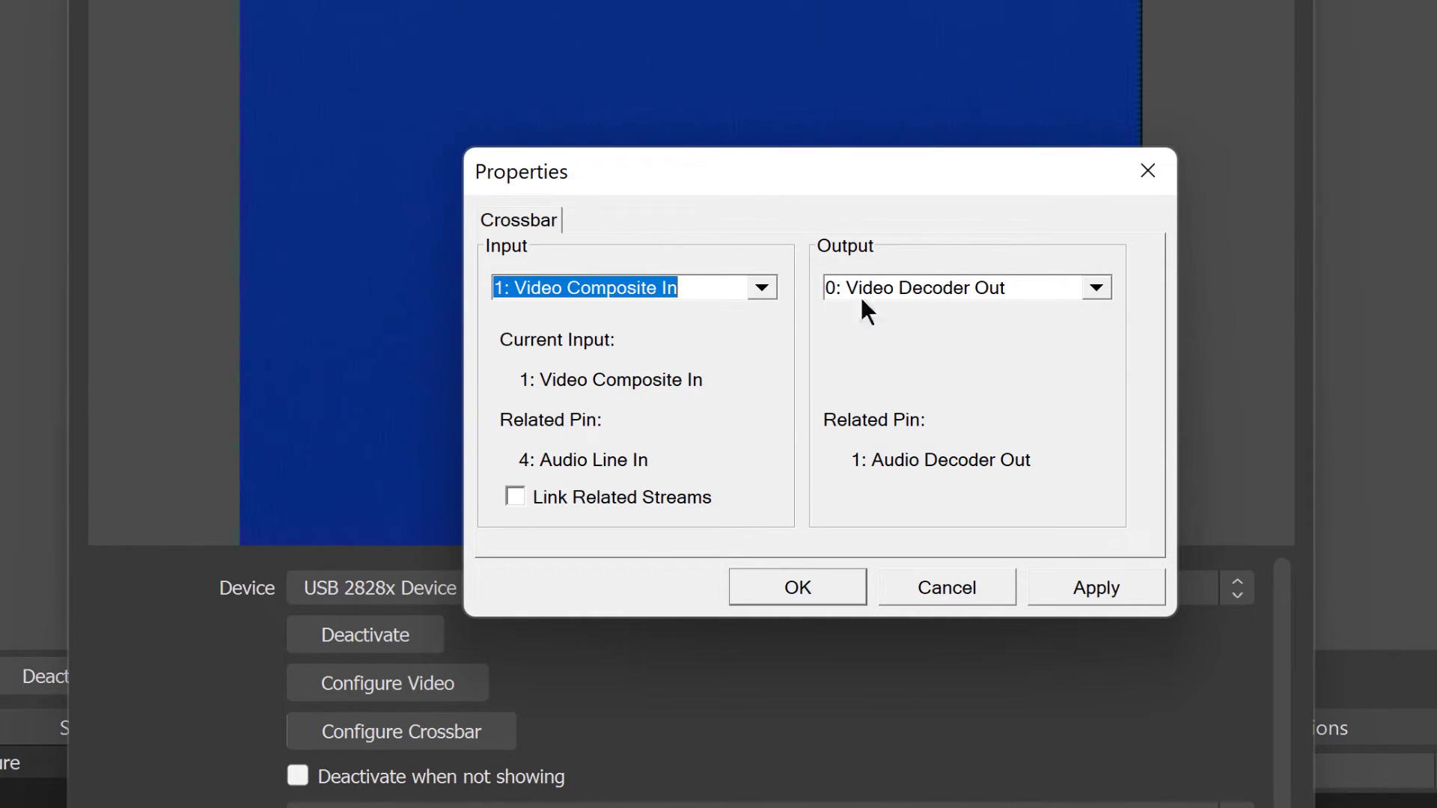
mouse_move(763, 306)
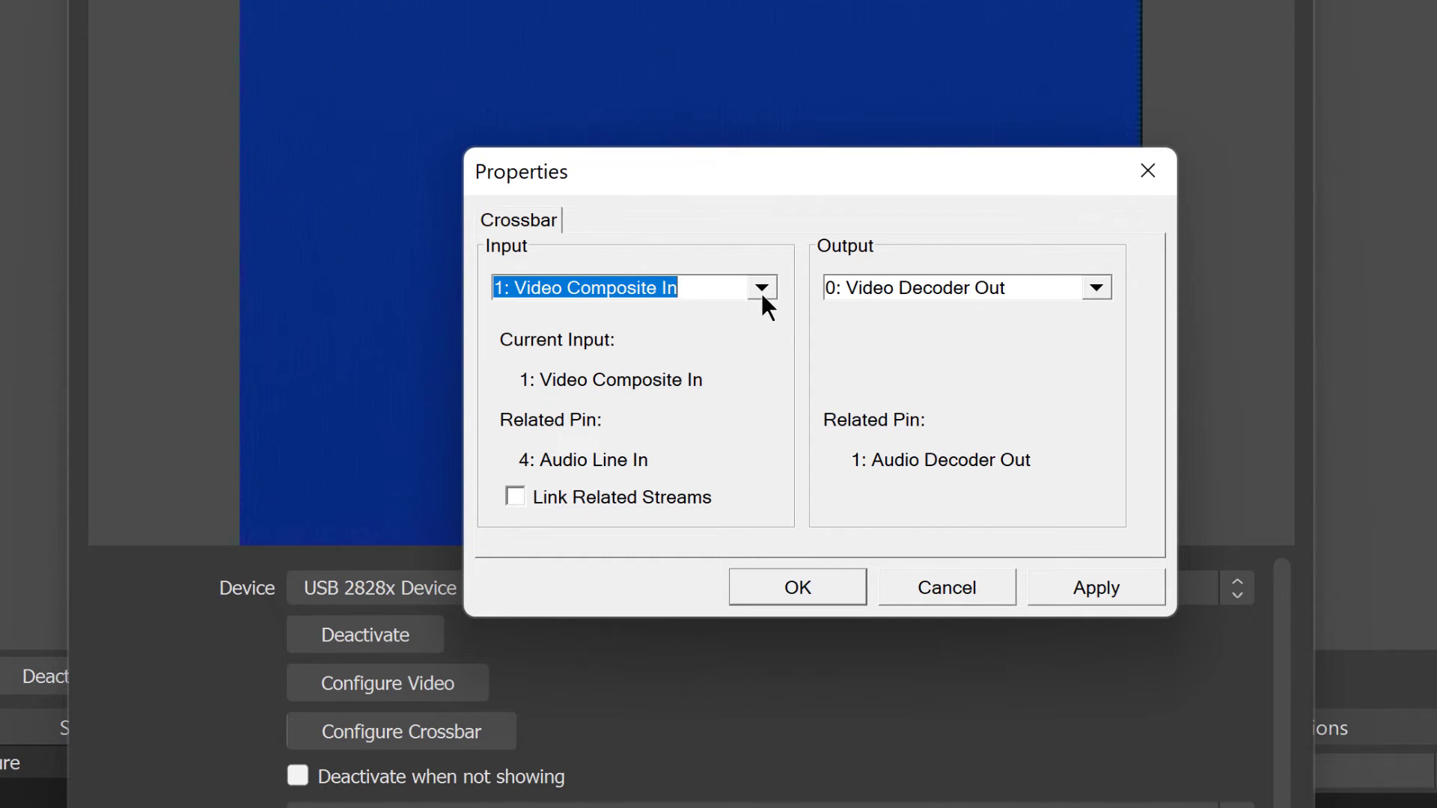
mouse_move(797, 604)
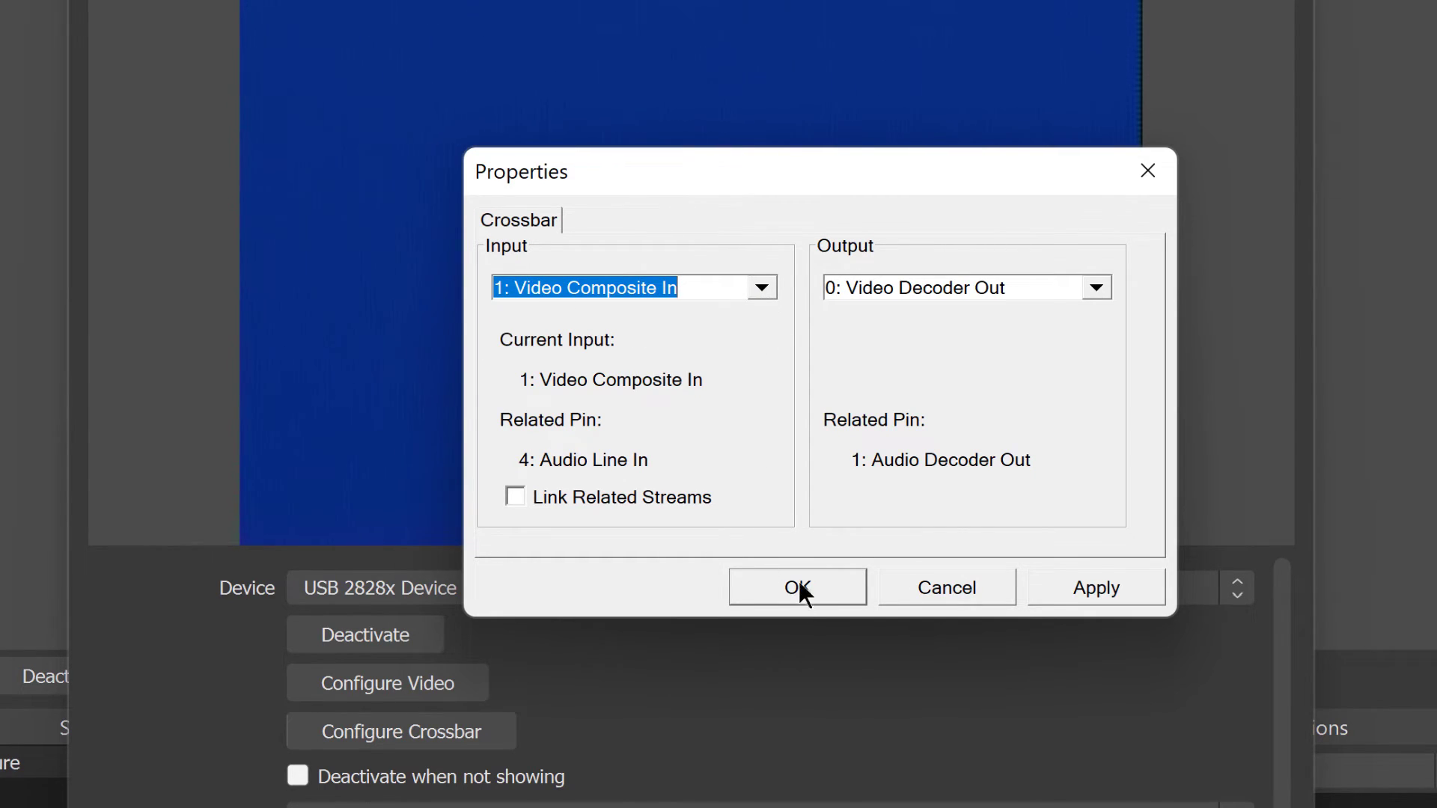
click(796, 588)
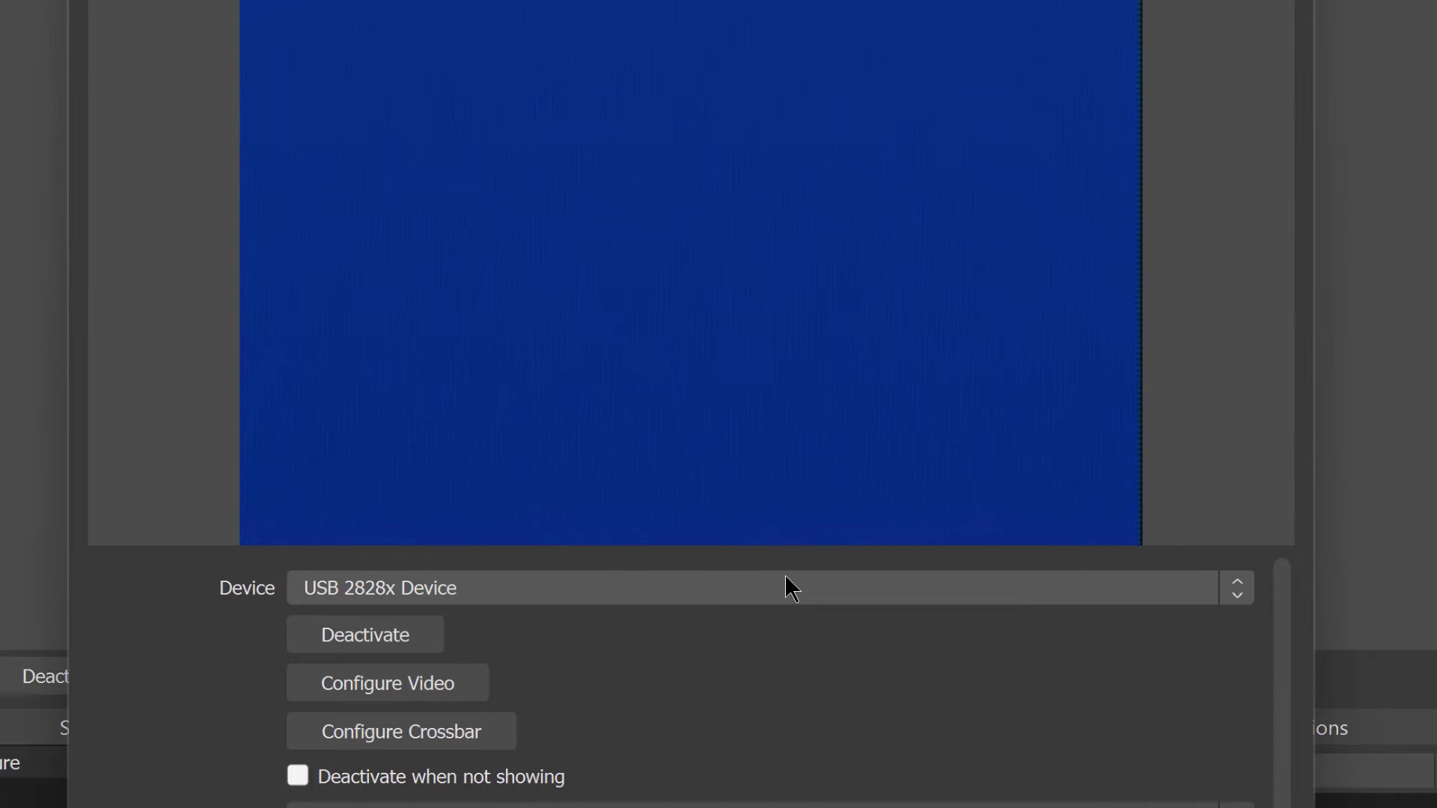
mouse_move(480, 614)
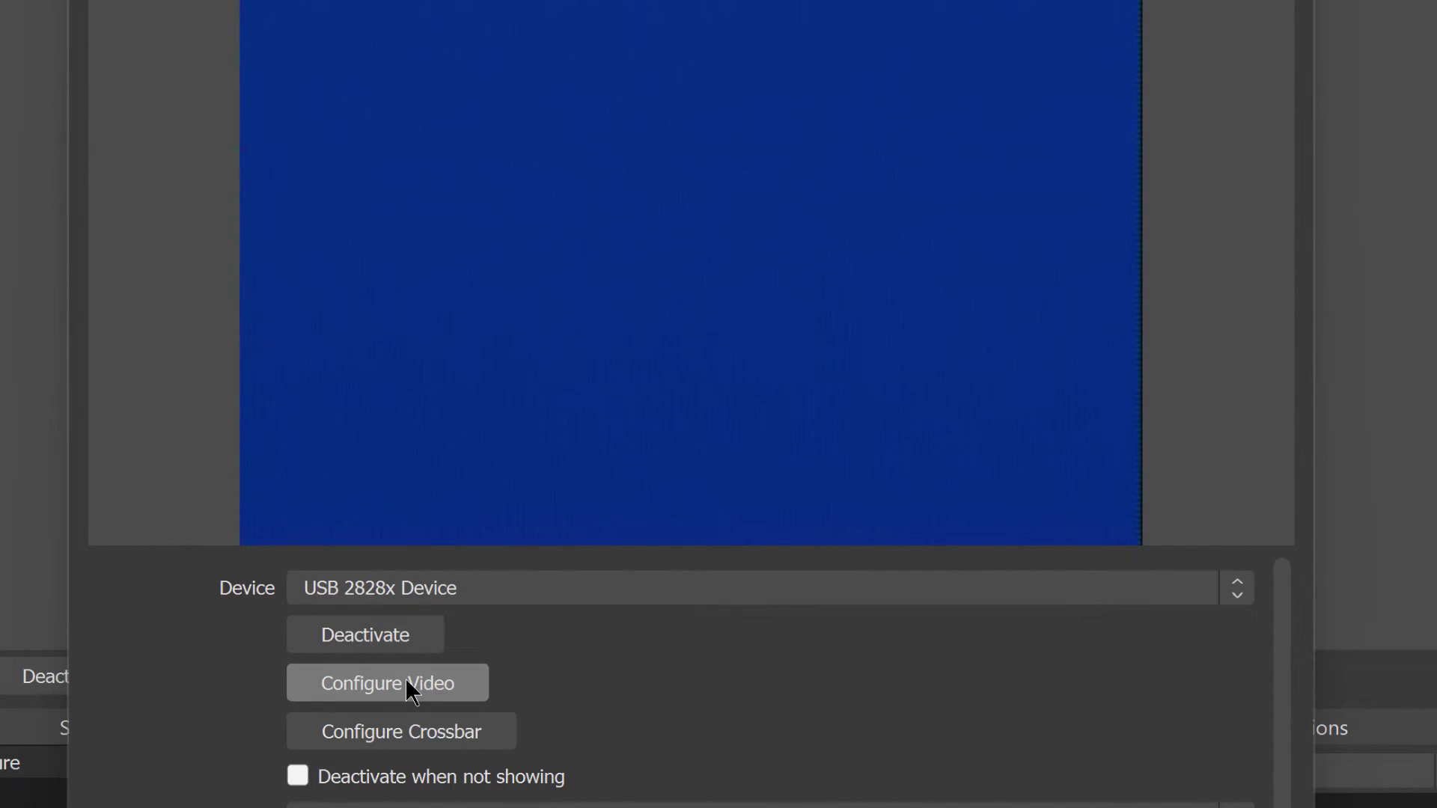
Browse the capture card's decoder (NTSC_M), Proc Amp and Image tabs, then close unchanged
click(387, 683)
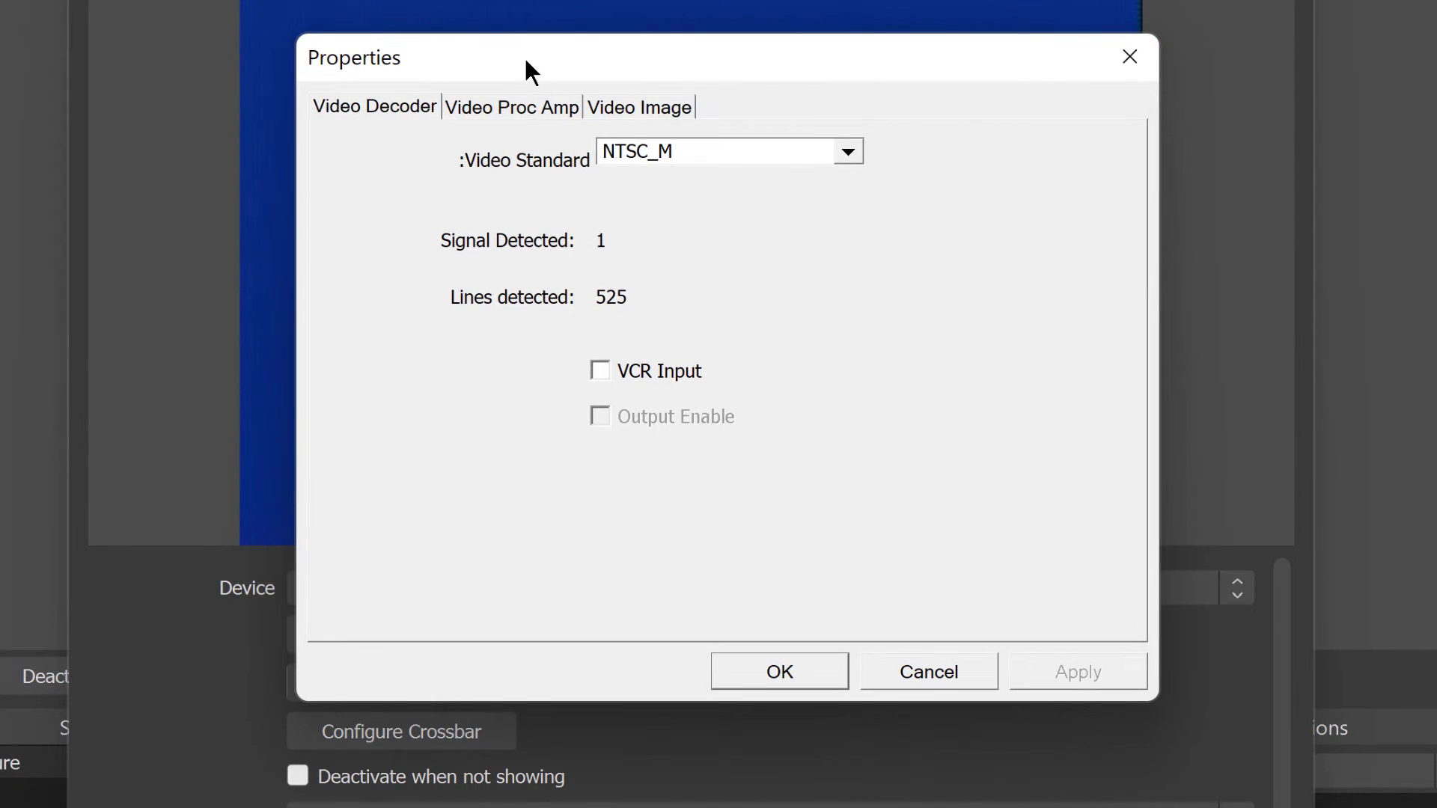
mouse_move(605, 382)
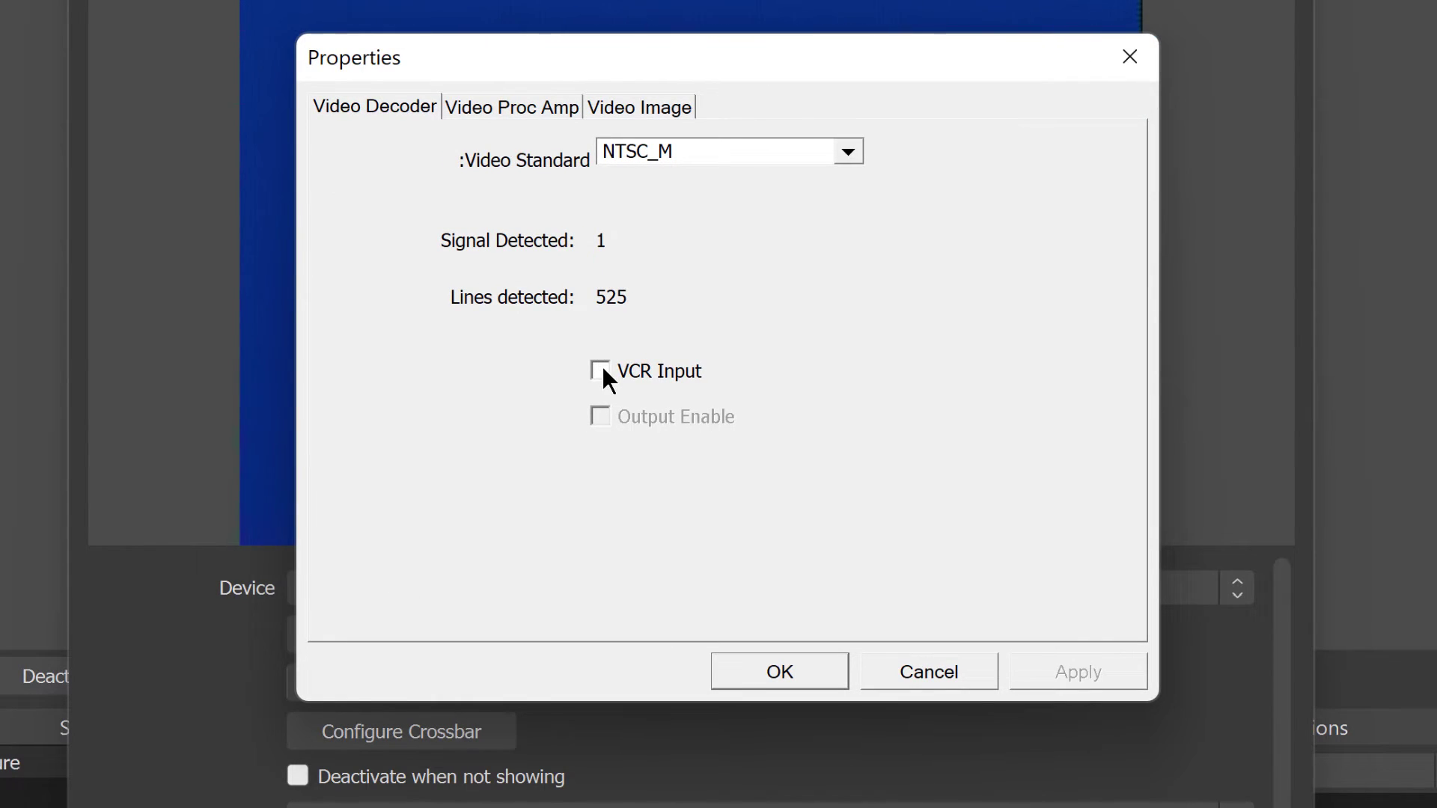
click(601, 370)
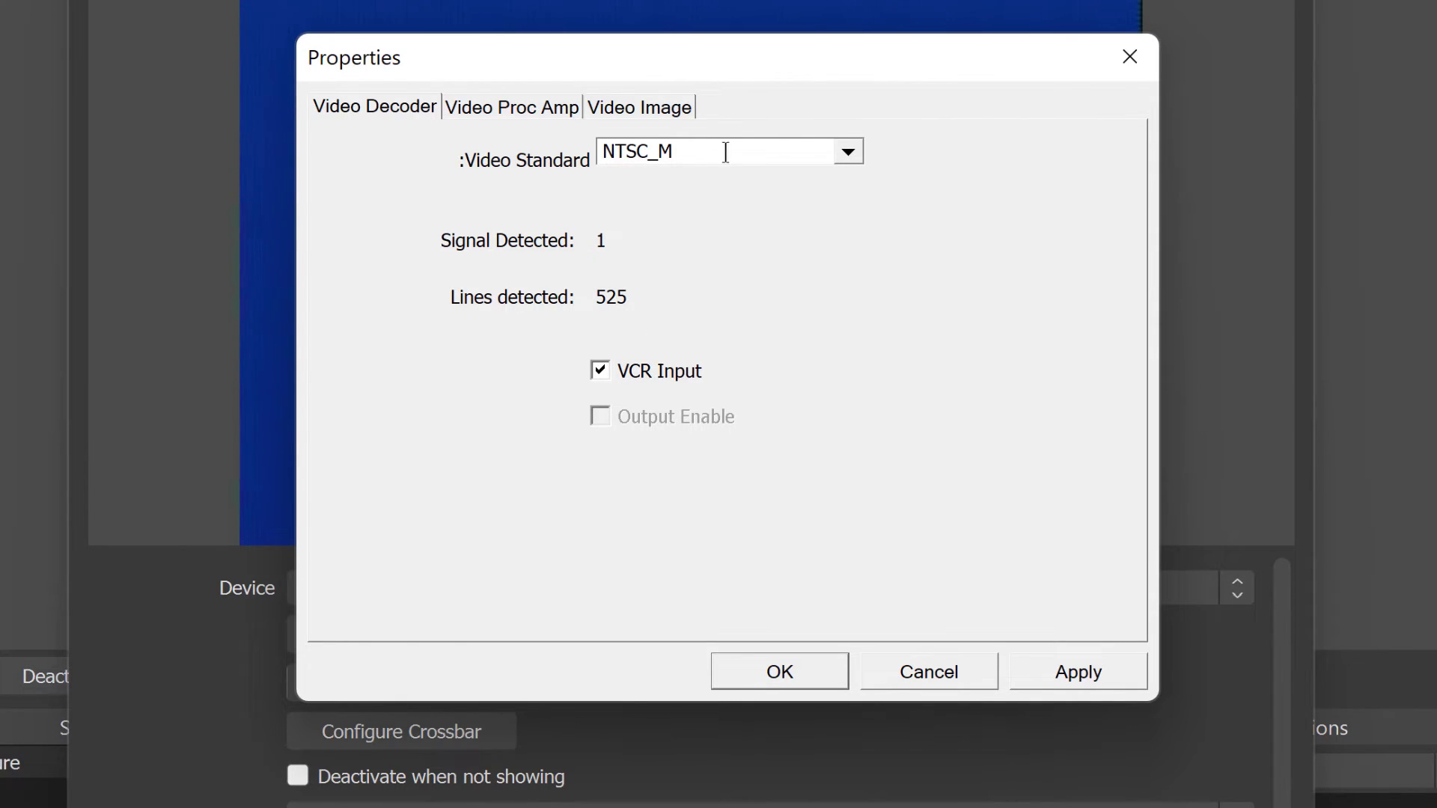
click(848, 151)
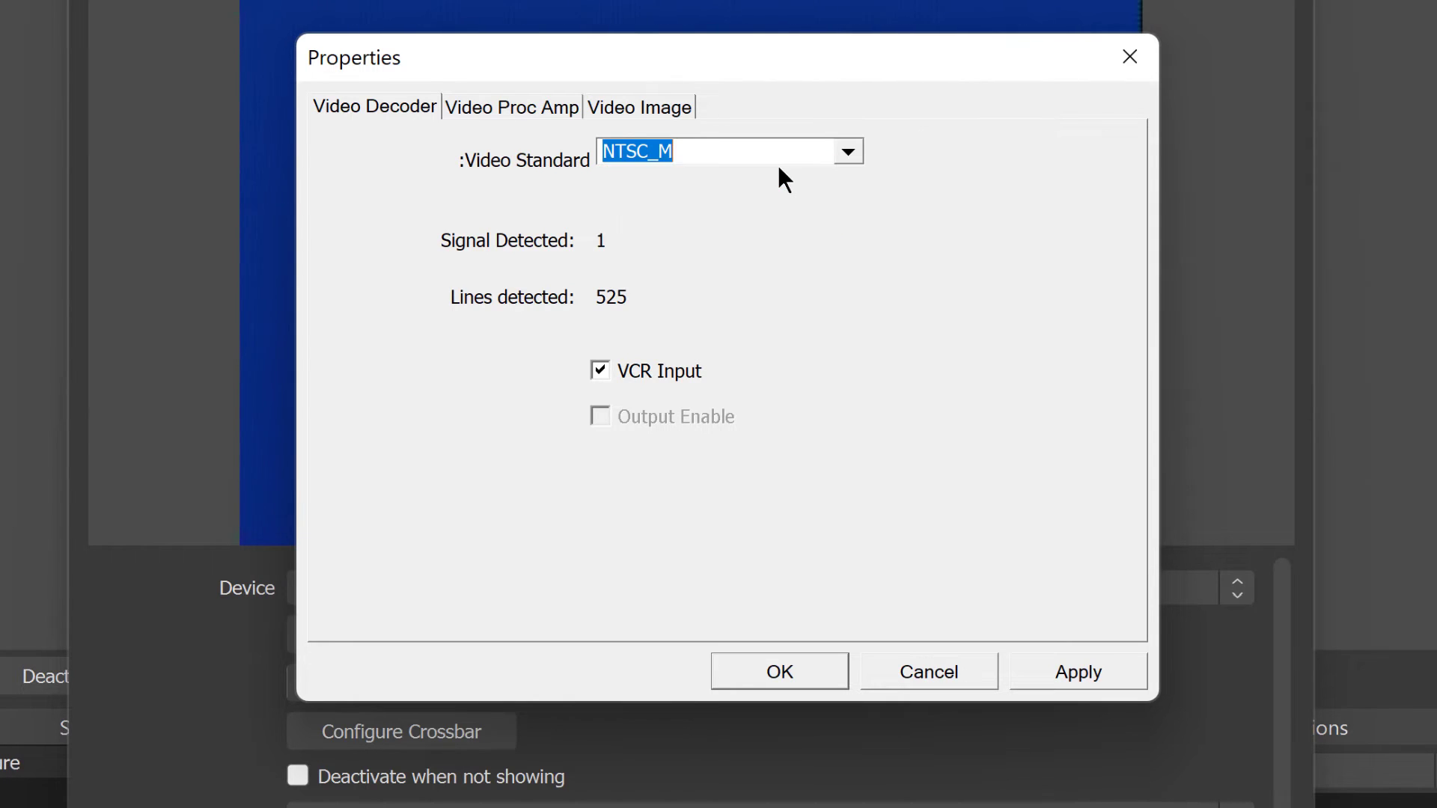
mouse_move(524, 120)
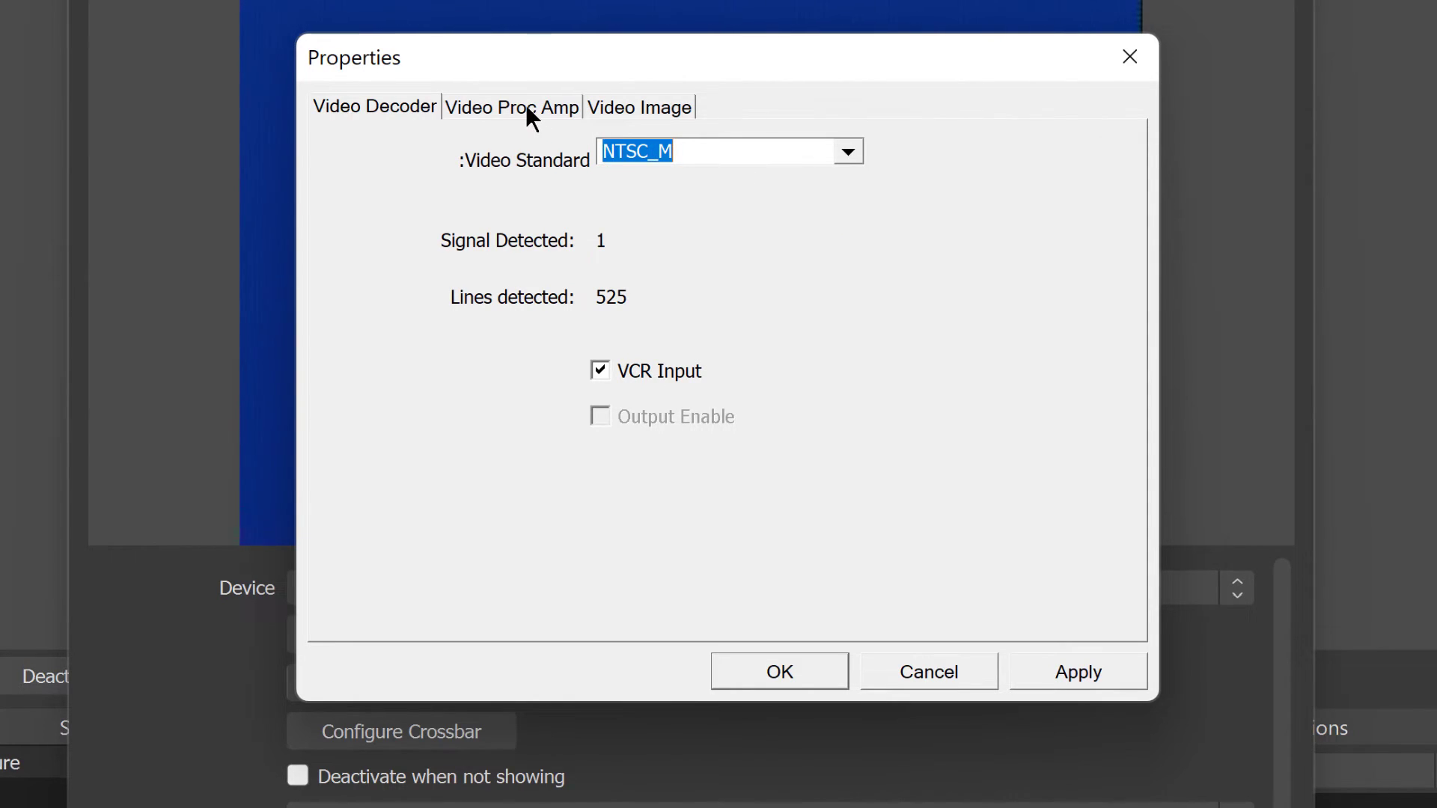
click(511, 107)
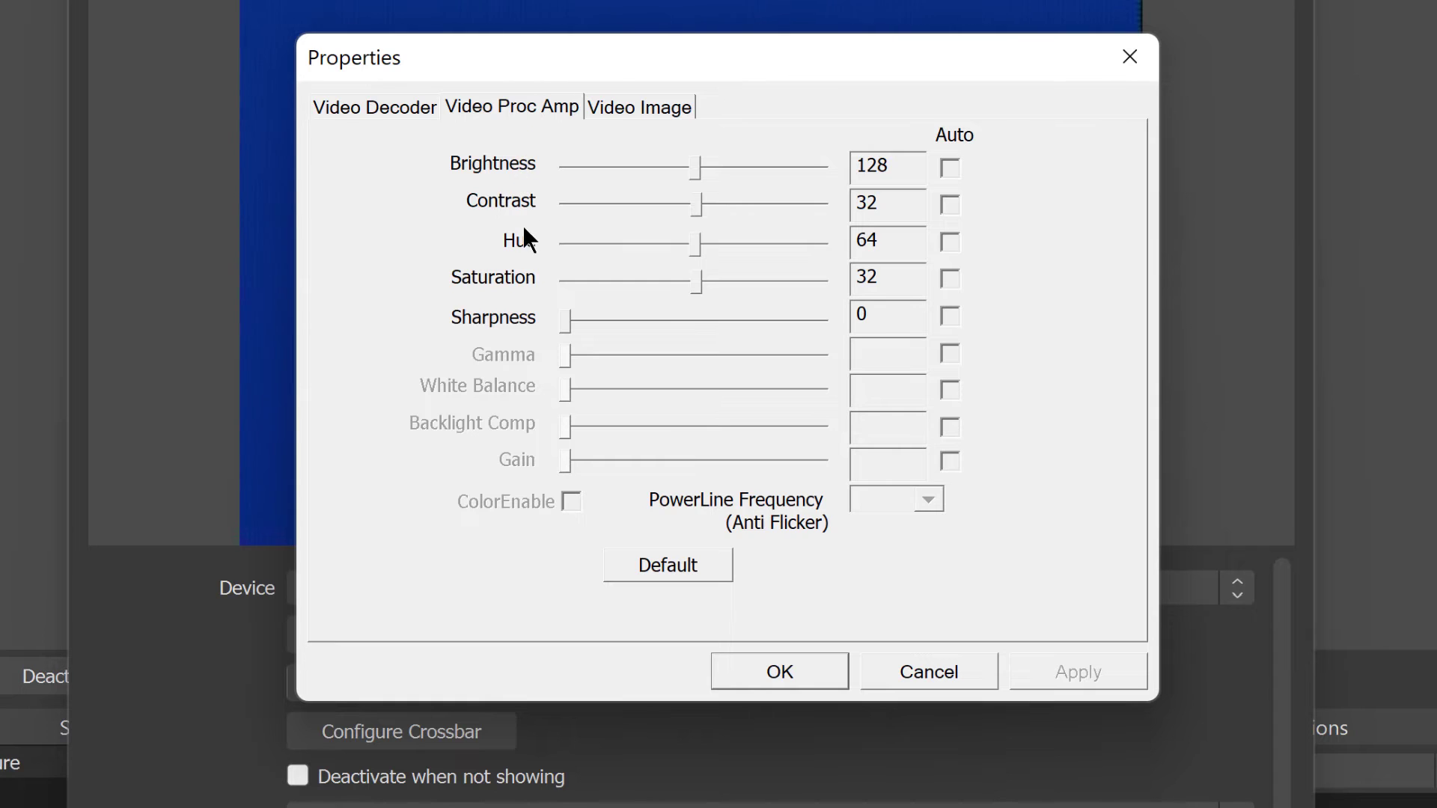
mouse_move(539, 317)
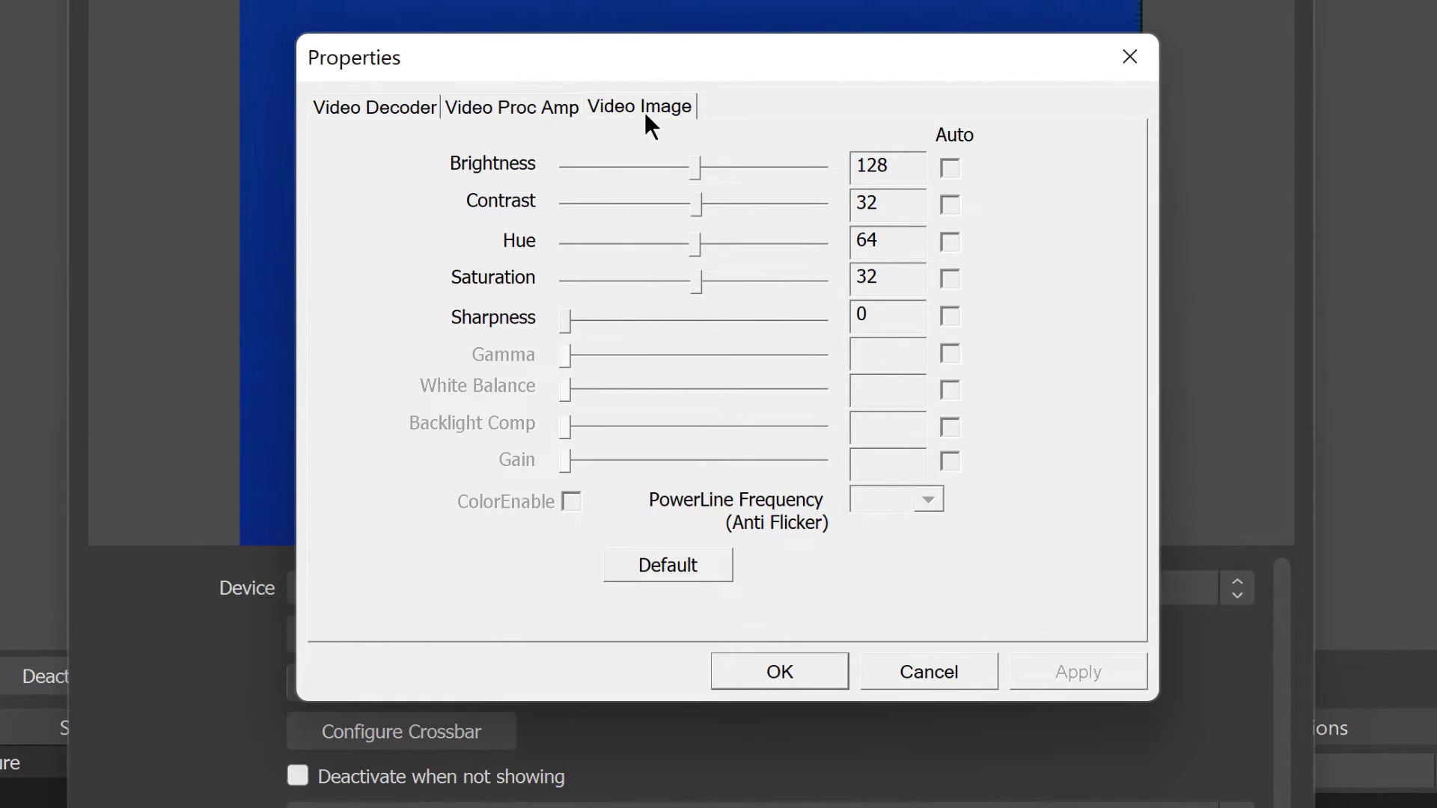
click(639, 106)
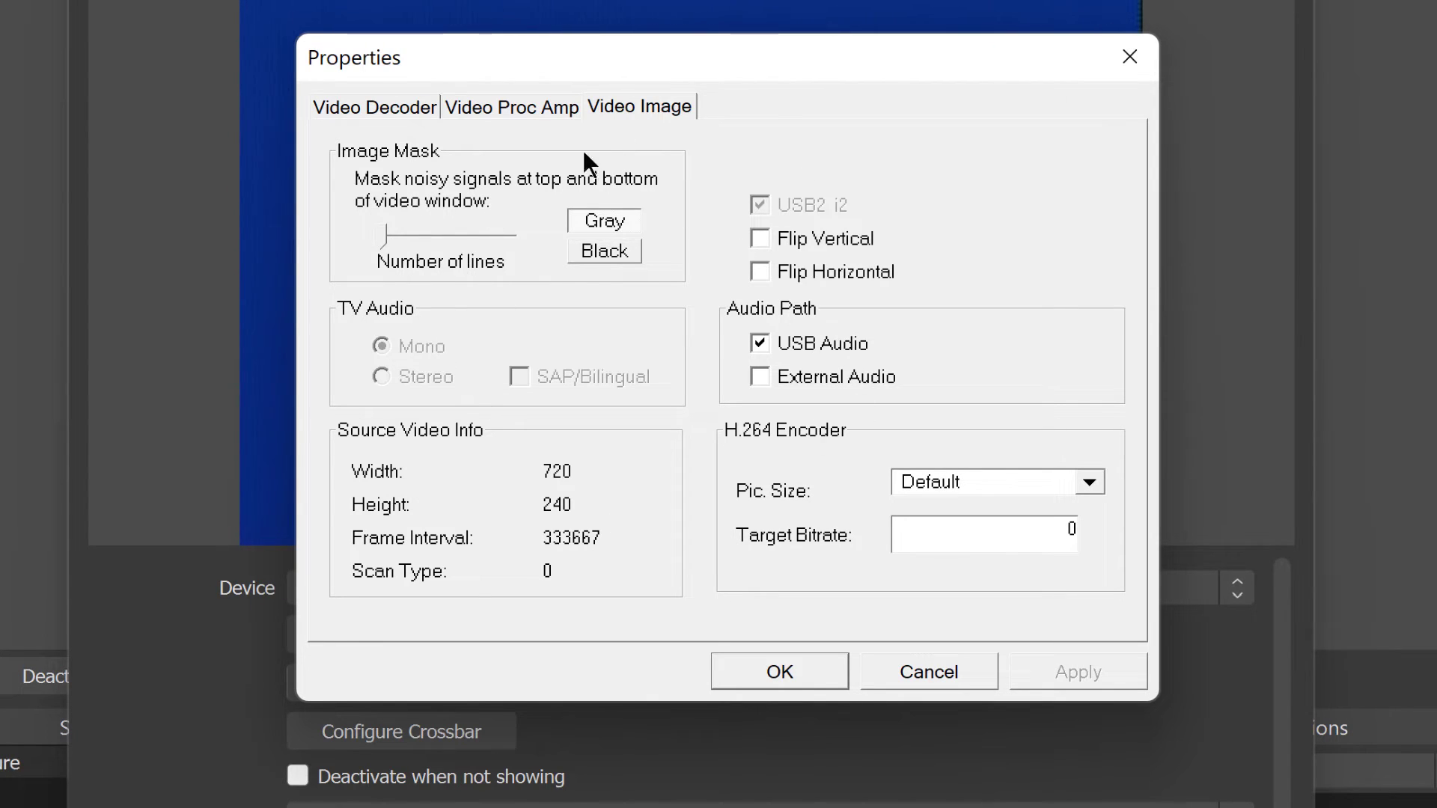
click(511, 107)
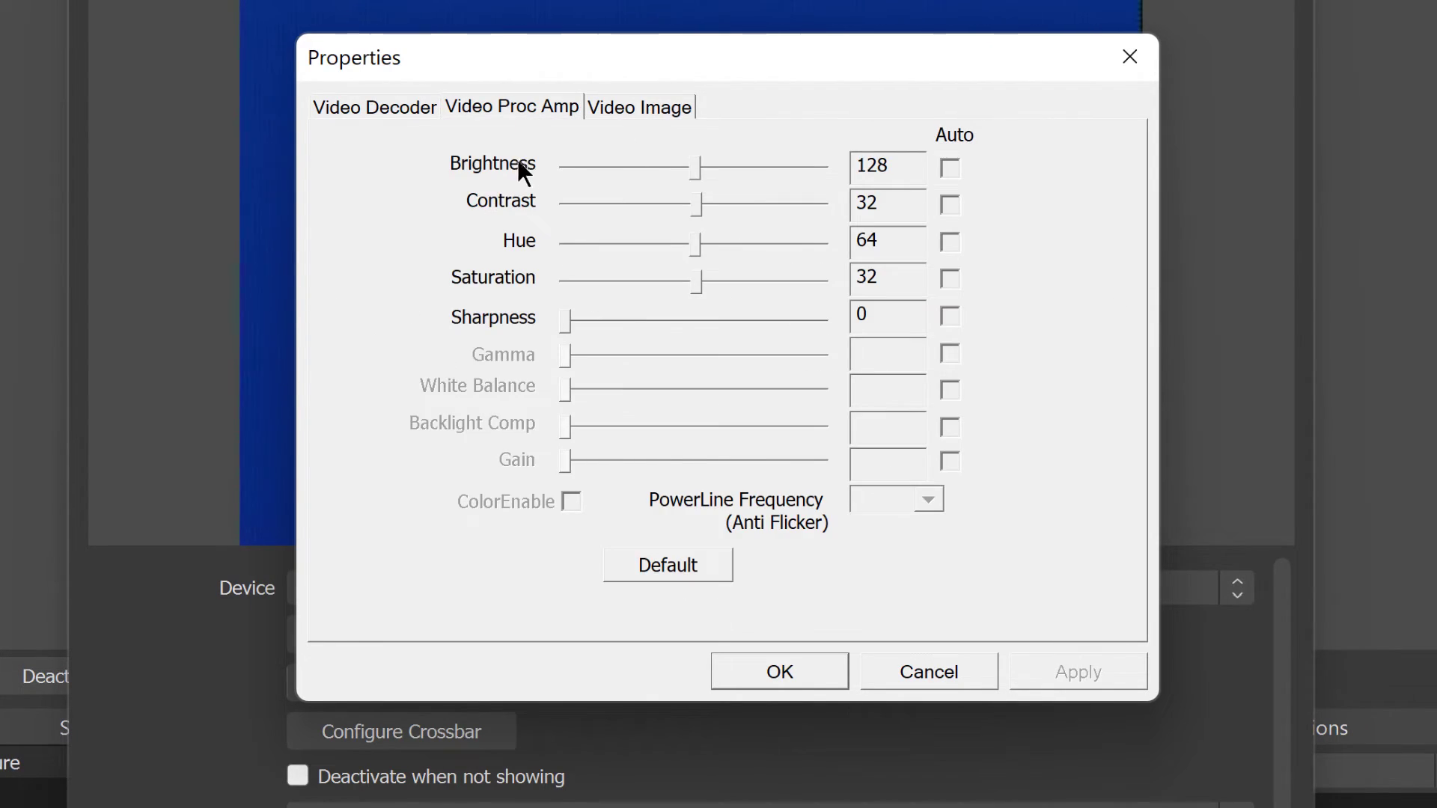
mouse_move(545, 174)
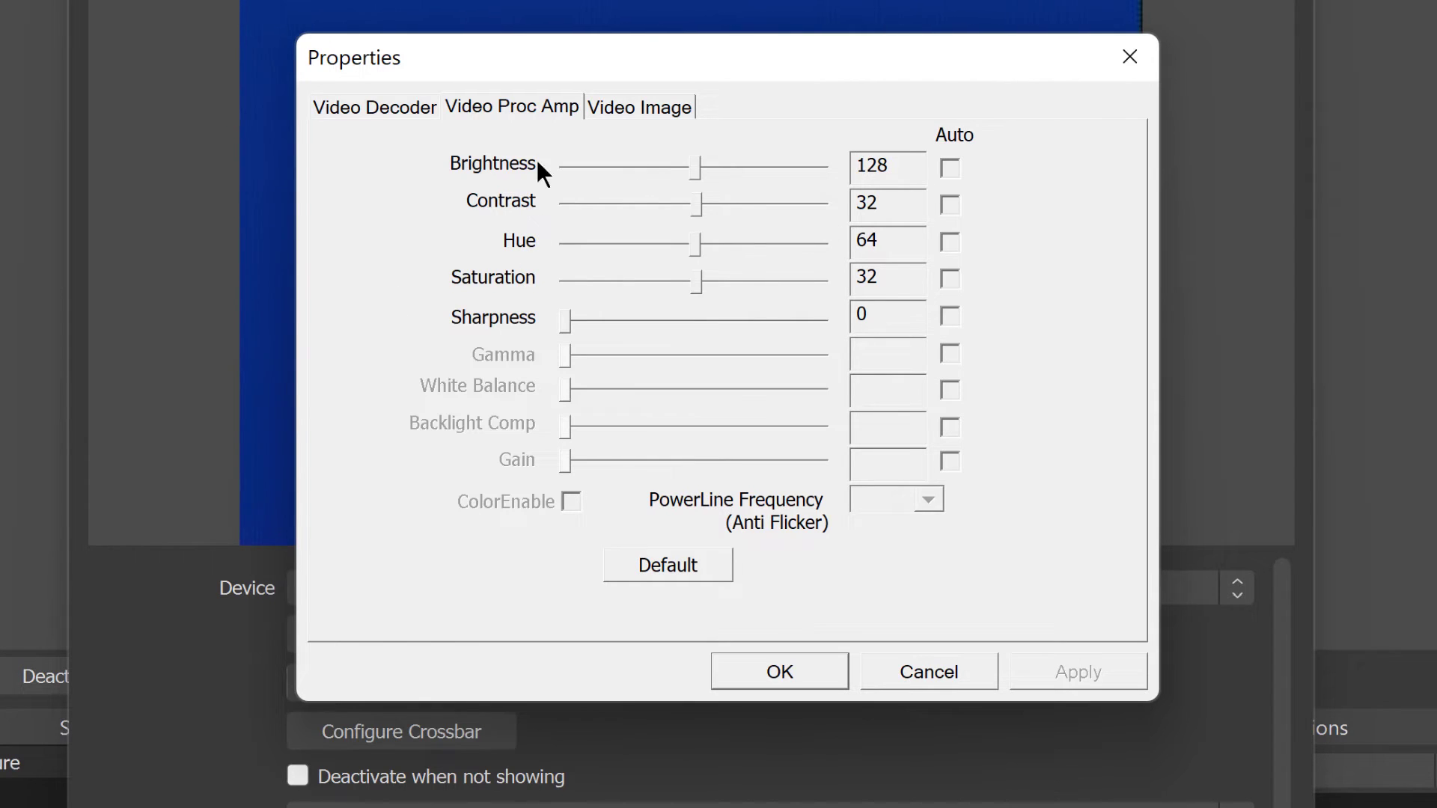
click(375, 107)
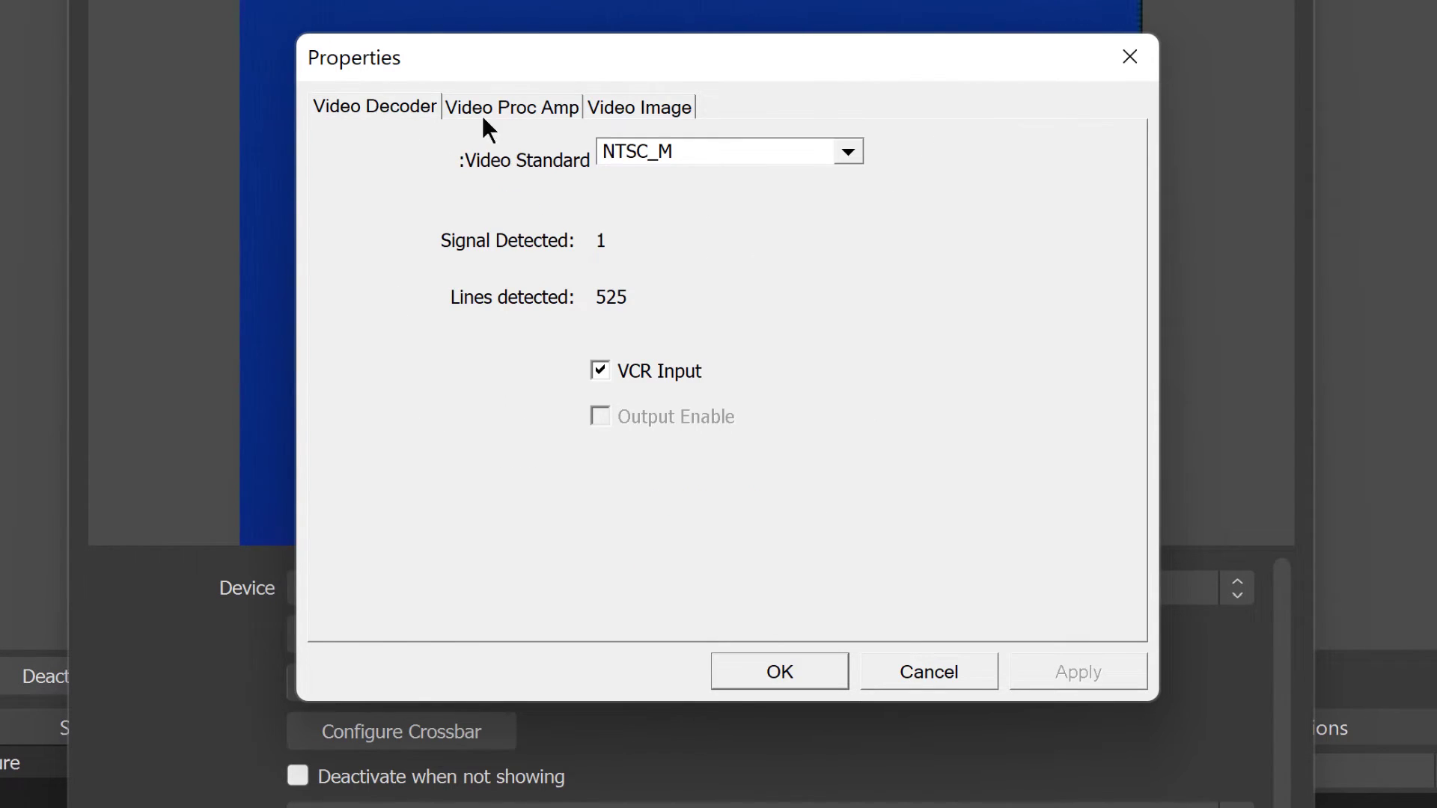
click(779, 670)
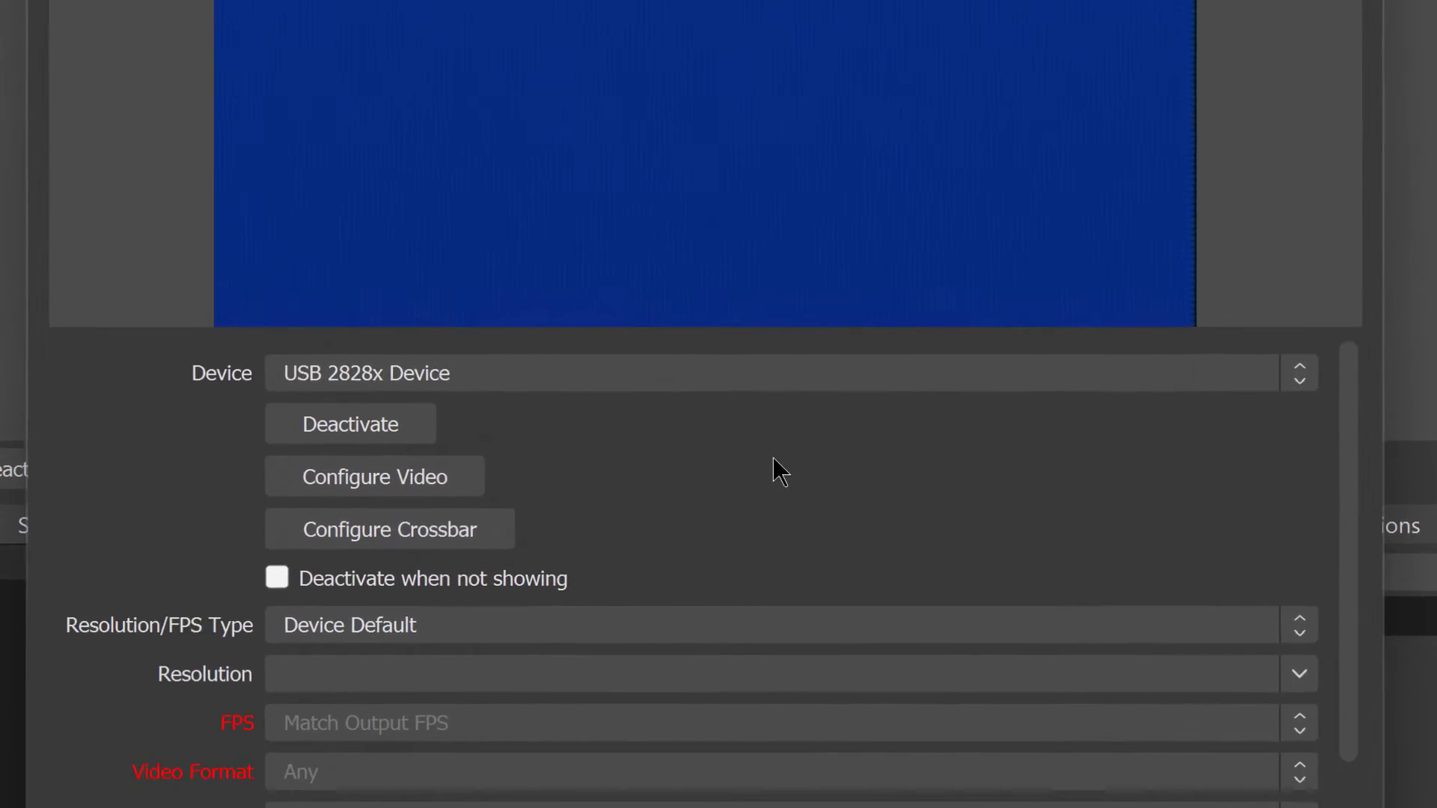
Set custom 720x480 resolution, 29.97 NTSC, 601 colour space and Partial colour range
scroll(down, 3)
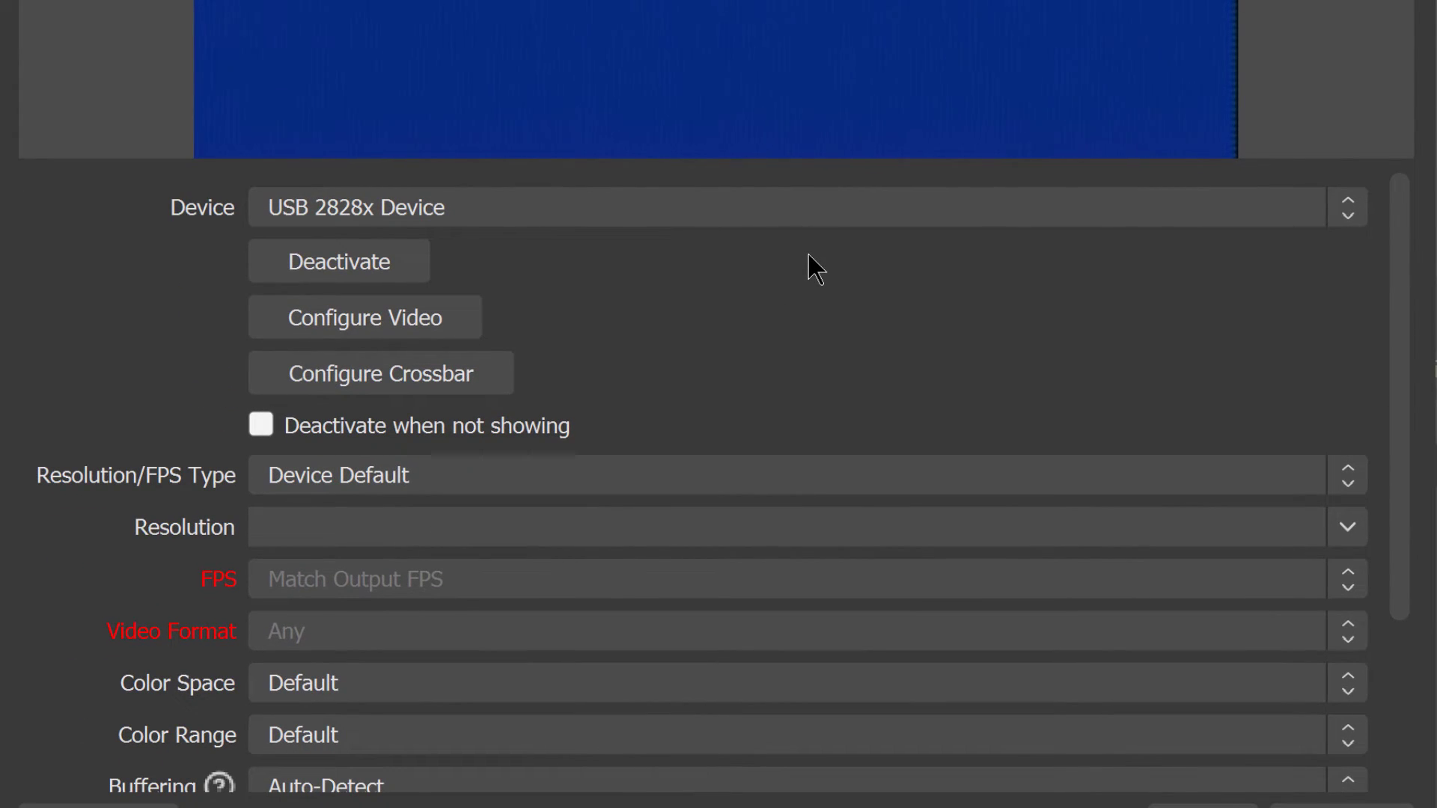
mouse_move(131, 499)
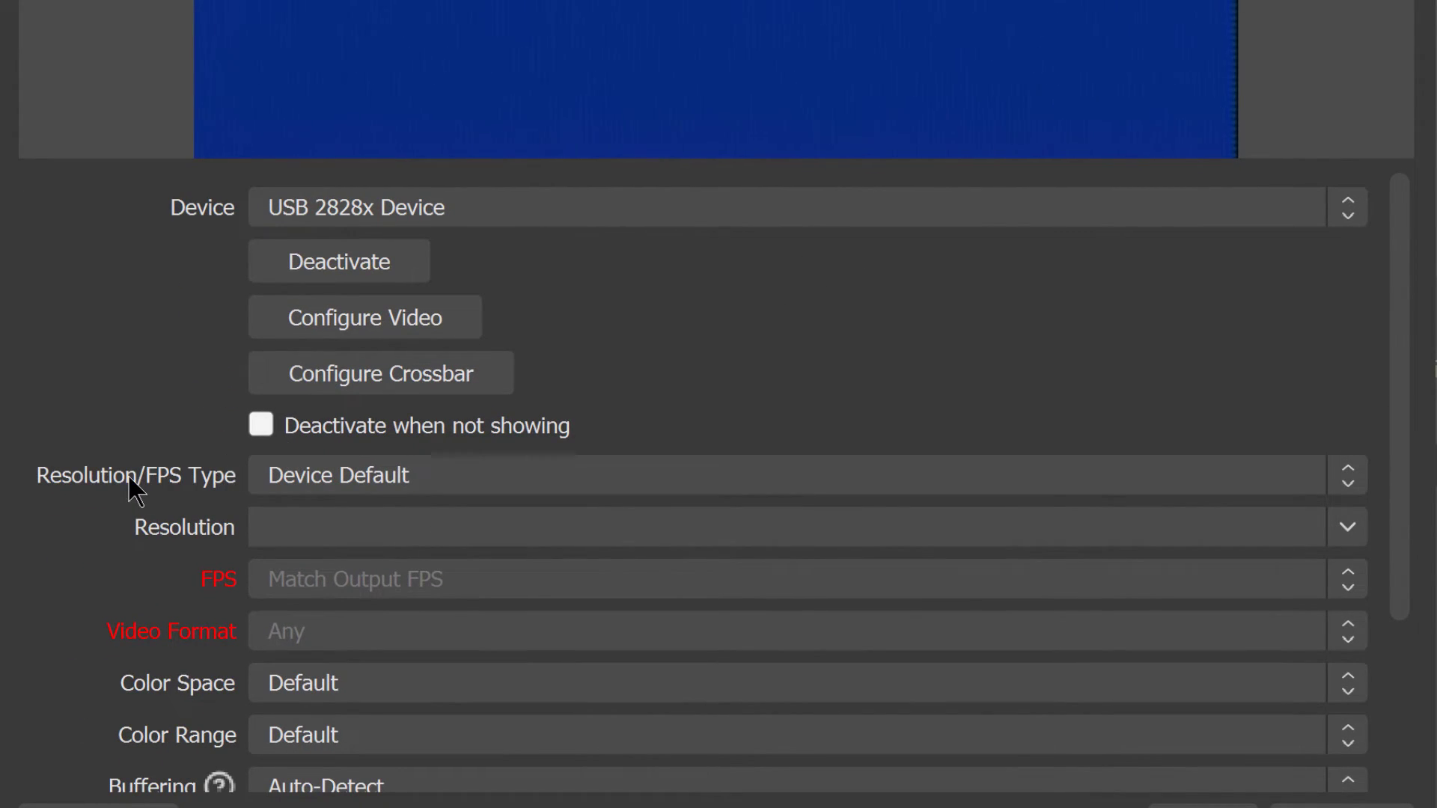
mouse_move(1078, 494)
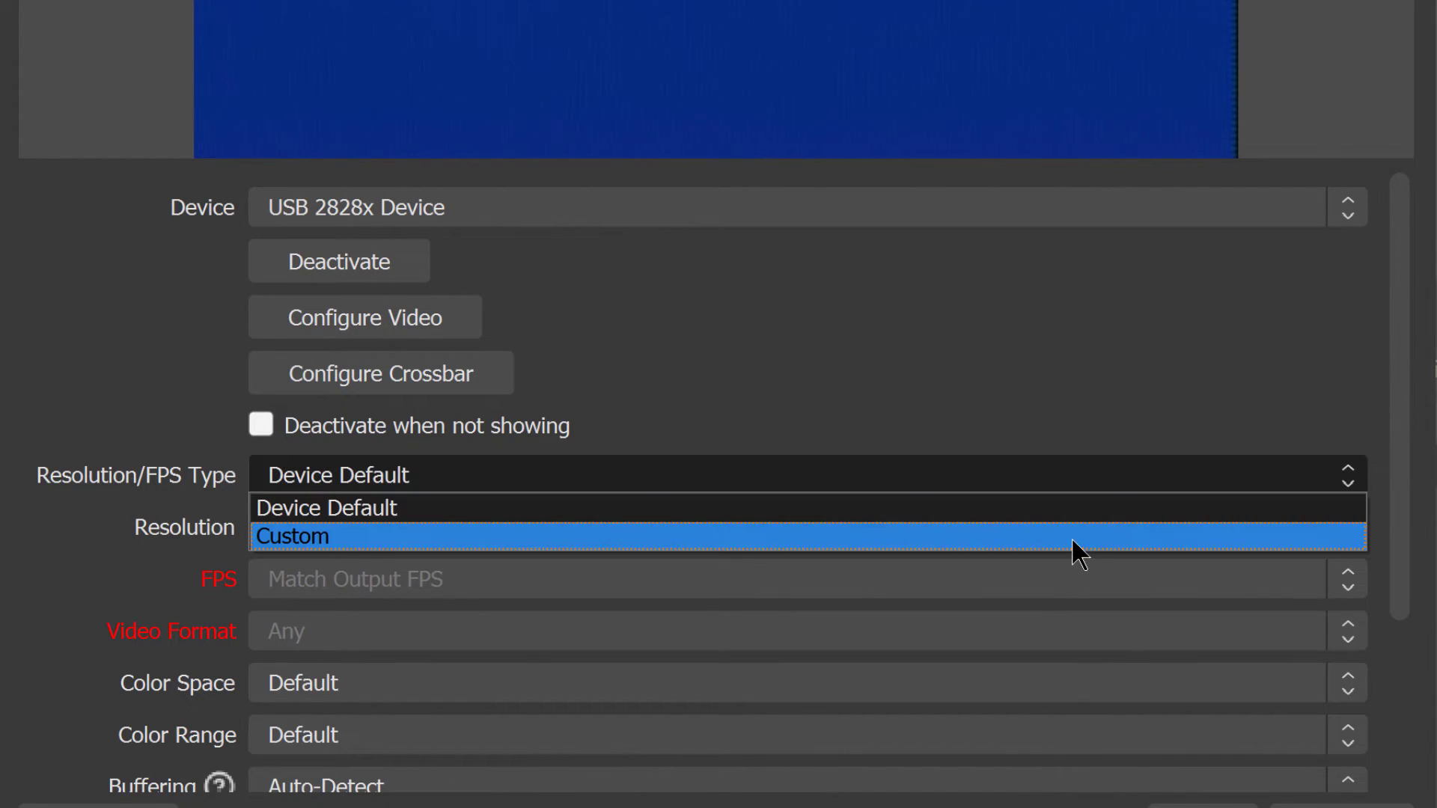
click(292, 537)
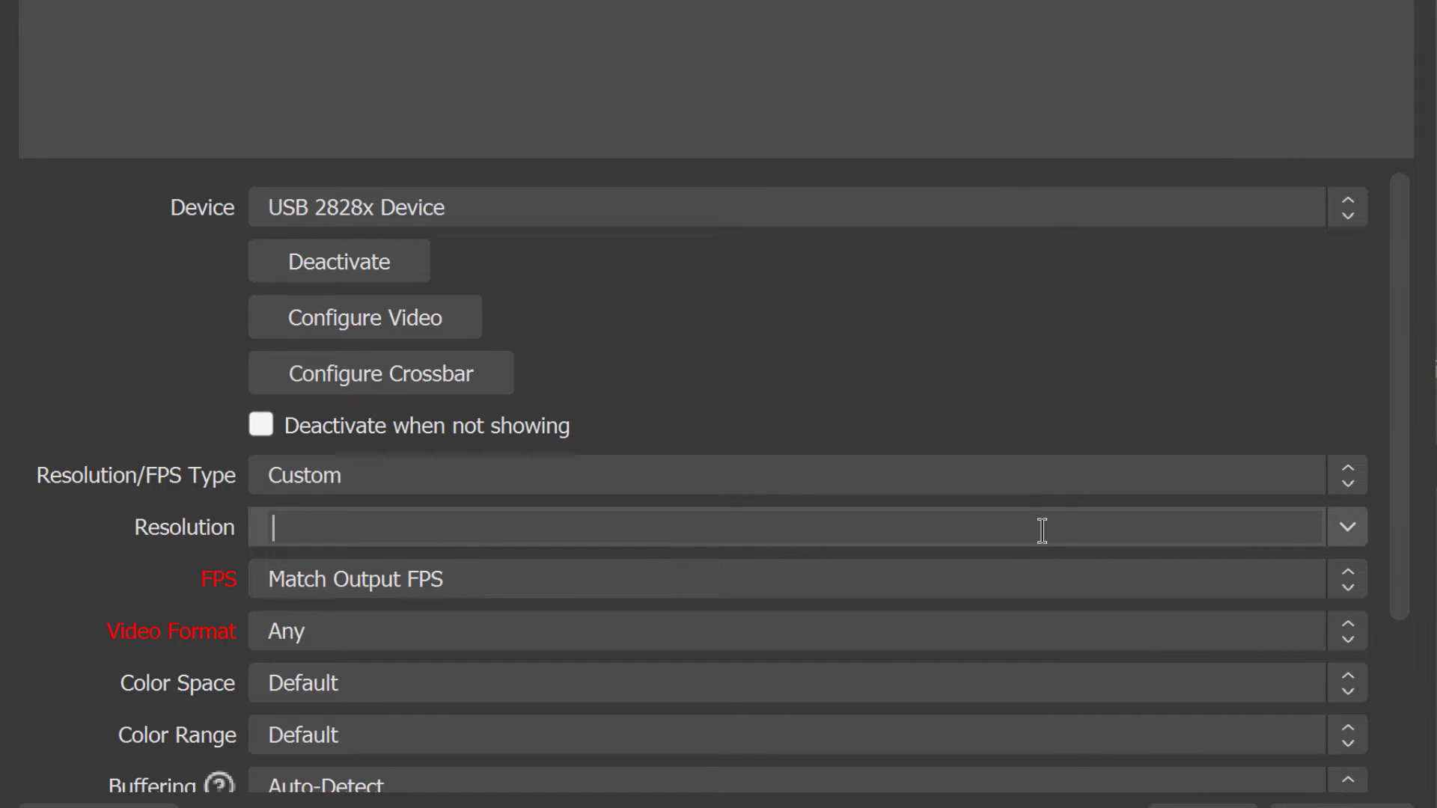
text(720x480)
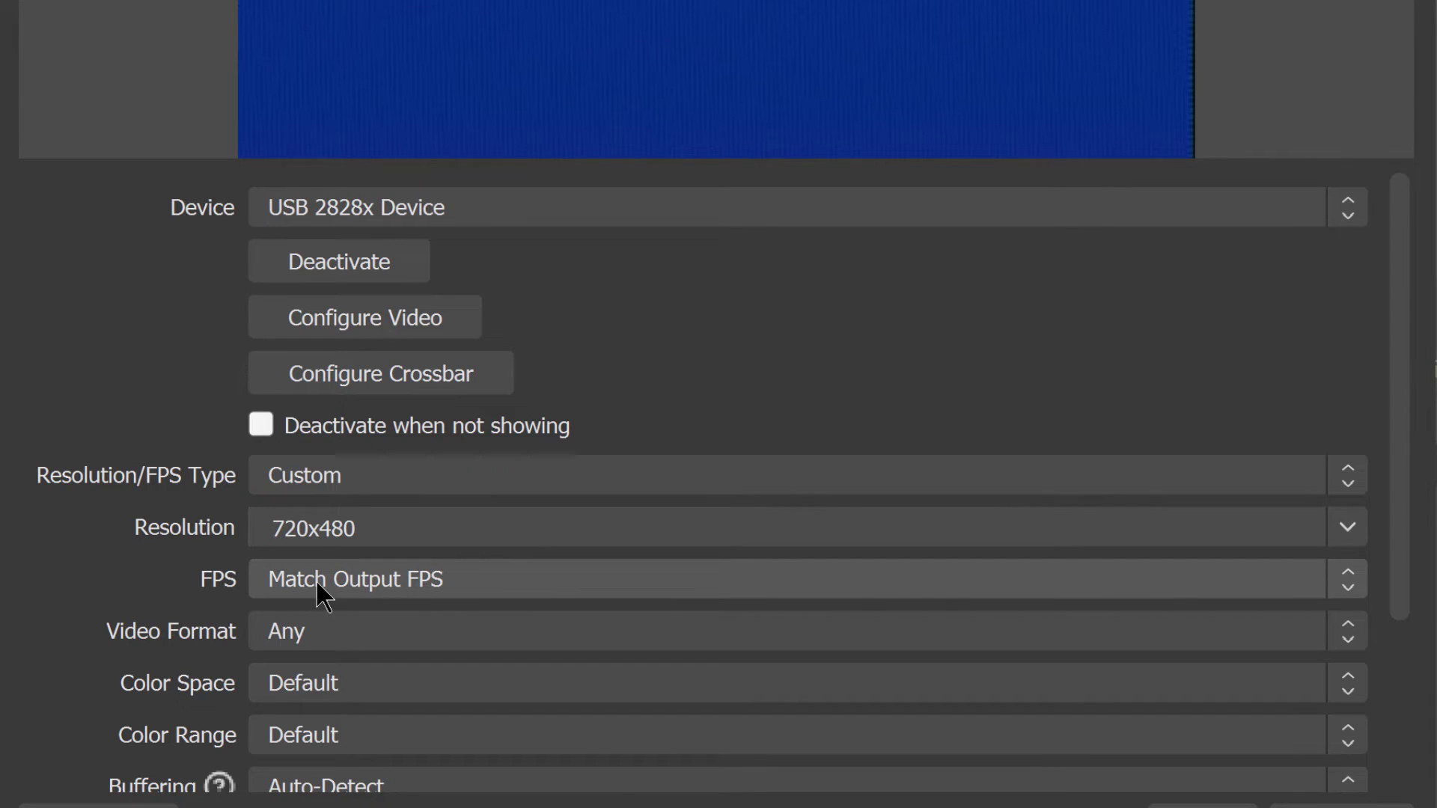
mouse_move(517, 610)
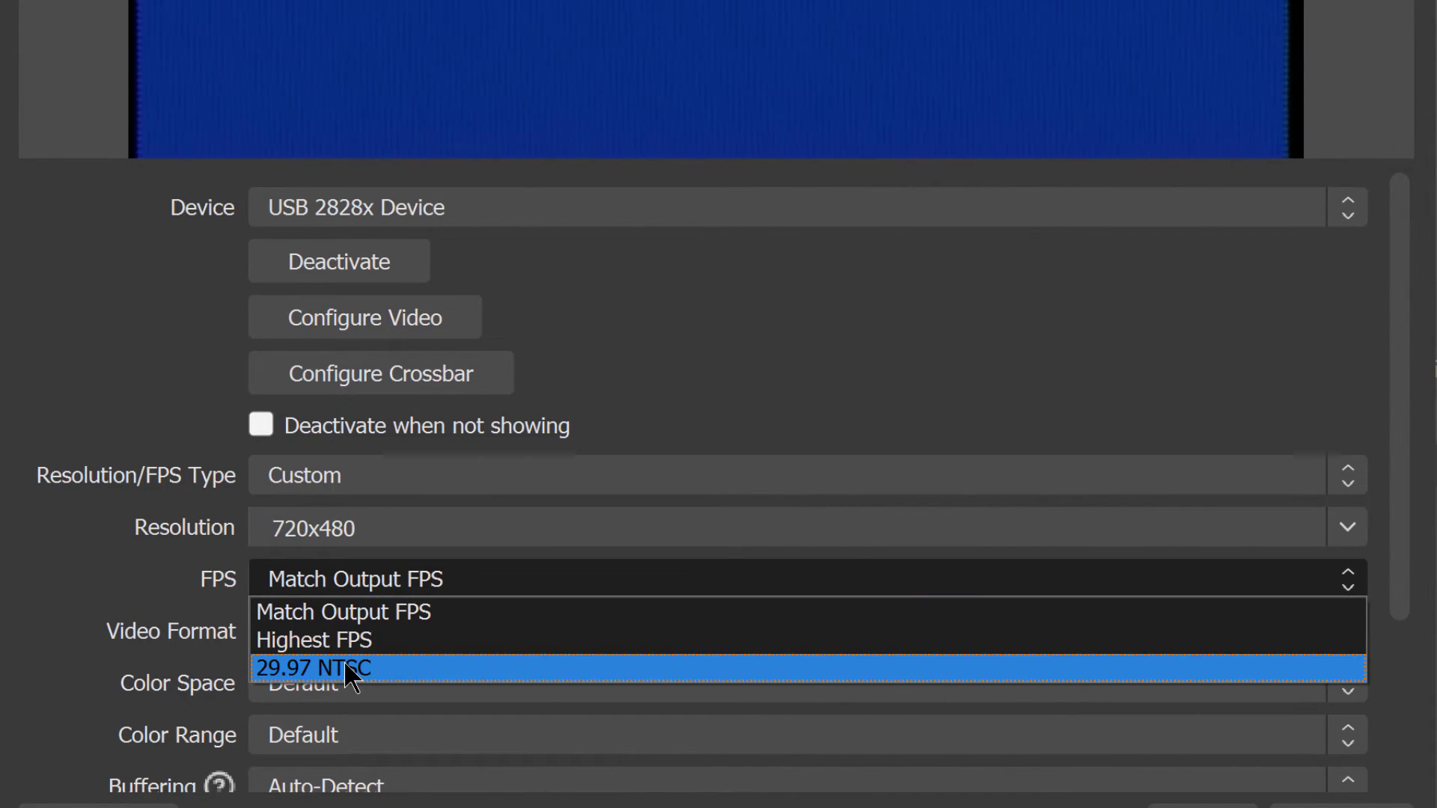
click(315, 668)
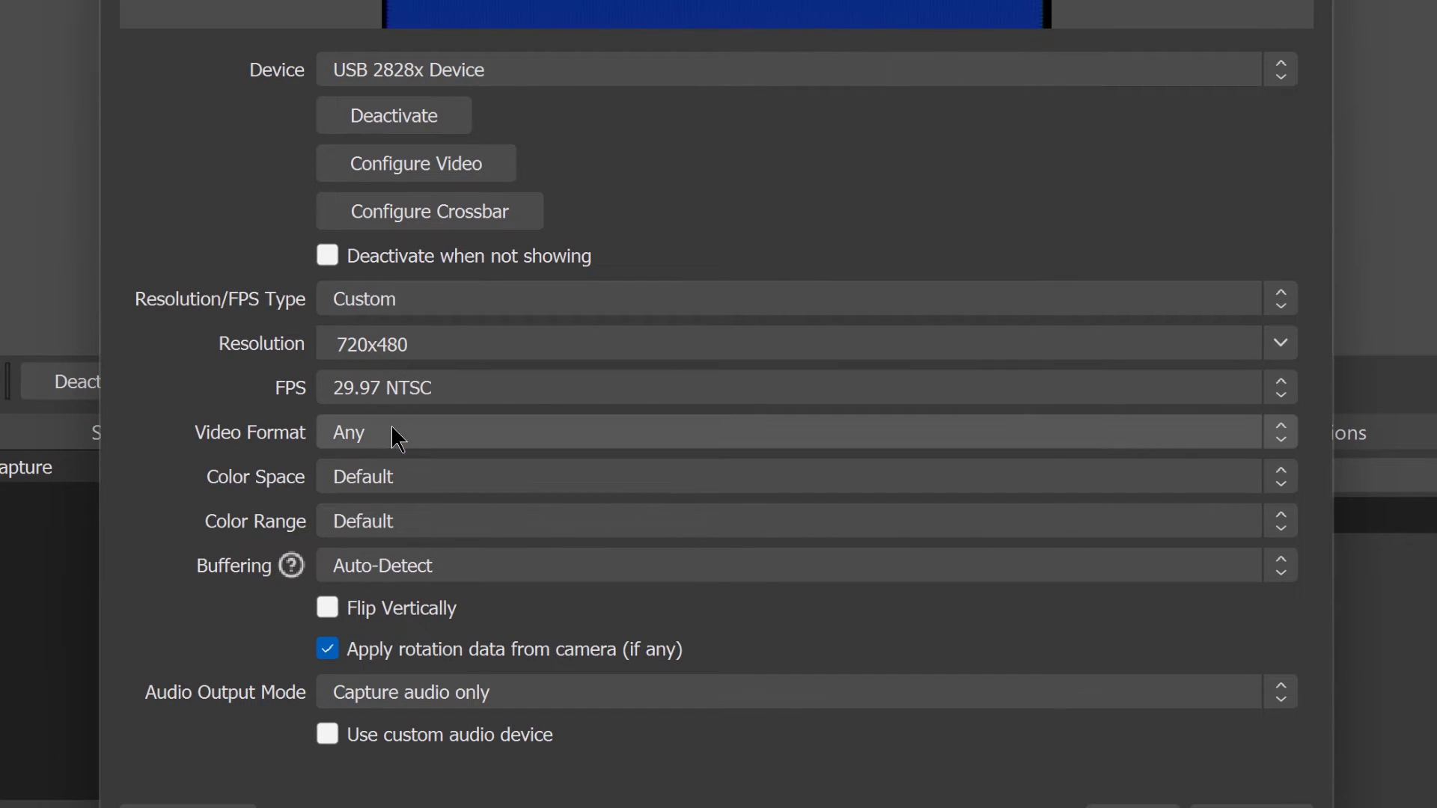
click(797, 472)
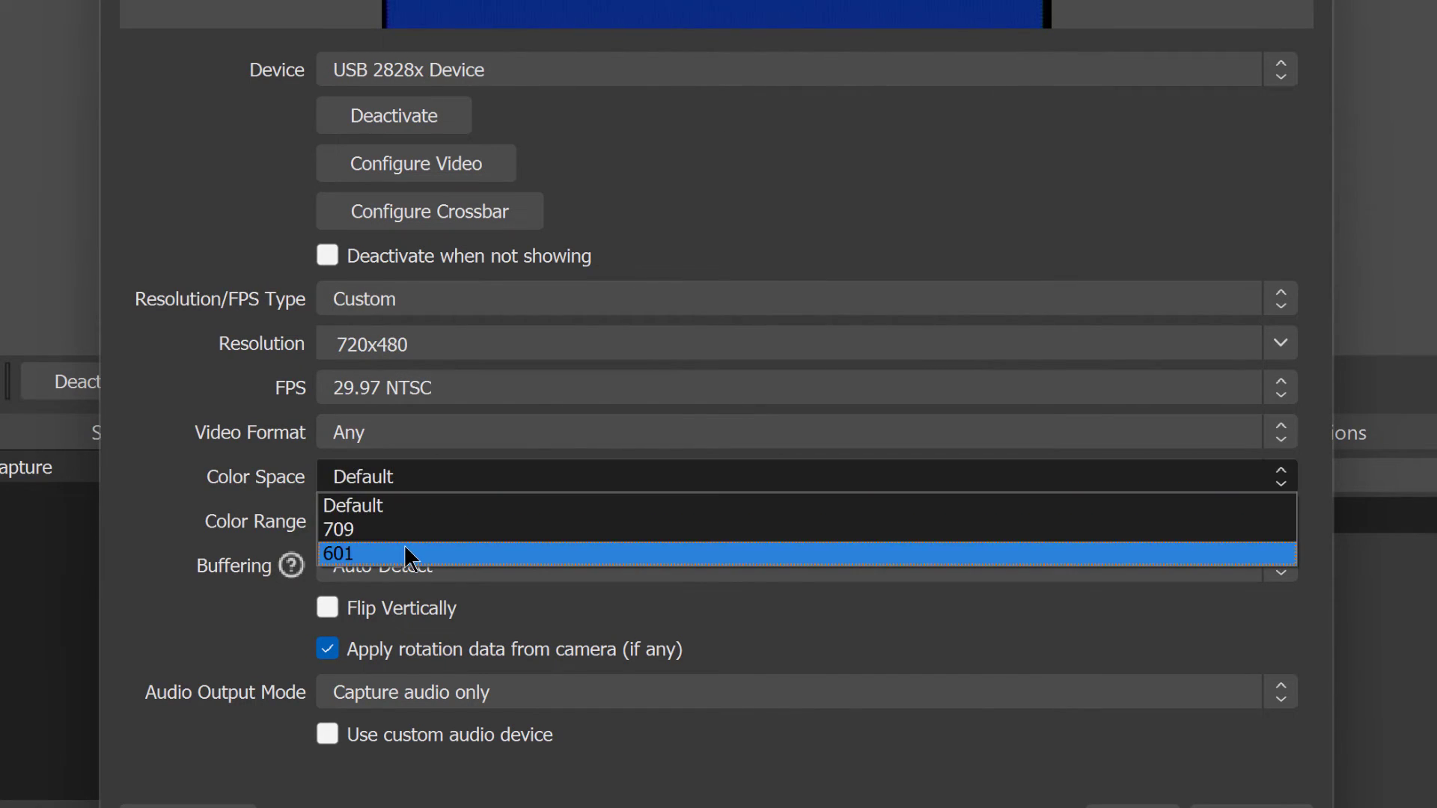
click(375, 553)
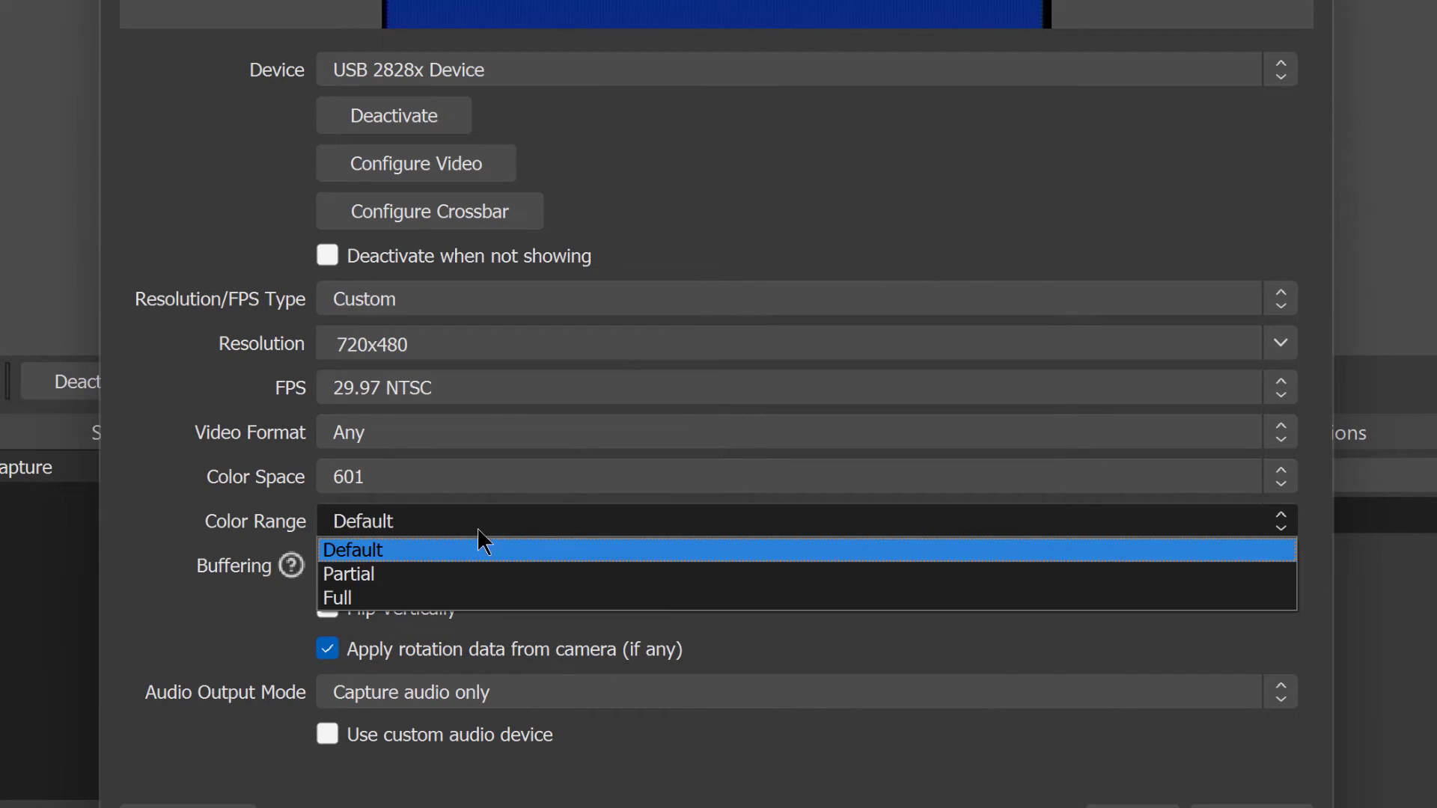
click(349, 574)
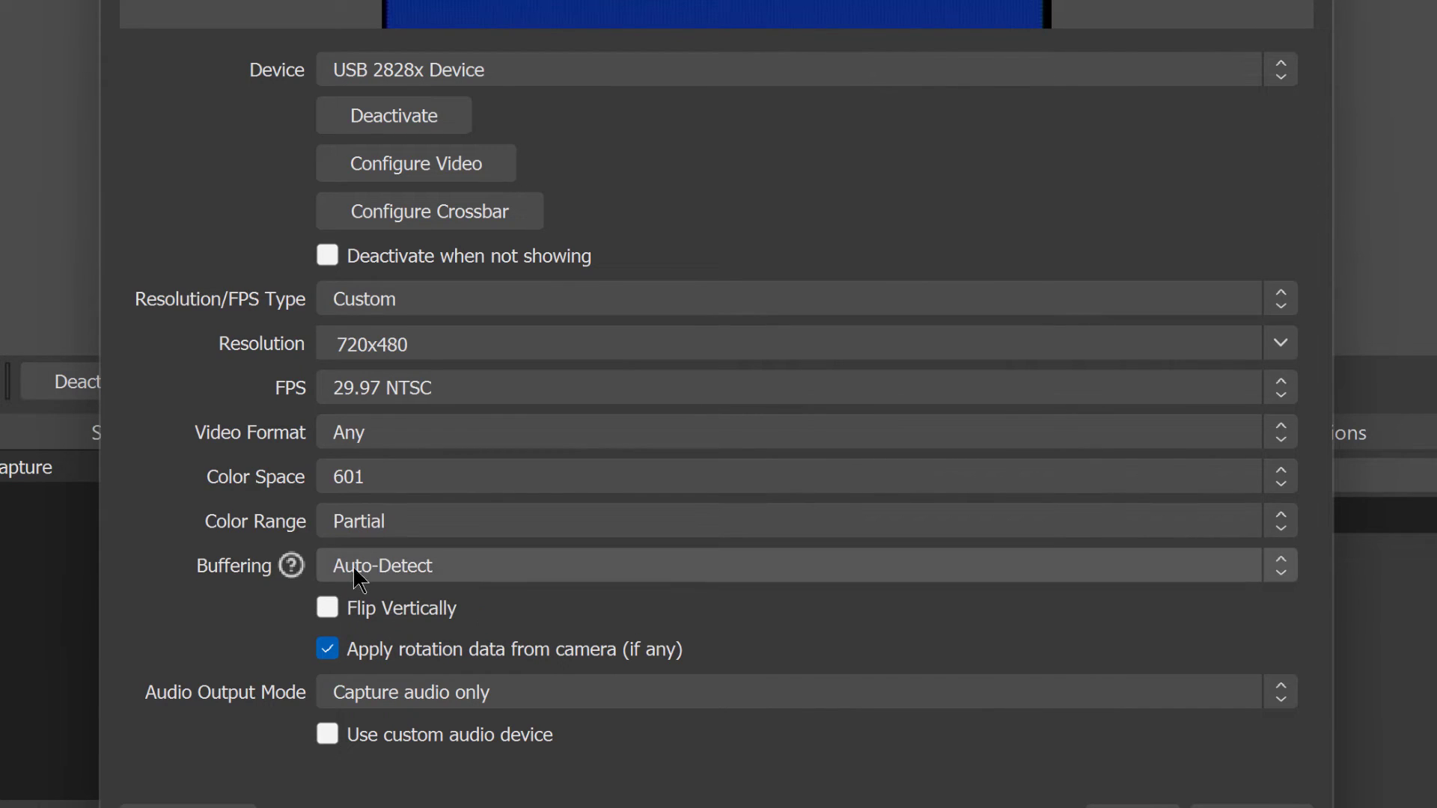
mouse_move(840, 653)
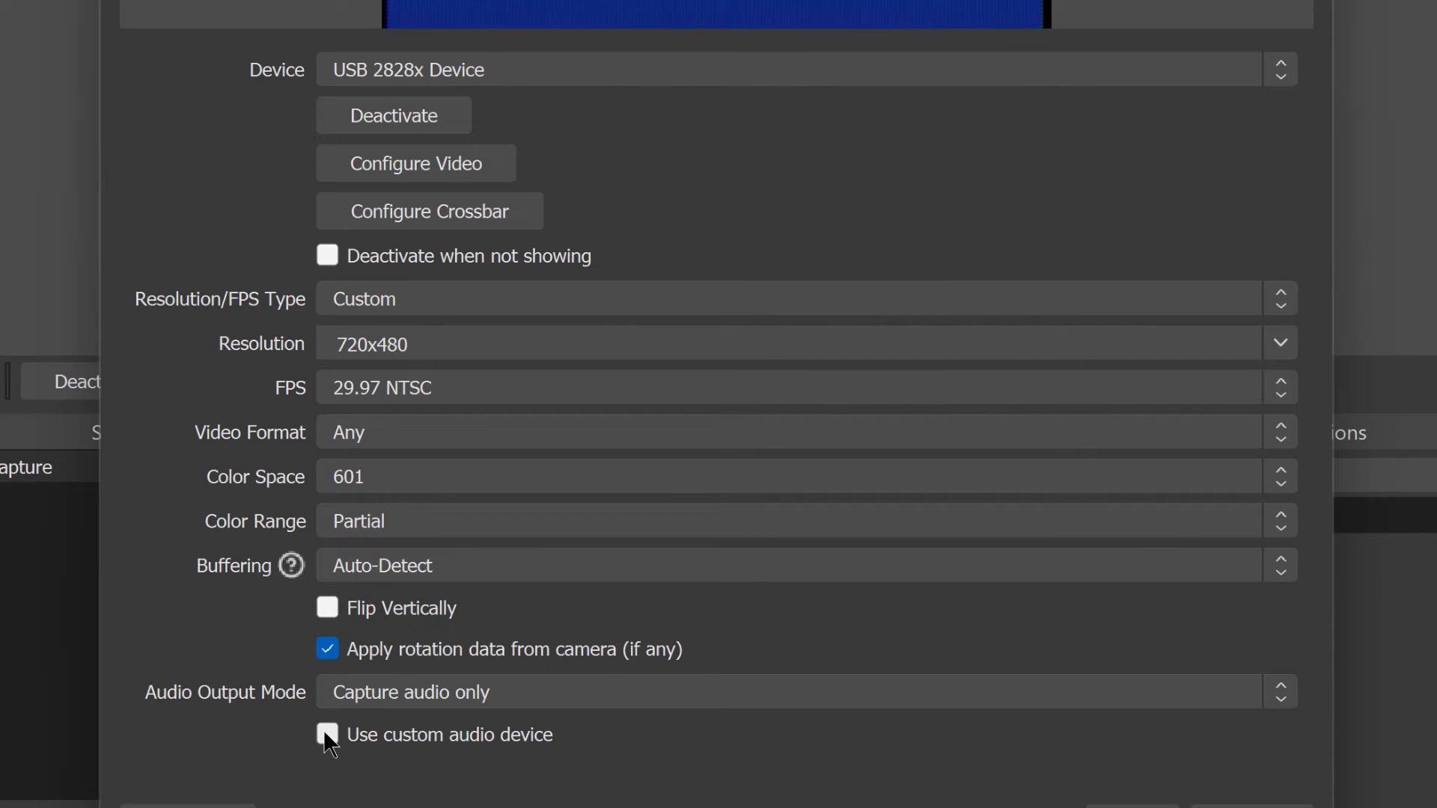
Use custom audio device Line (USB 2828x Audio Device) and save the source settings
click(327, 735)
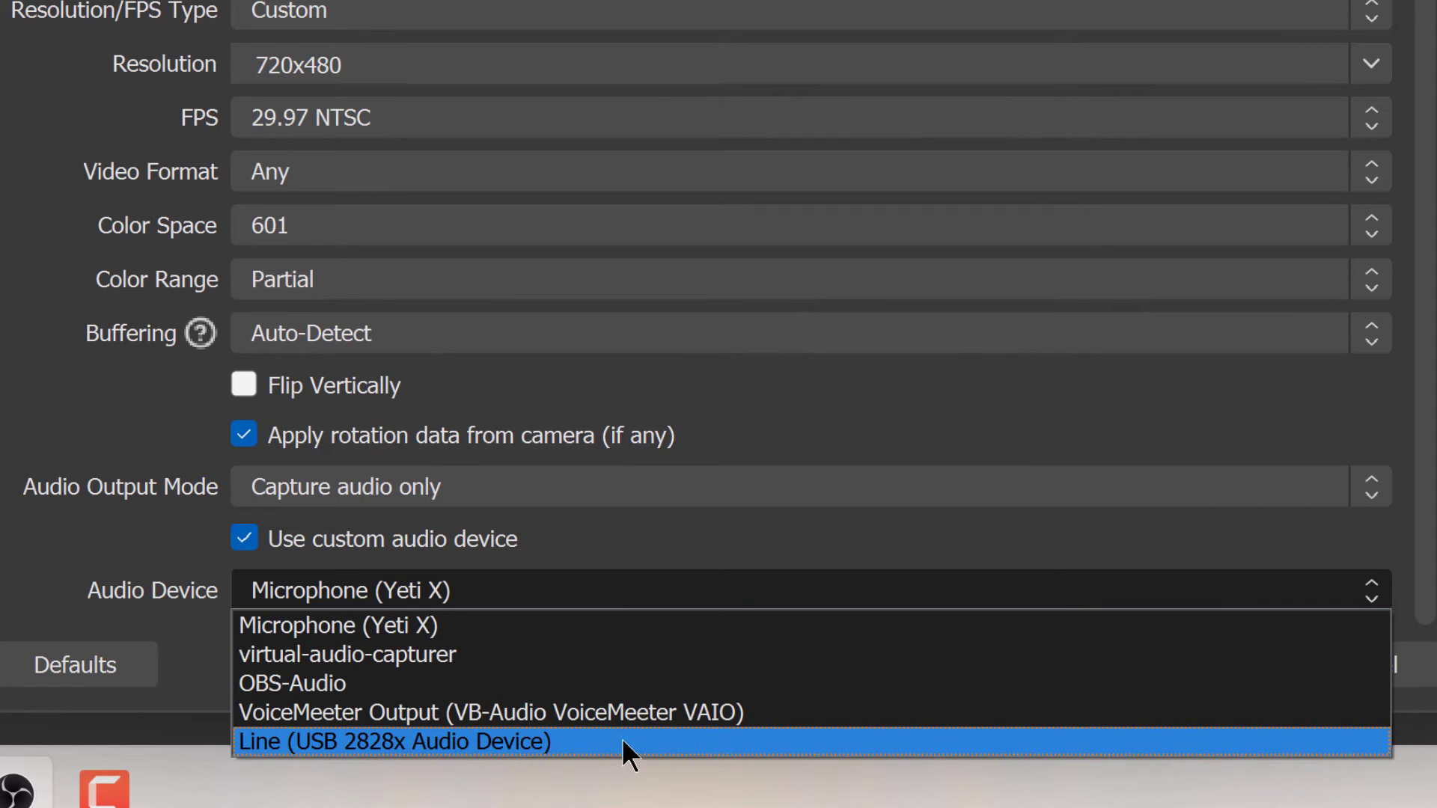
mouse_move(639, 762)
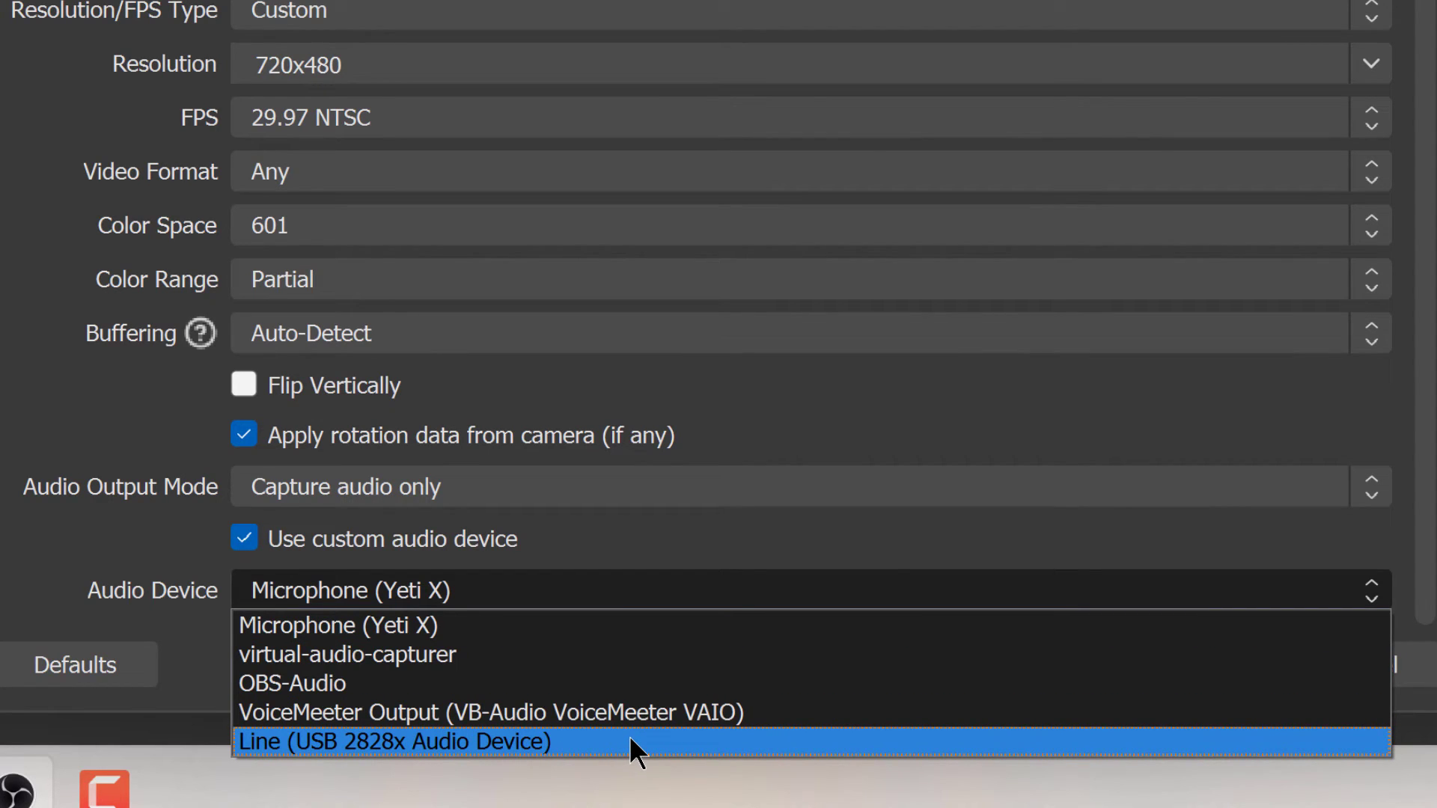
click(393, 741)
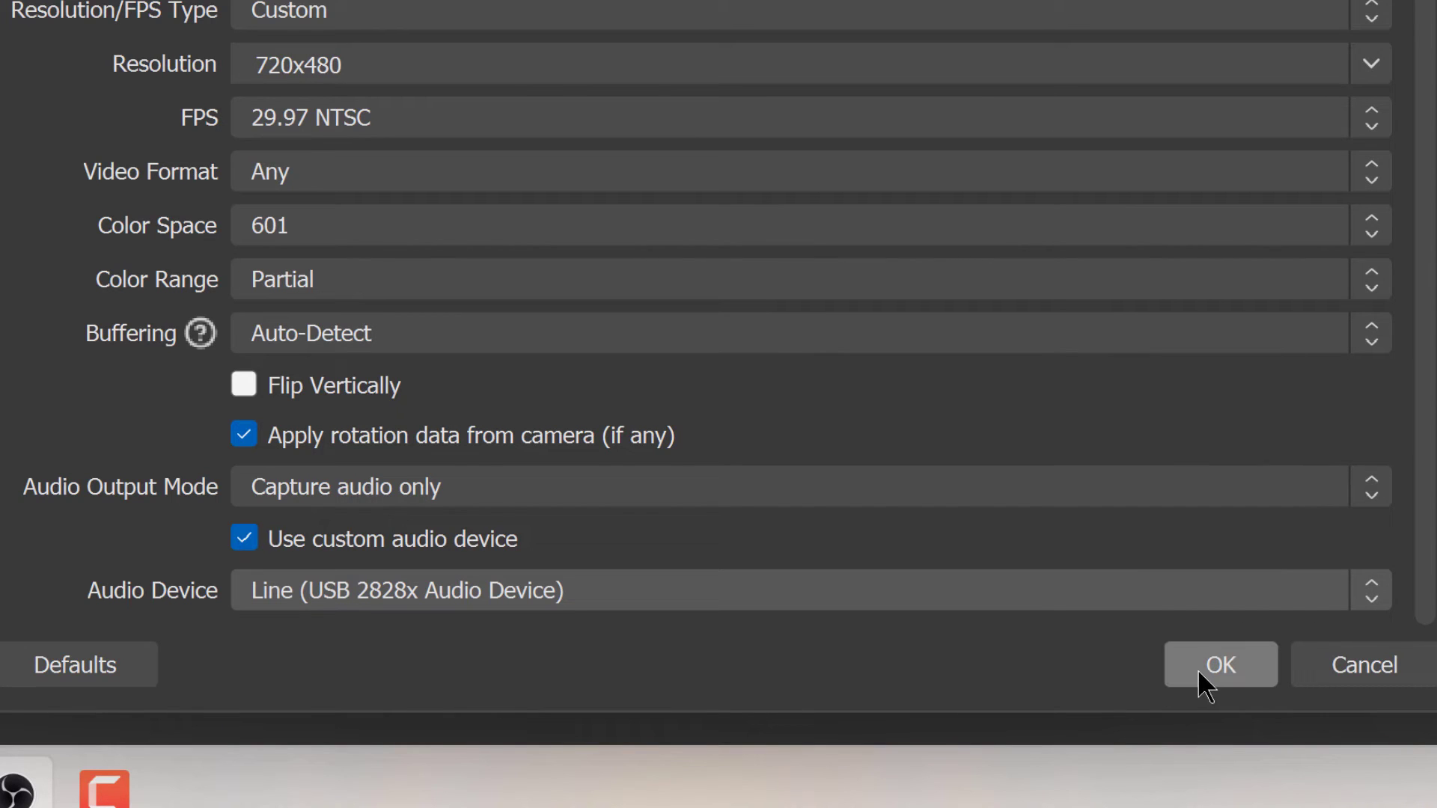
click(1219, 664)
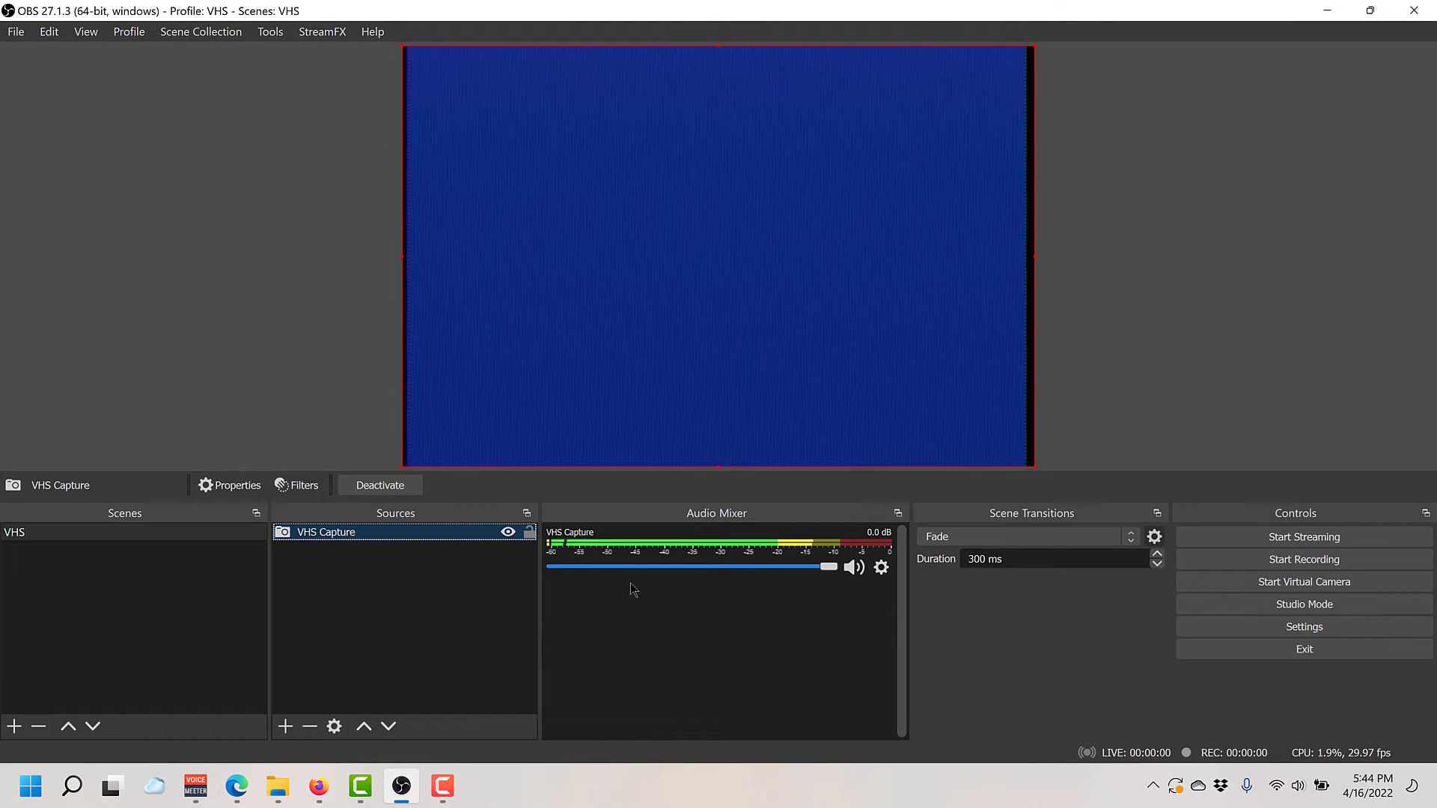
mouse_move(812, 397)
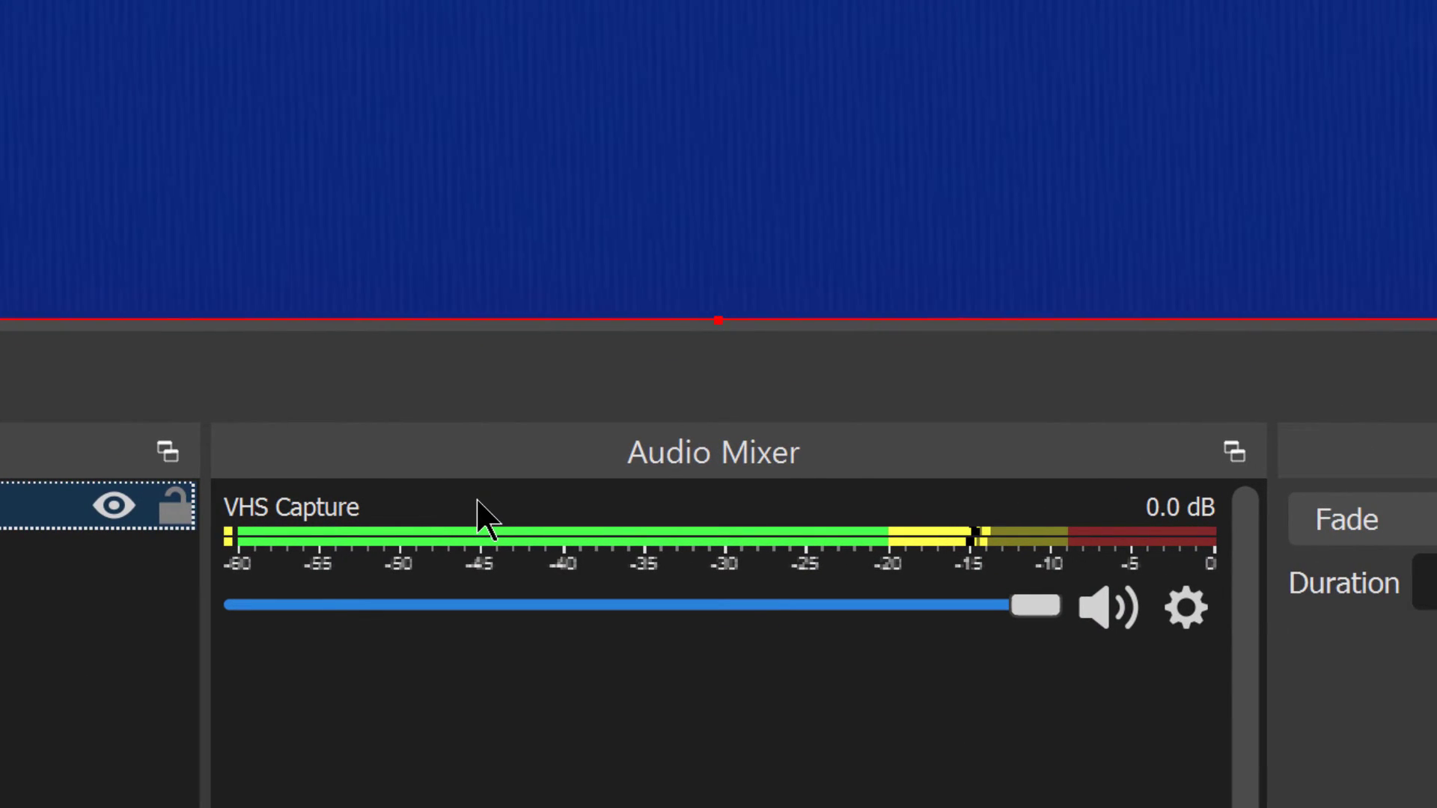
mouse_move(750, 603)
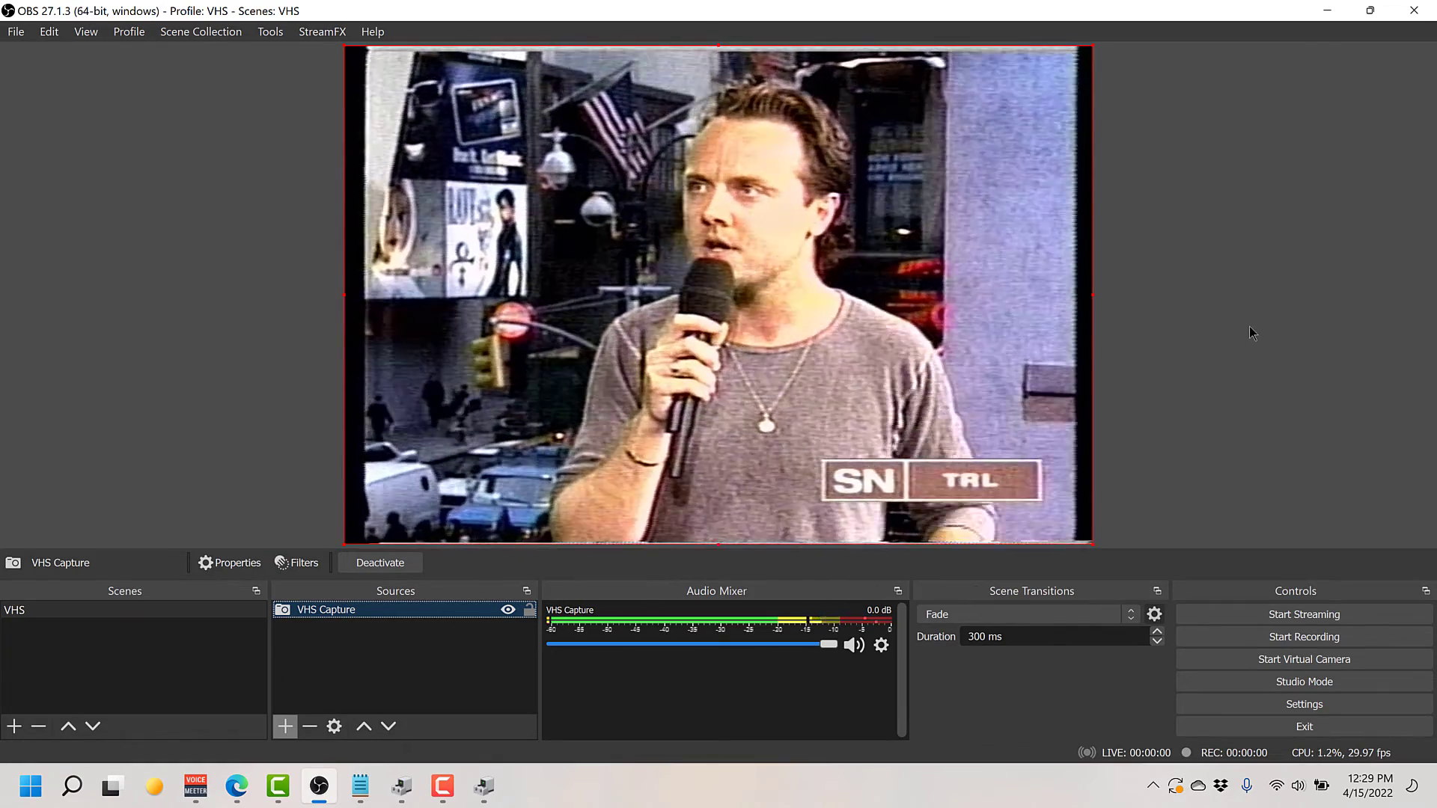
mouse_move(1128, 319)
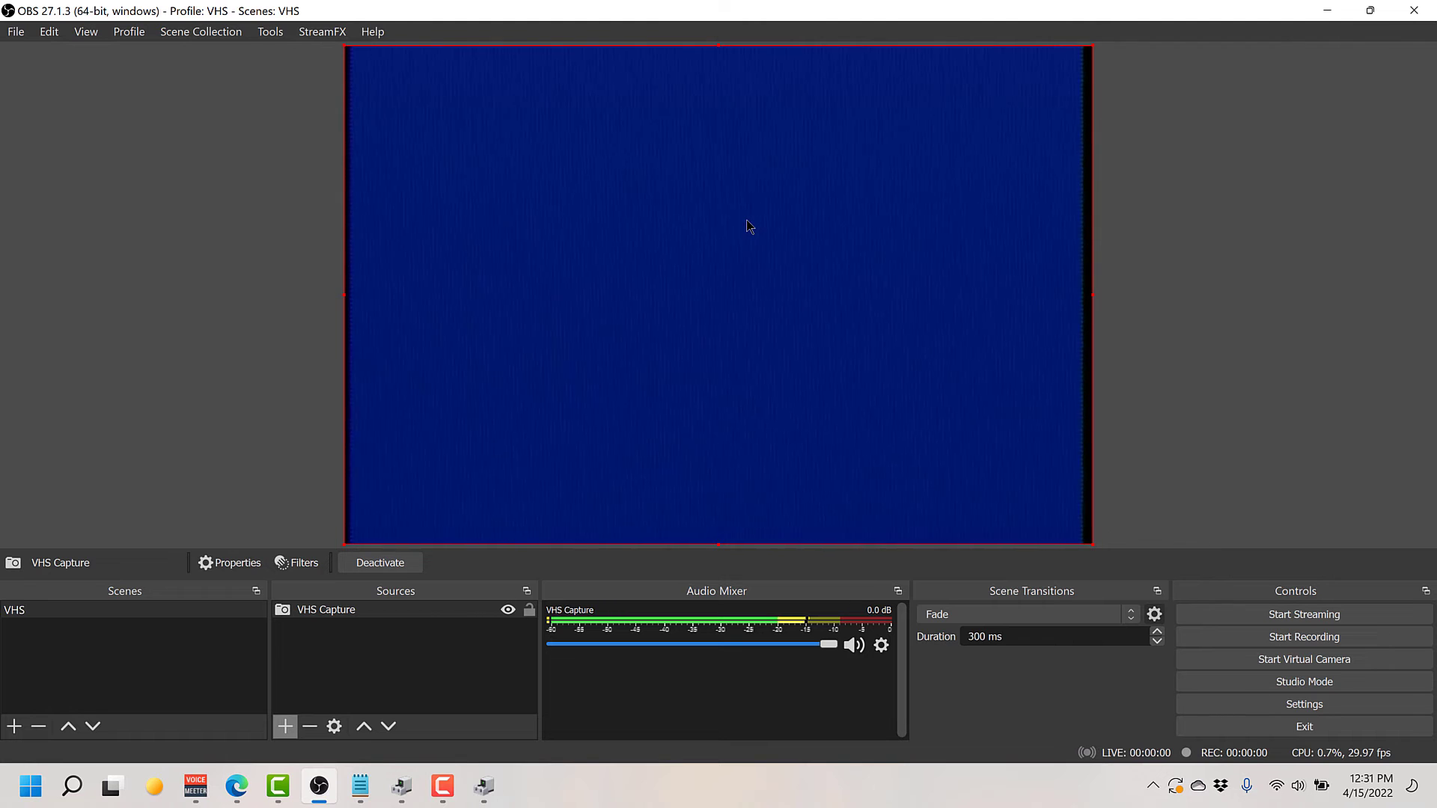
mouse_move(760, 227)
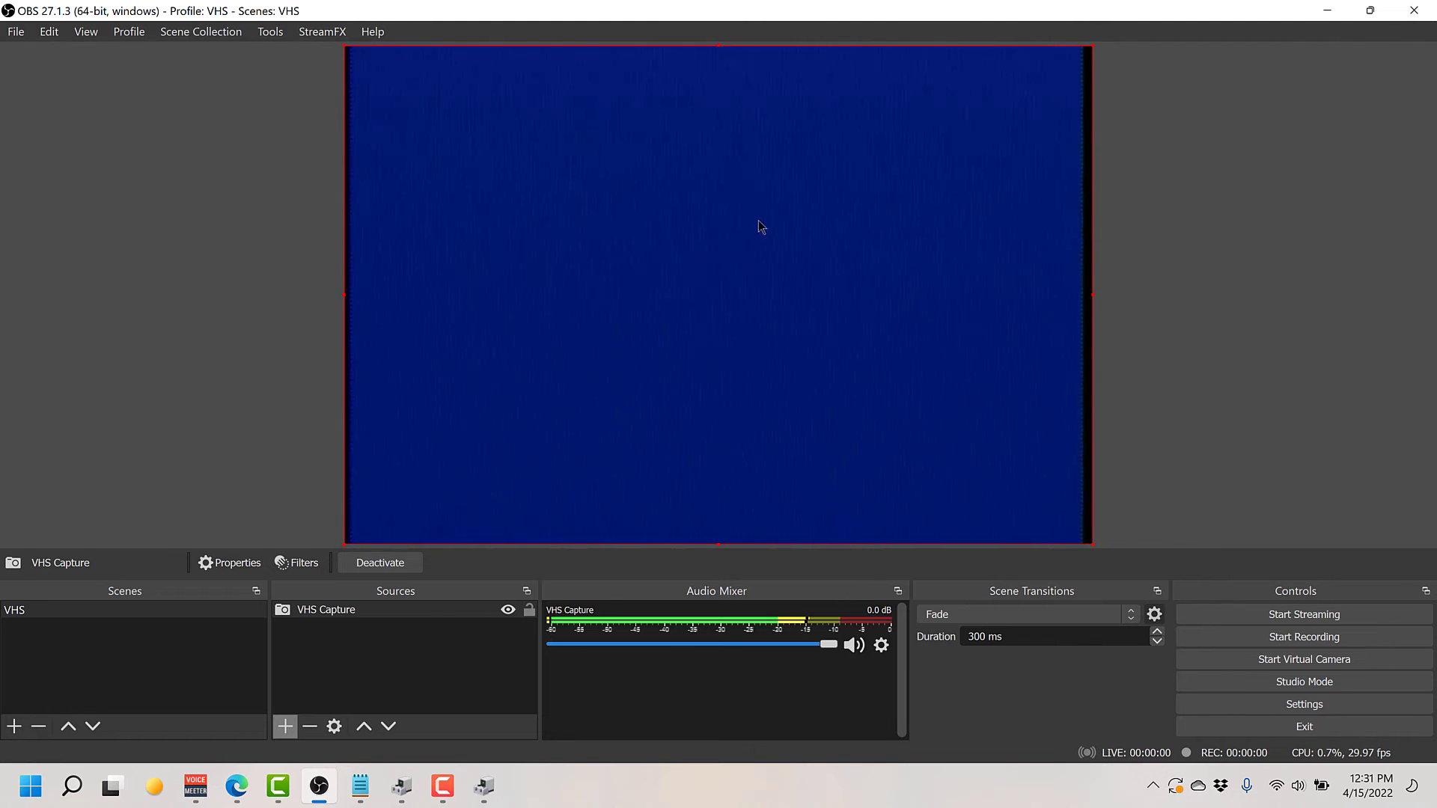
Set the VHS Capture source's deinterlacing mode to Yadif 2x
click(325, 609)
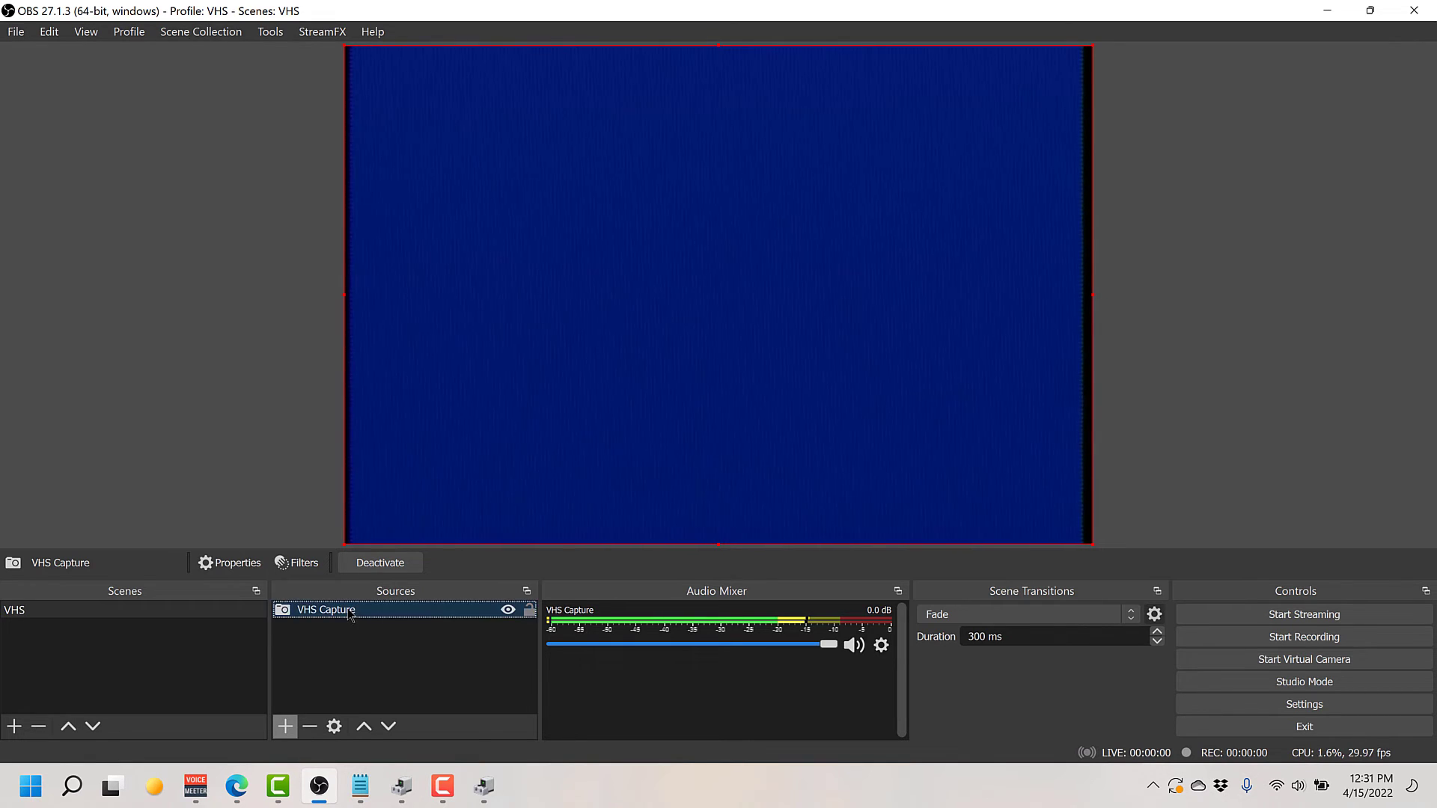
right_click(325, 610)
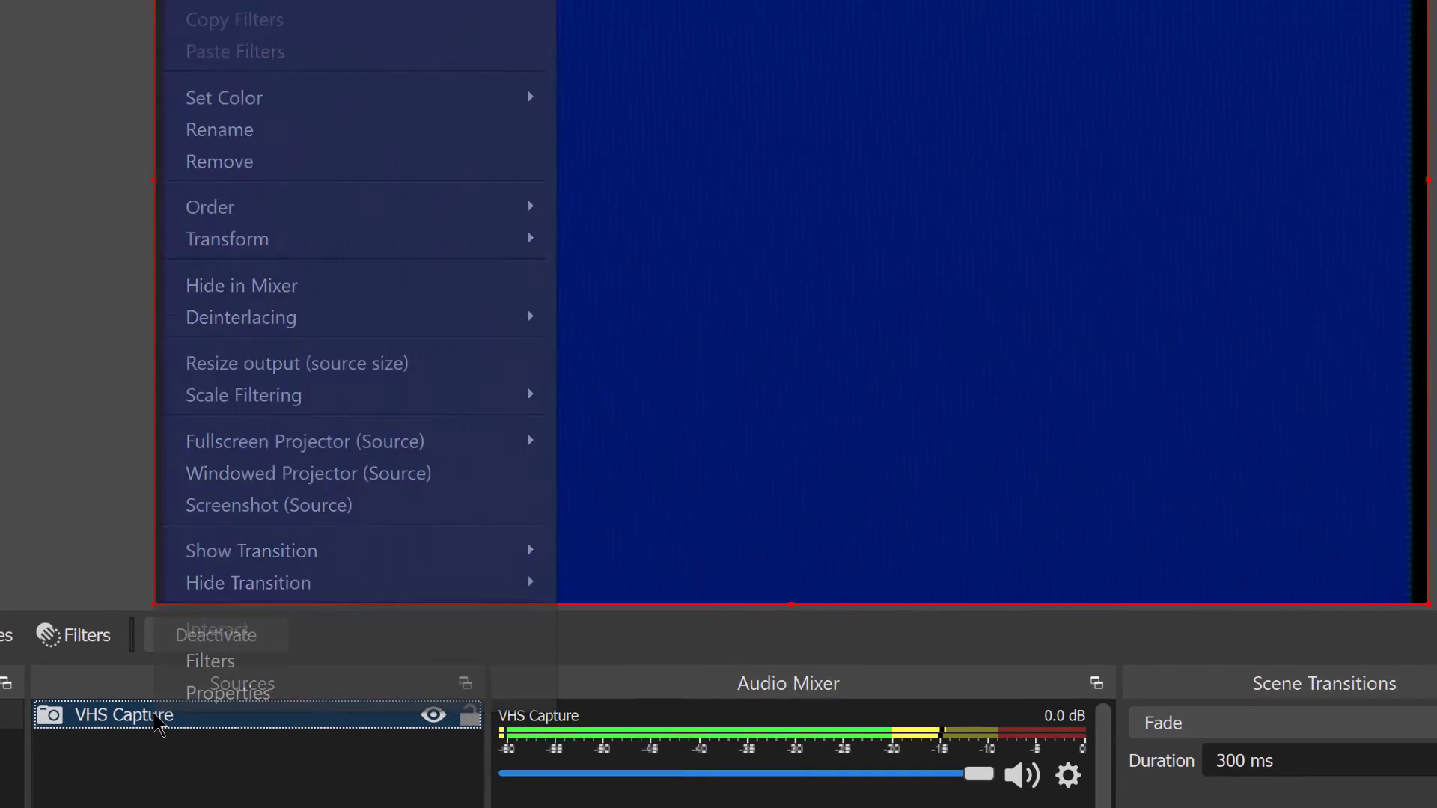
mouse_move(553, 352)
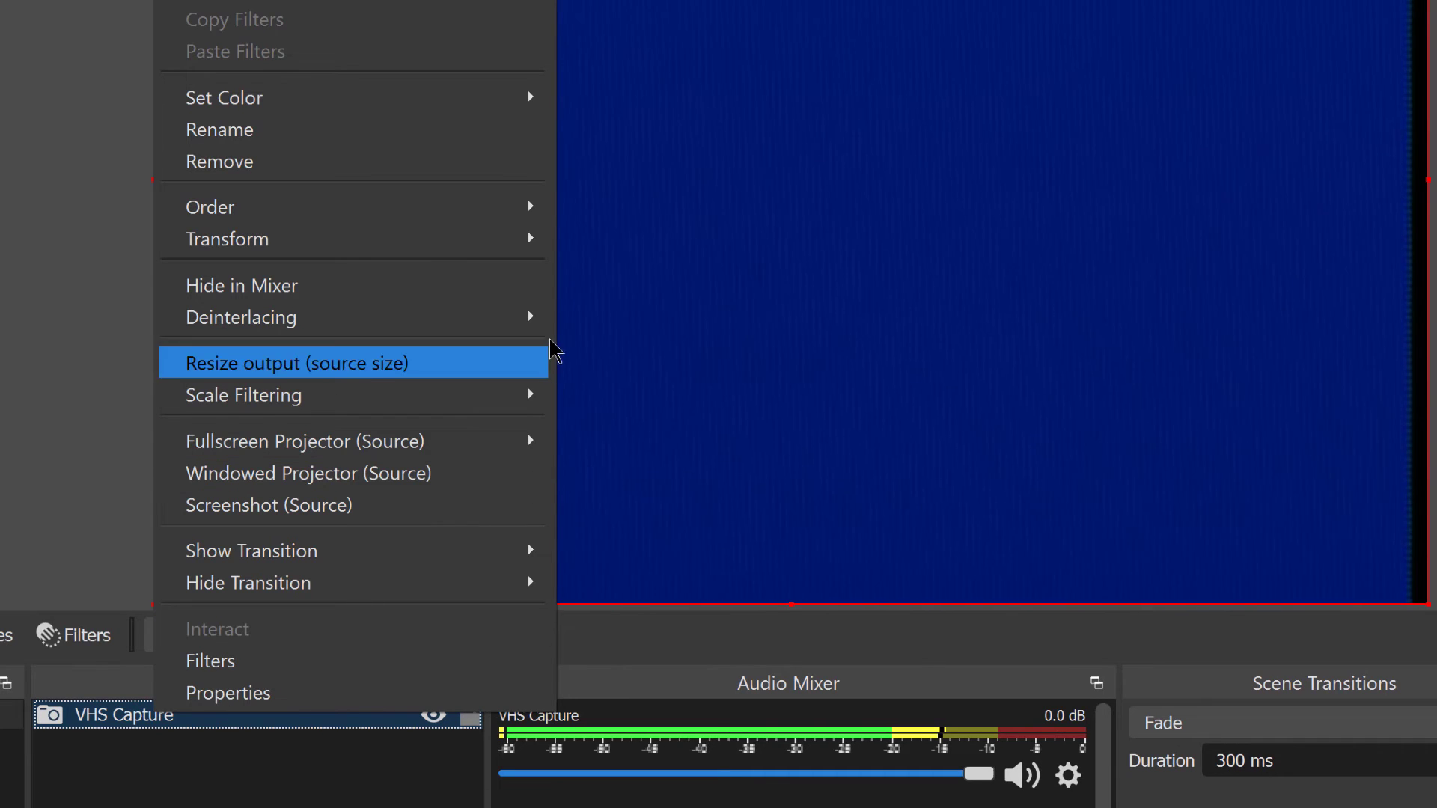
mouse_move(241, 317)
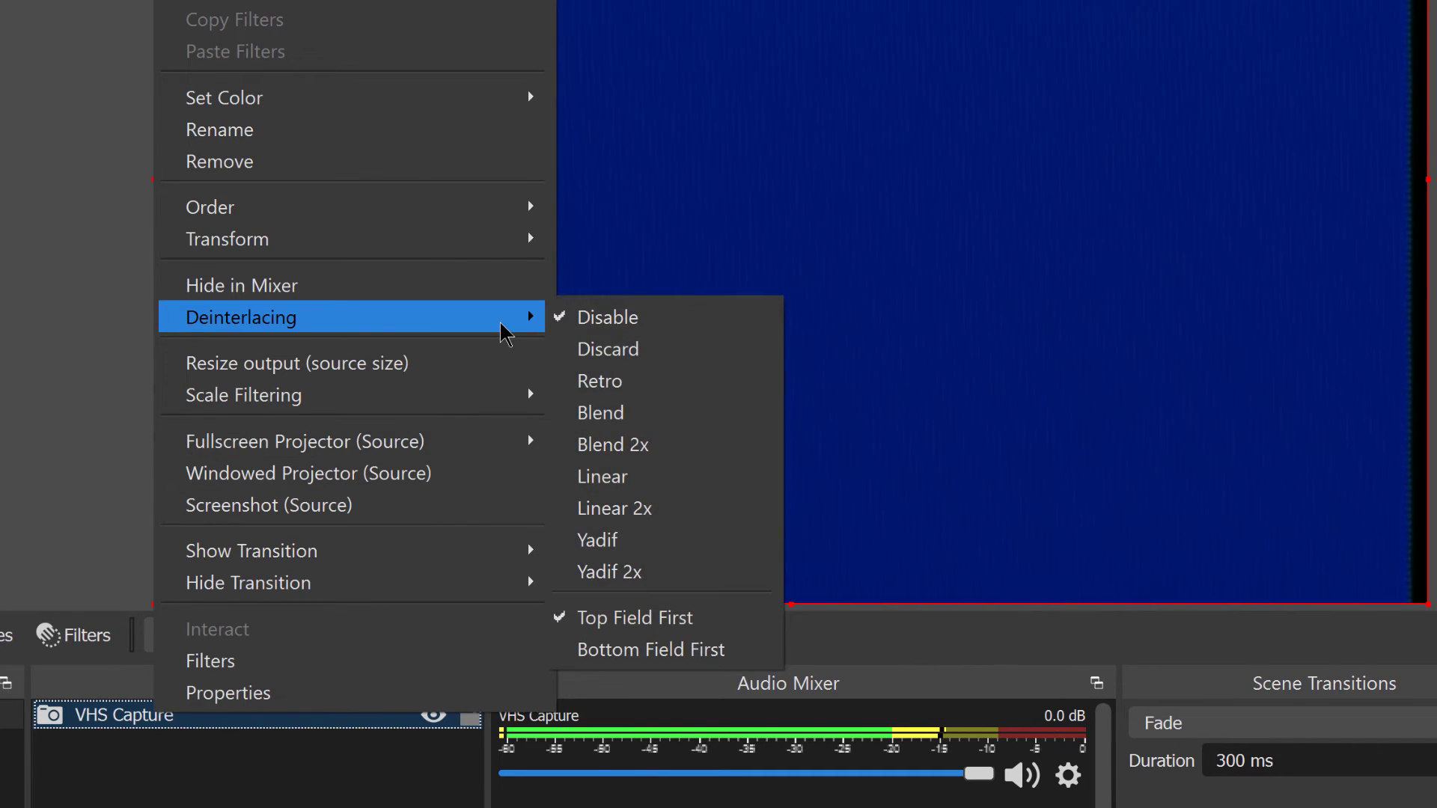
mouse_move(721, 579)
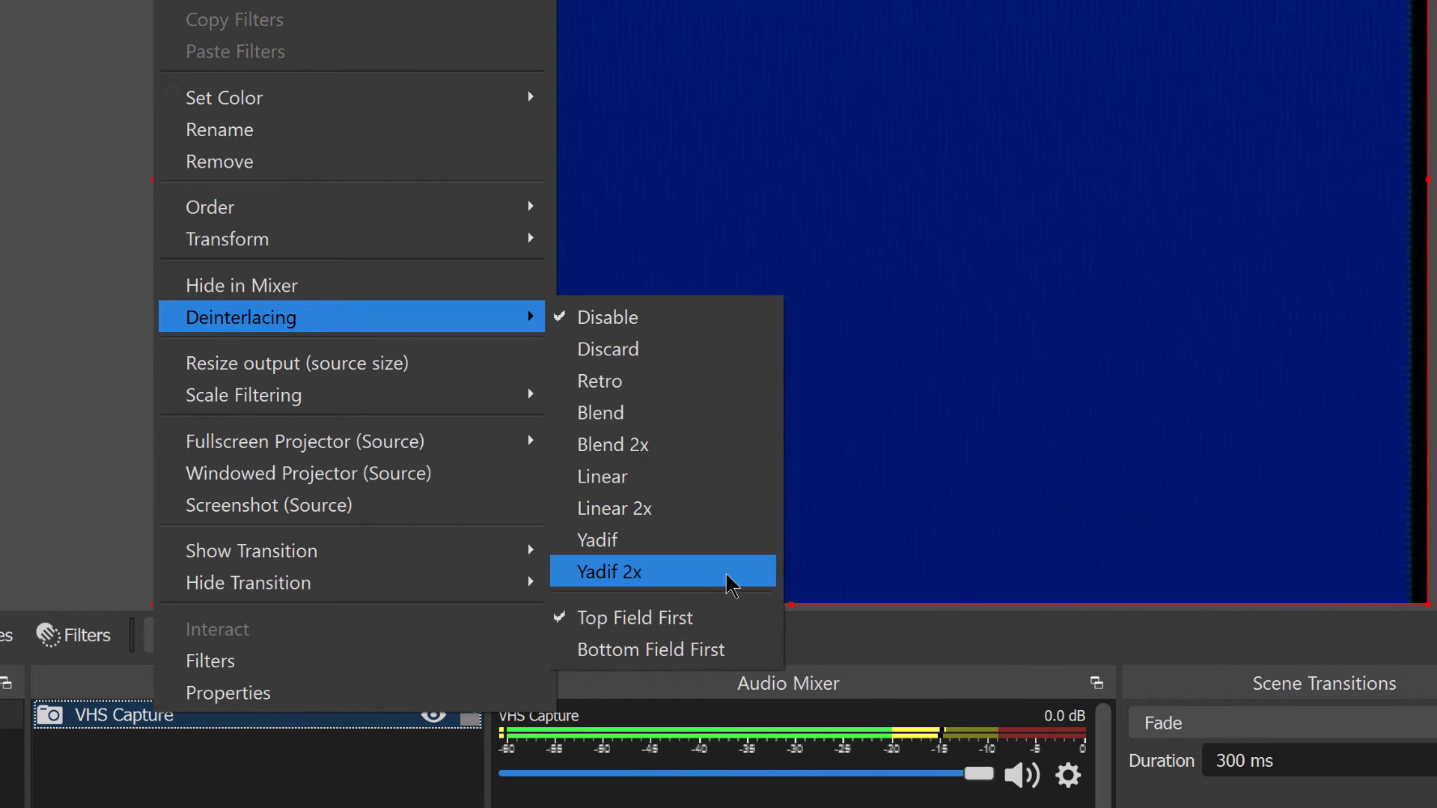
click(608, 572)
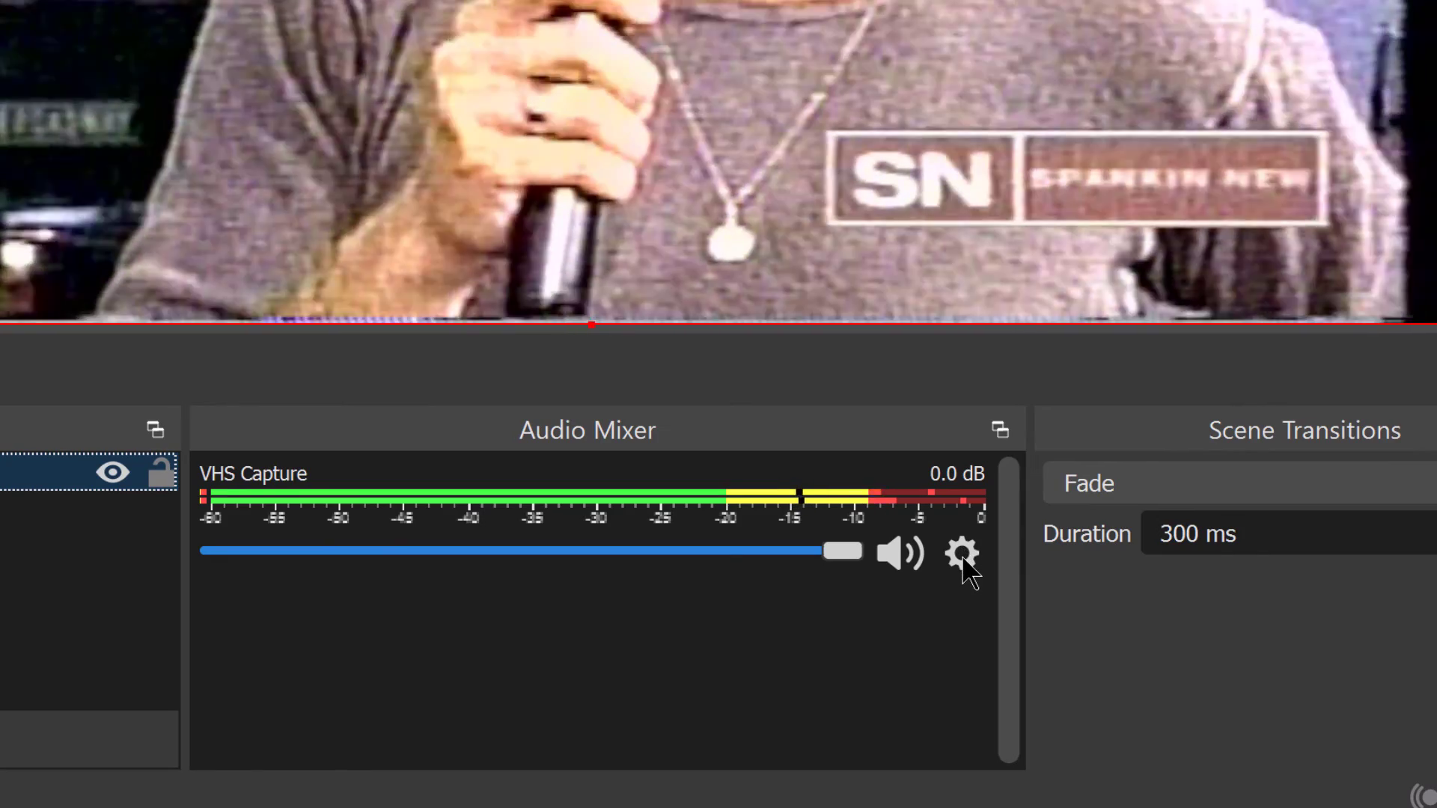
Set VHS Capture's Audio Monitoring to Monitor and Output, then recheck it
click(959, 556)
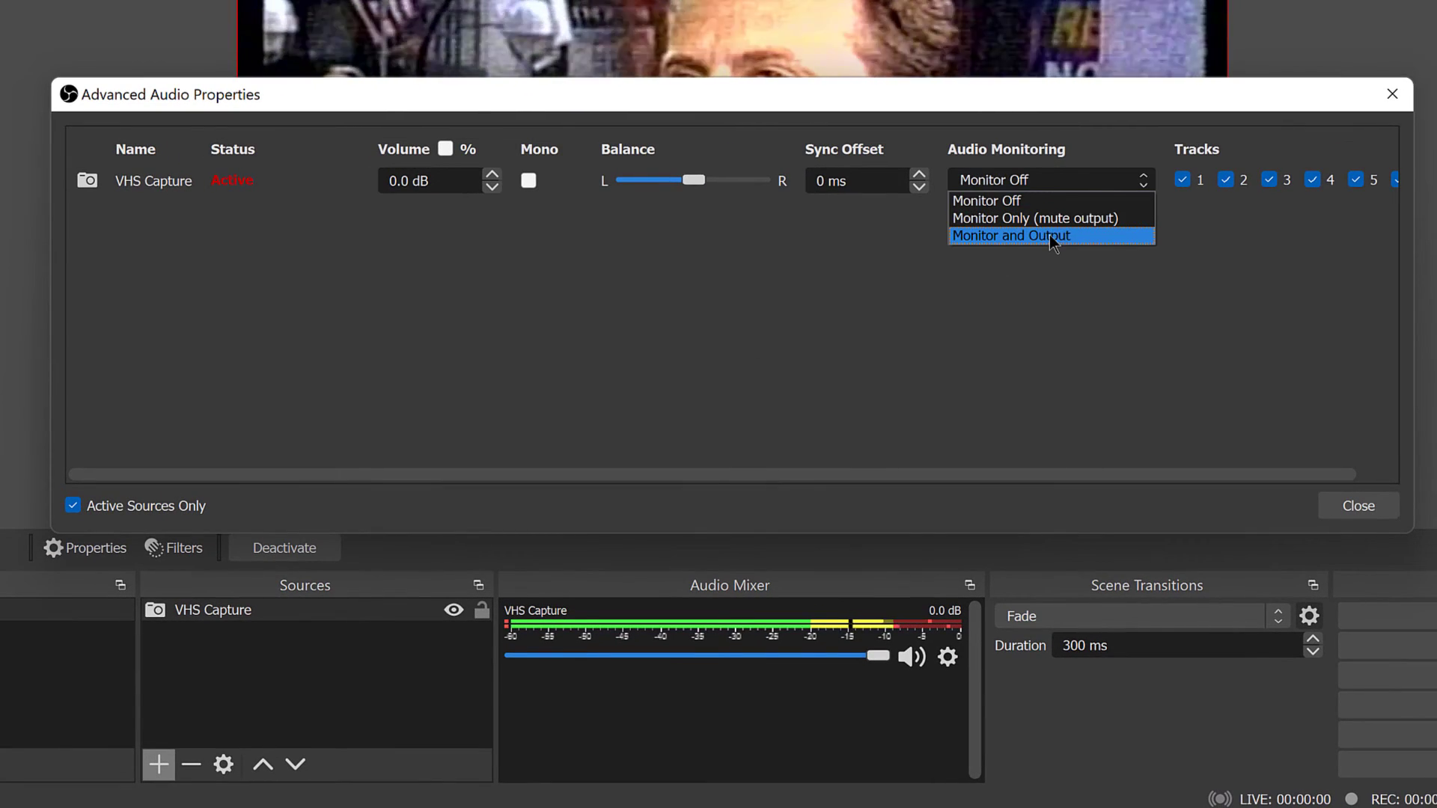
click(1010, 236)
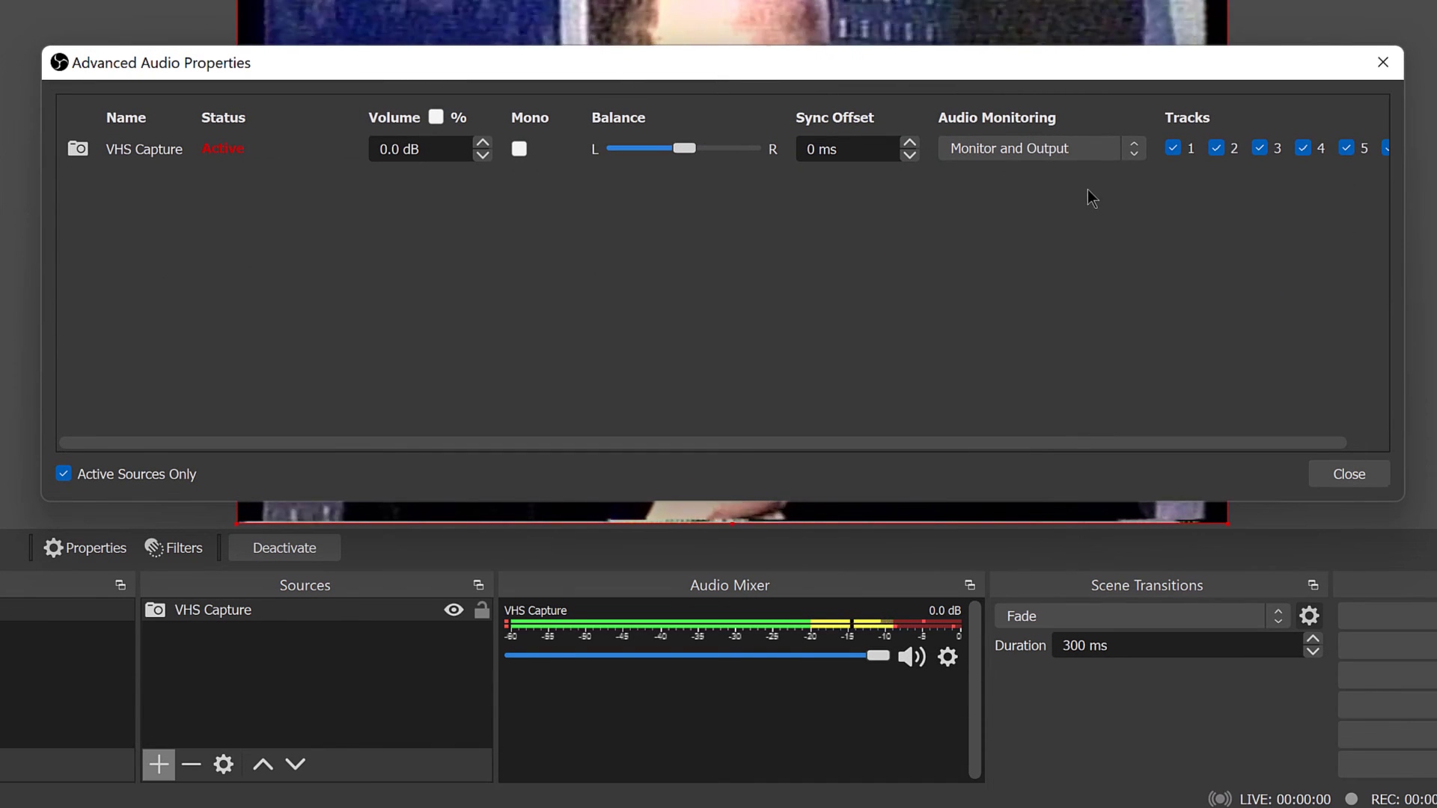
click(1039, 148)
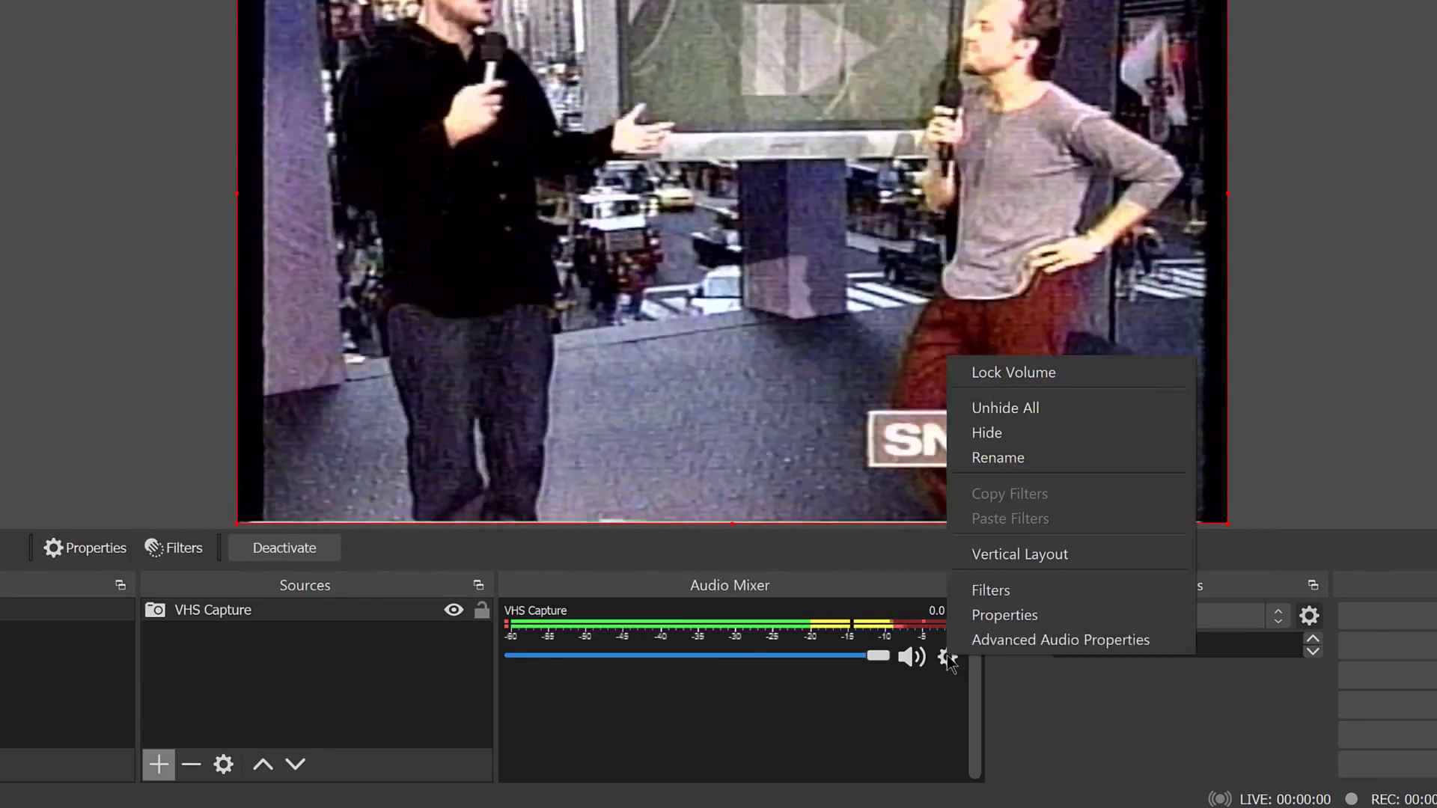
click(1061, 639)
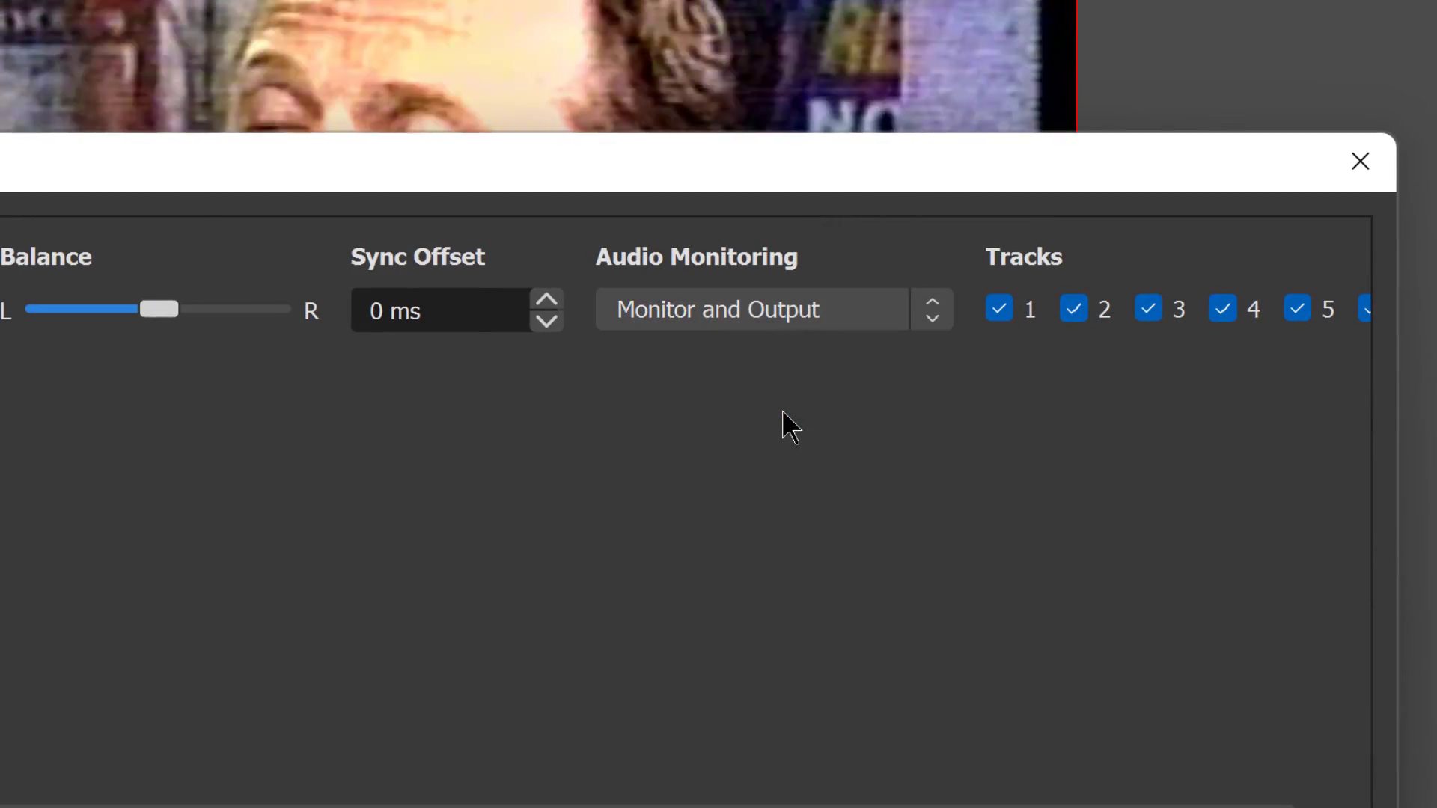
click(752, 309)
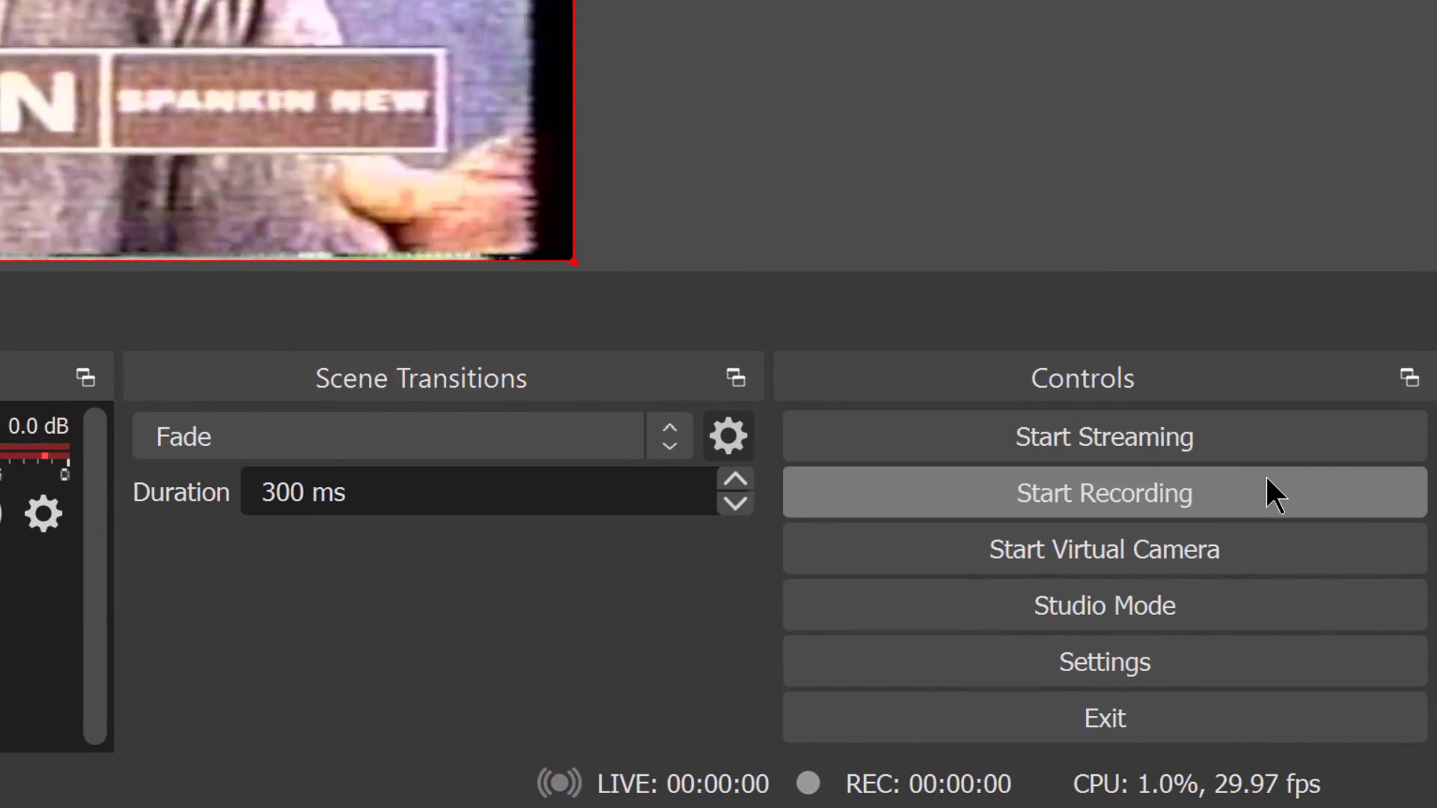
Make a roughly 20-second test recording of the tape playback
click(1105, 493)
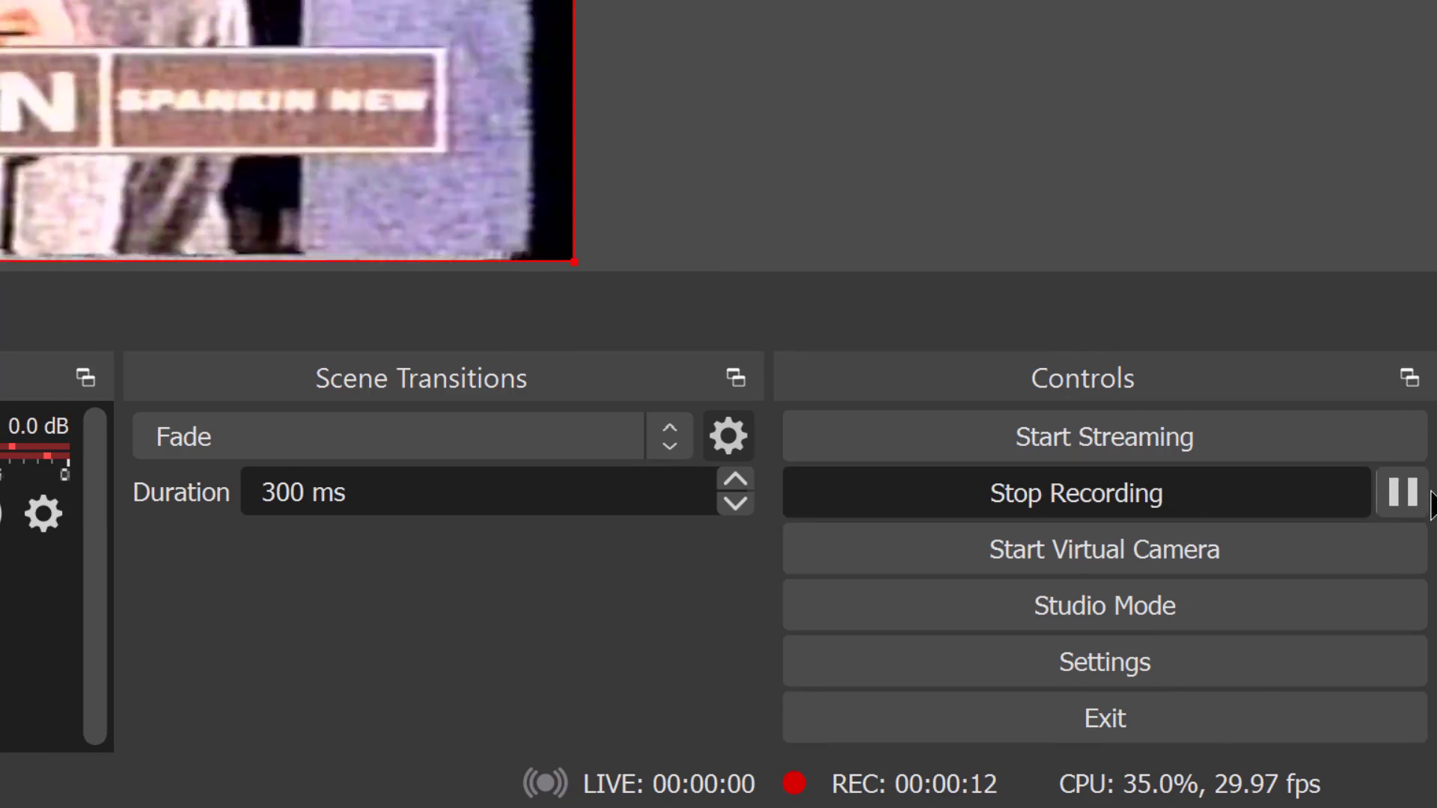
mouse_move(1405, 491)
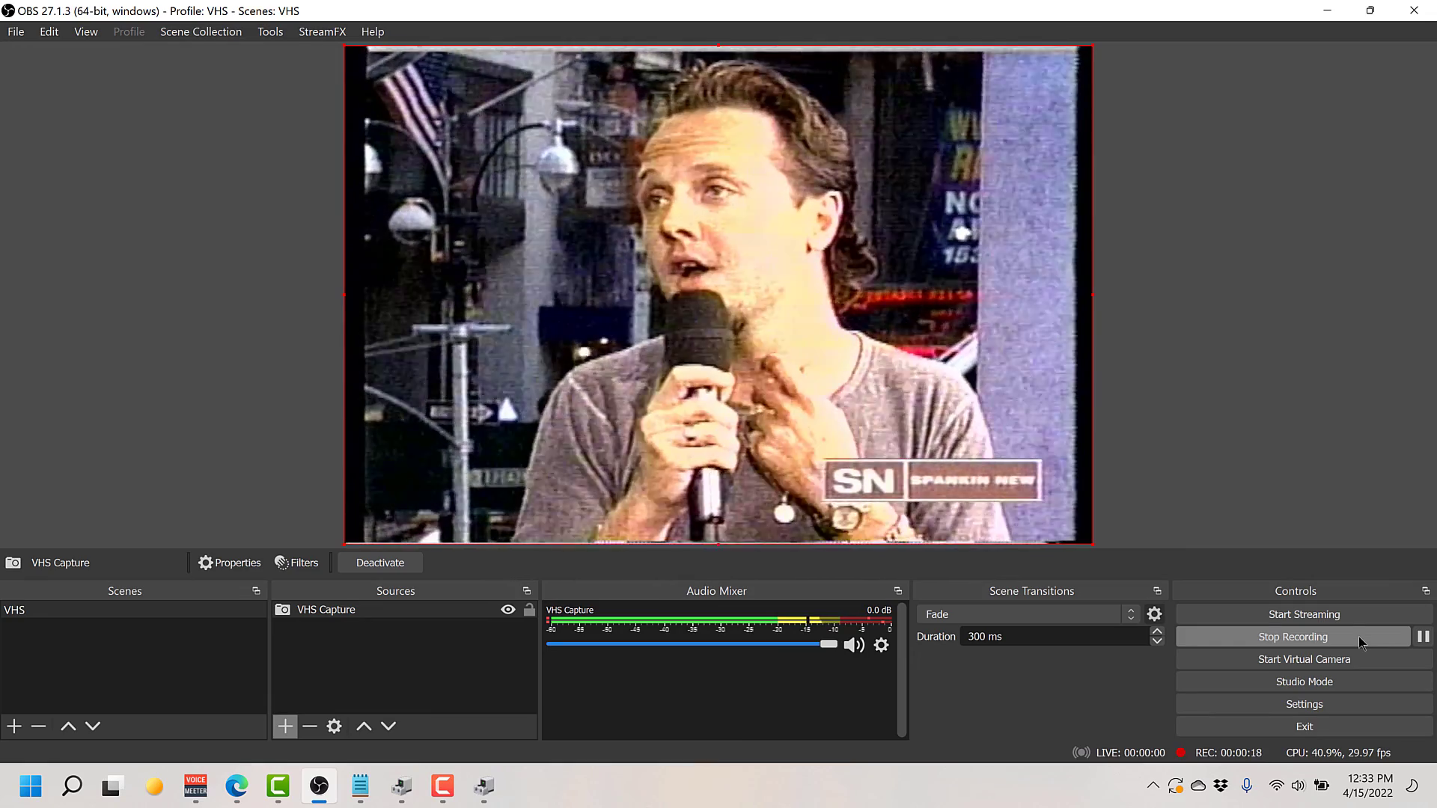
click(1291, 637)
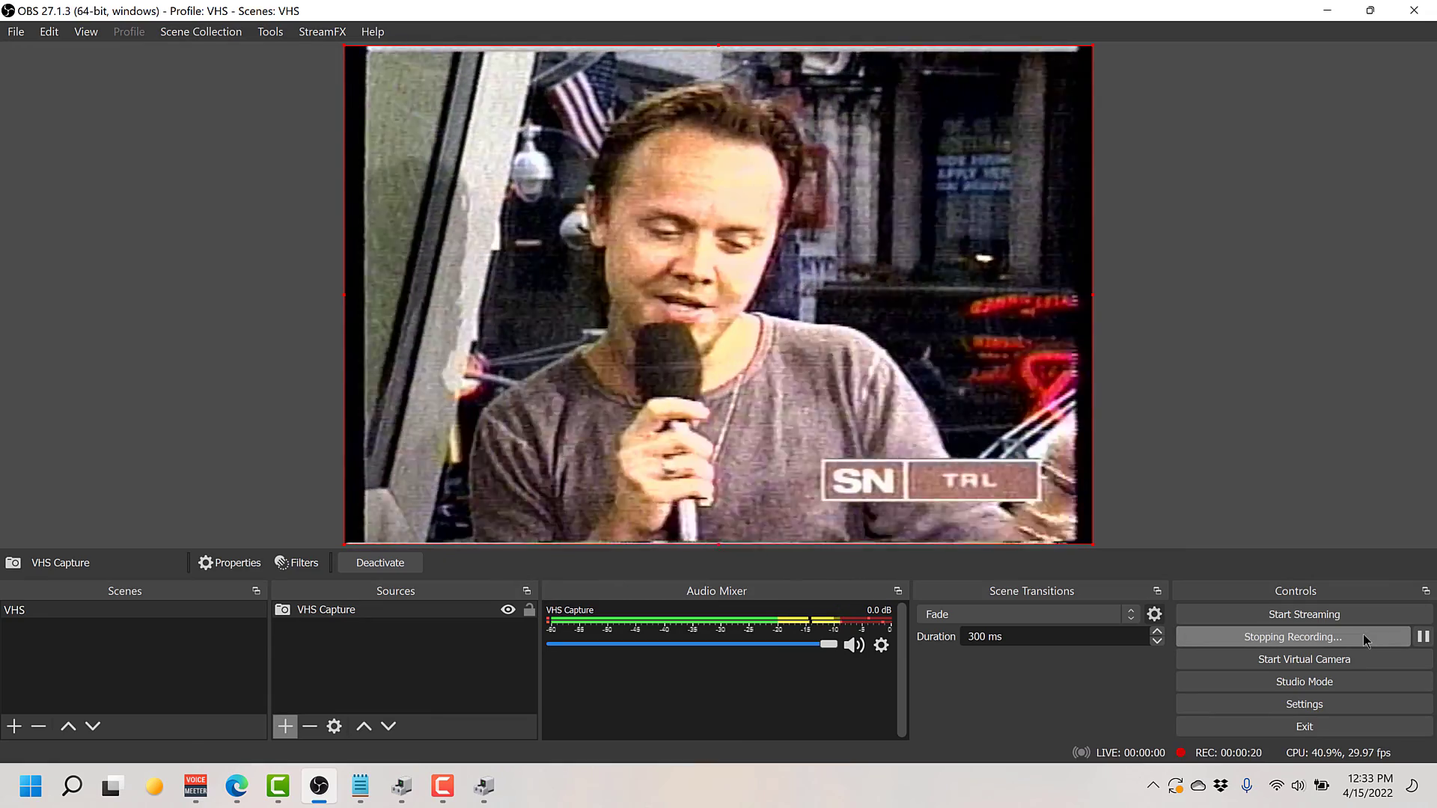
click(1304, 637)
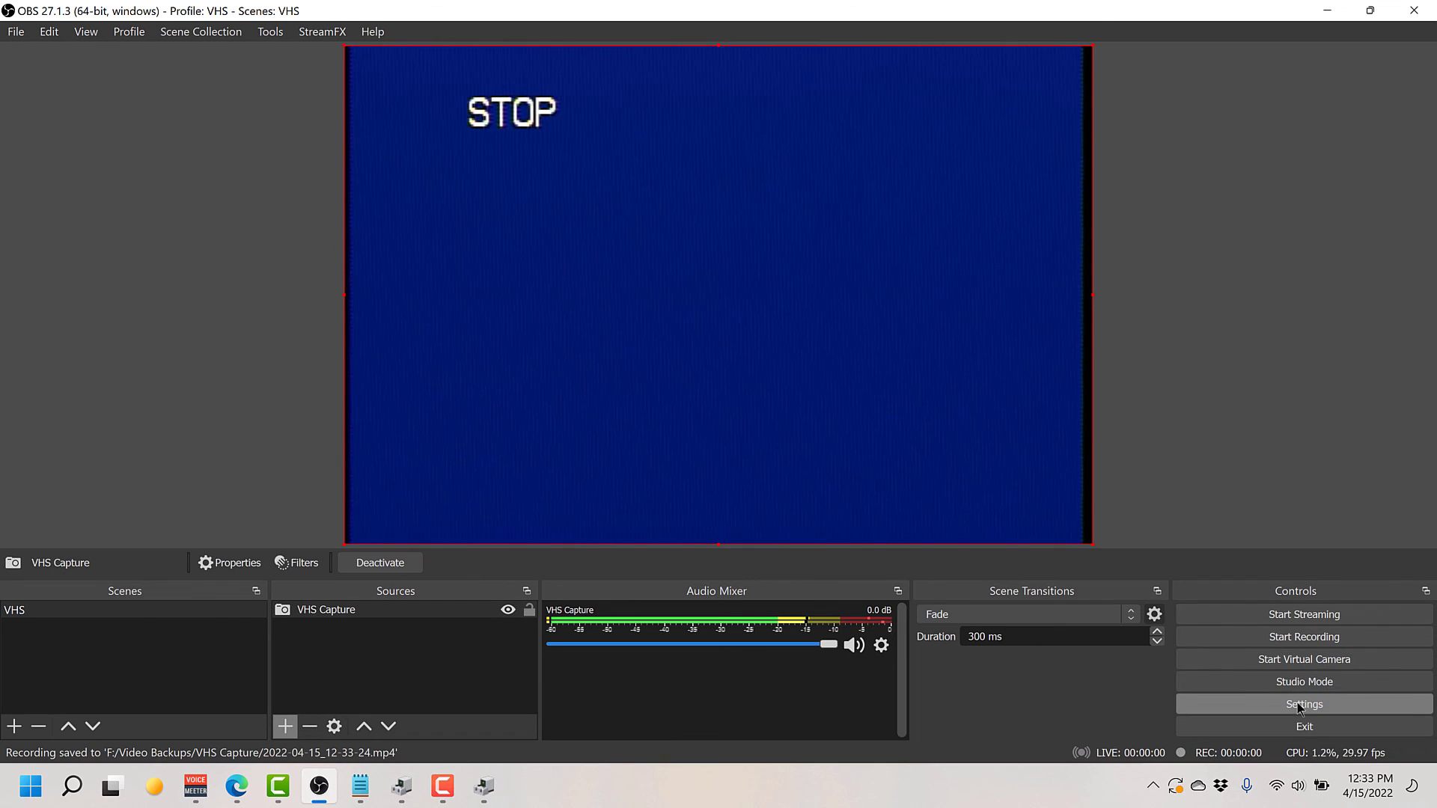
click(1303, 704)
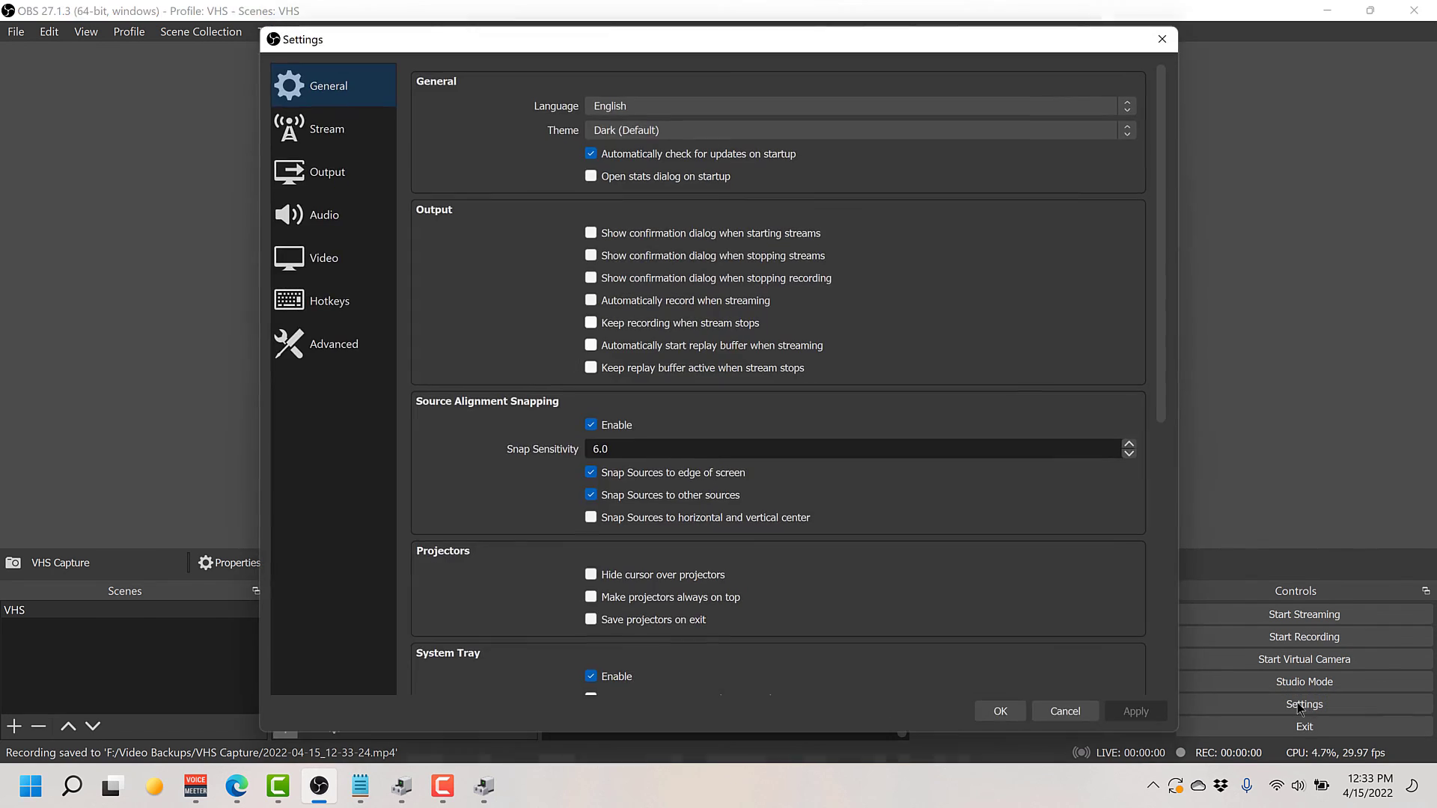
click(327, 171)
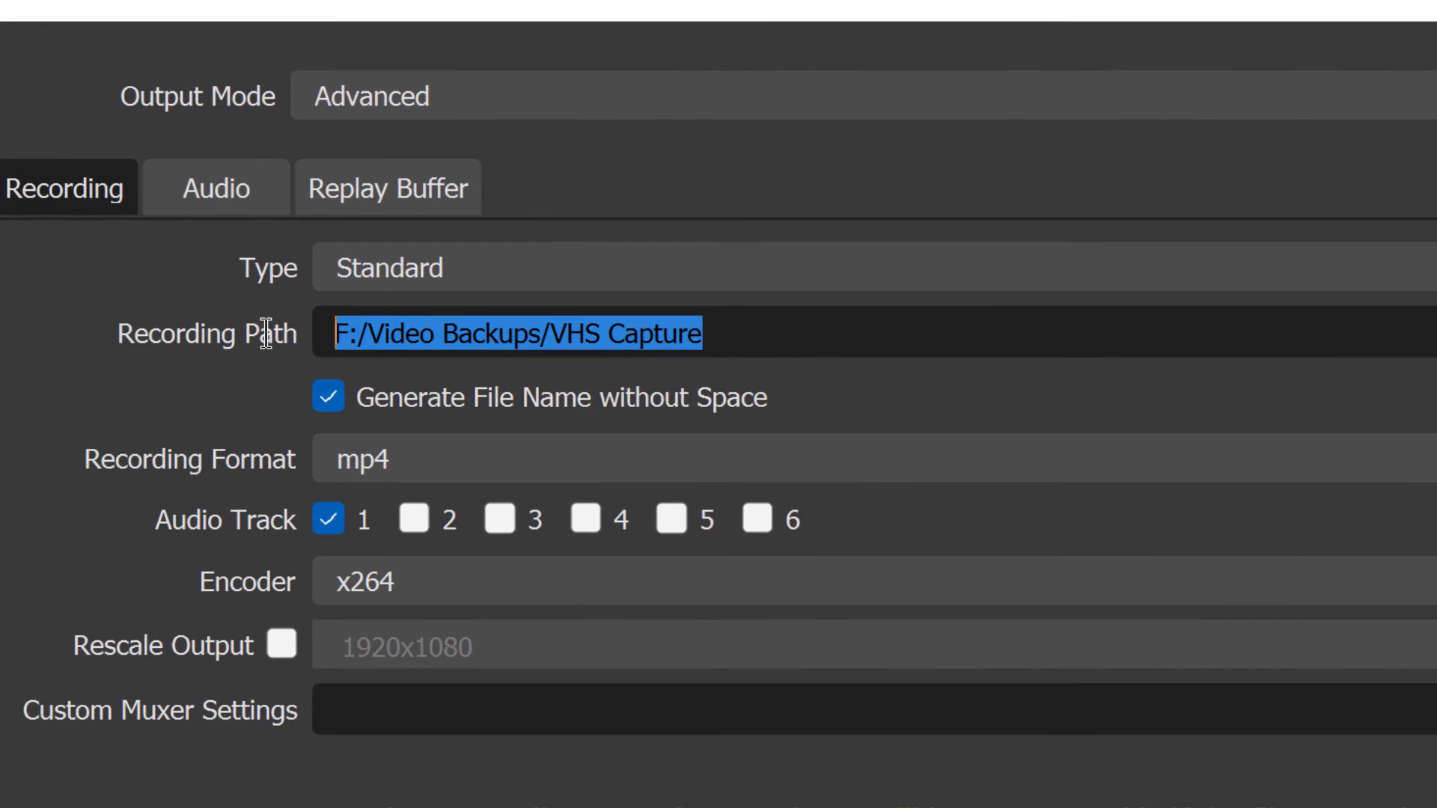
mouse_move(652, 527)
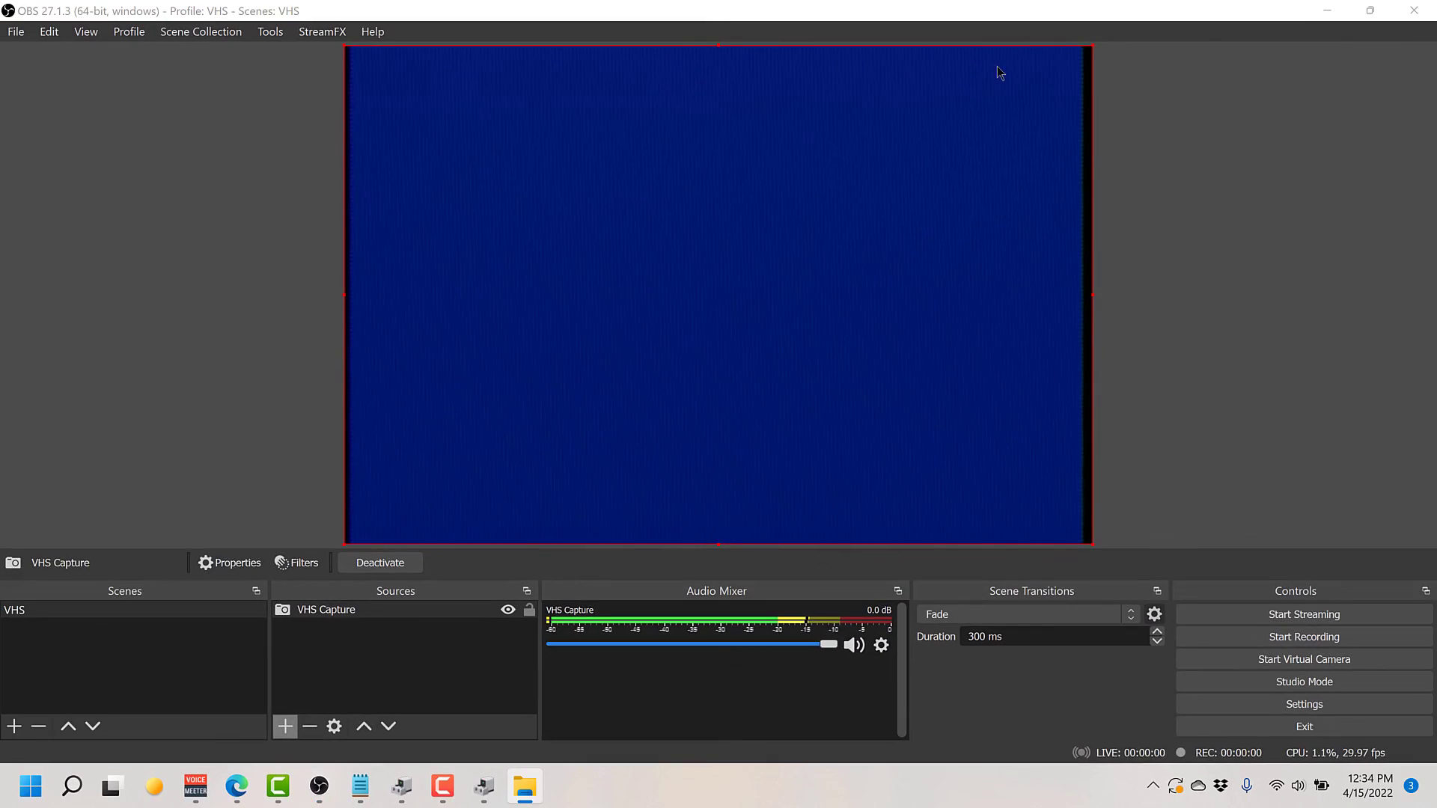
Show the VHS Capture folder in Details view and play 2022-04-15_12-33-24.mp4 in VLC
click(524, 788)
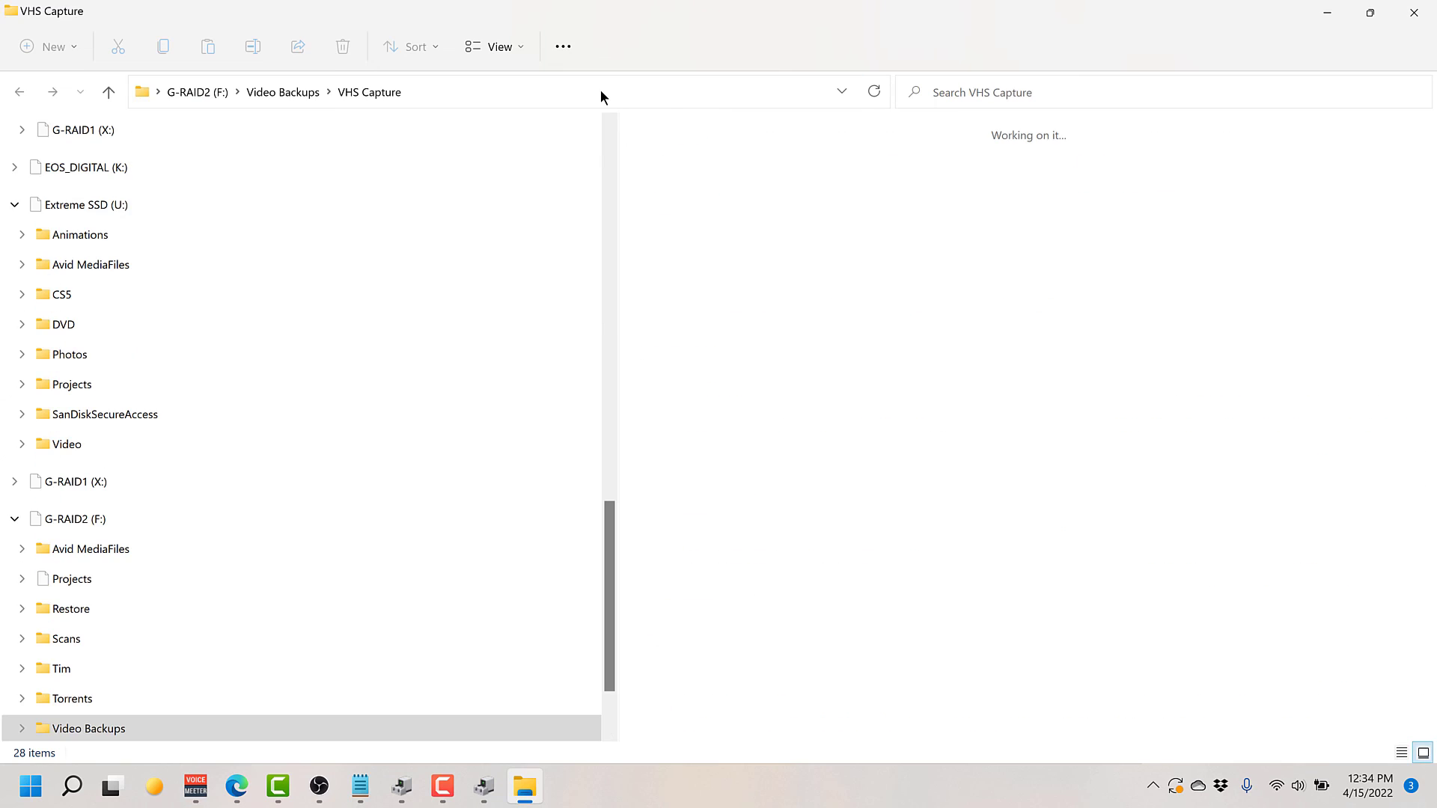
click(497, 45)
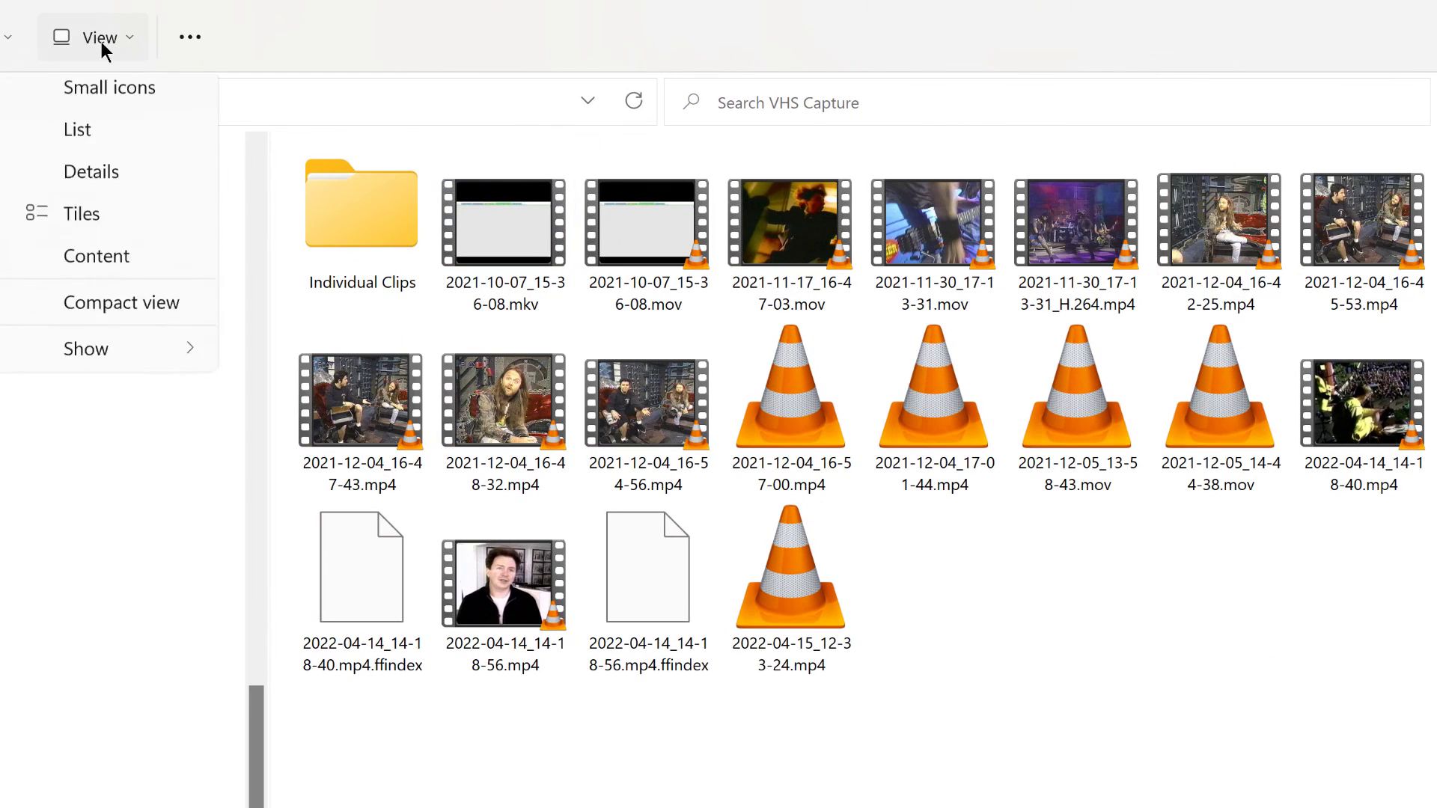
click(90, 172)
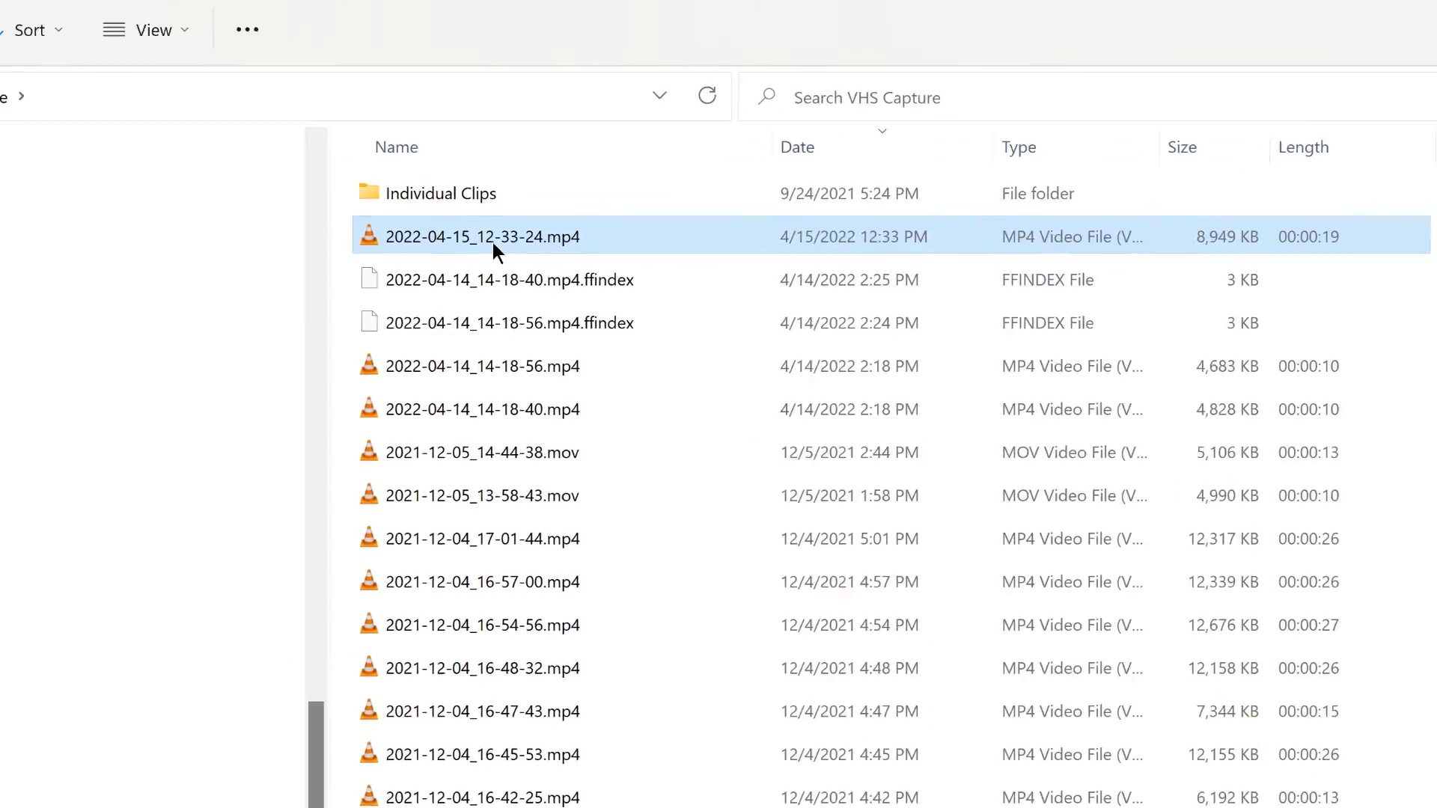
double_click(482, 237)
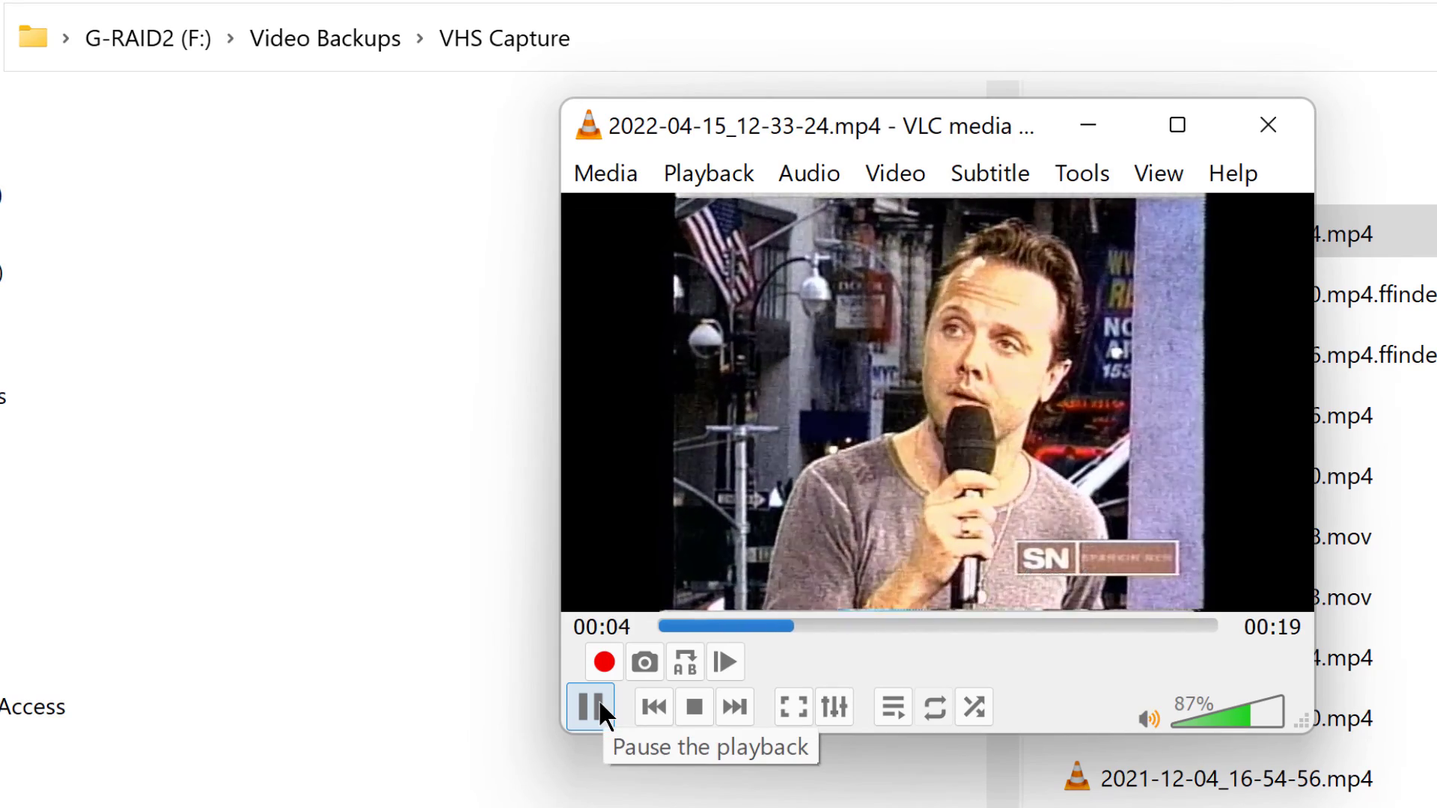
Pause the test recording's playback in VLC and close the player
click(589, 706)
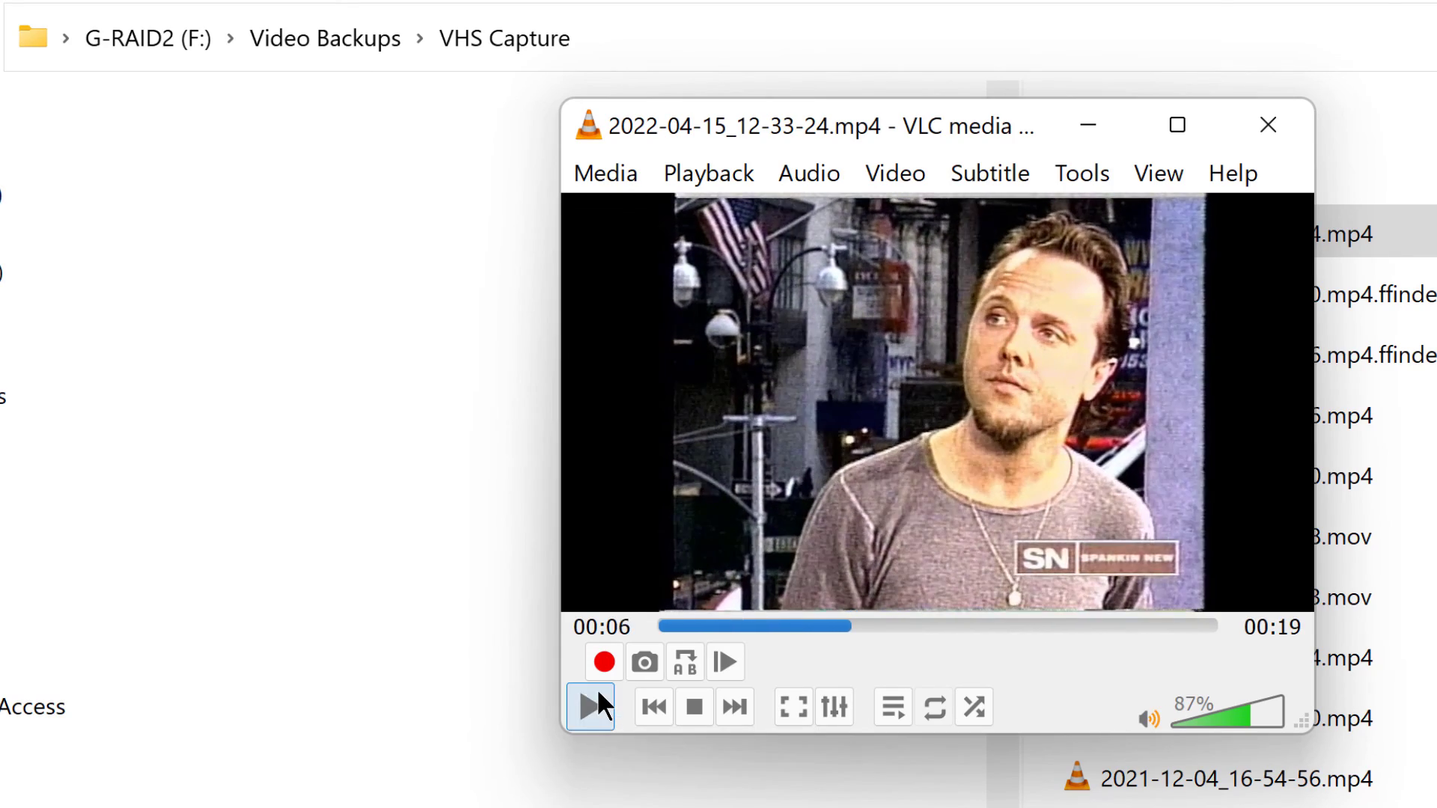
mouse_move(601, 716)
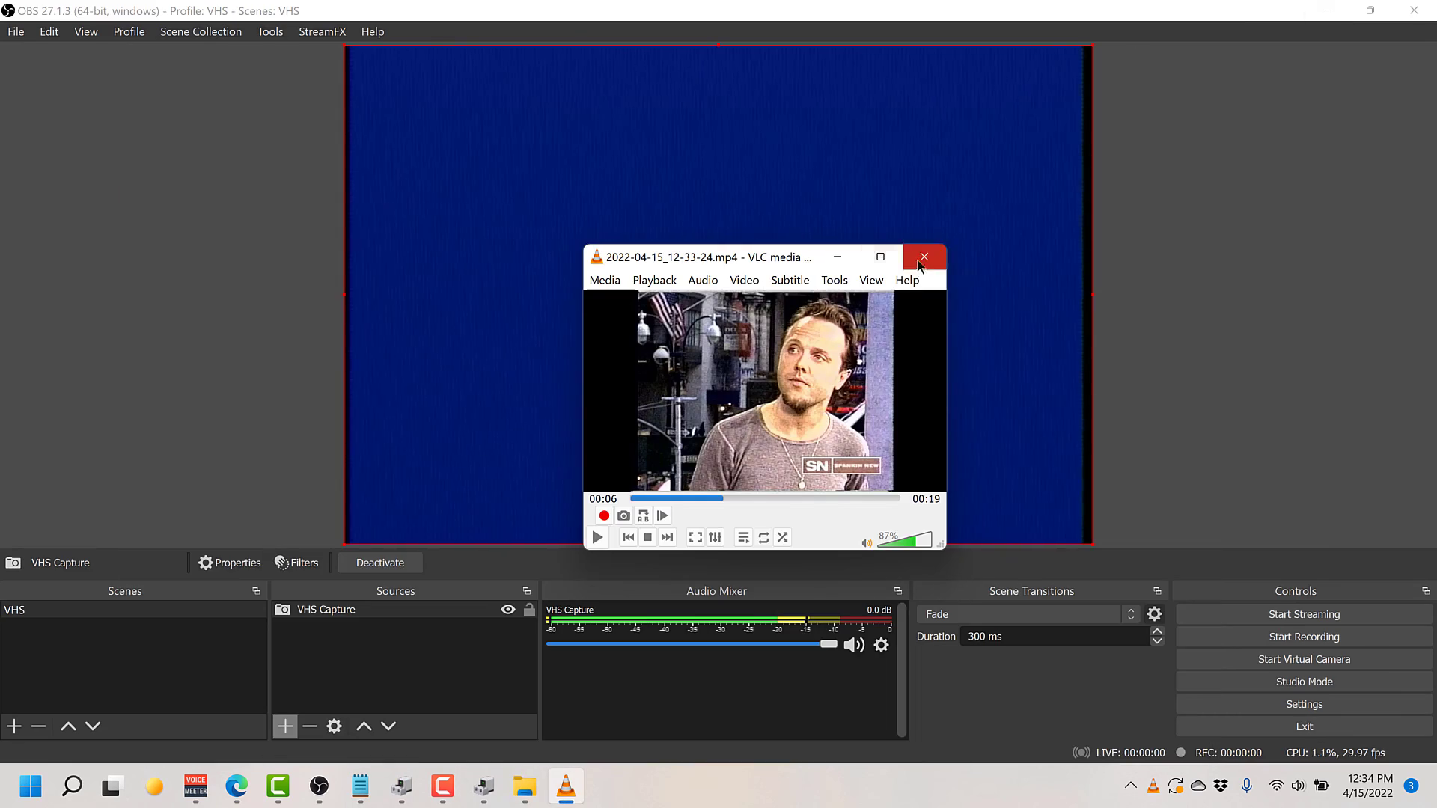
click(924, 255)
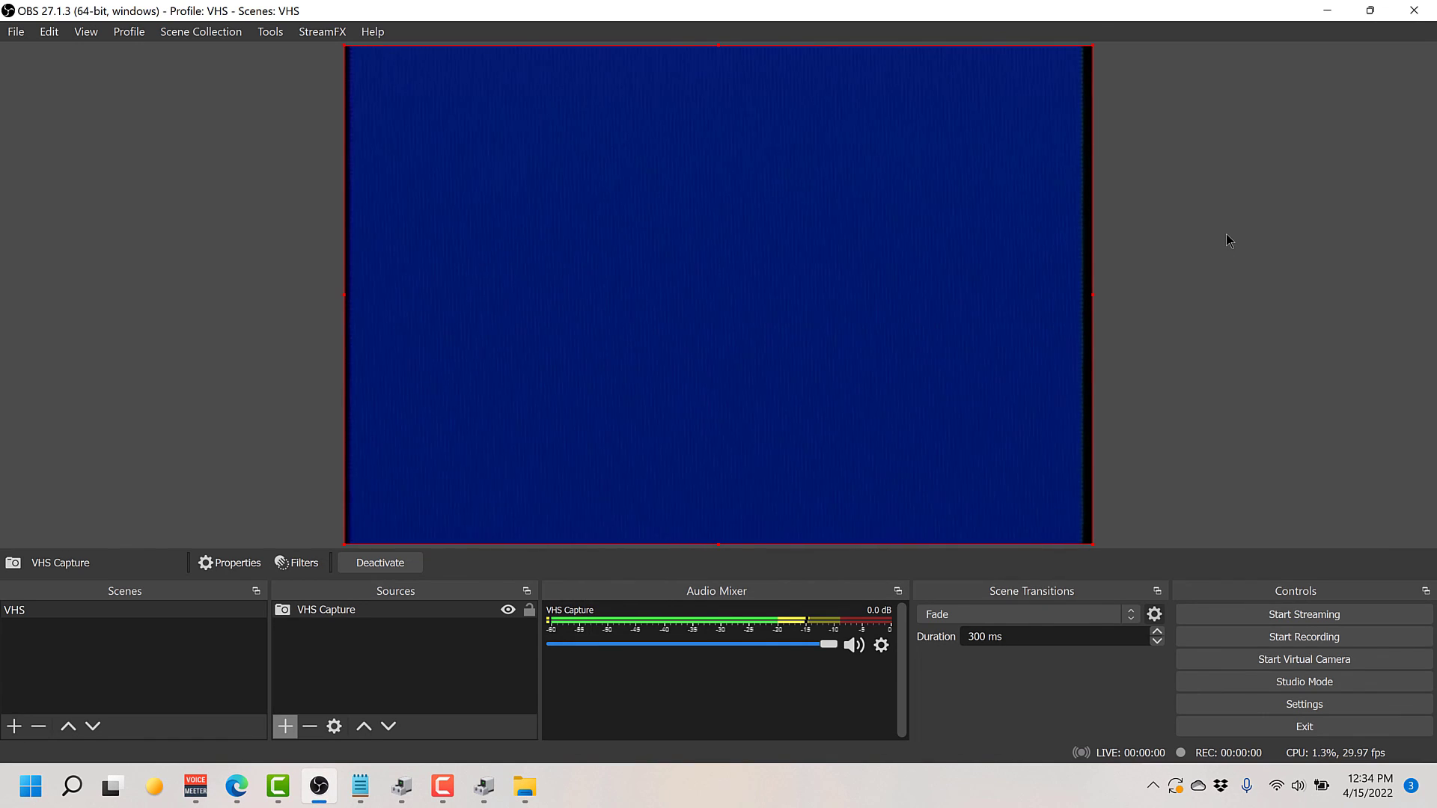
mouse_move(1175, 406)
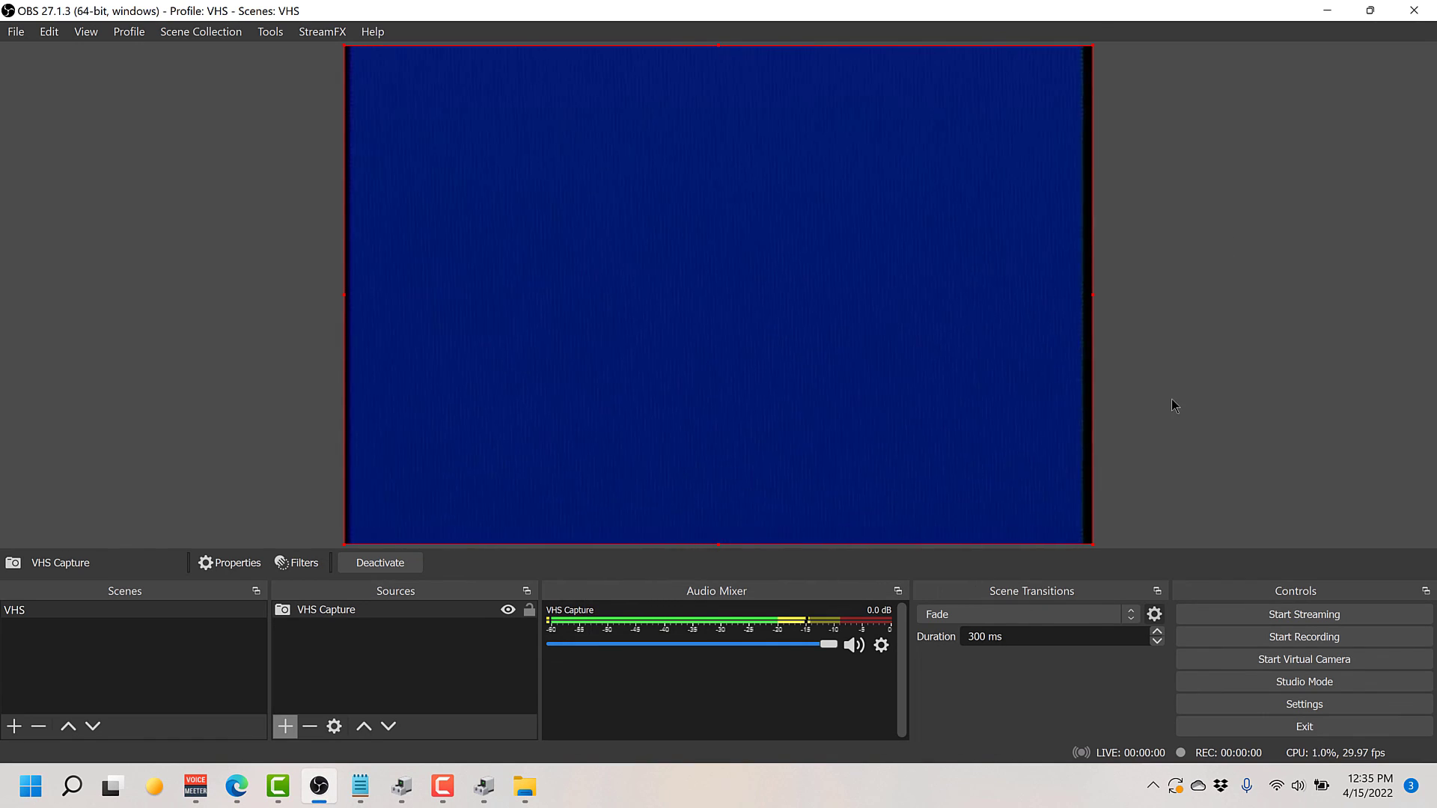